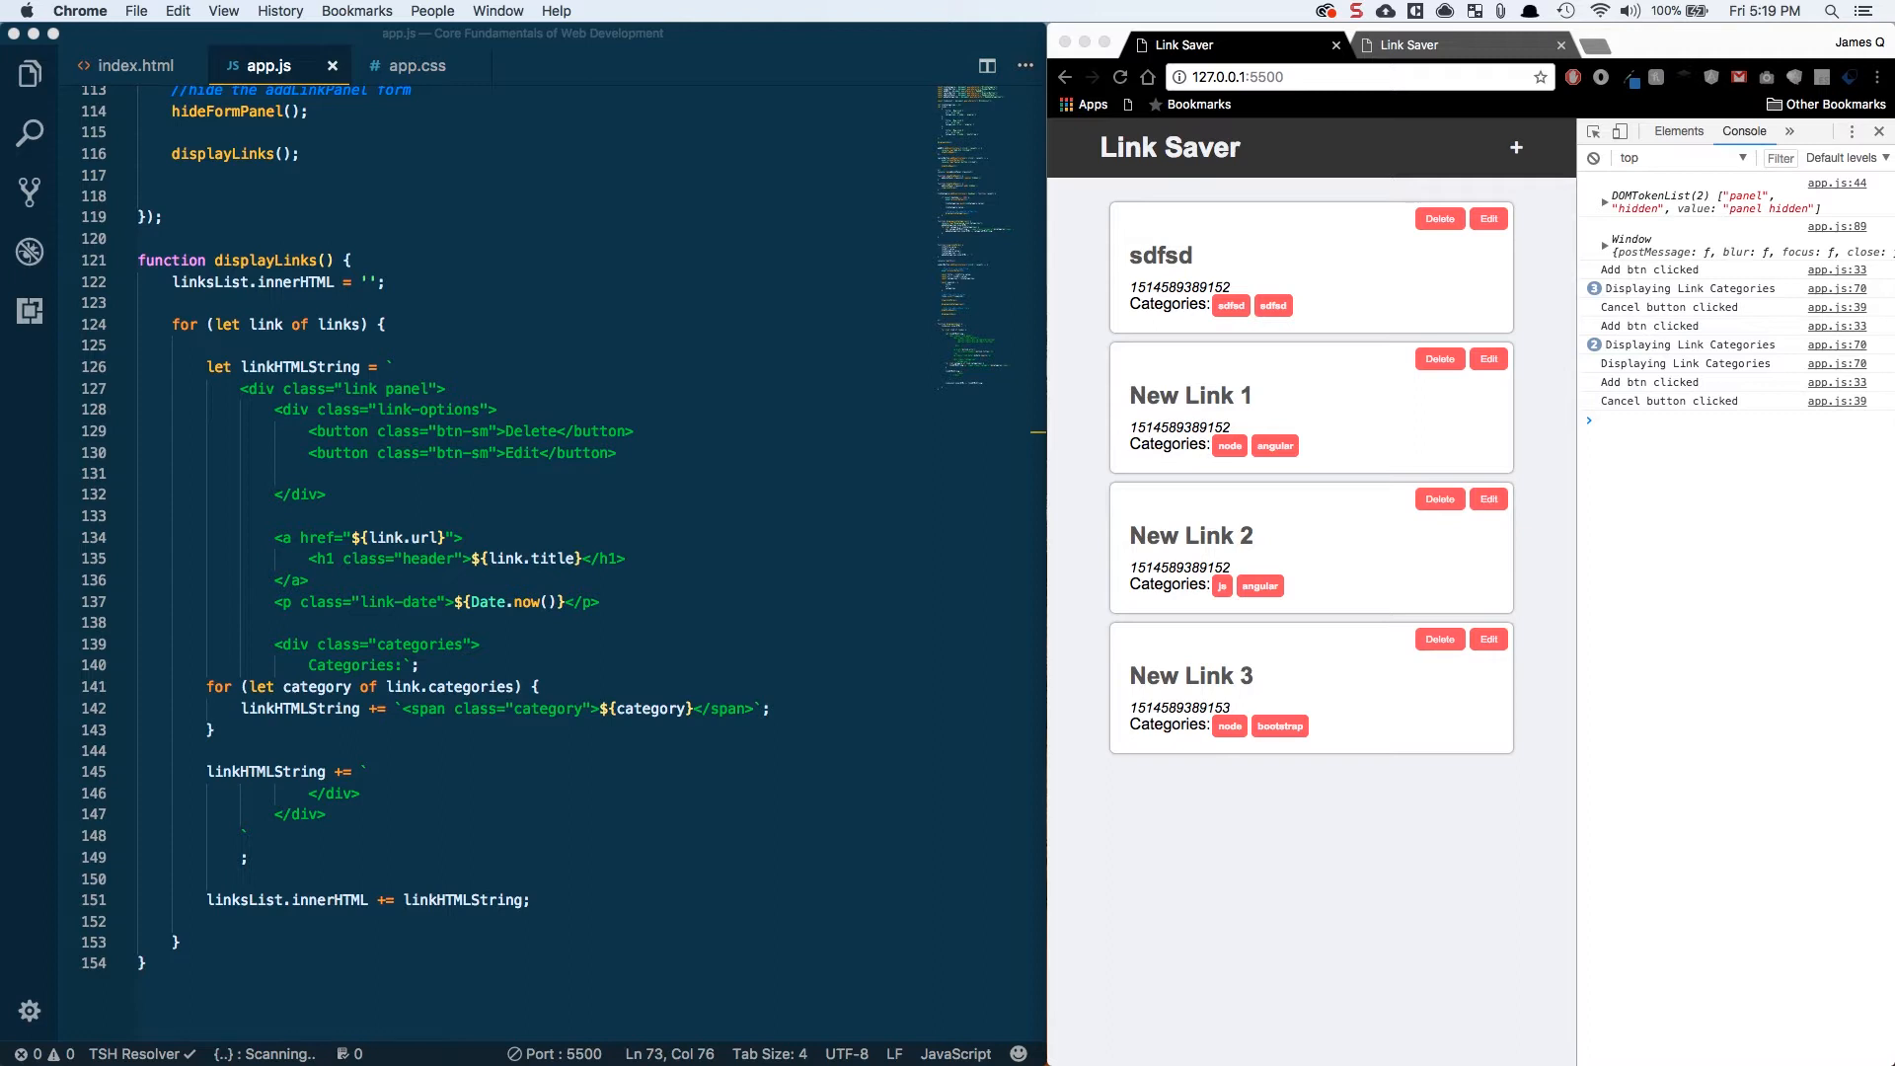
mouse_move(1317, 306)
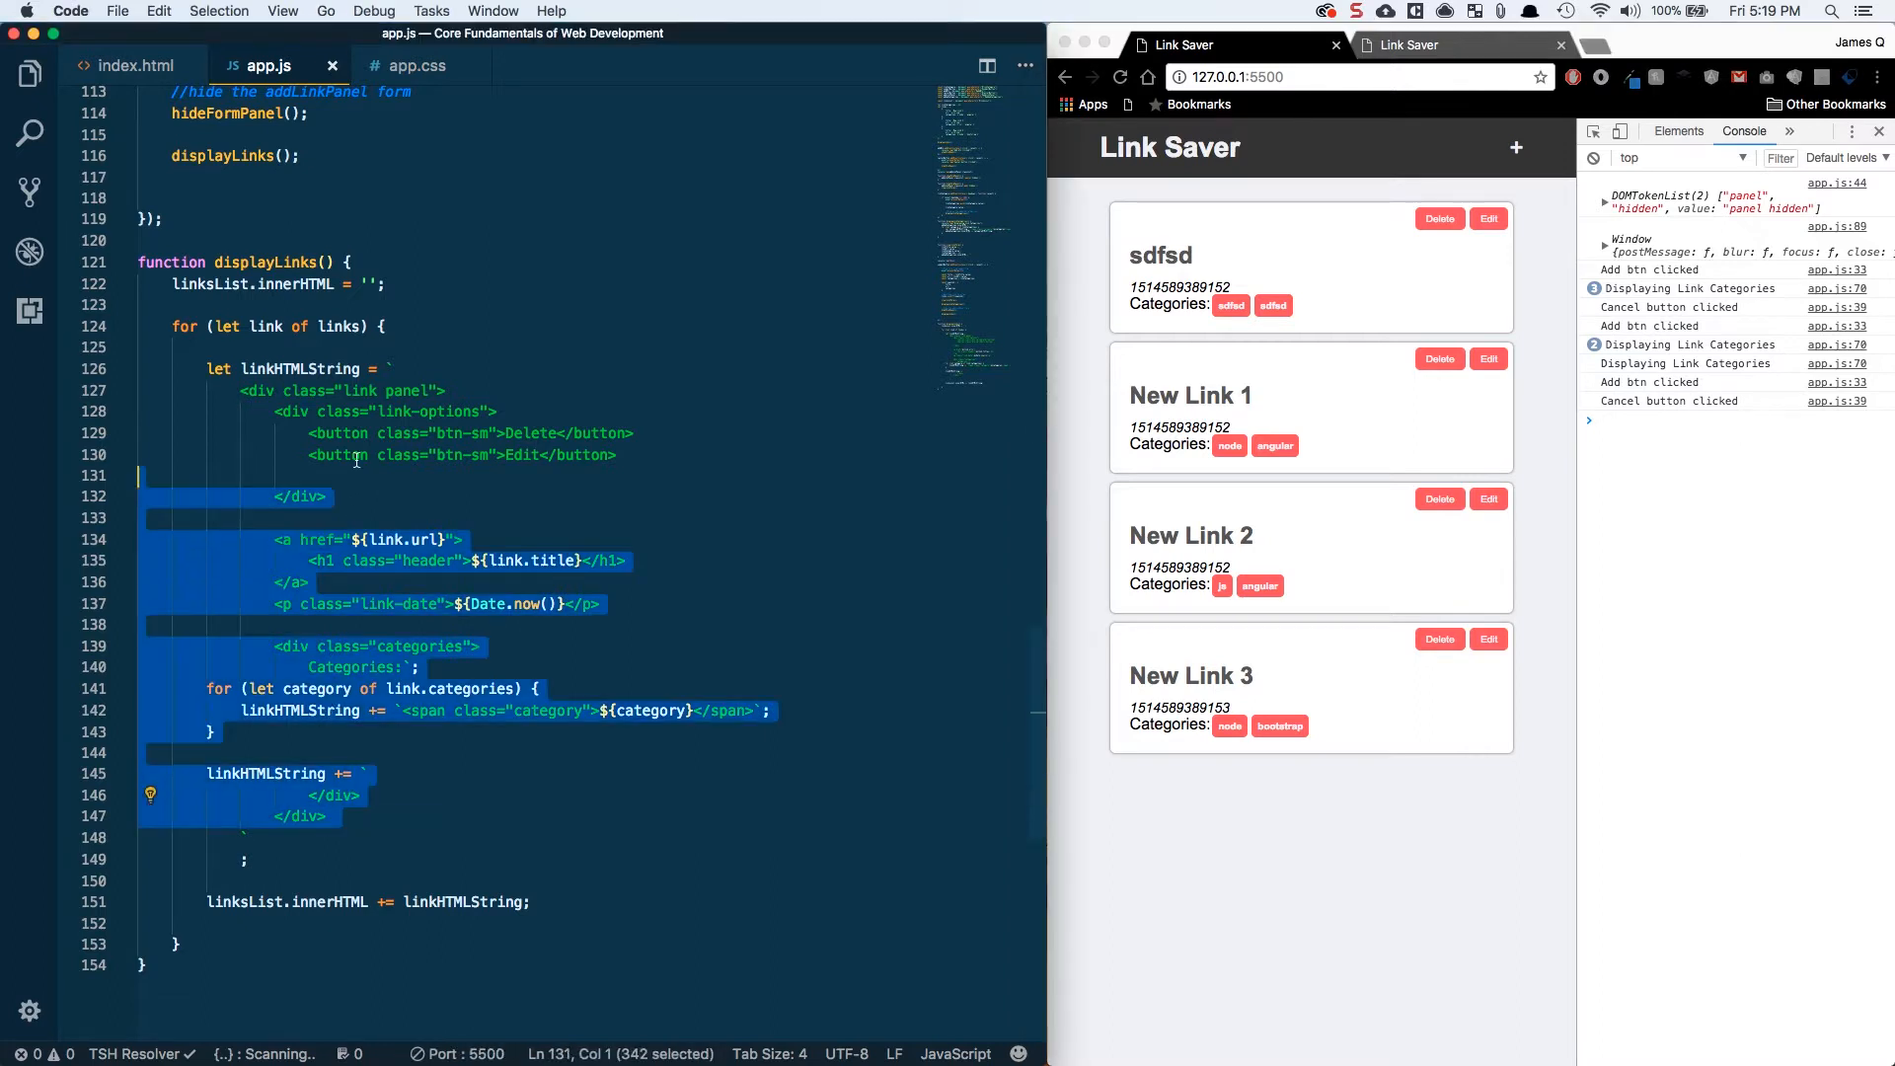
- Wire the Delete button to deleteLink() and the Edit button to editLink() via onclick in the link template
click(519, 432)
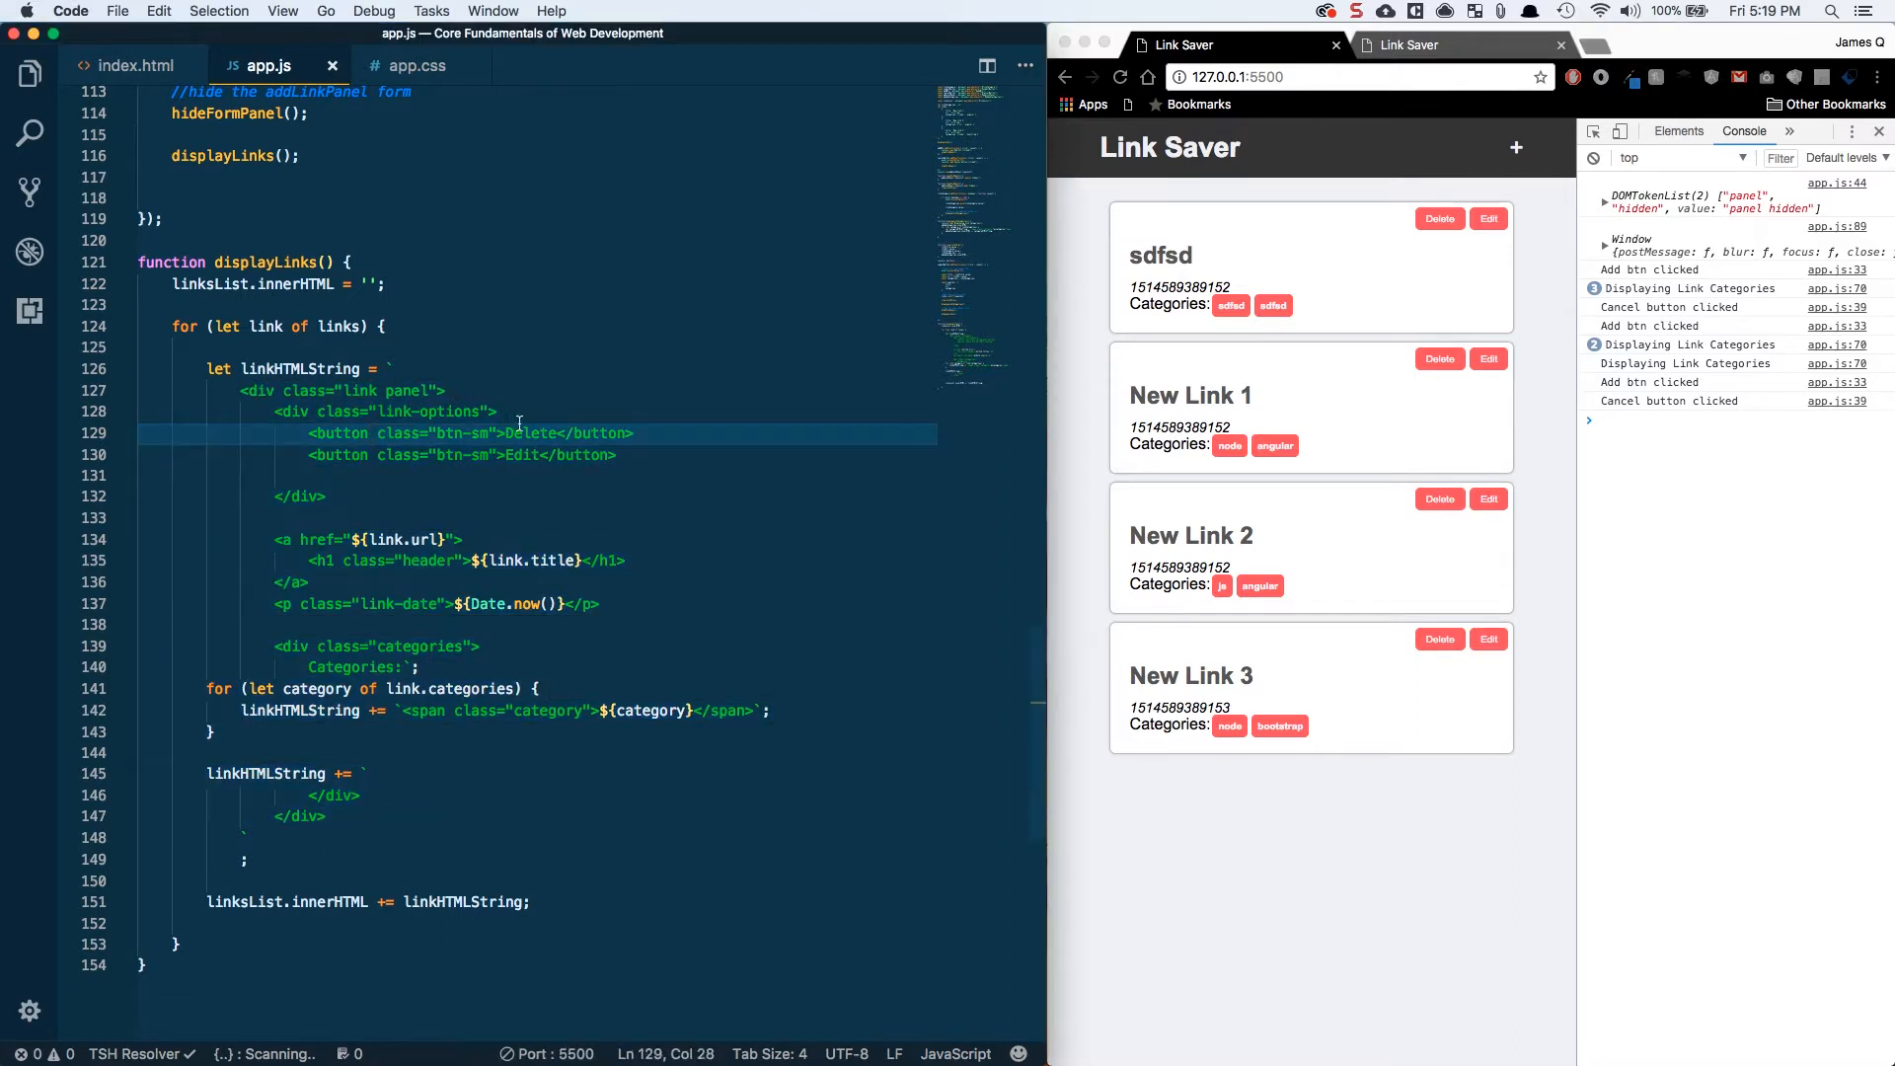
click(496, 432)
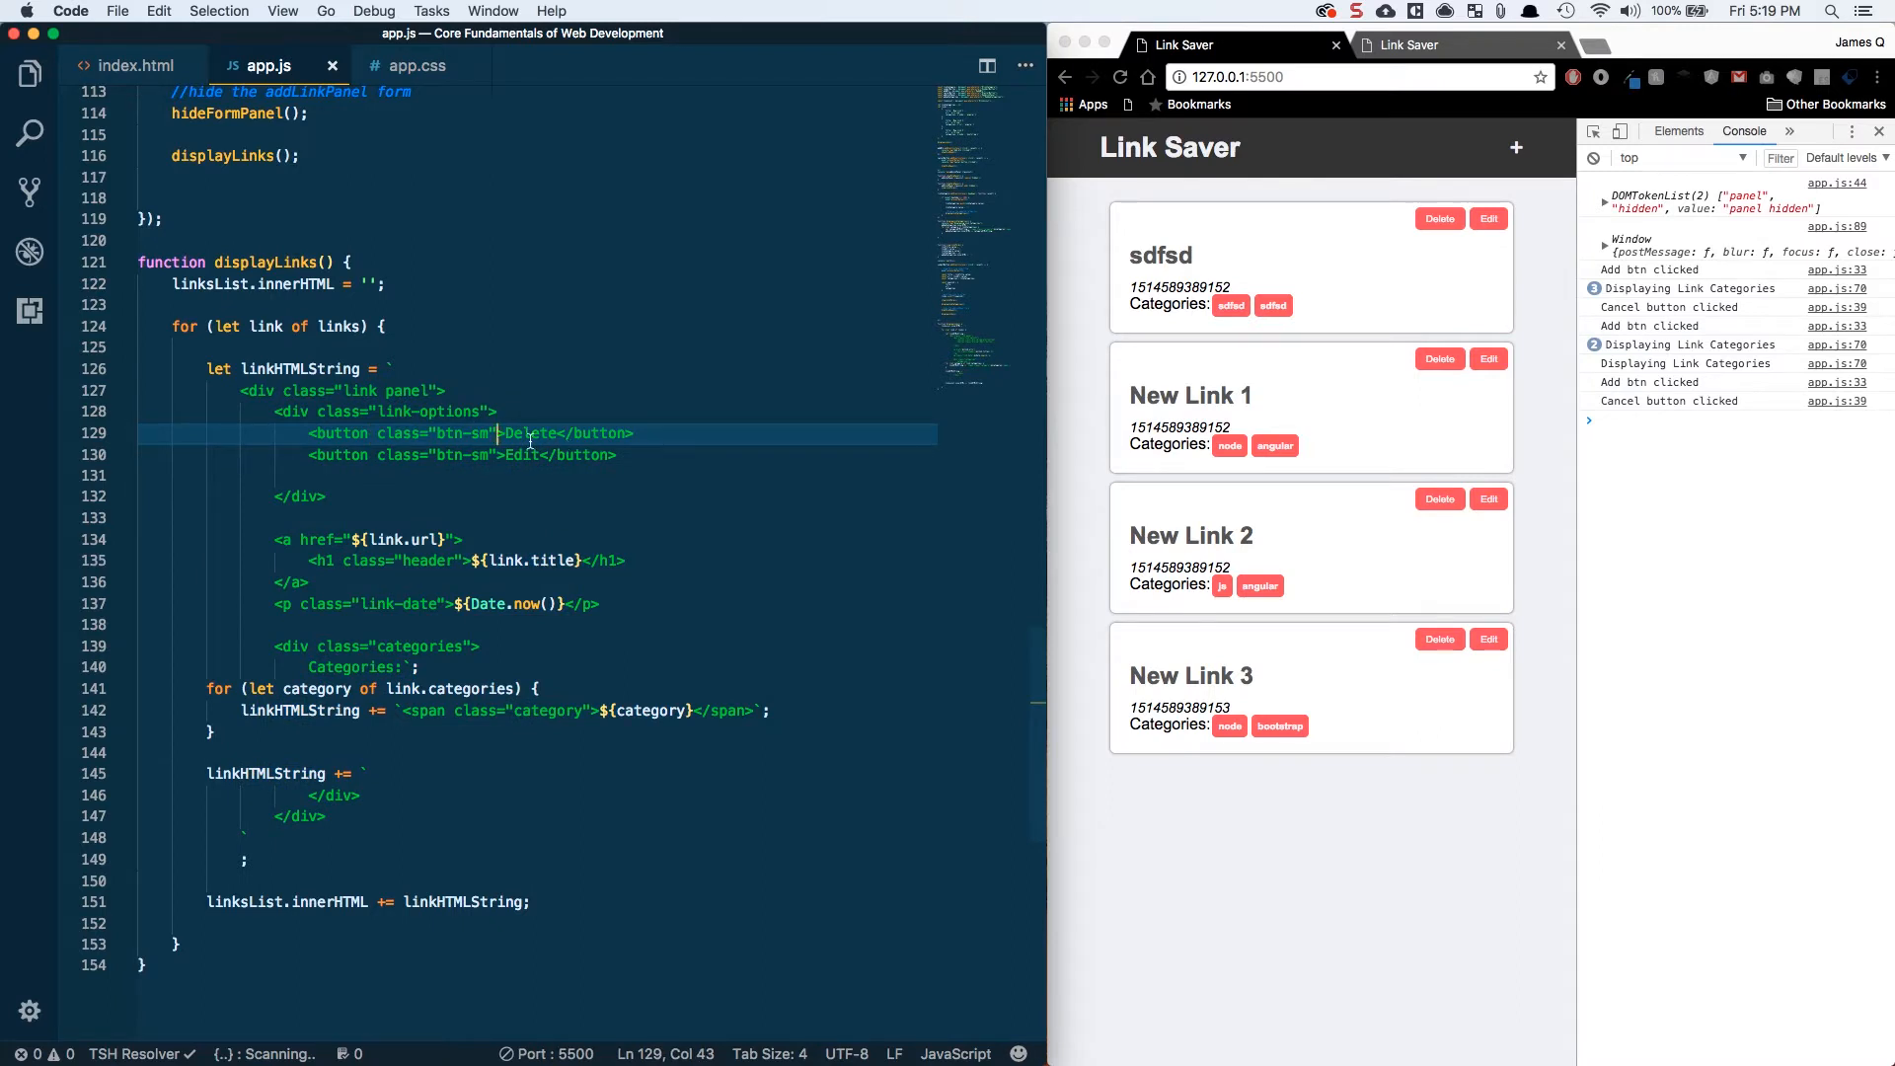
mouse_move(535, 326)
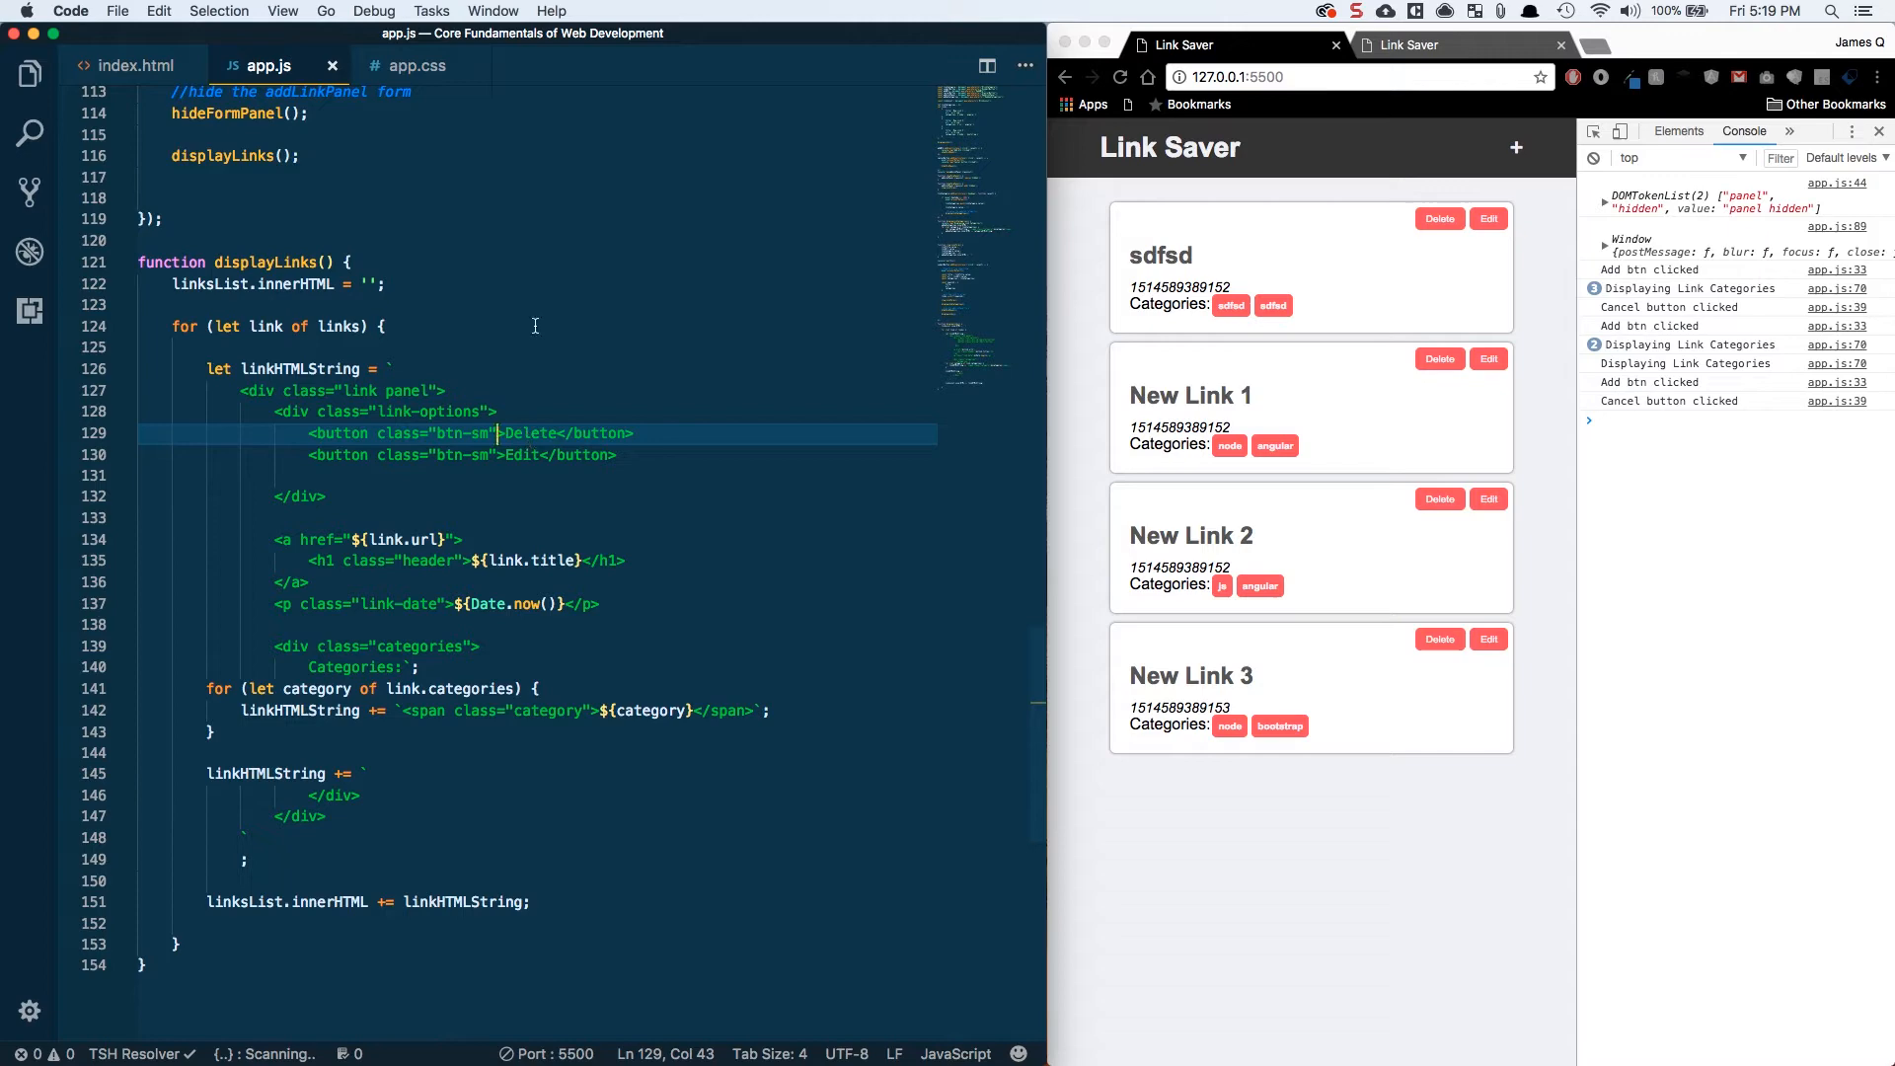
scroll(up, 3)
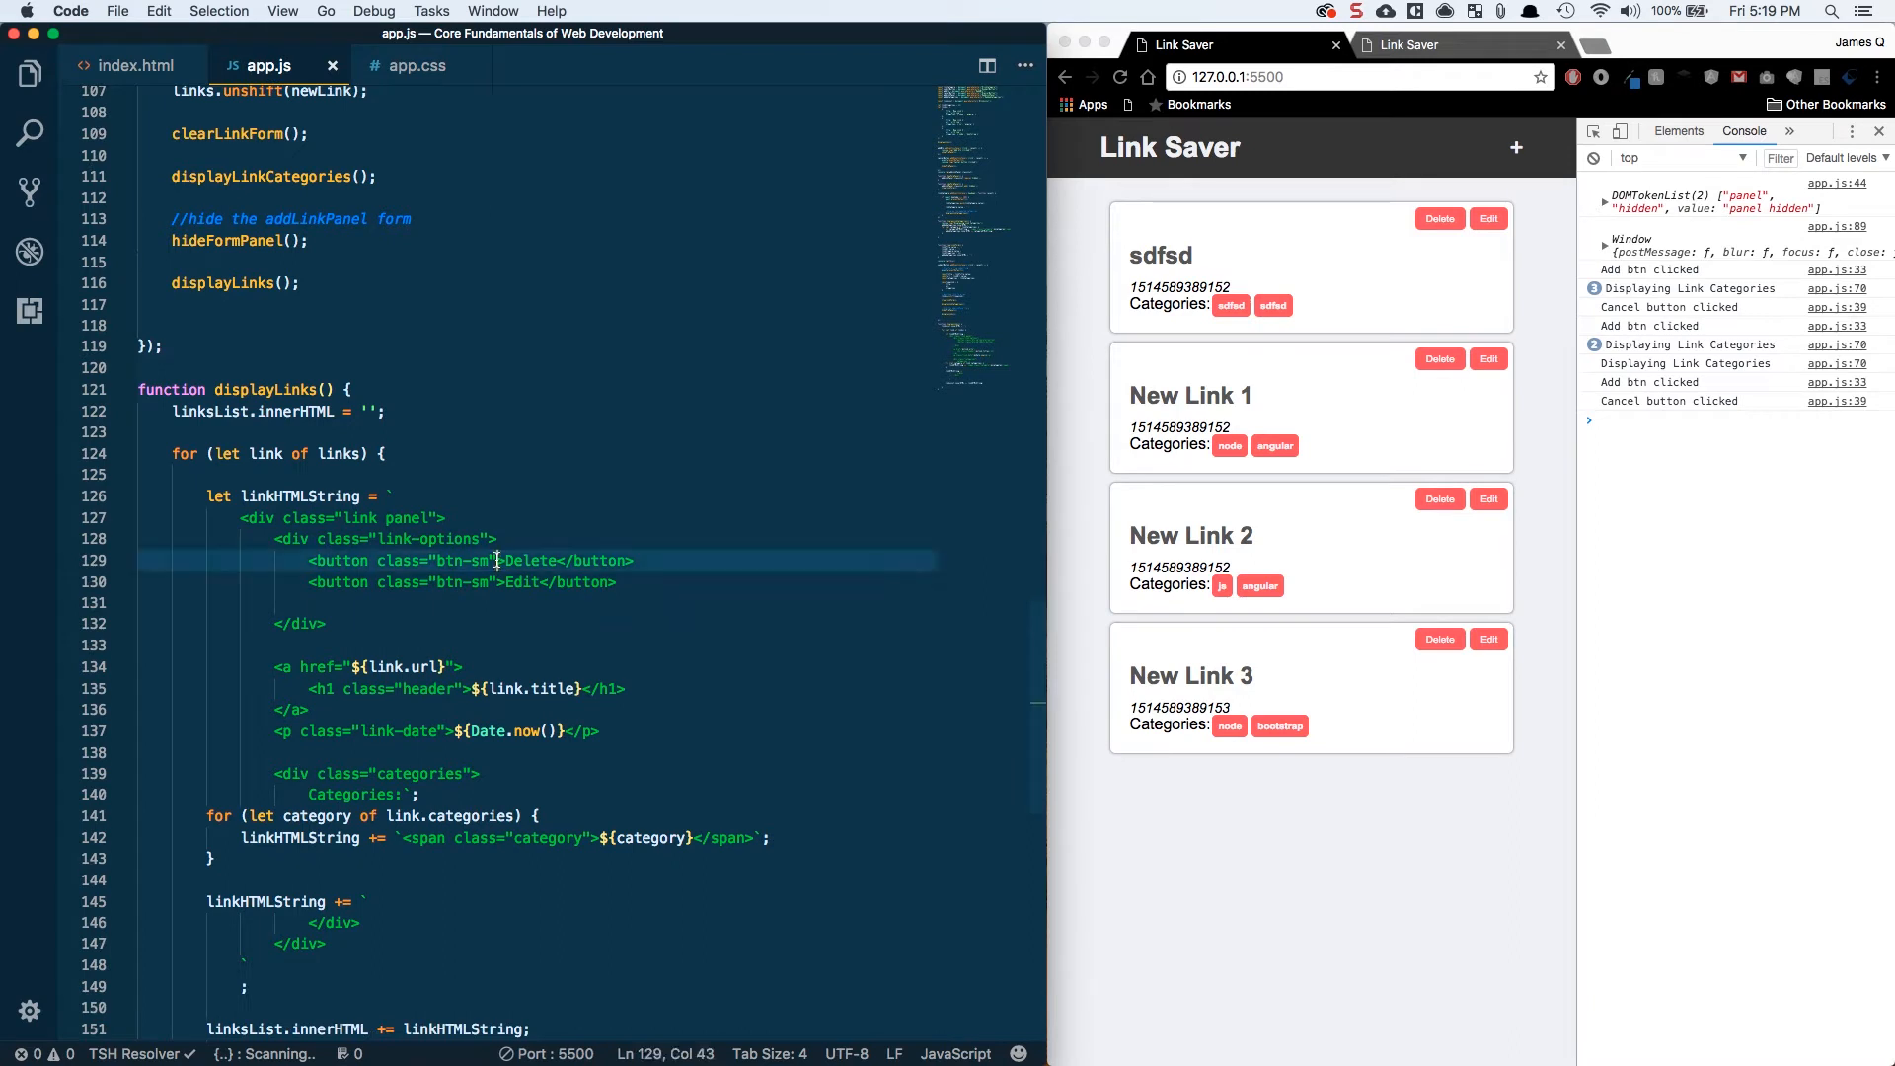
text(onclick="editLink()
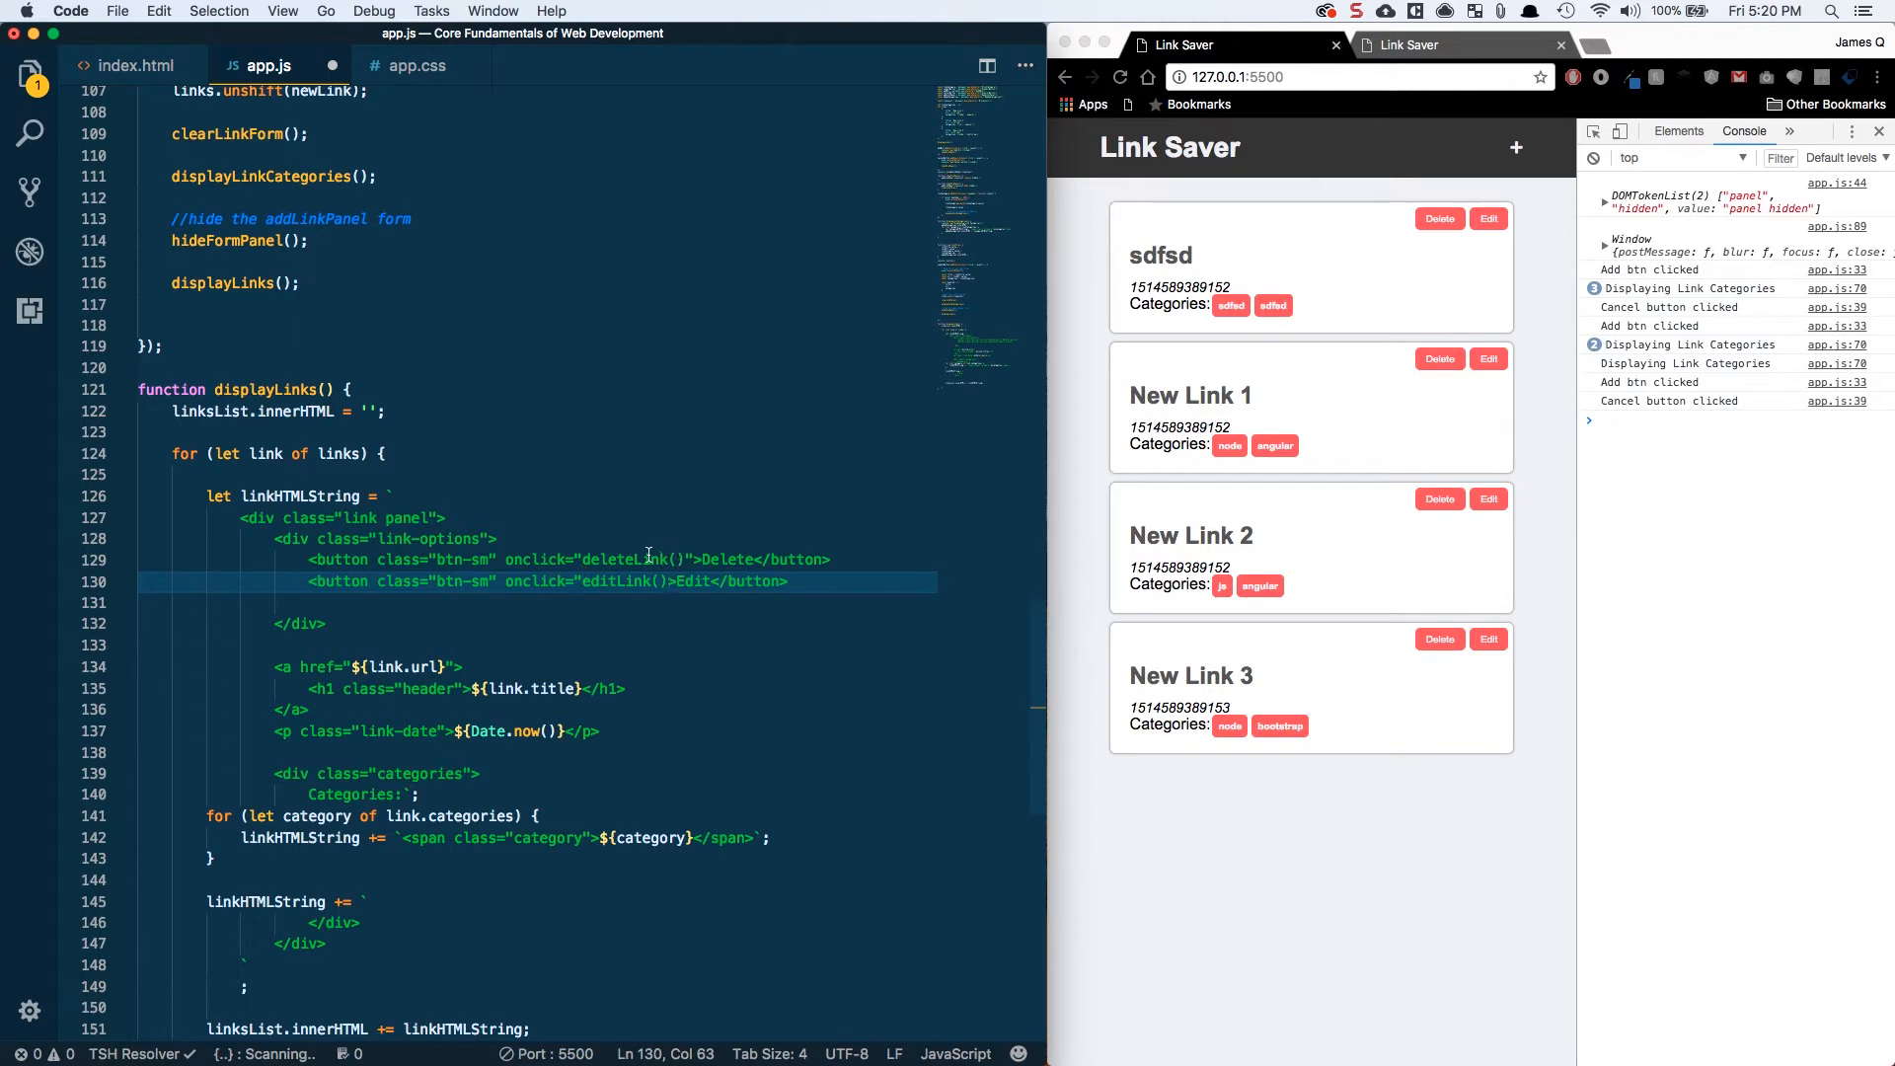
double_click(624, 559)
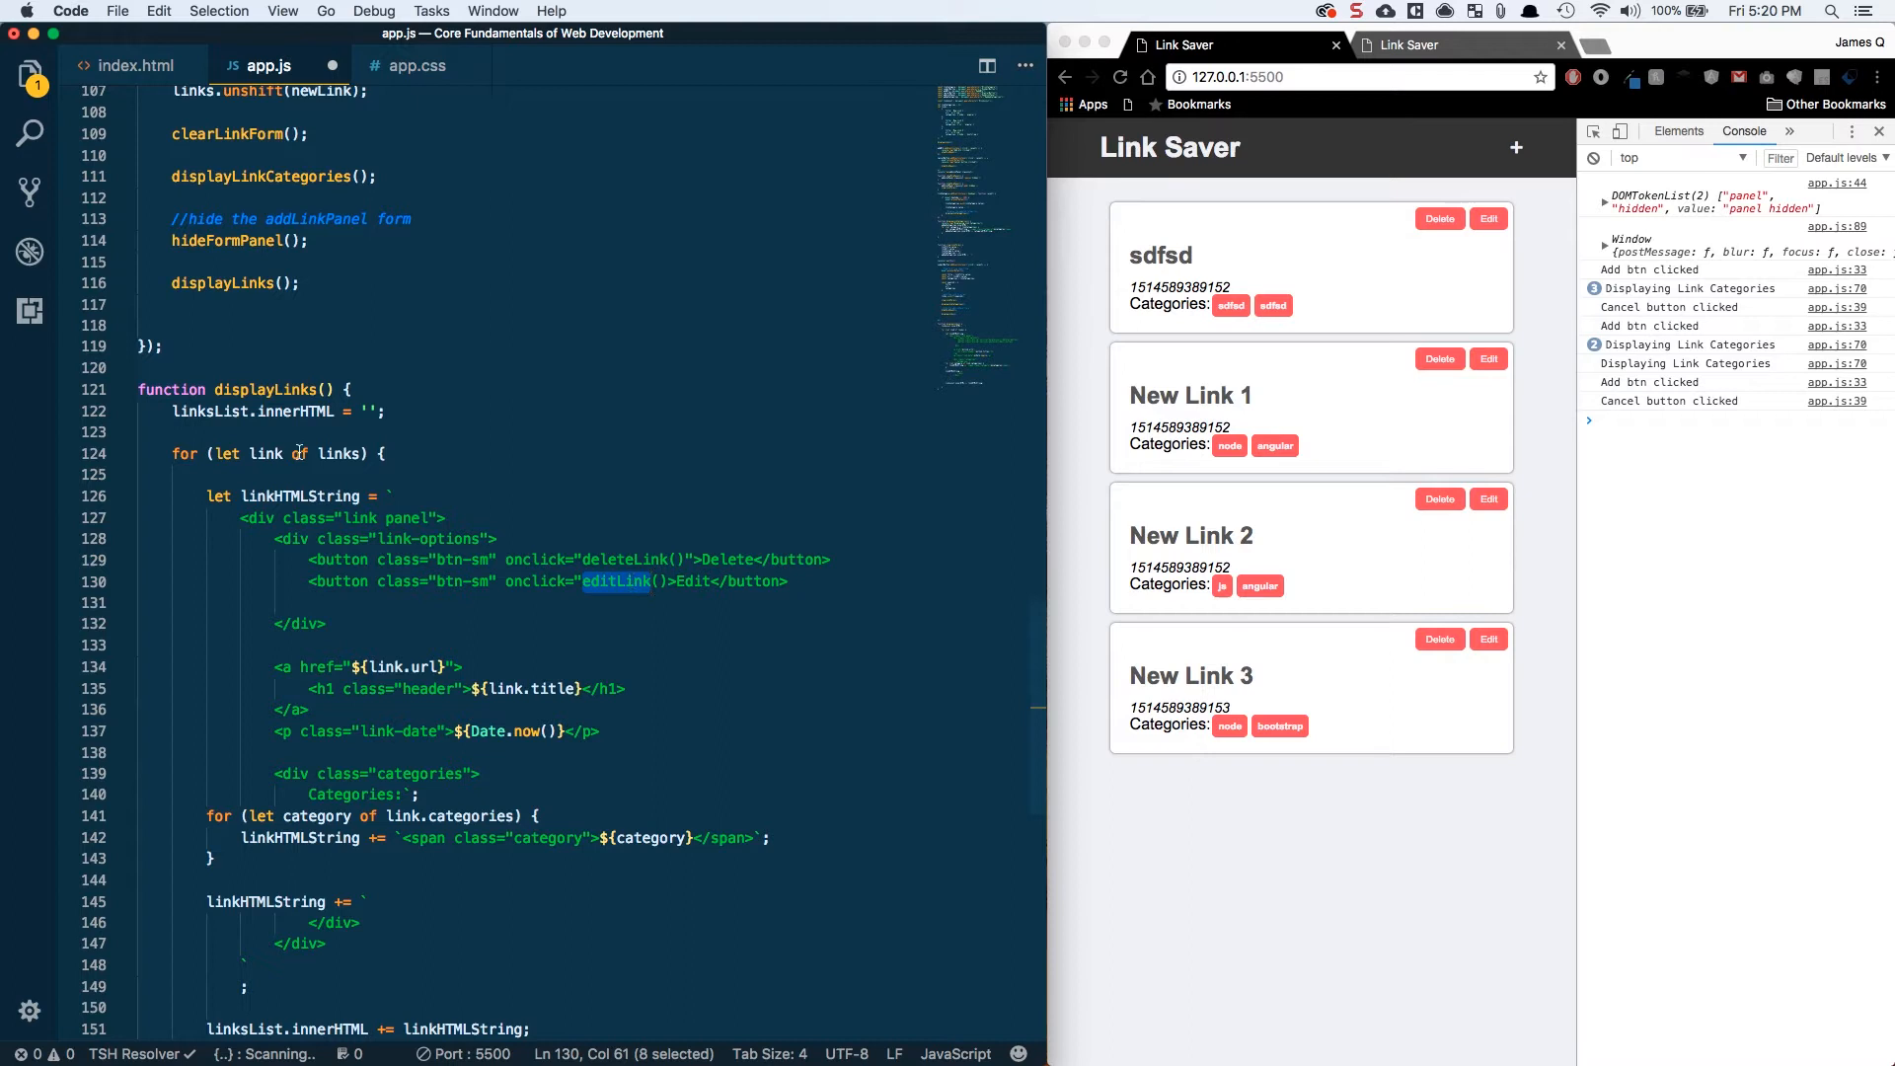
- Declare let index = 0 before the links loop and increment it after each appended link
click(248, 432)
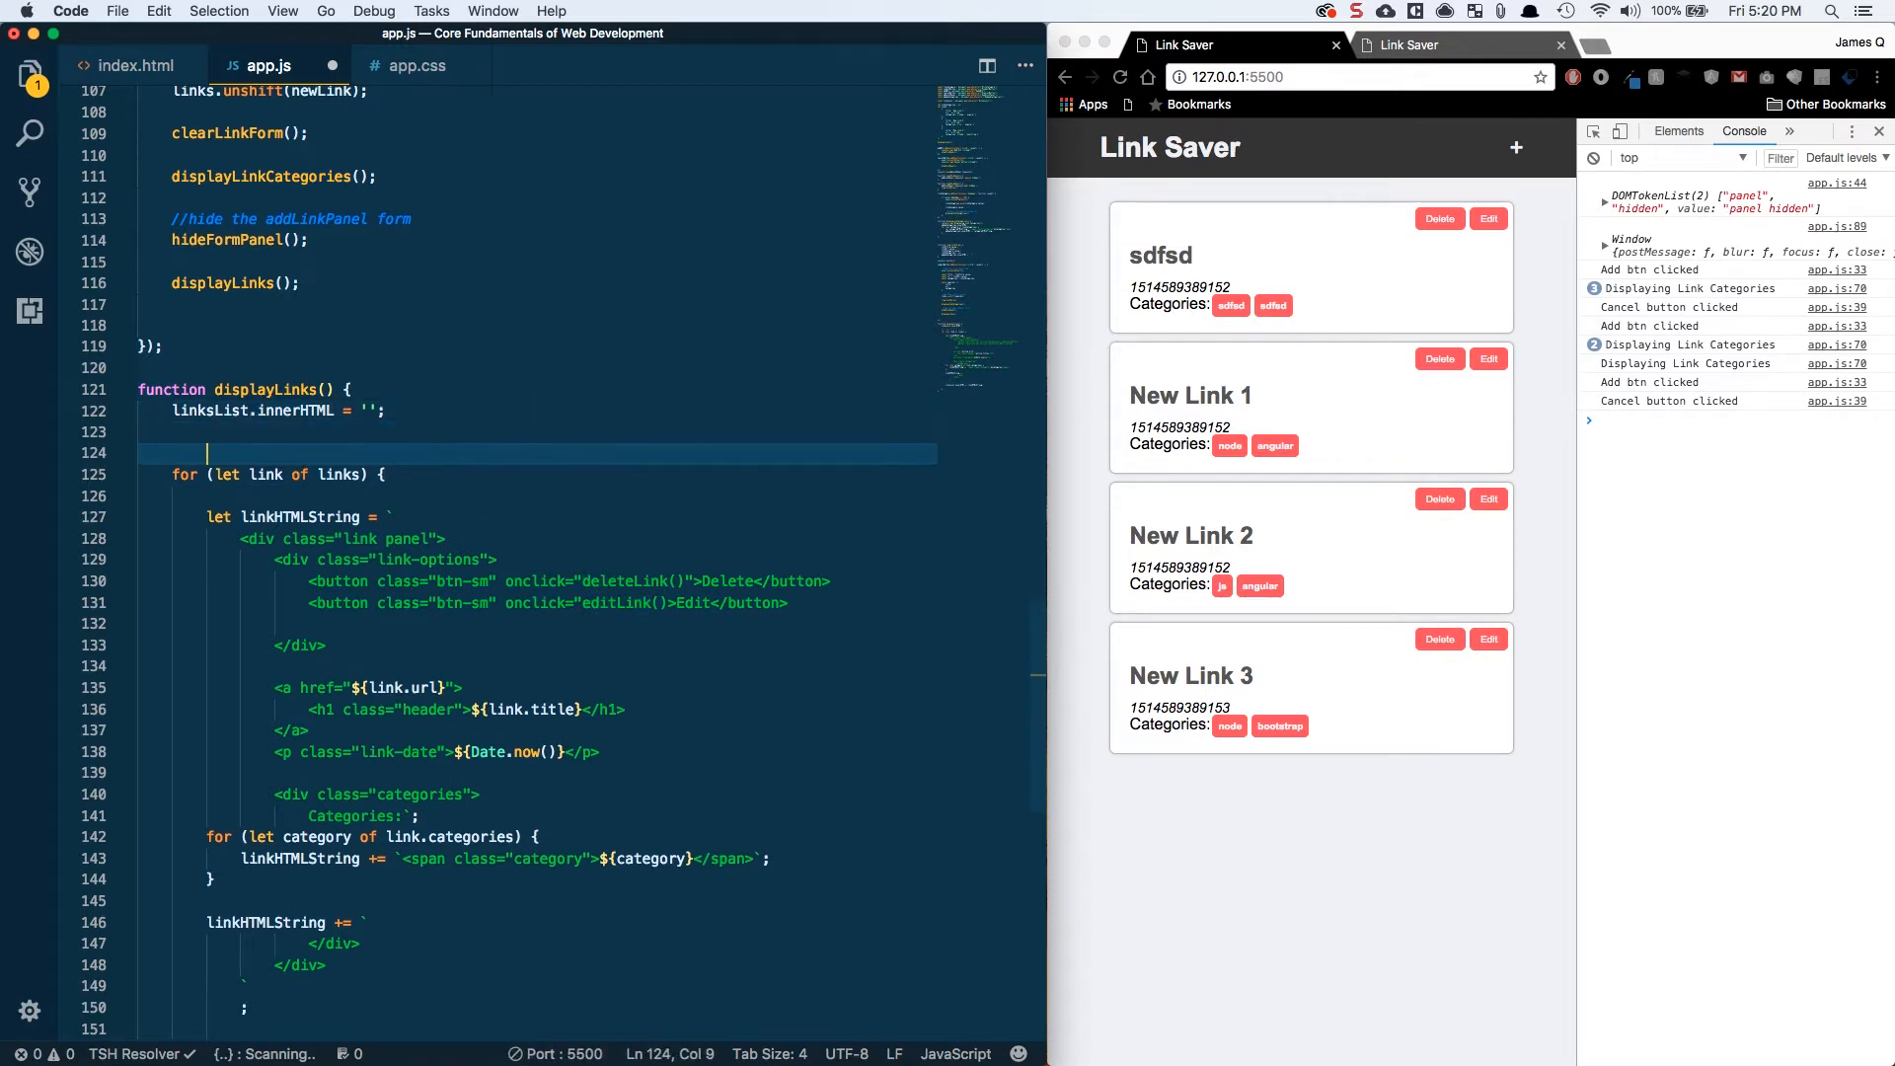
text(let)
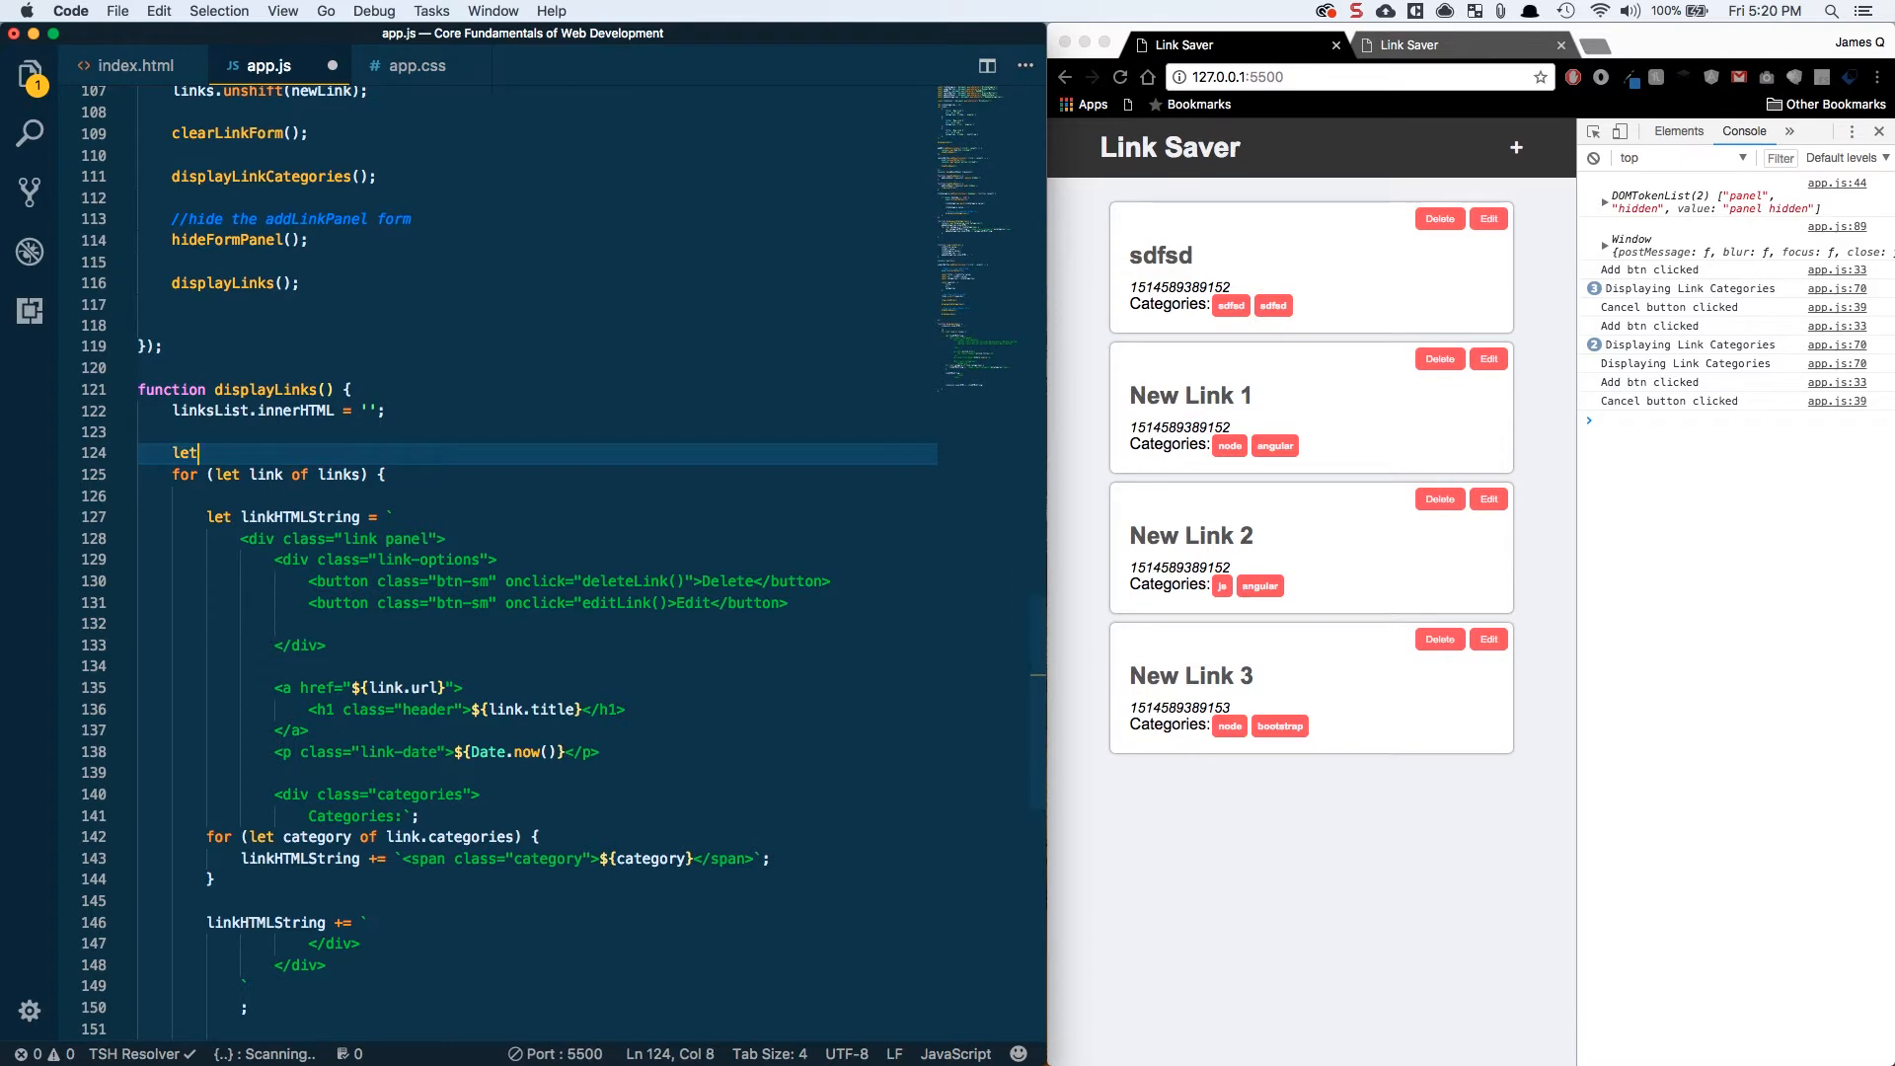
text(index =)
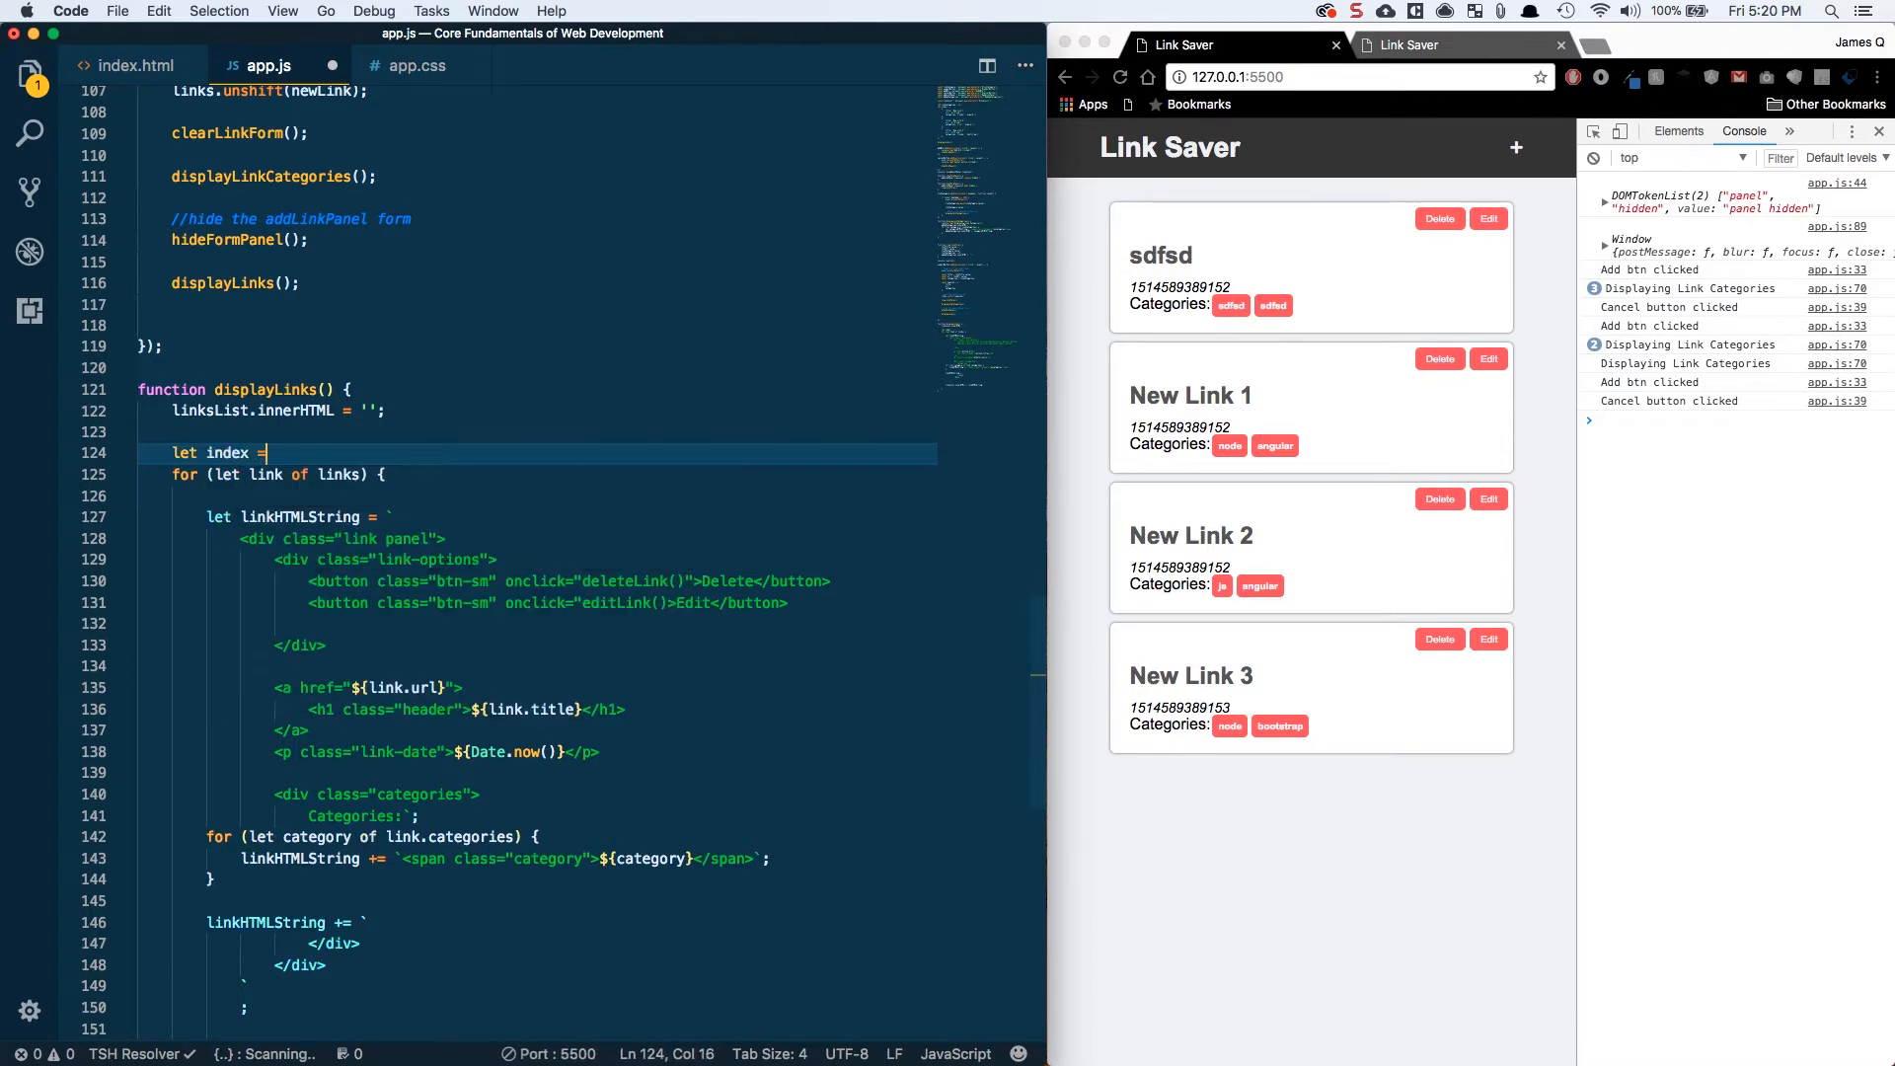
text(0;)
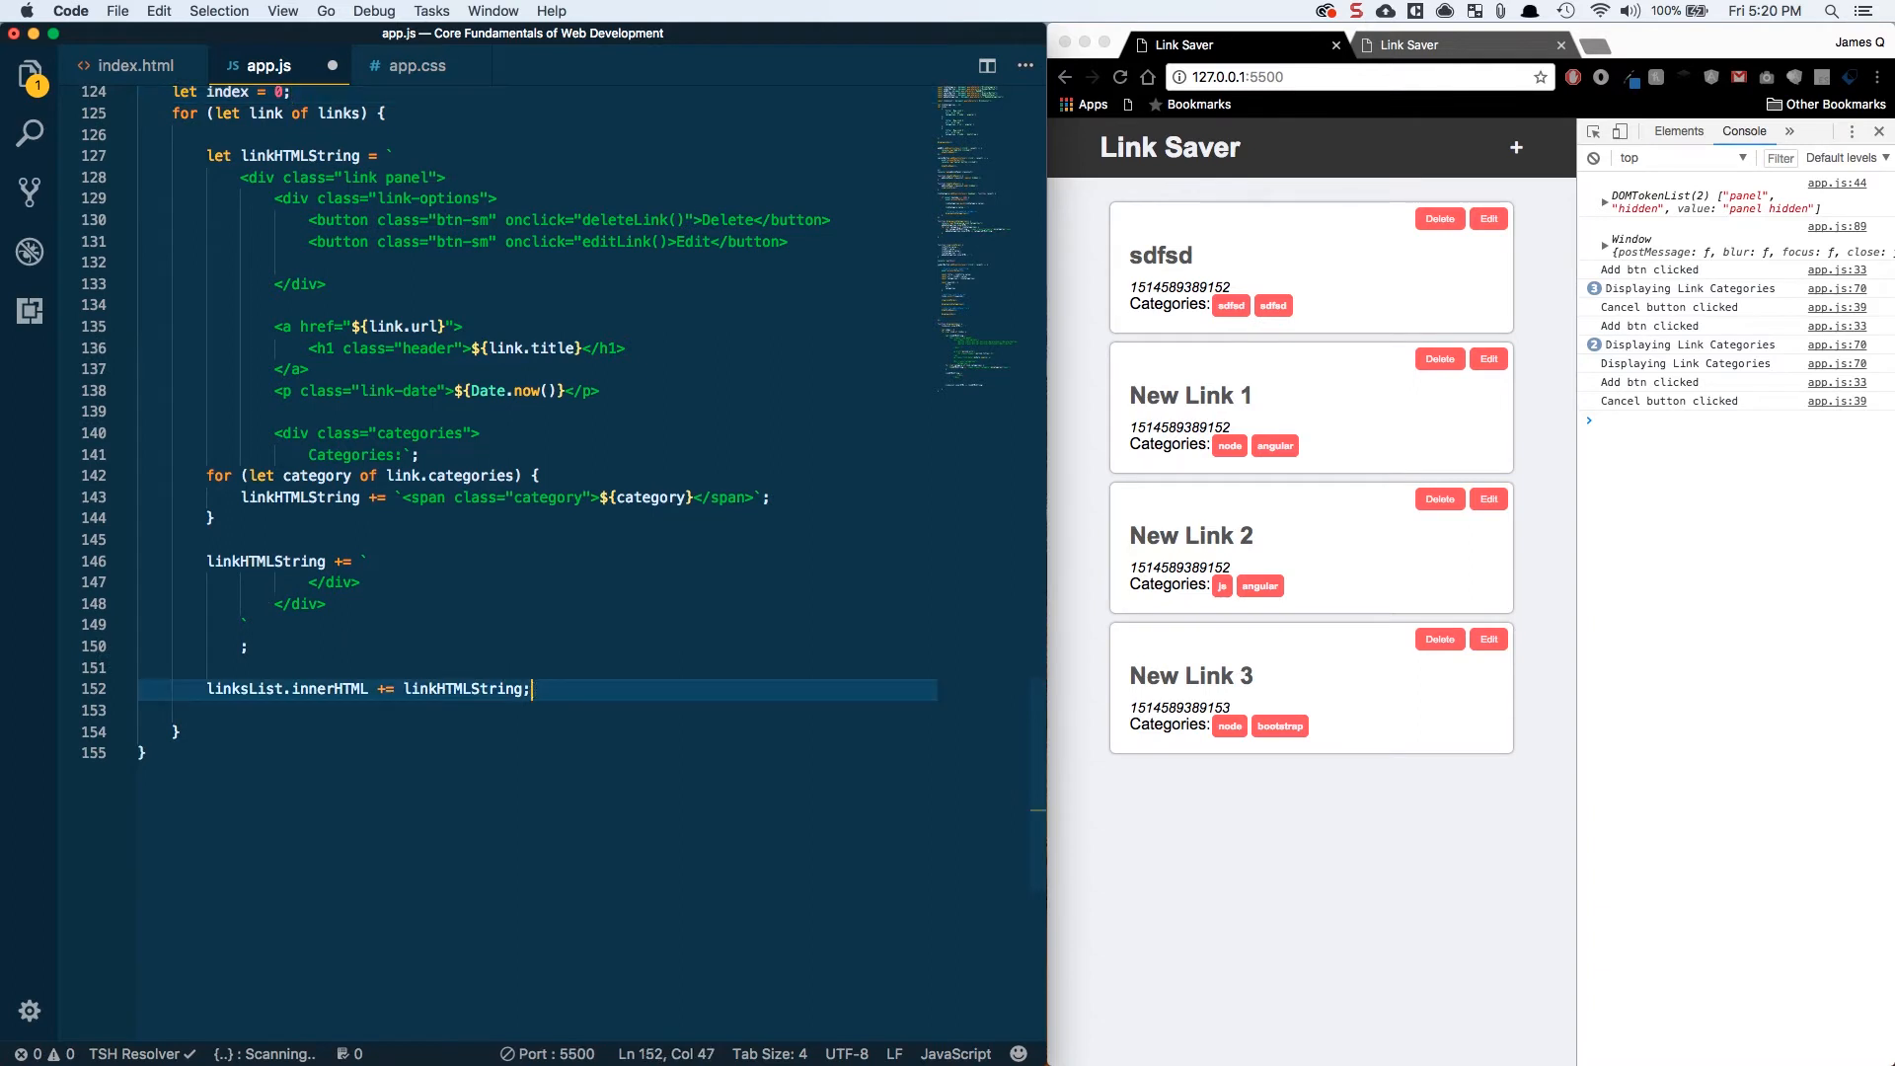
key(Return)
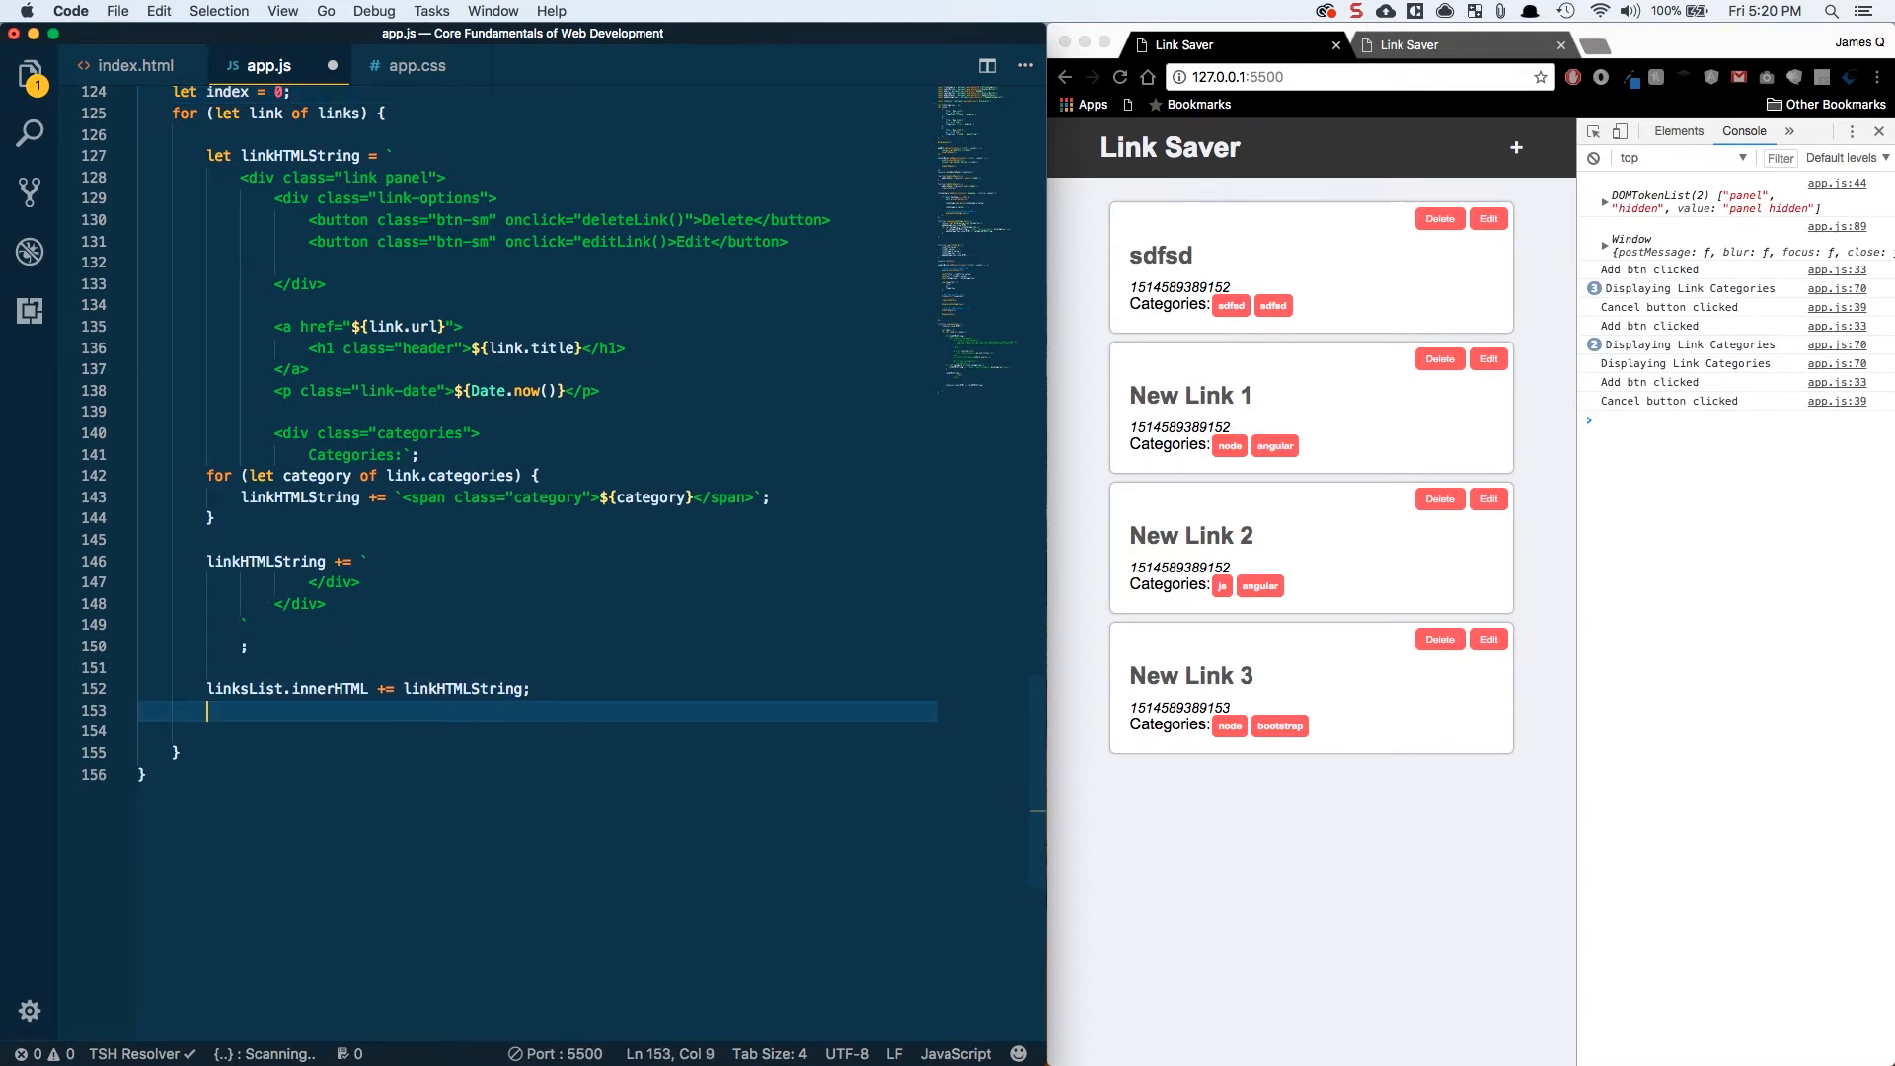
text(index+)
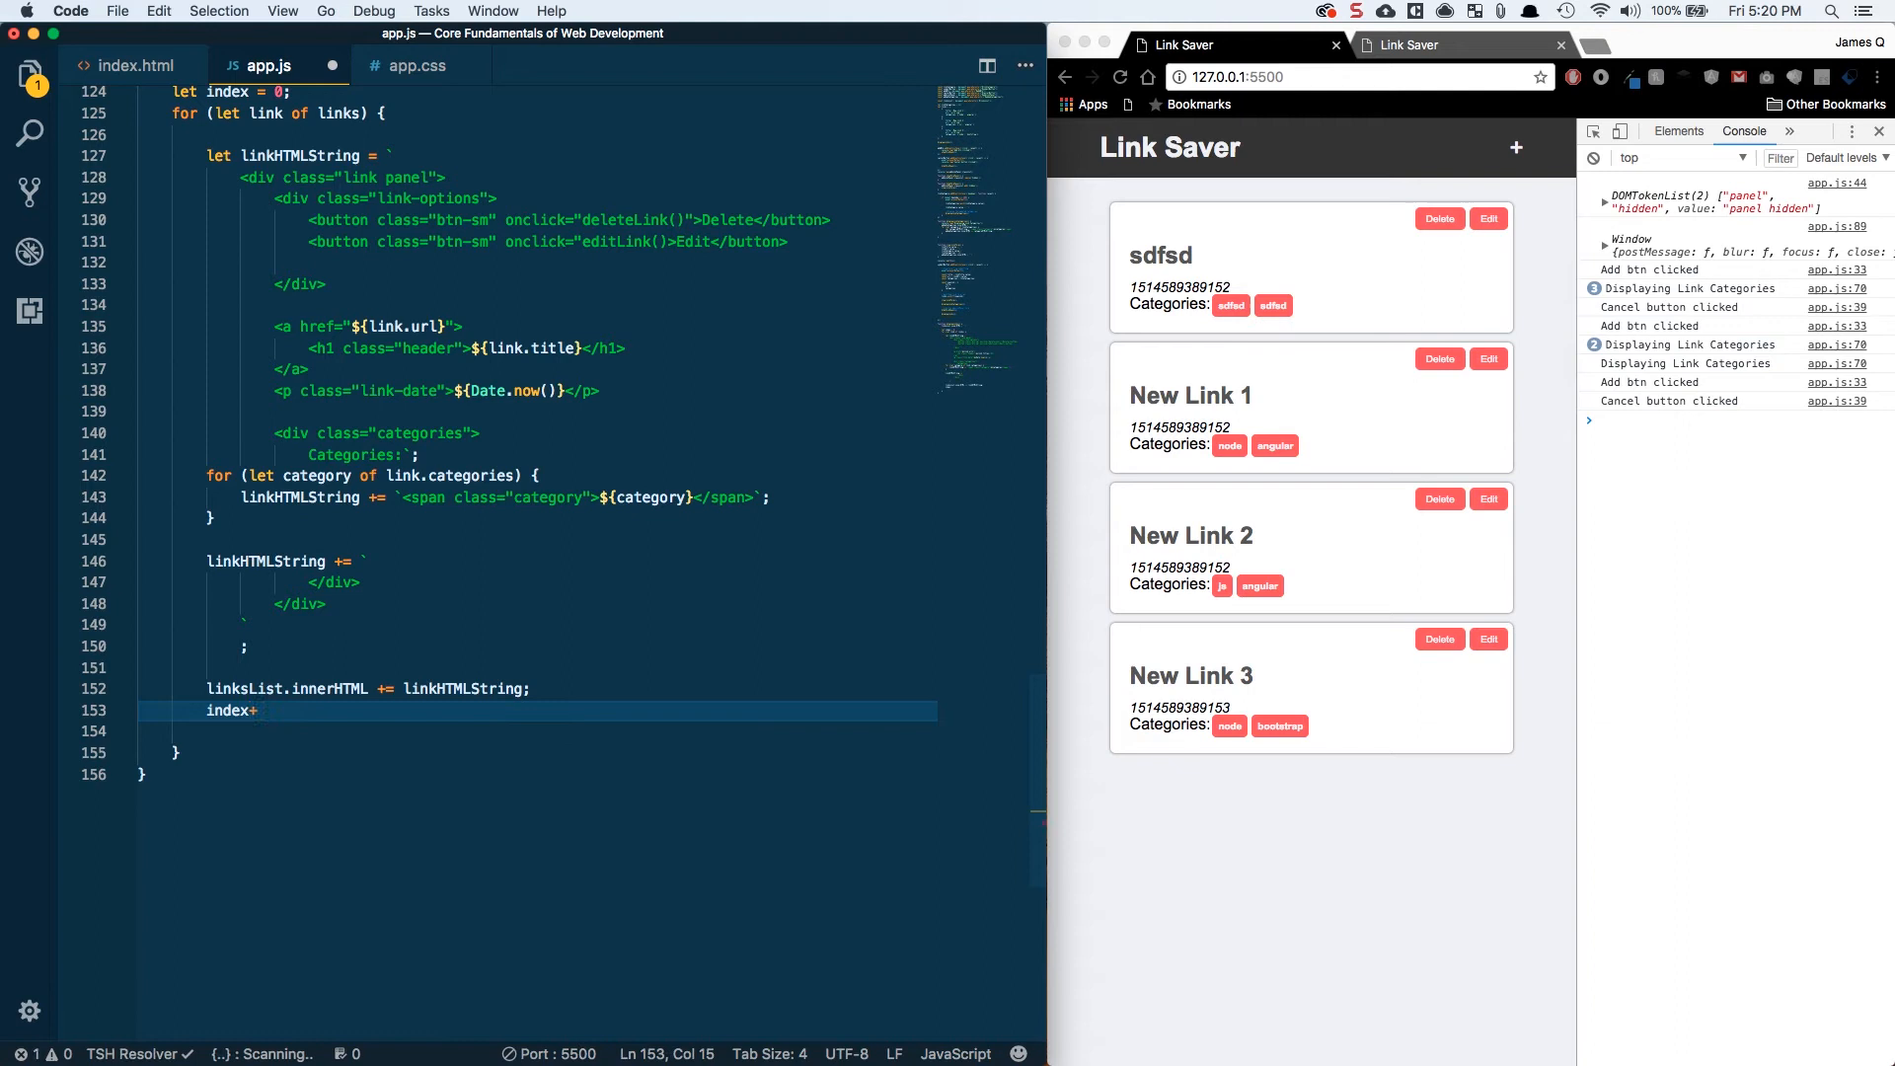
text(+;)
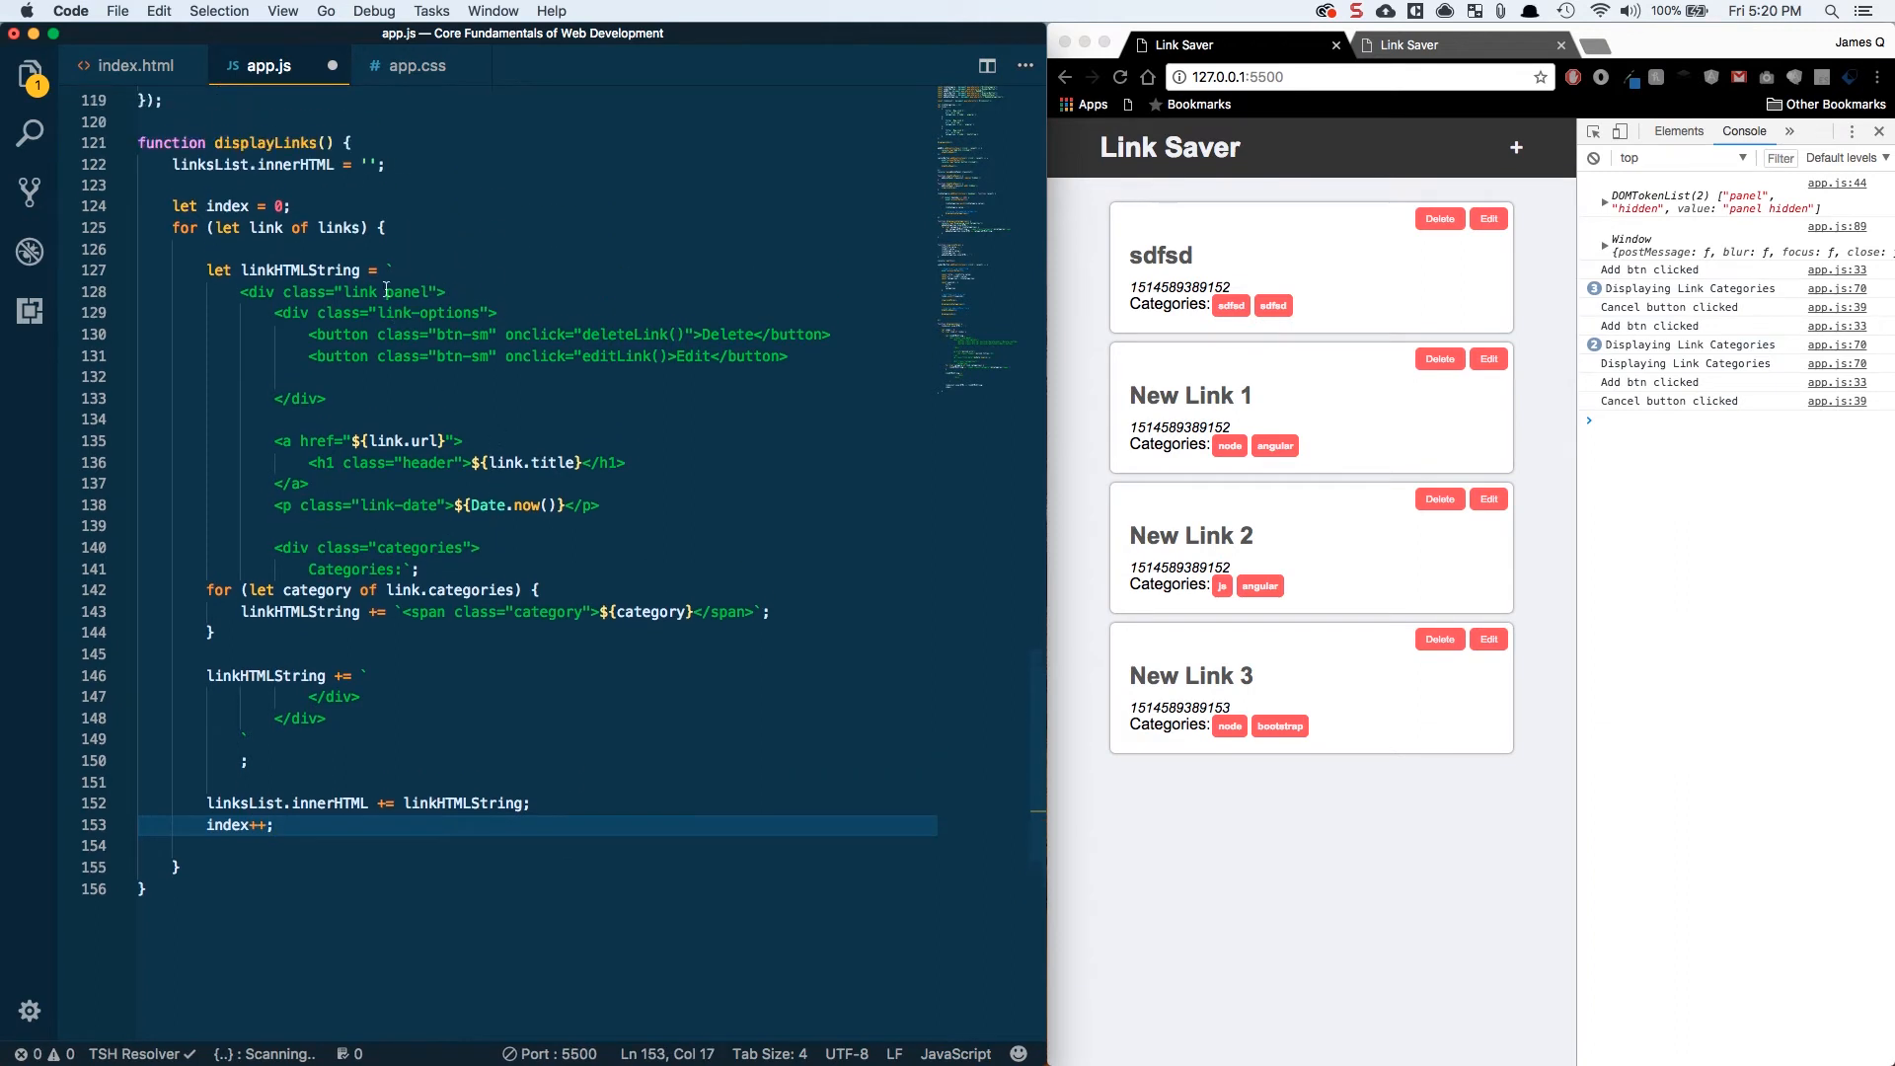
mouse_move(342, 229)
text($)
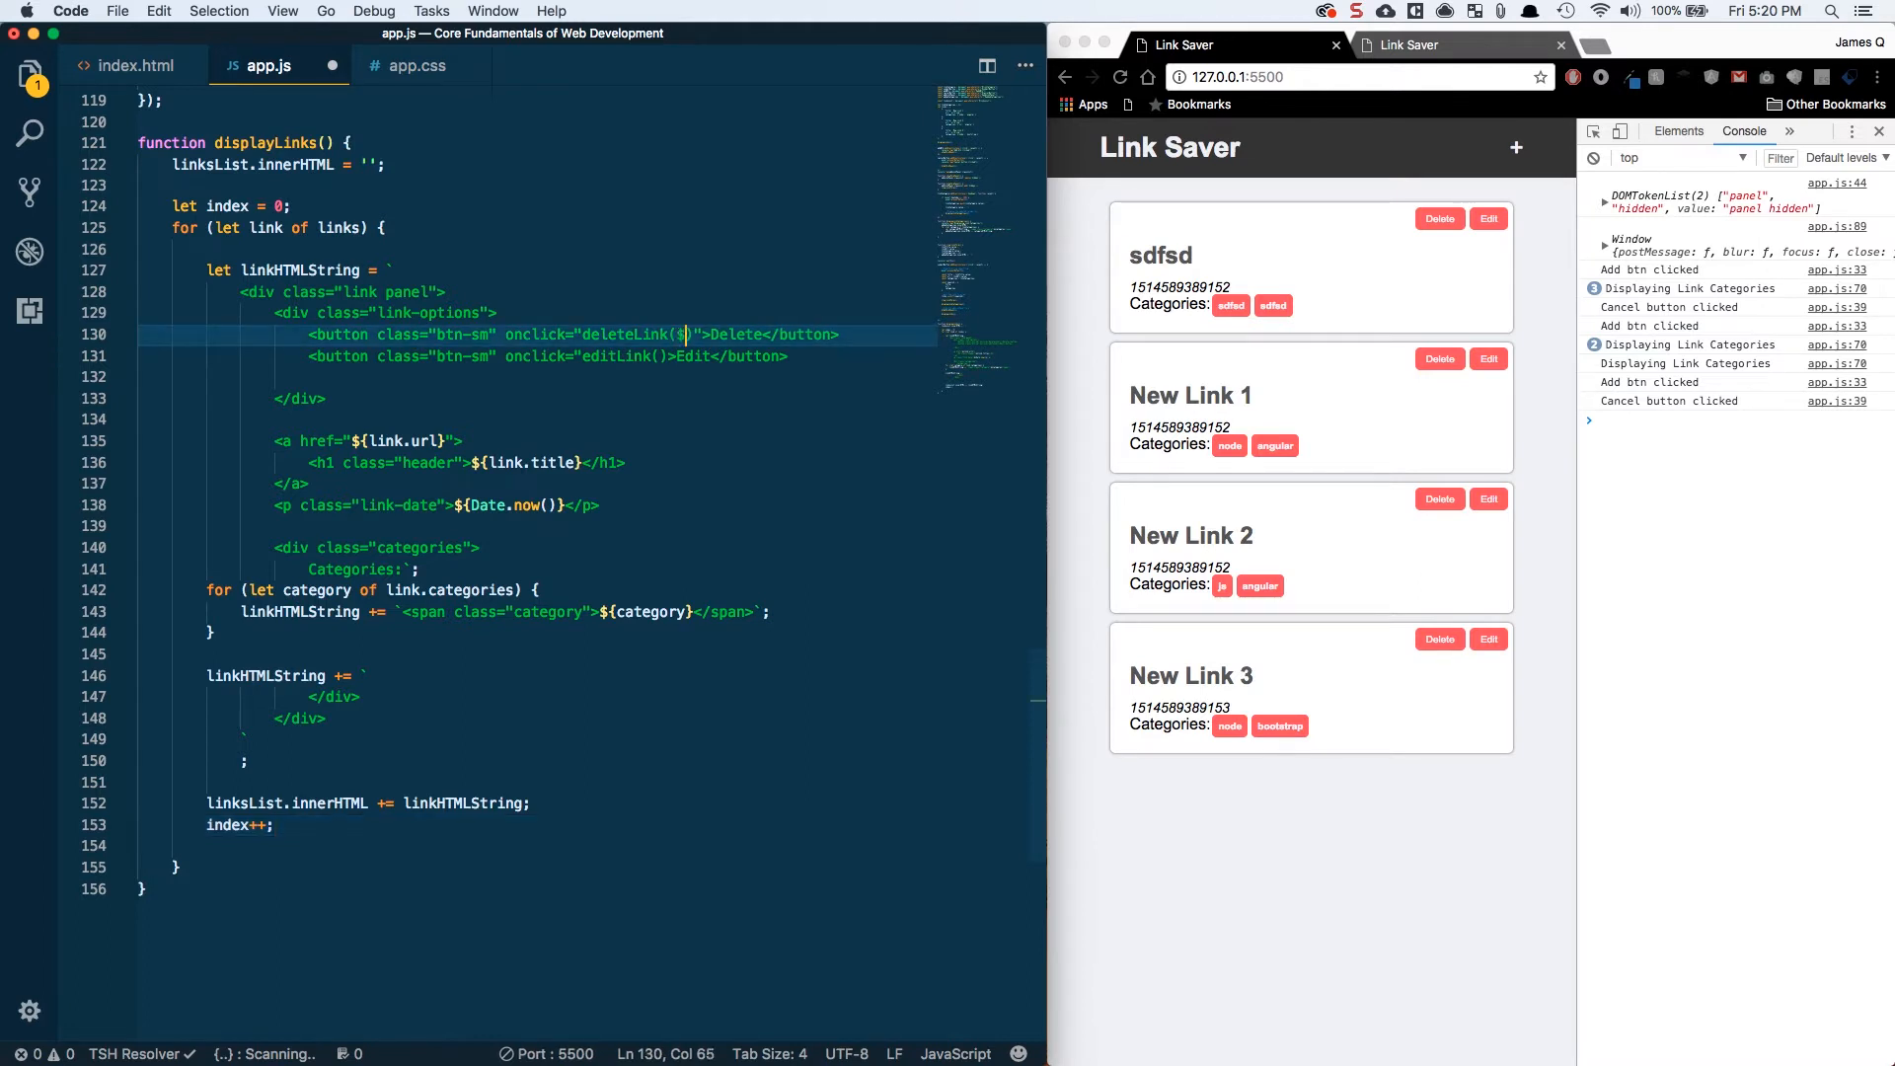
- Pass ${index} into the deleteLink() and editLink() calls in the template
text({index})
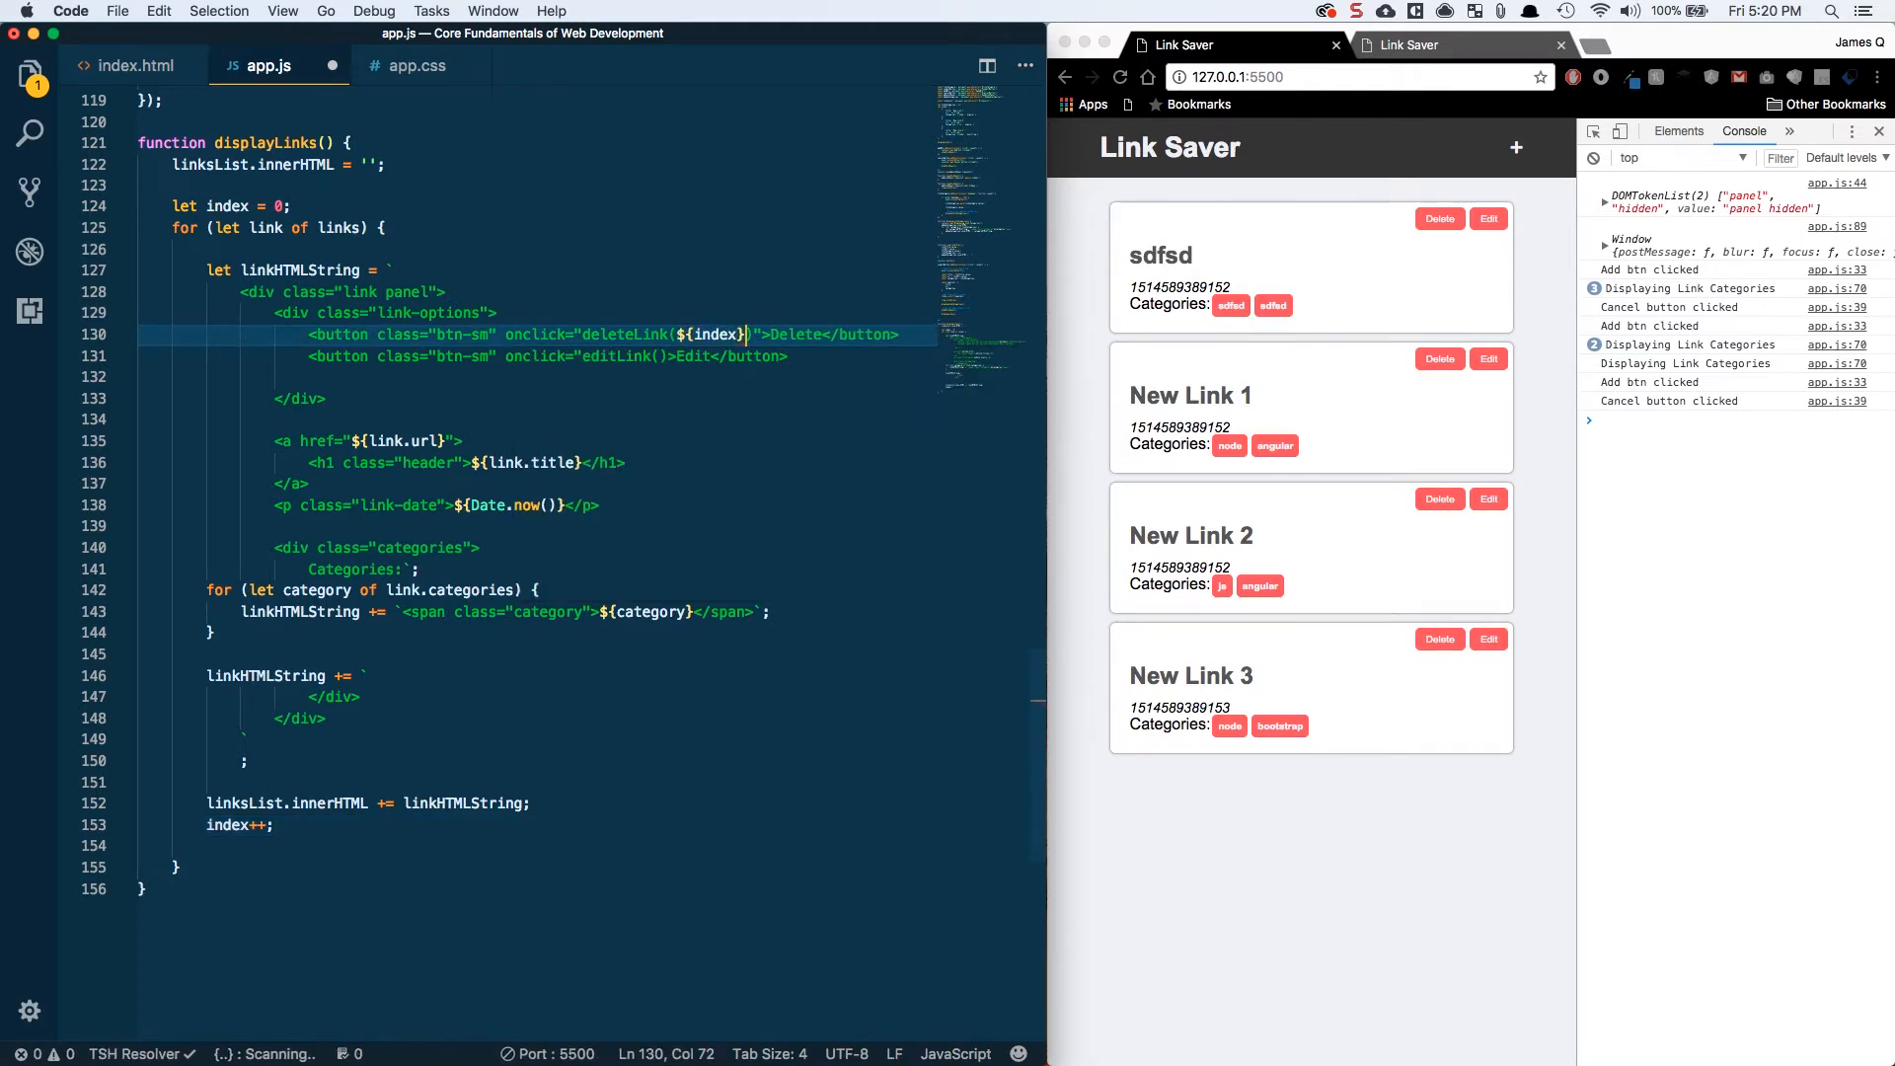
click(653, 357)
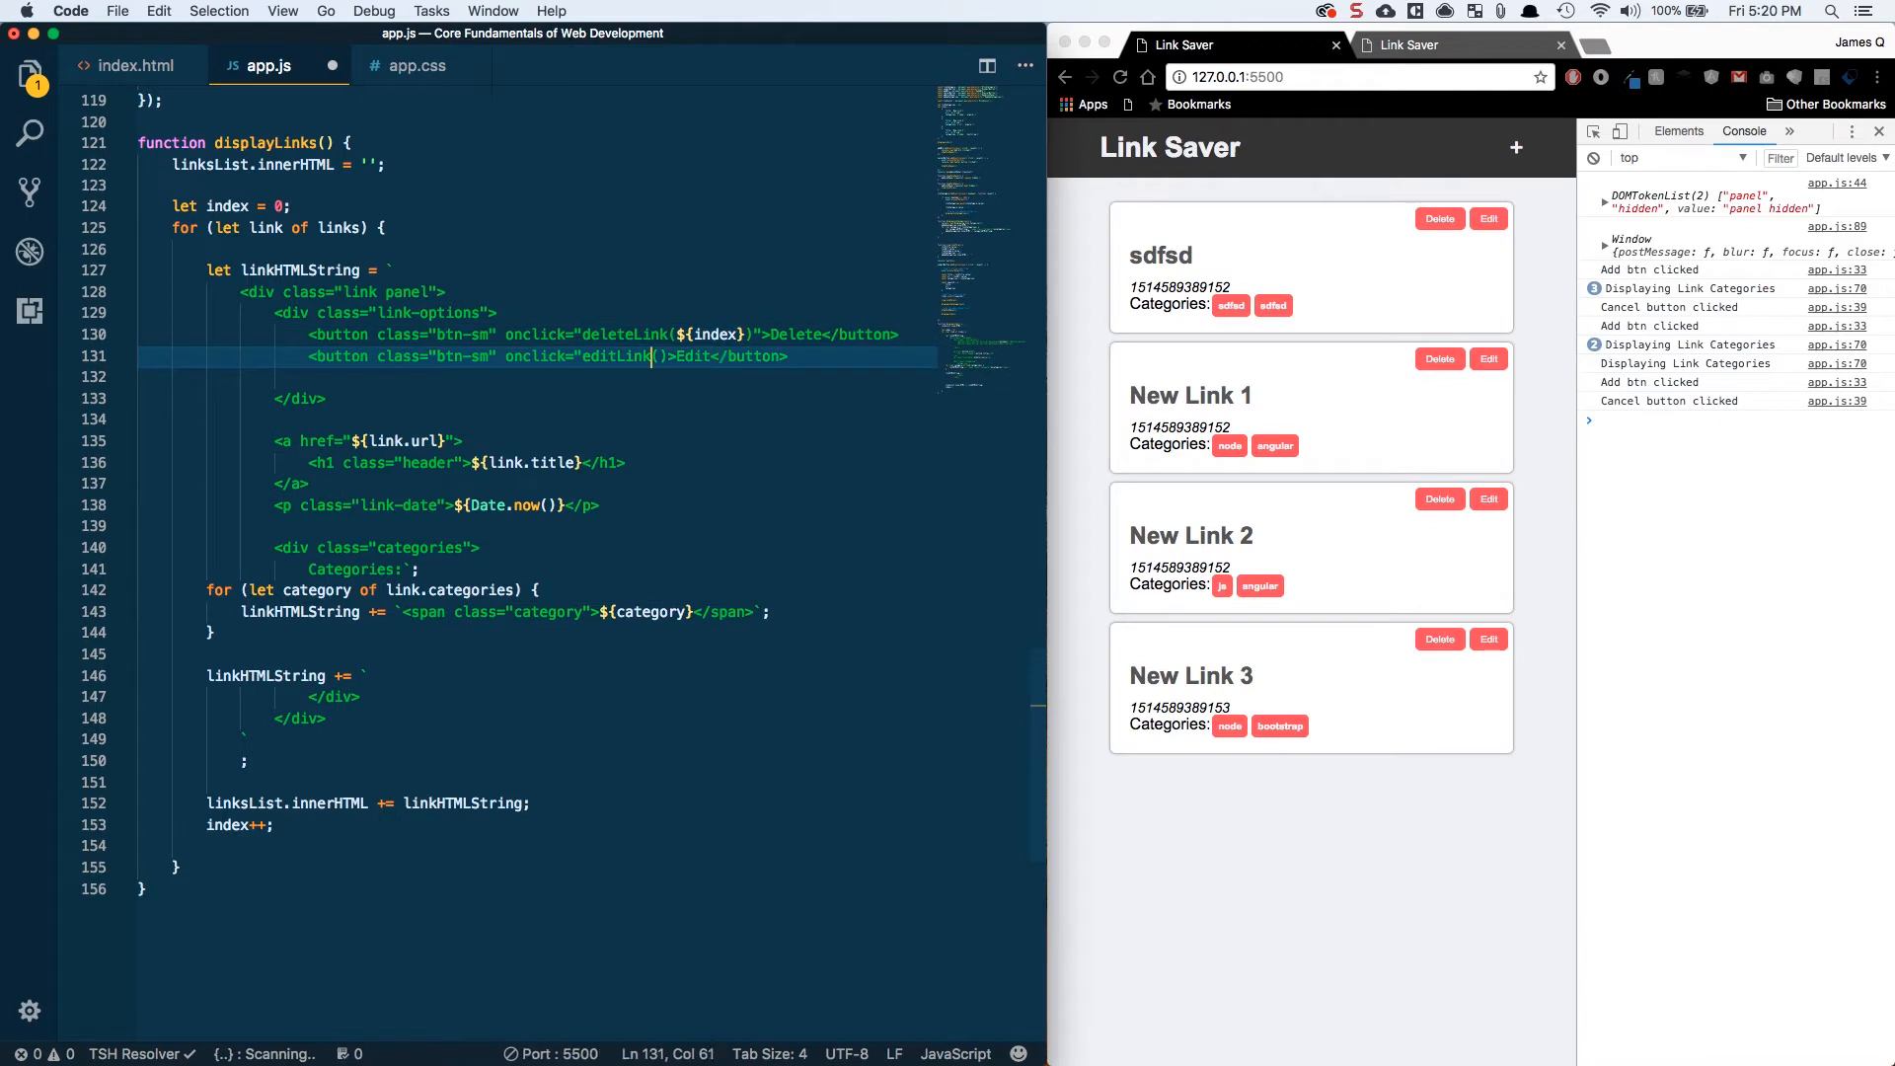
text(index})
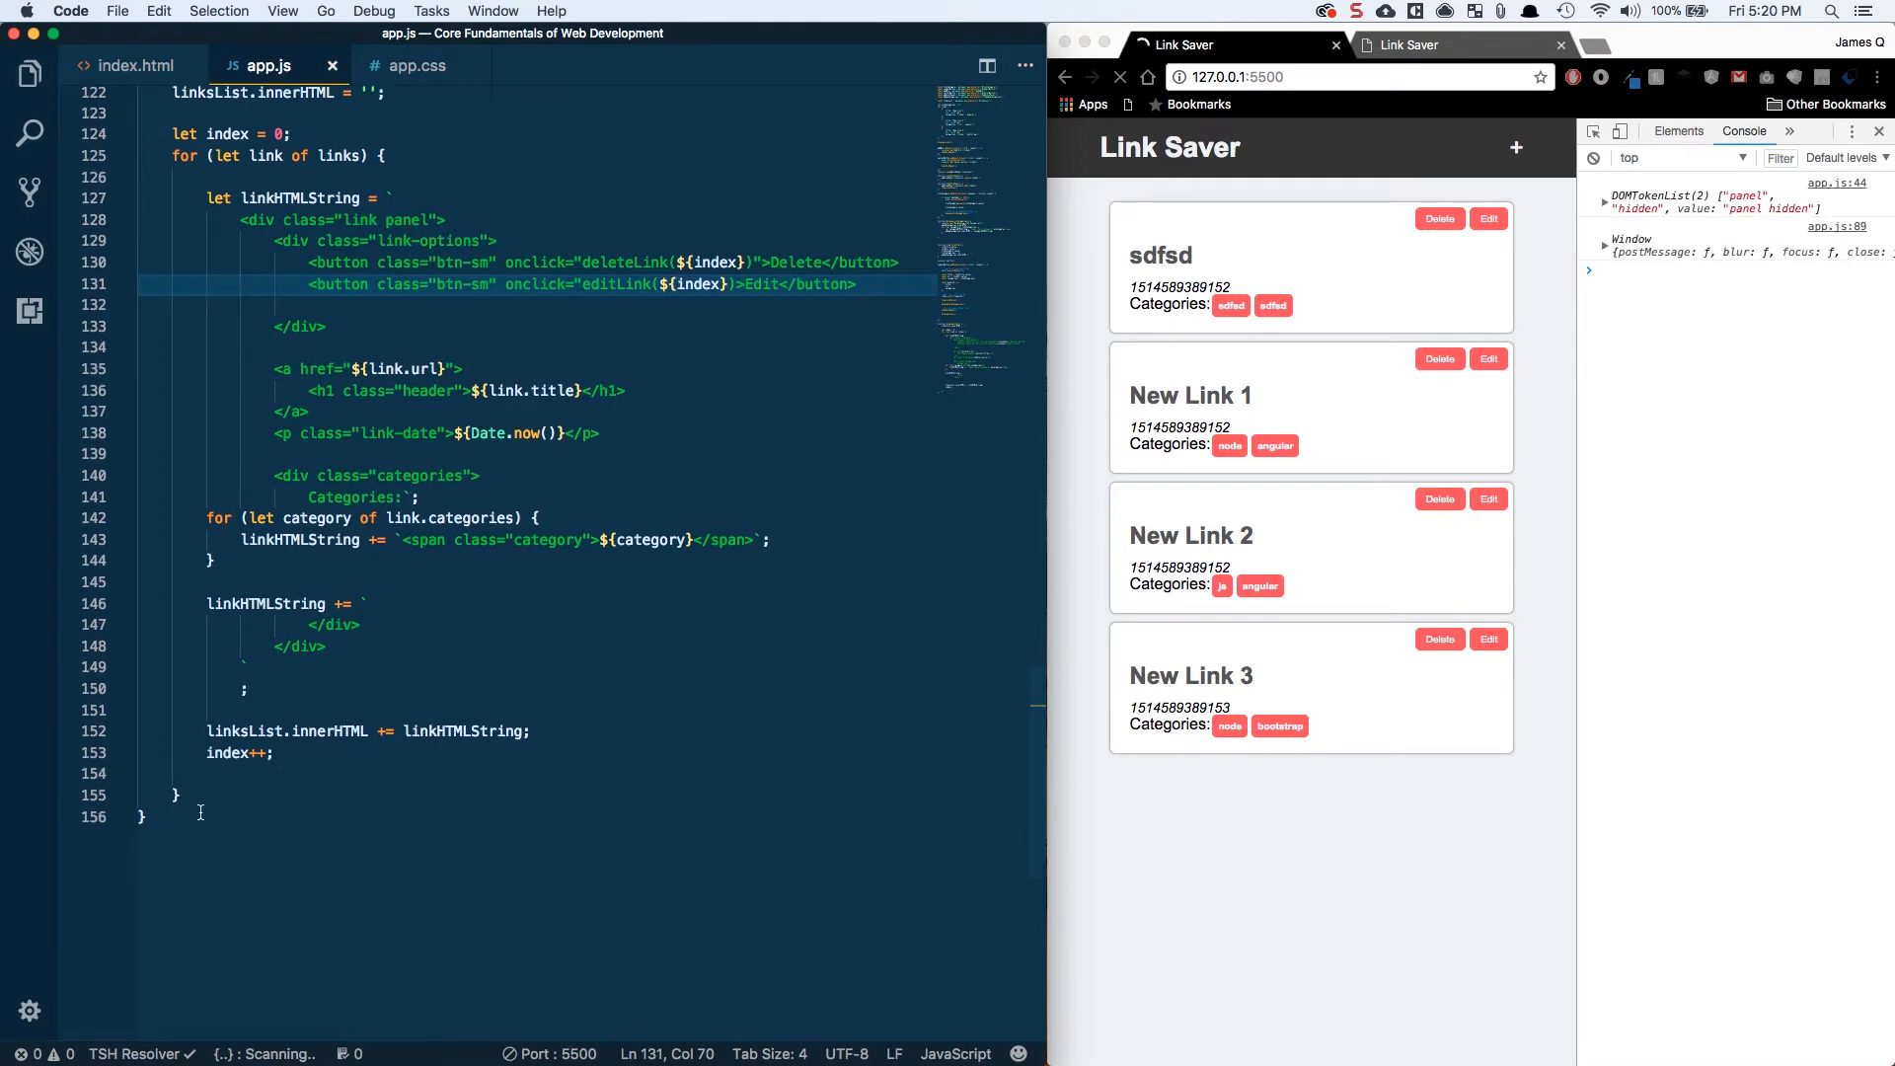
- Define deleteLink(index) and editLink(index) functions that console.log their index, and save app.js
text(function d)
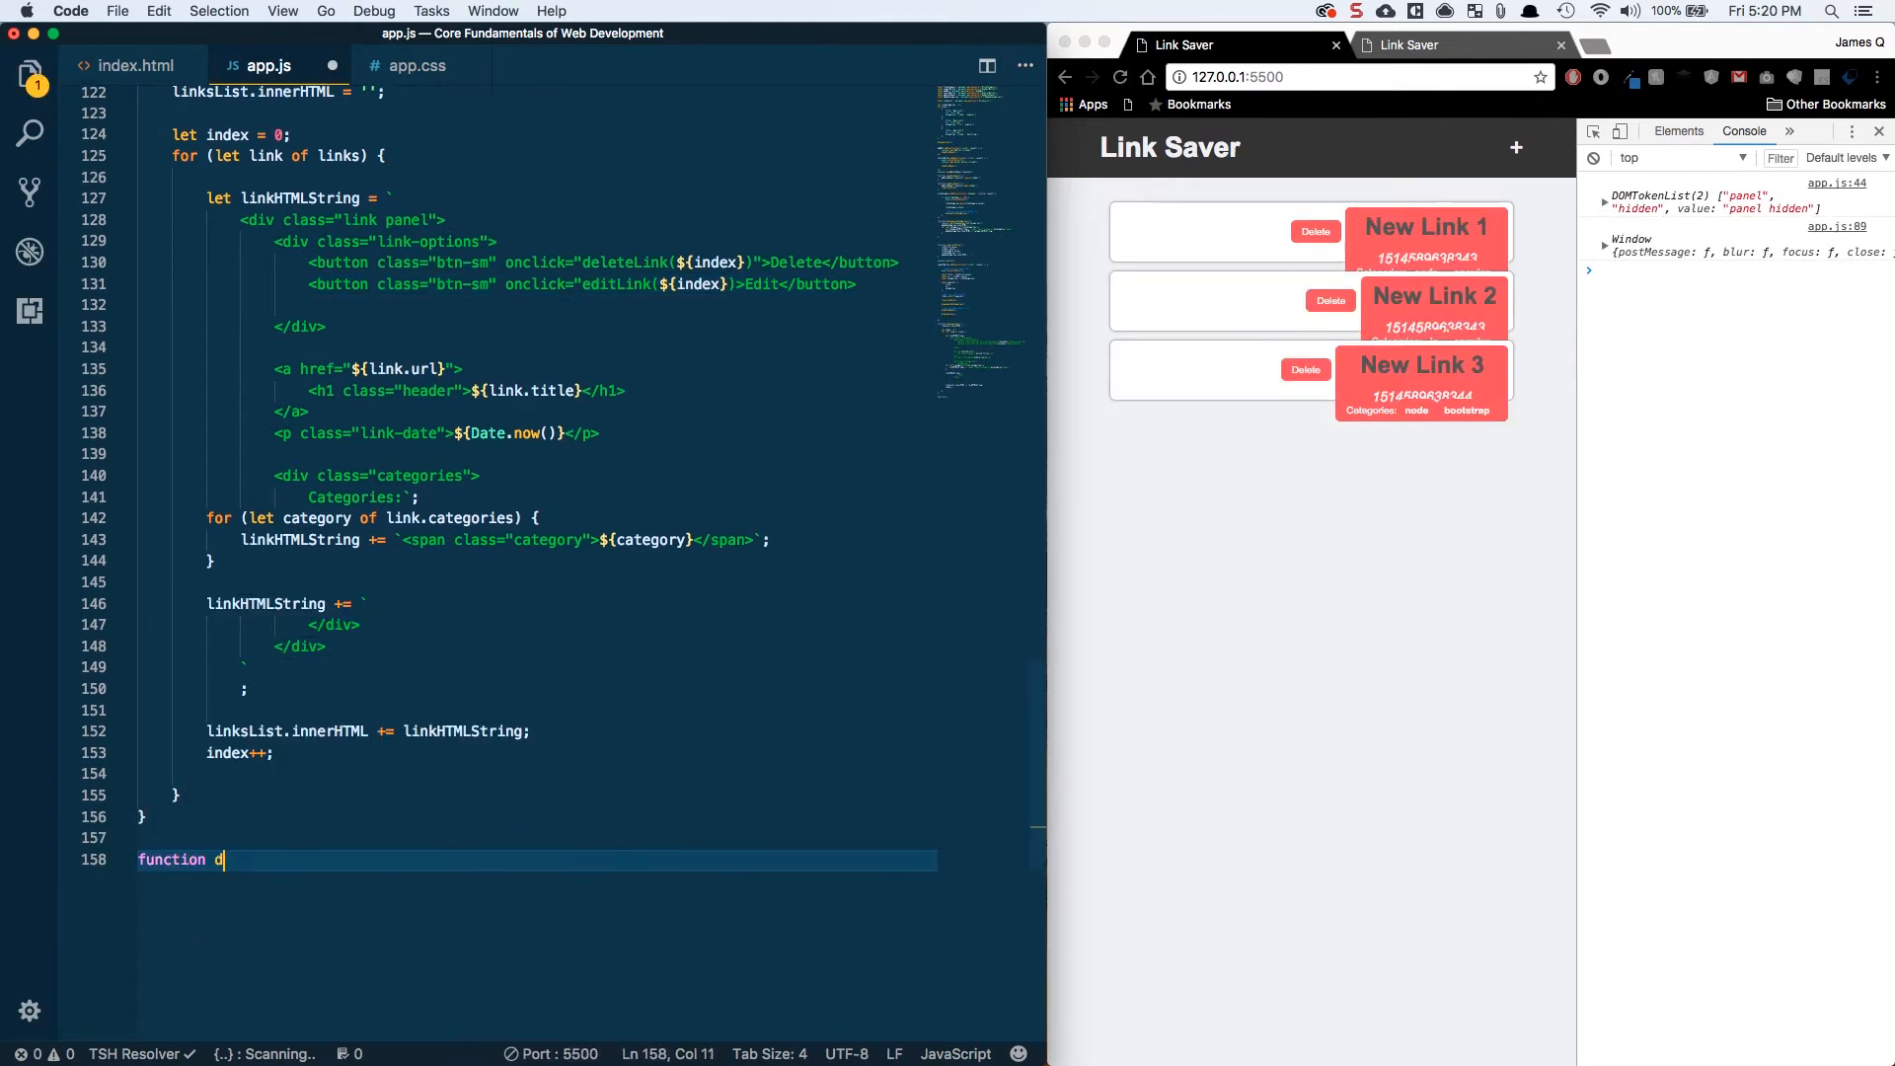
text(eleteLink())
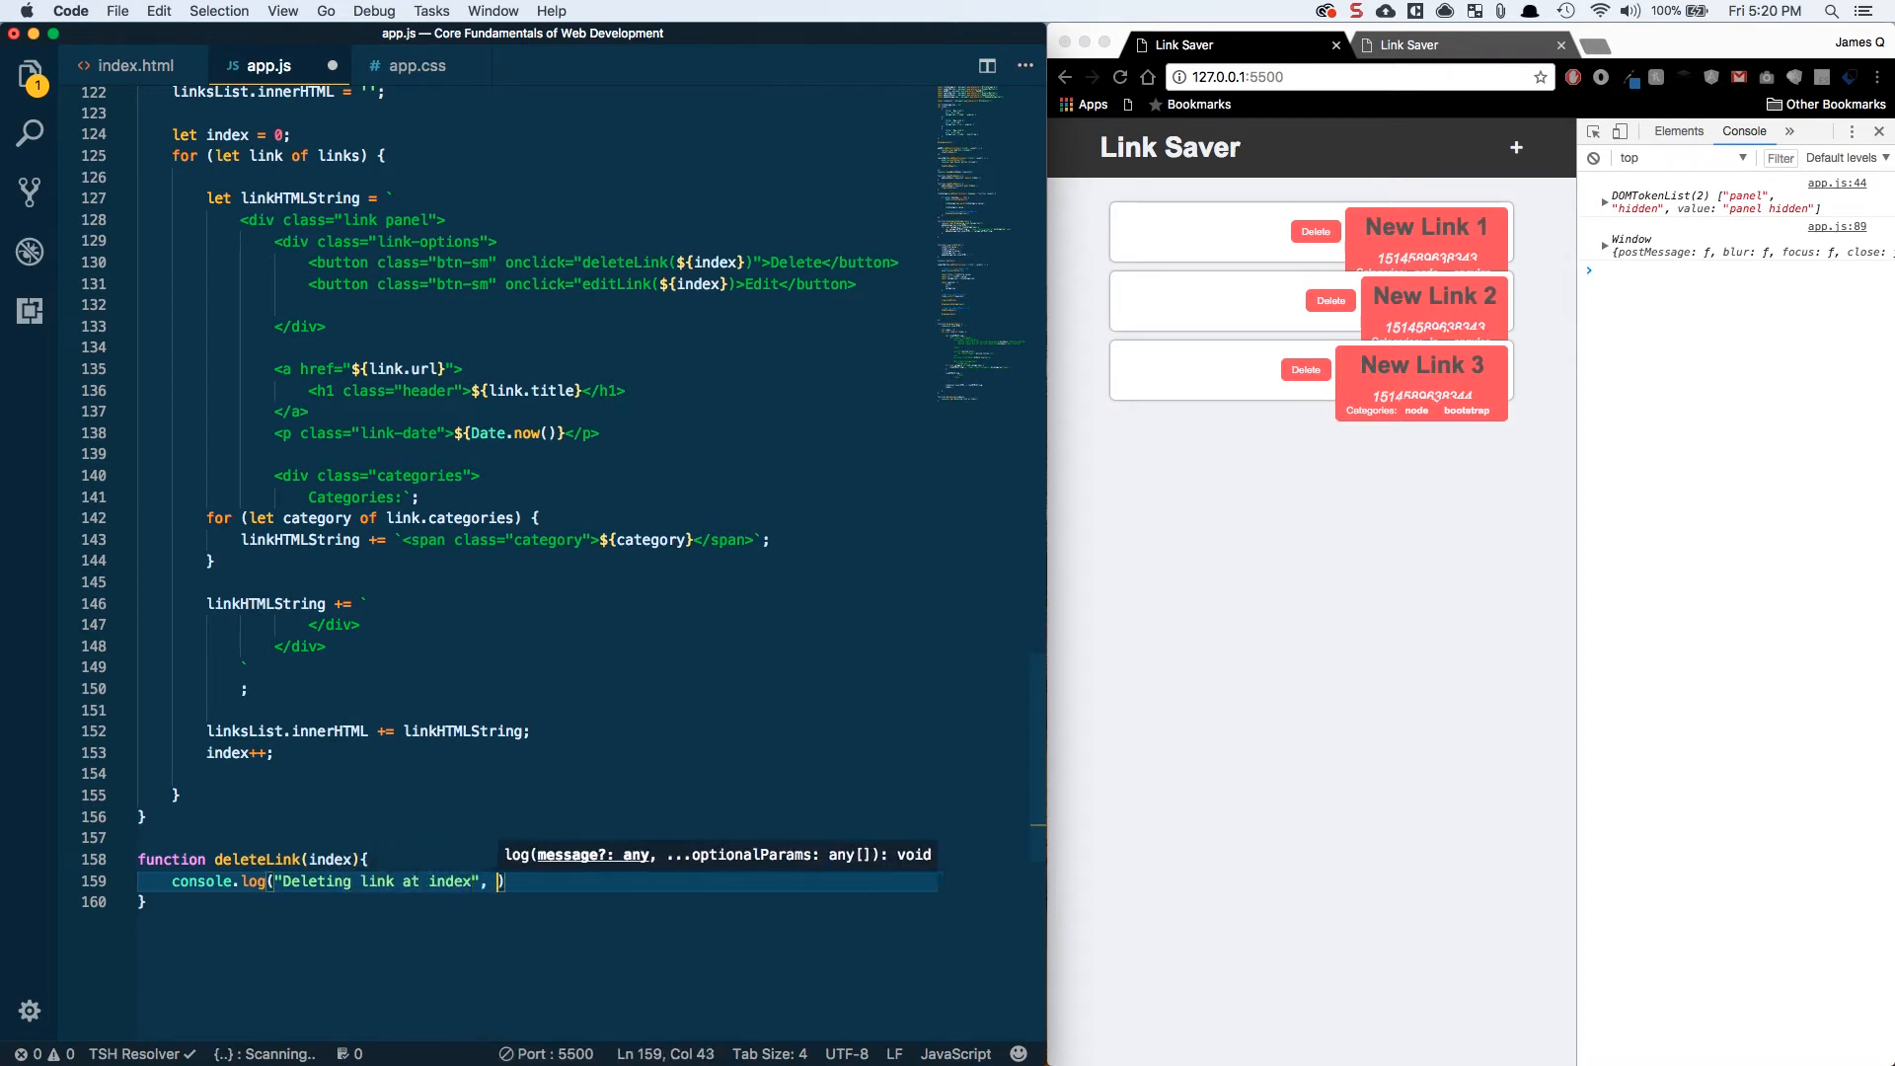
text(index);)
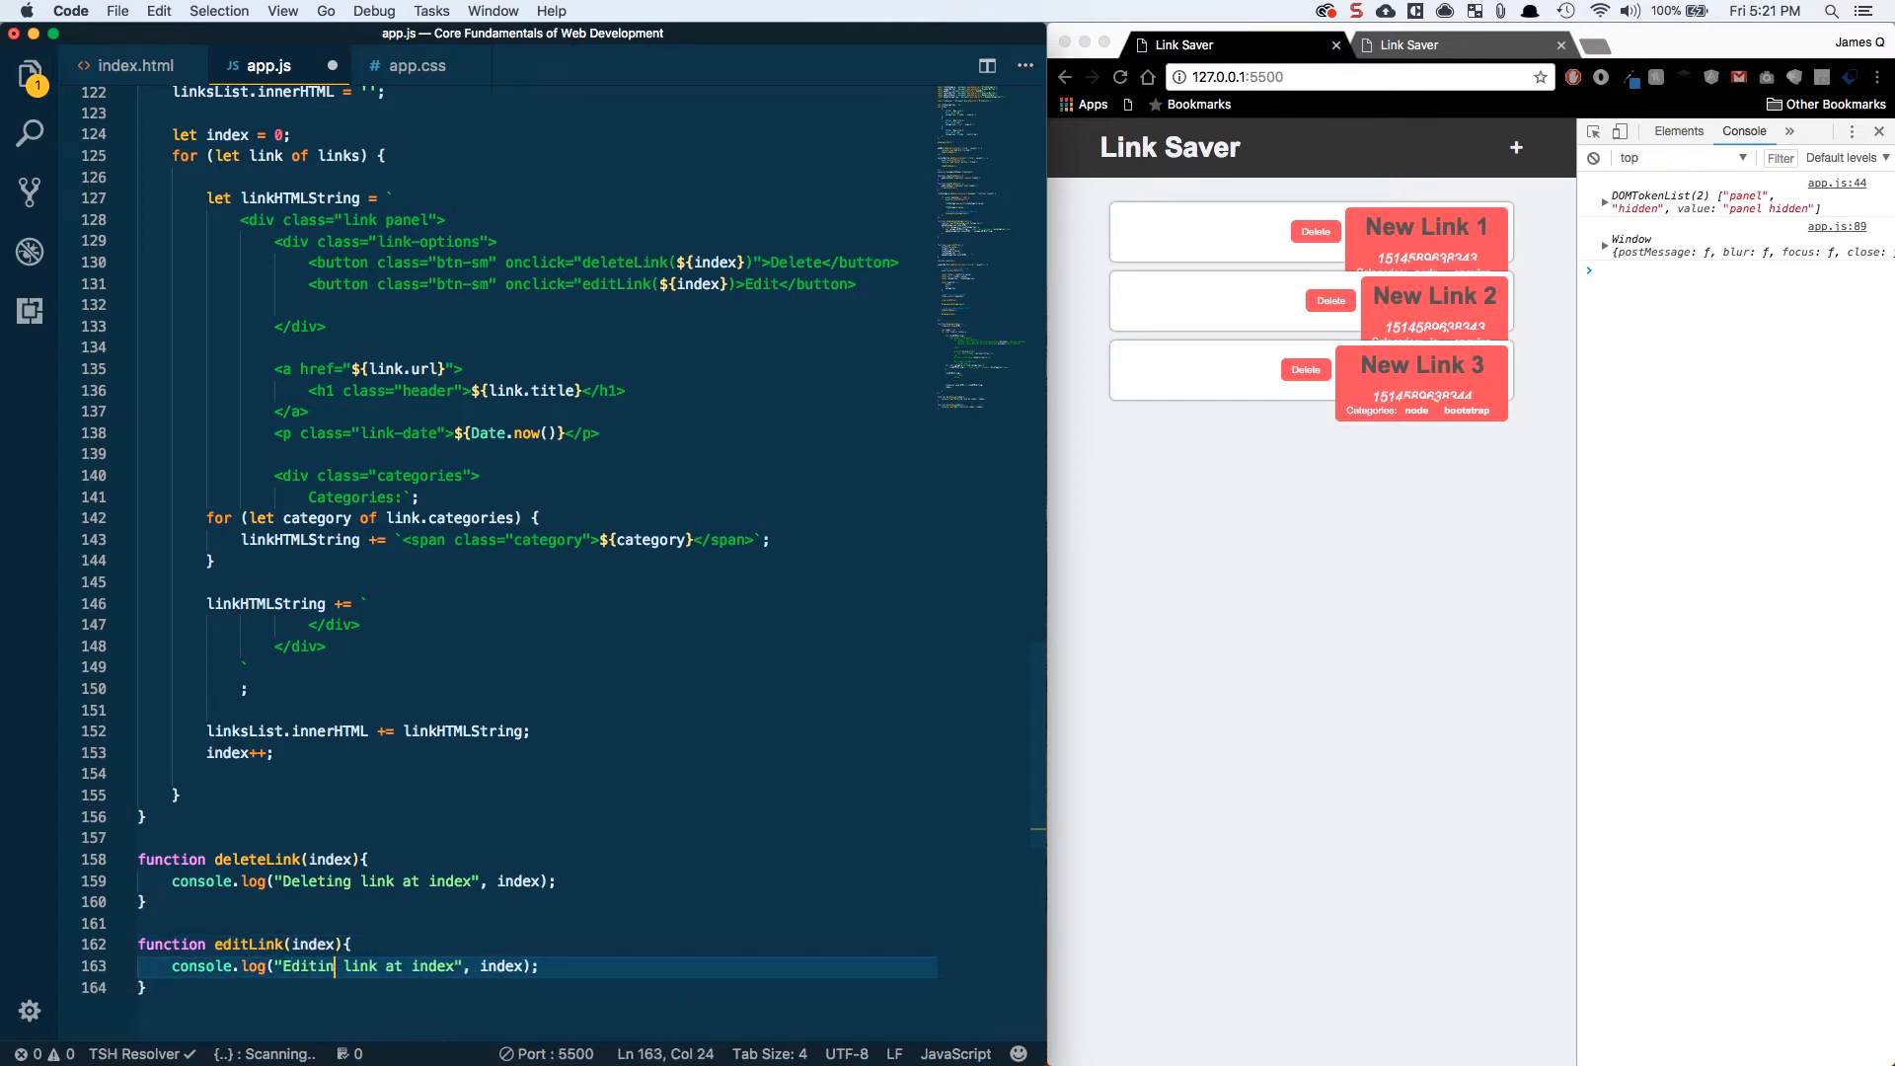
text(g)
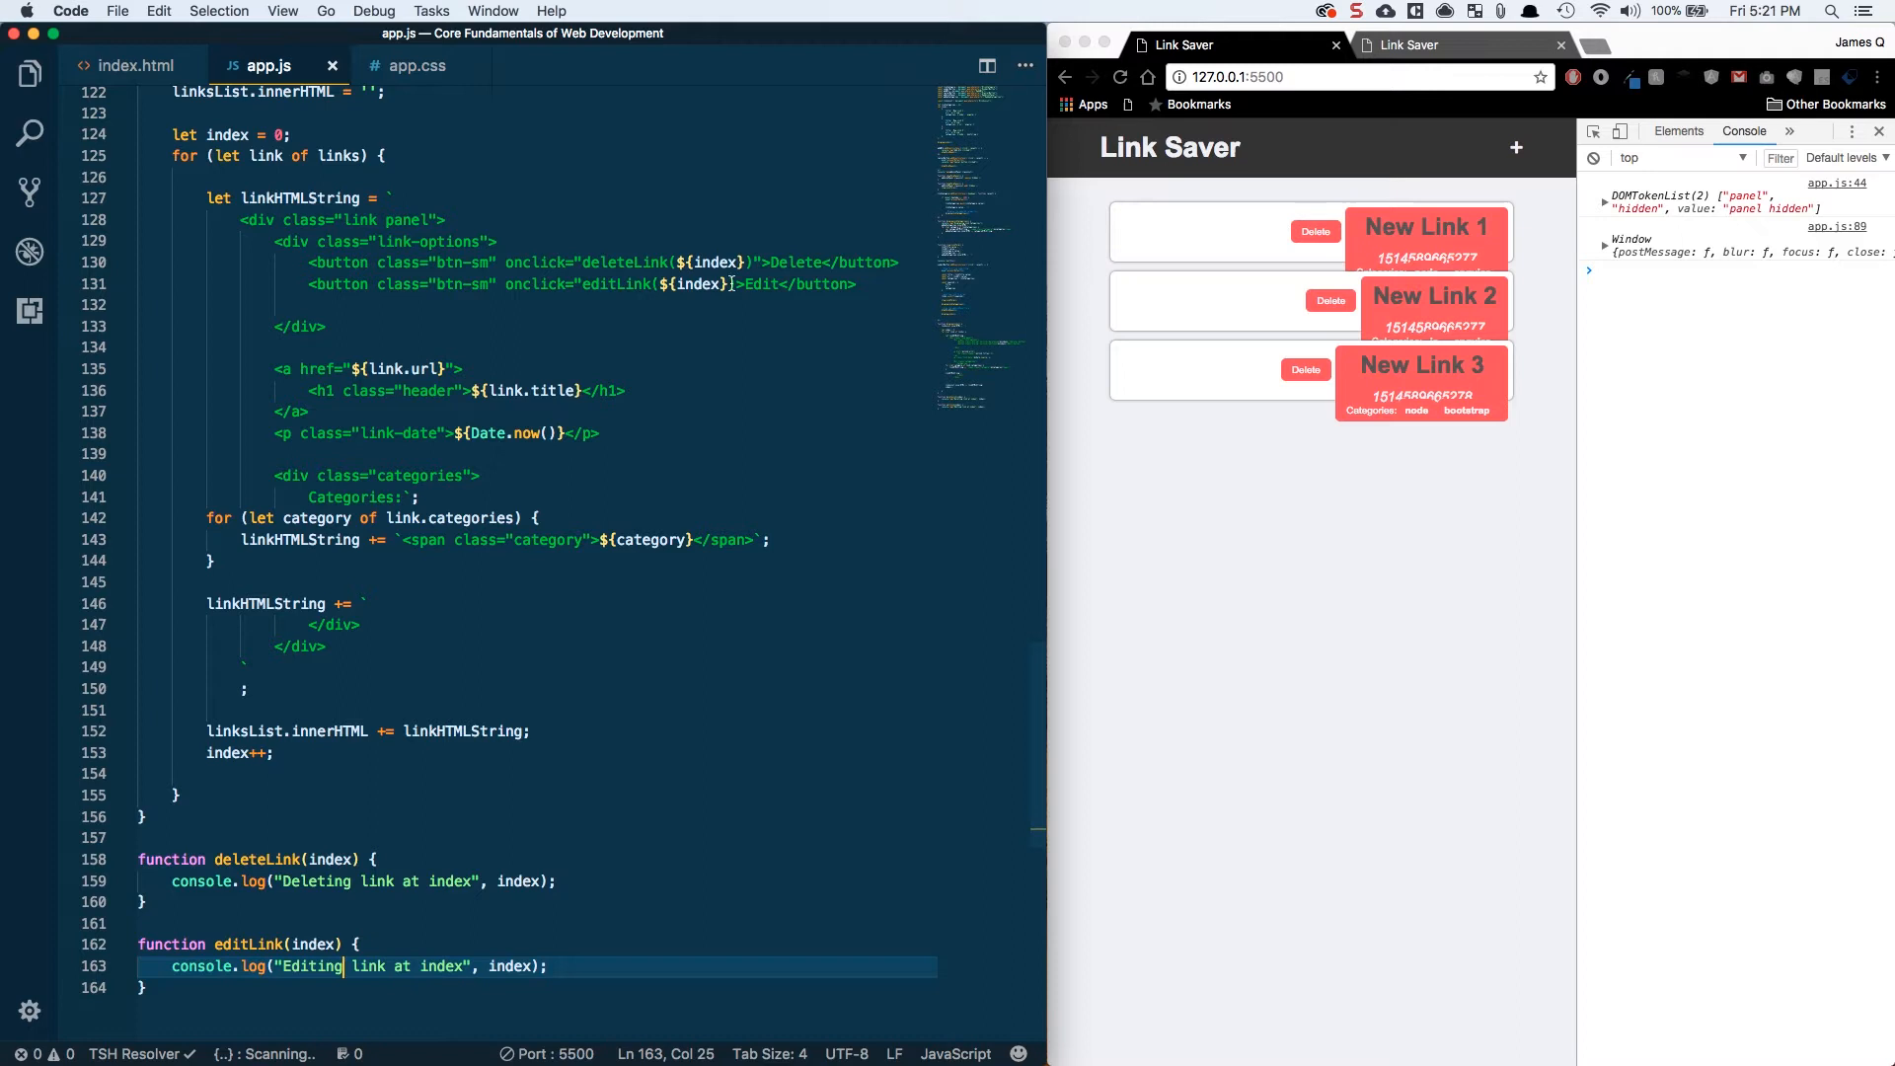
click(739, 284)
text())
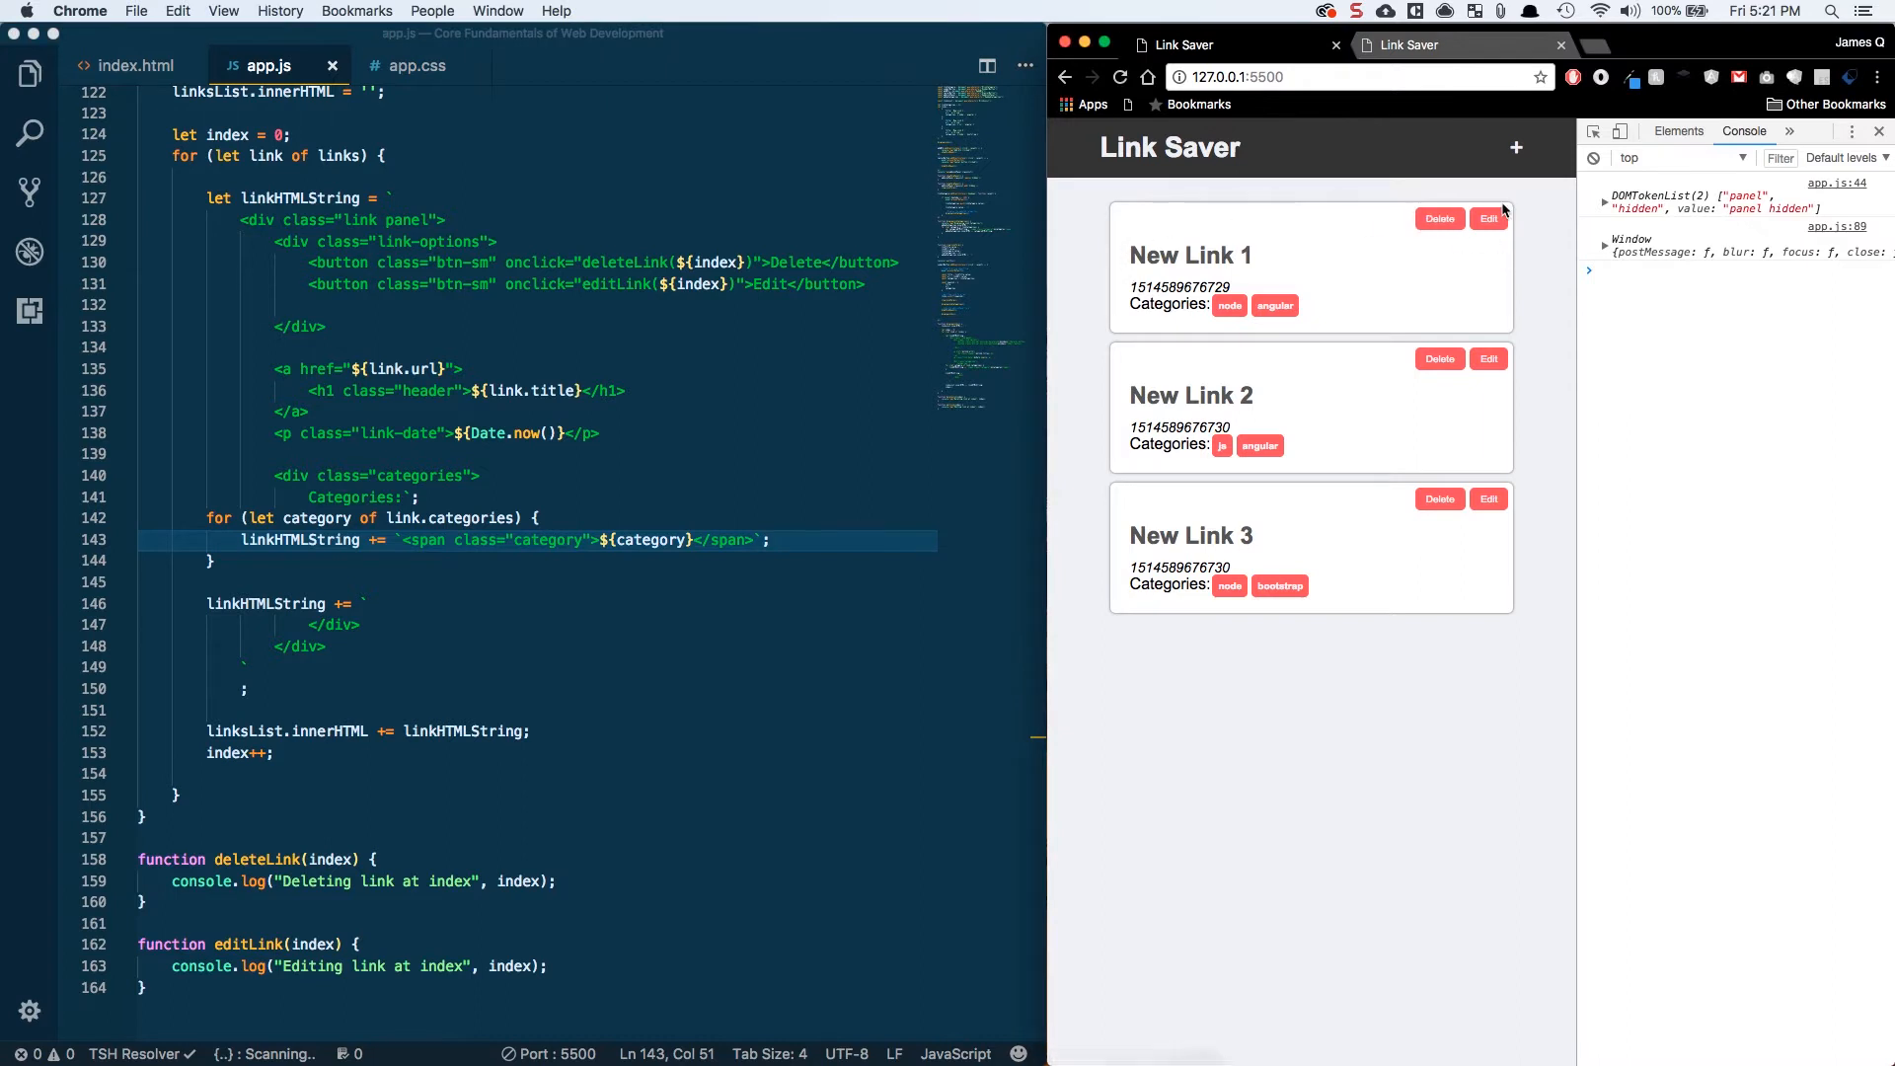
mouse_move(1248, 219)
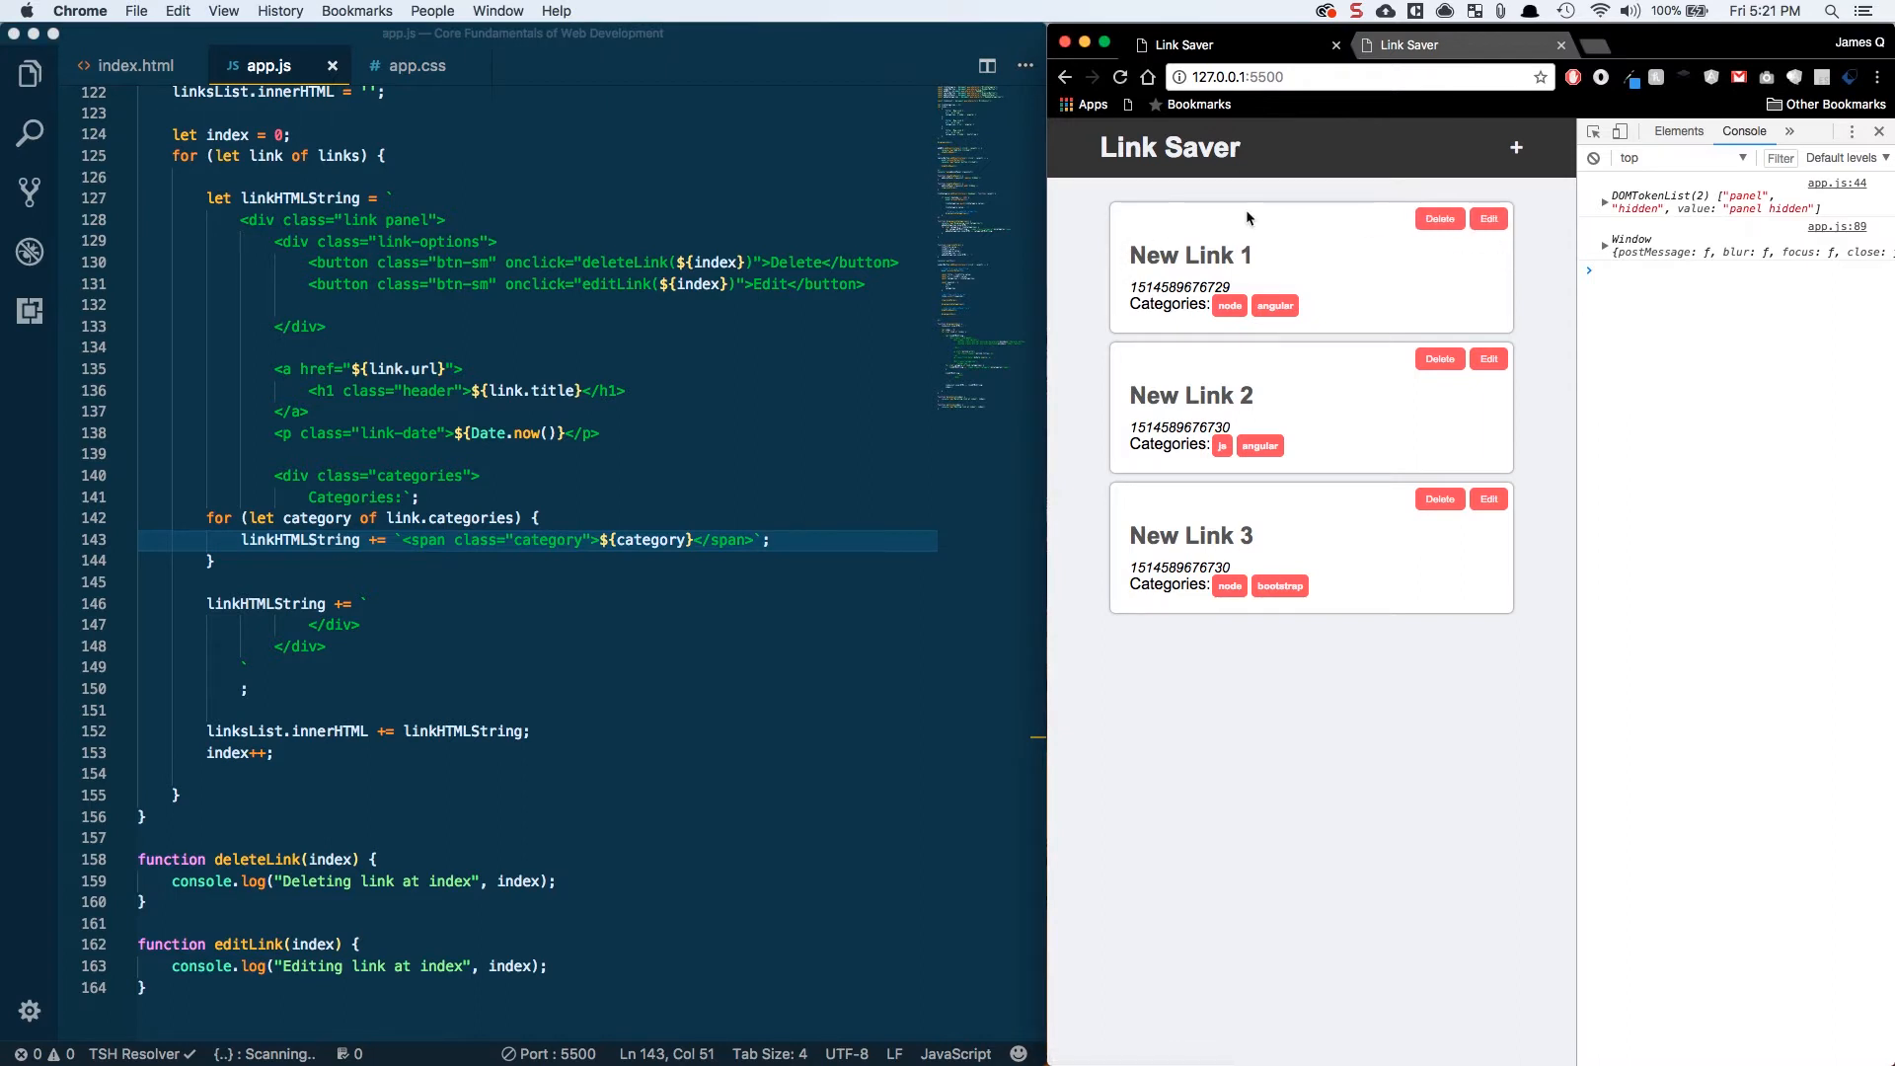
- Exercise Edit and Delete on the first and third links, confirming the console logs indexes 0 and 2
click(1488, 219)
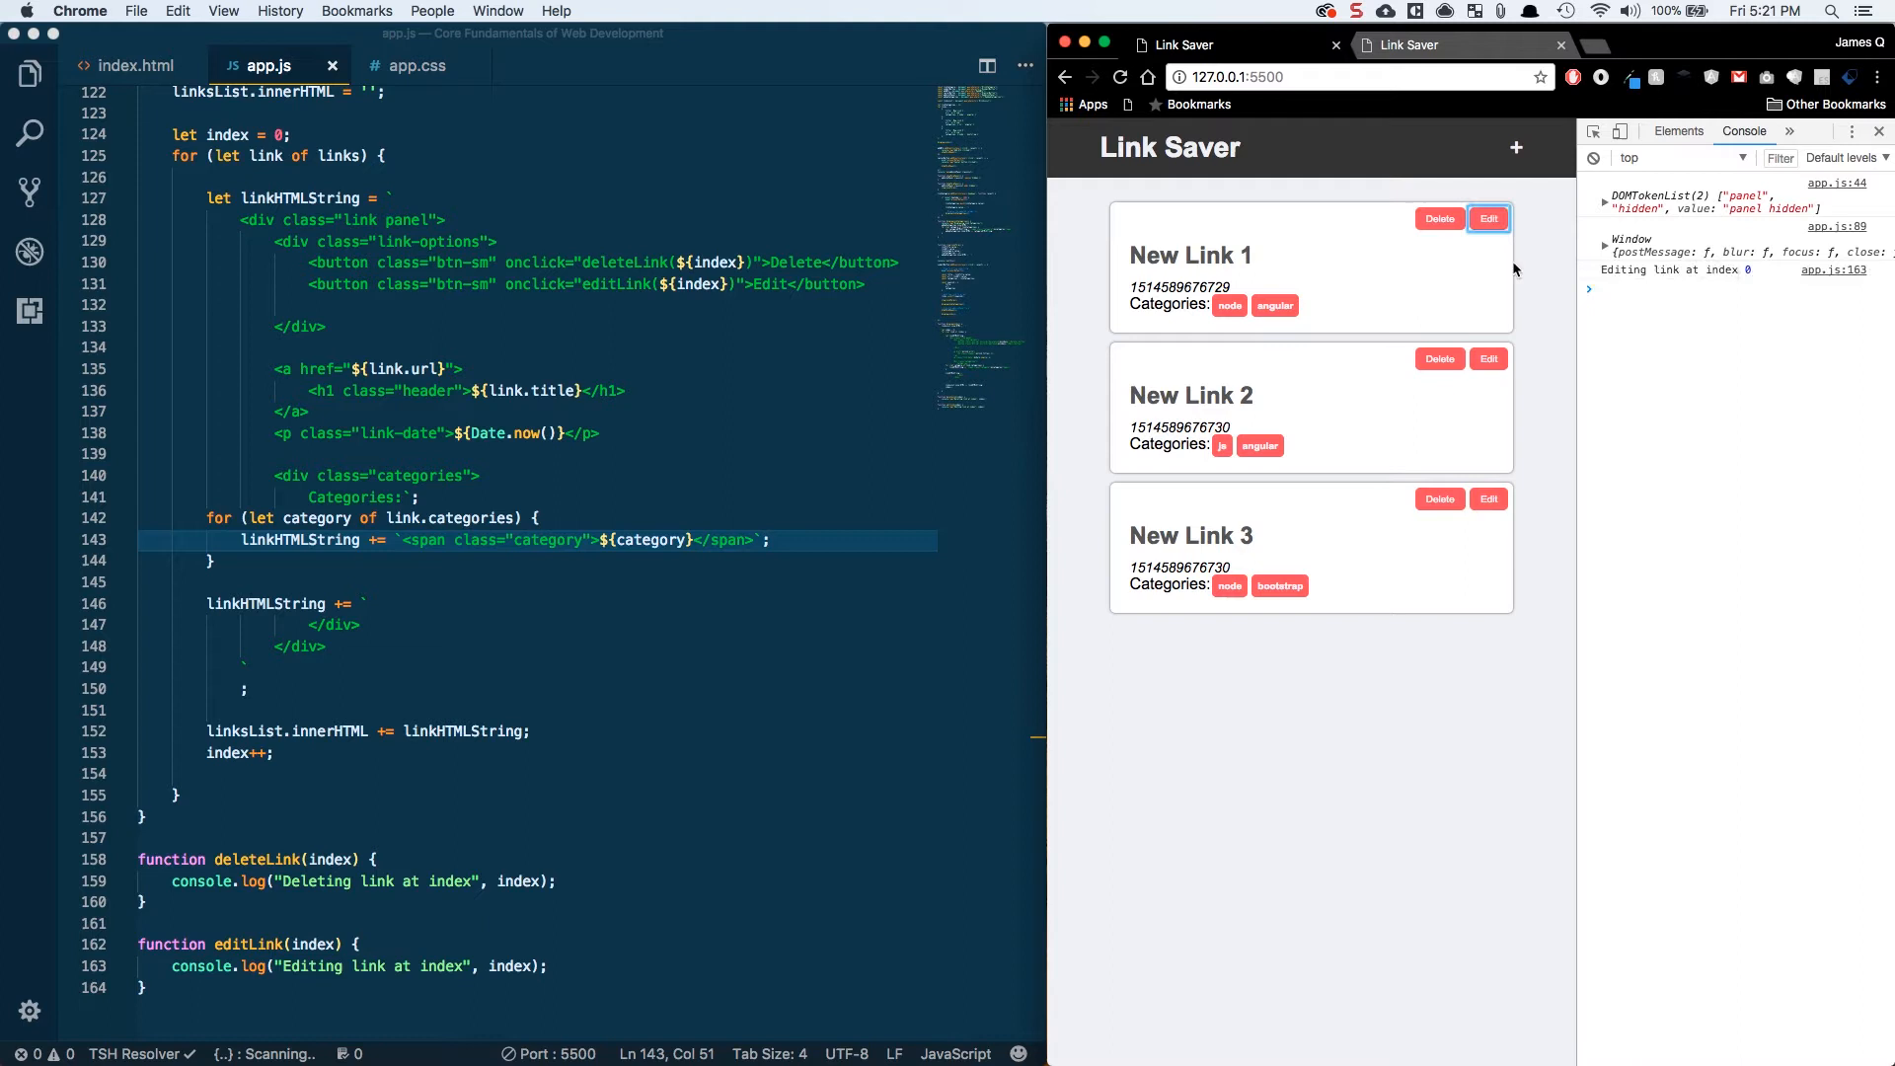
click(1439, 219)
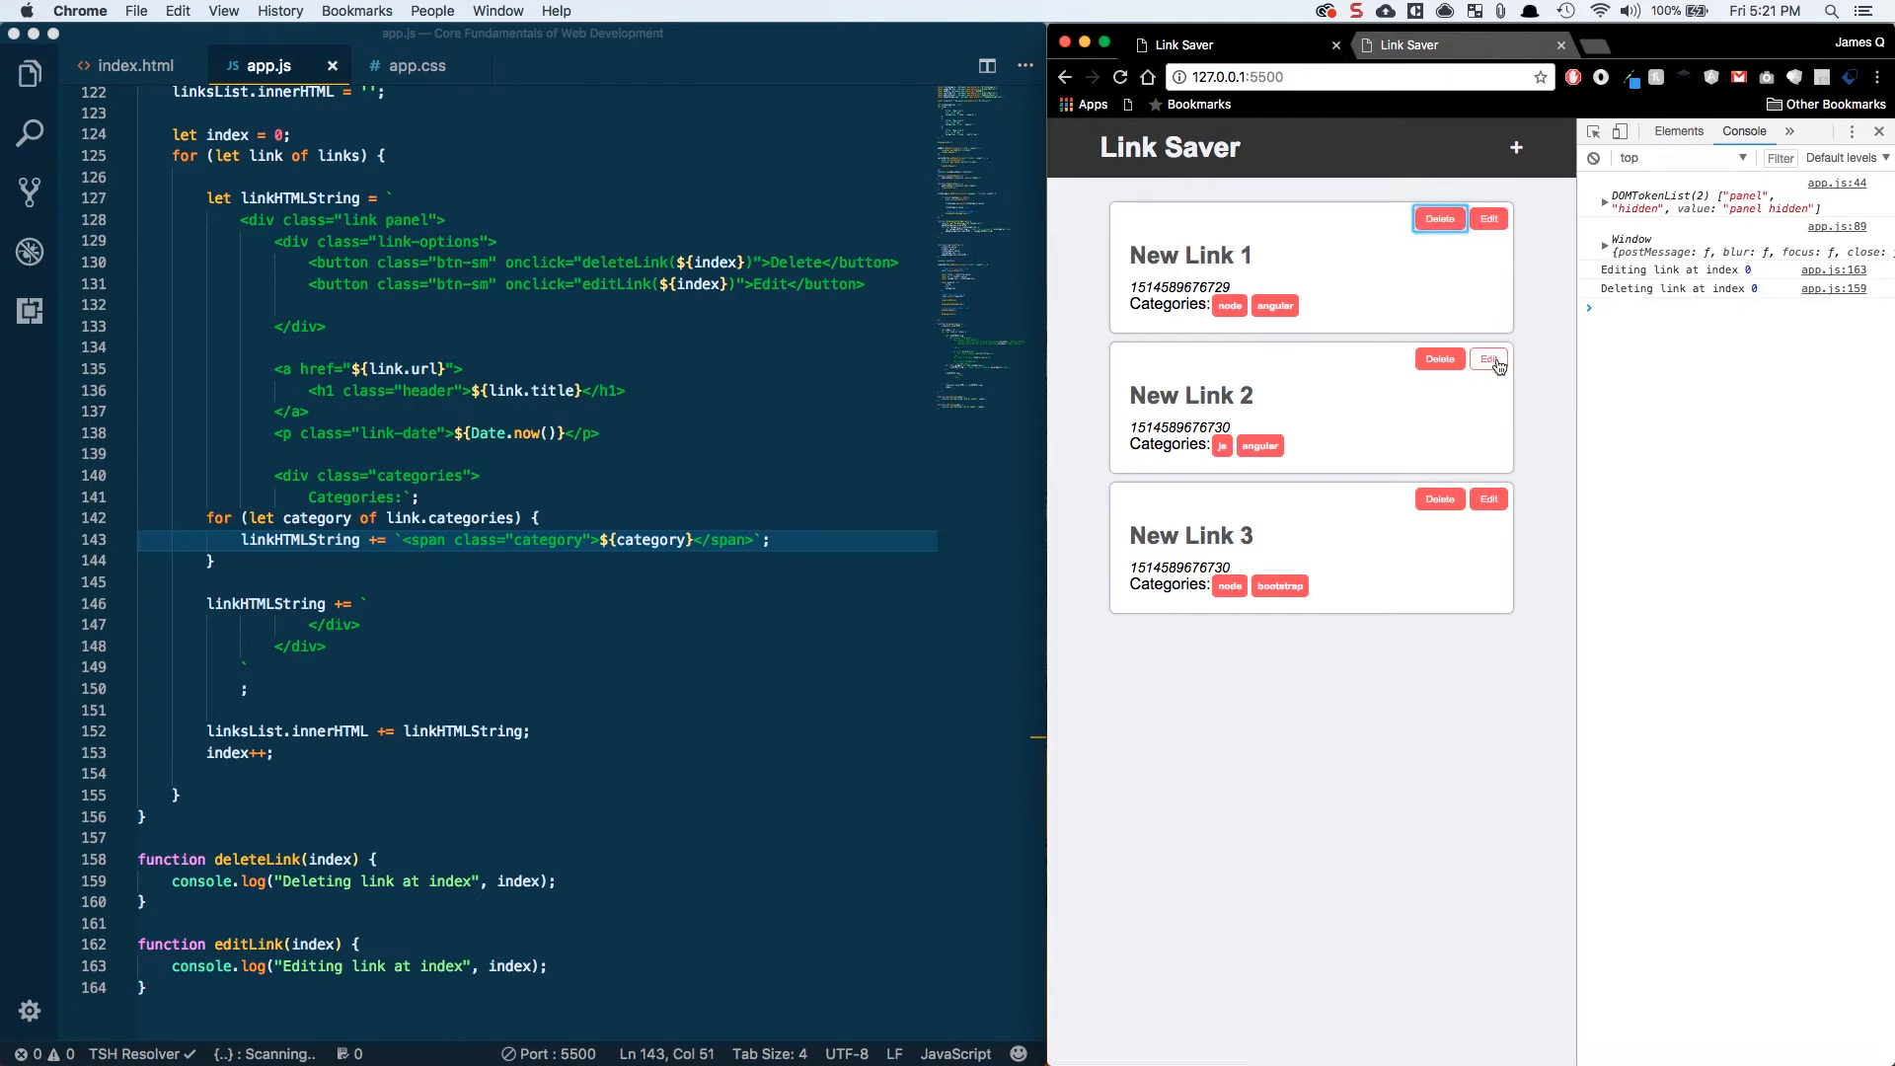
click(1489, 499)
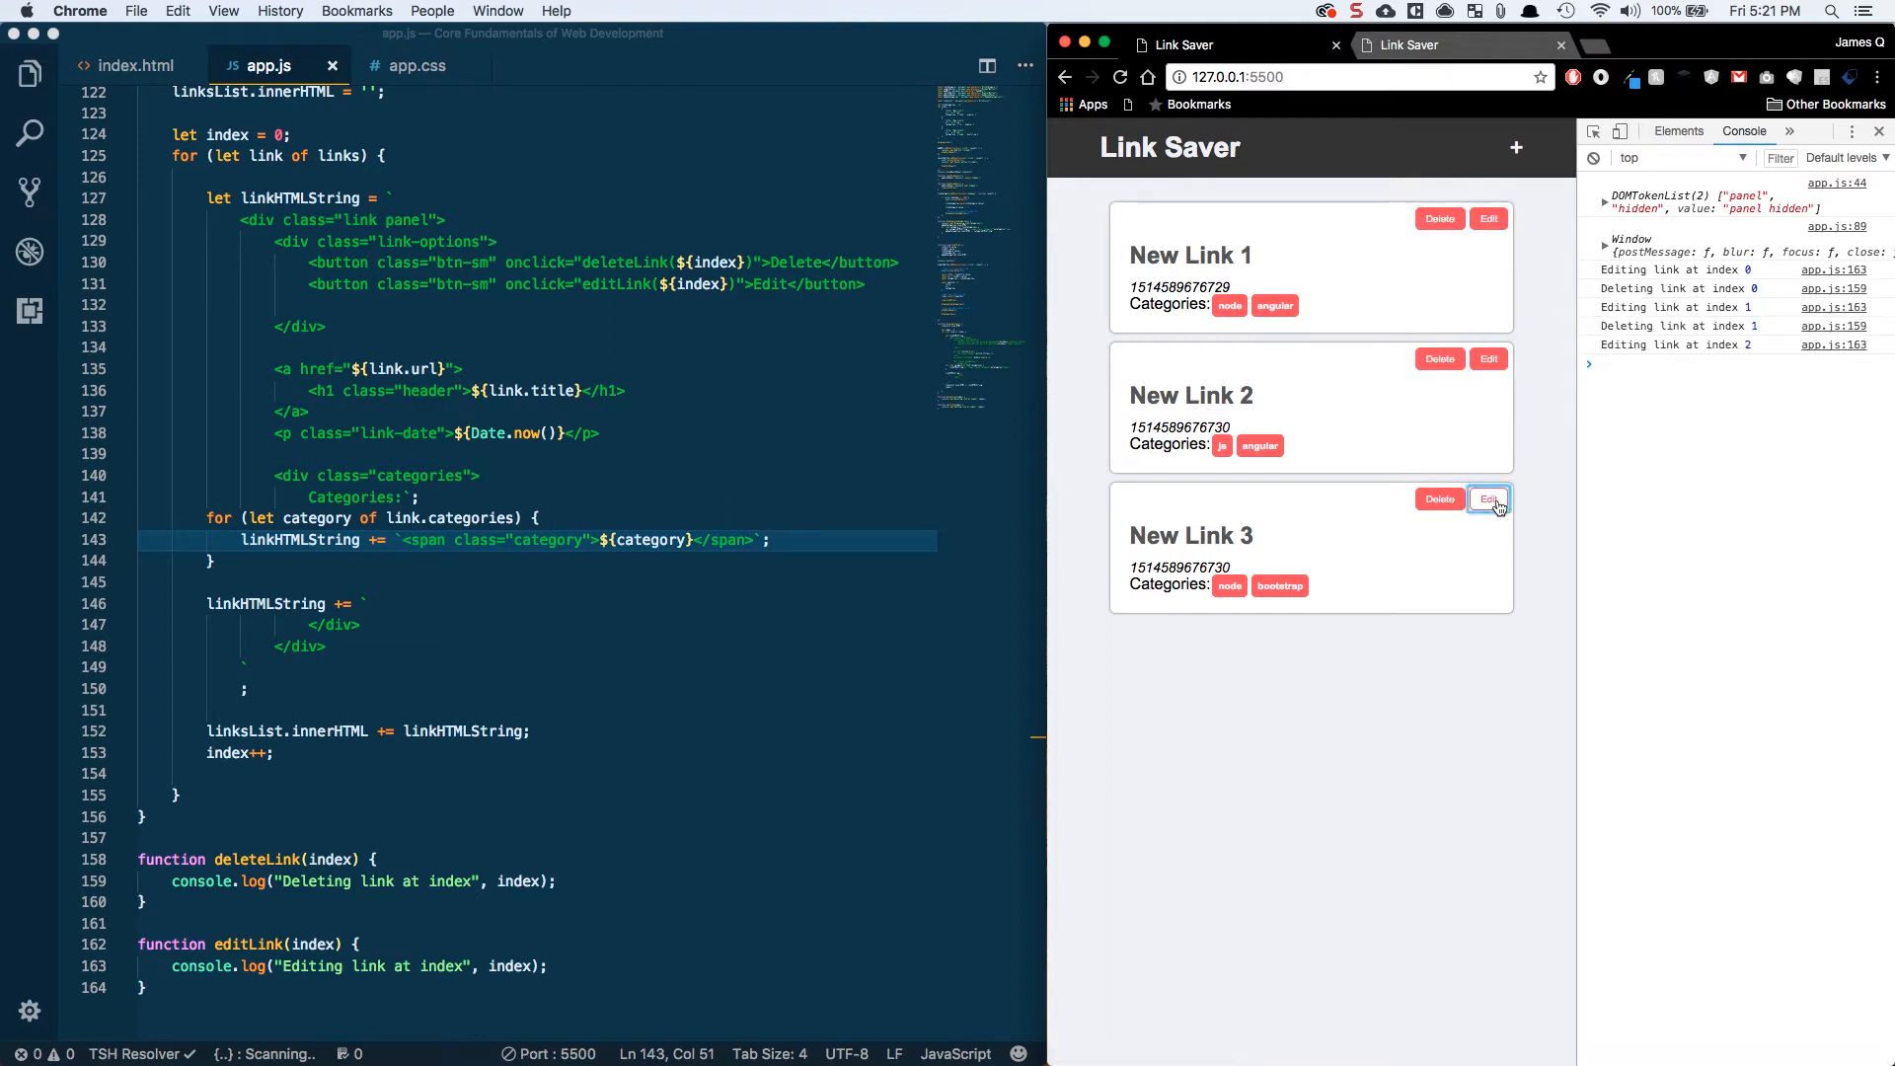
click(1439, 500)
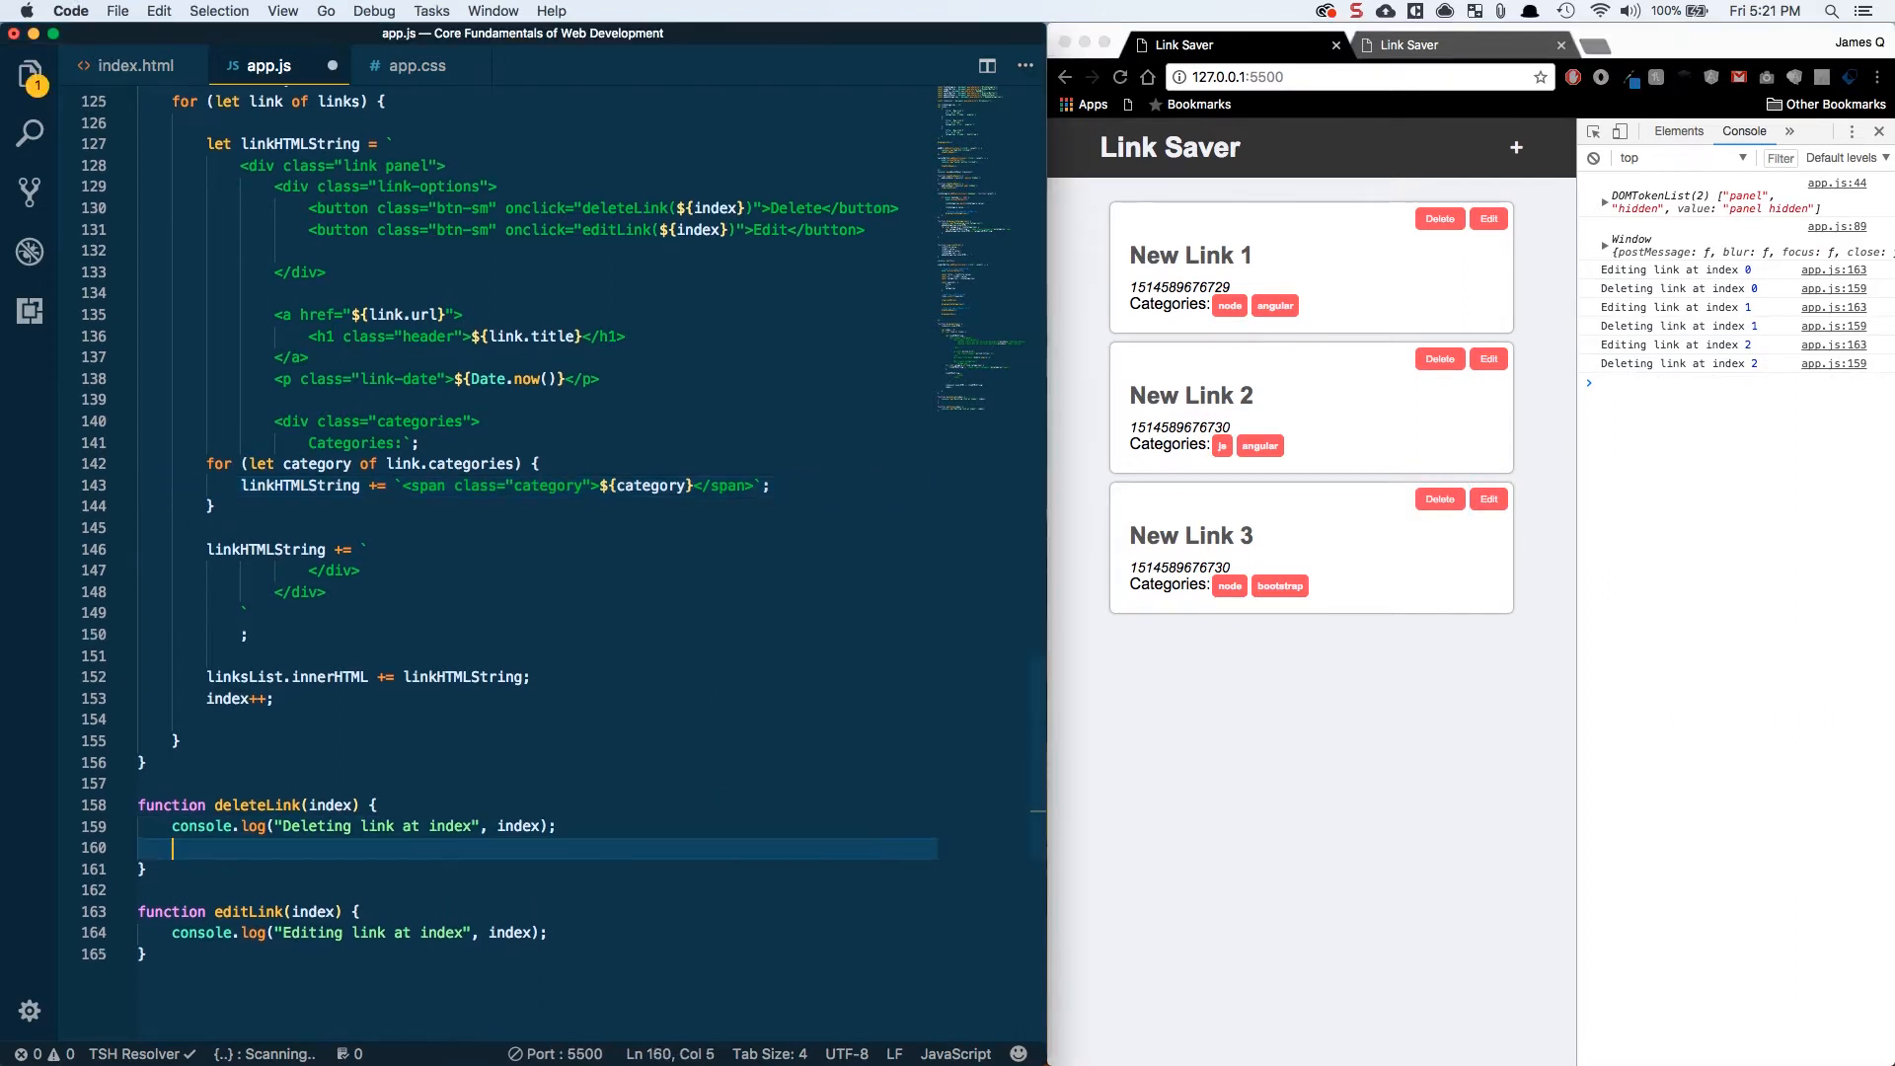
scroll(down, 3)
text(m)
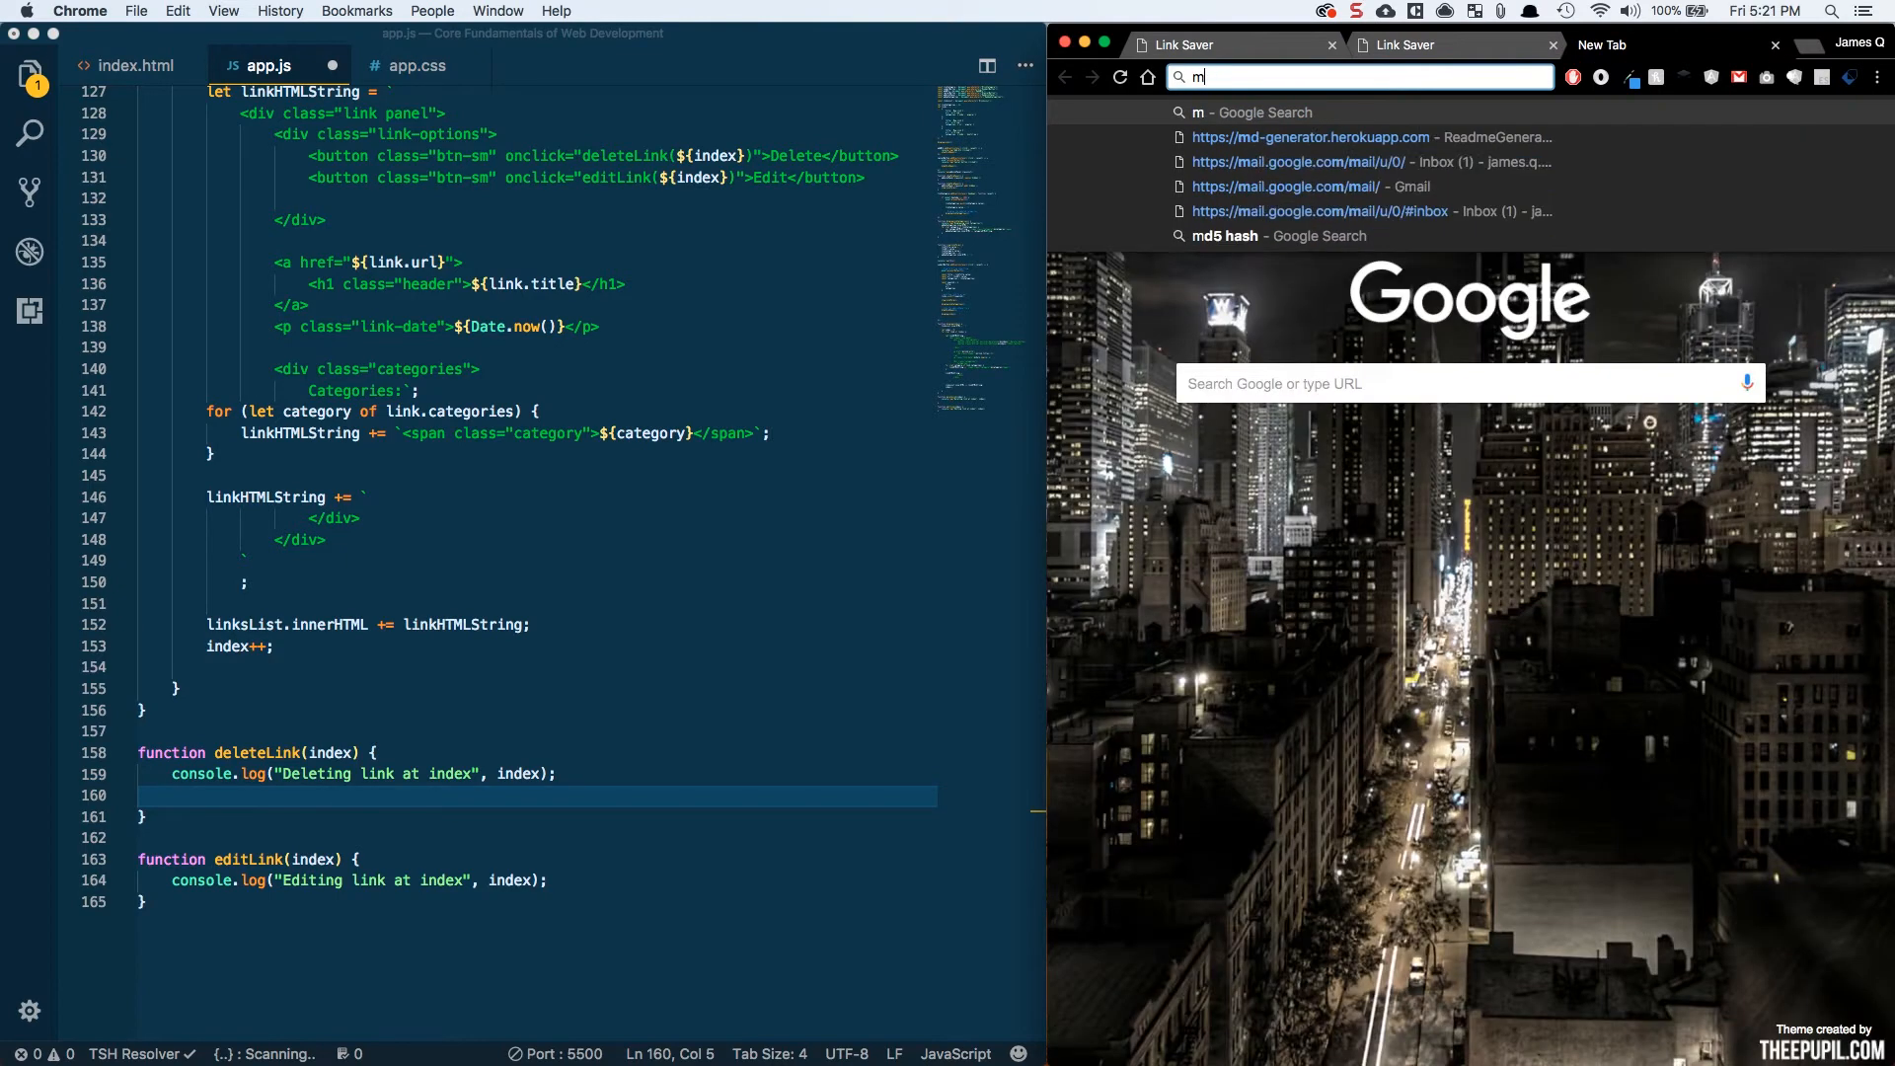
- Search 'w3schools splice' and read the W3Schools Array splice() reference down to its parameters
text(w3schools)
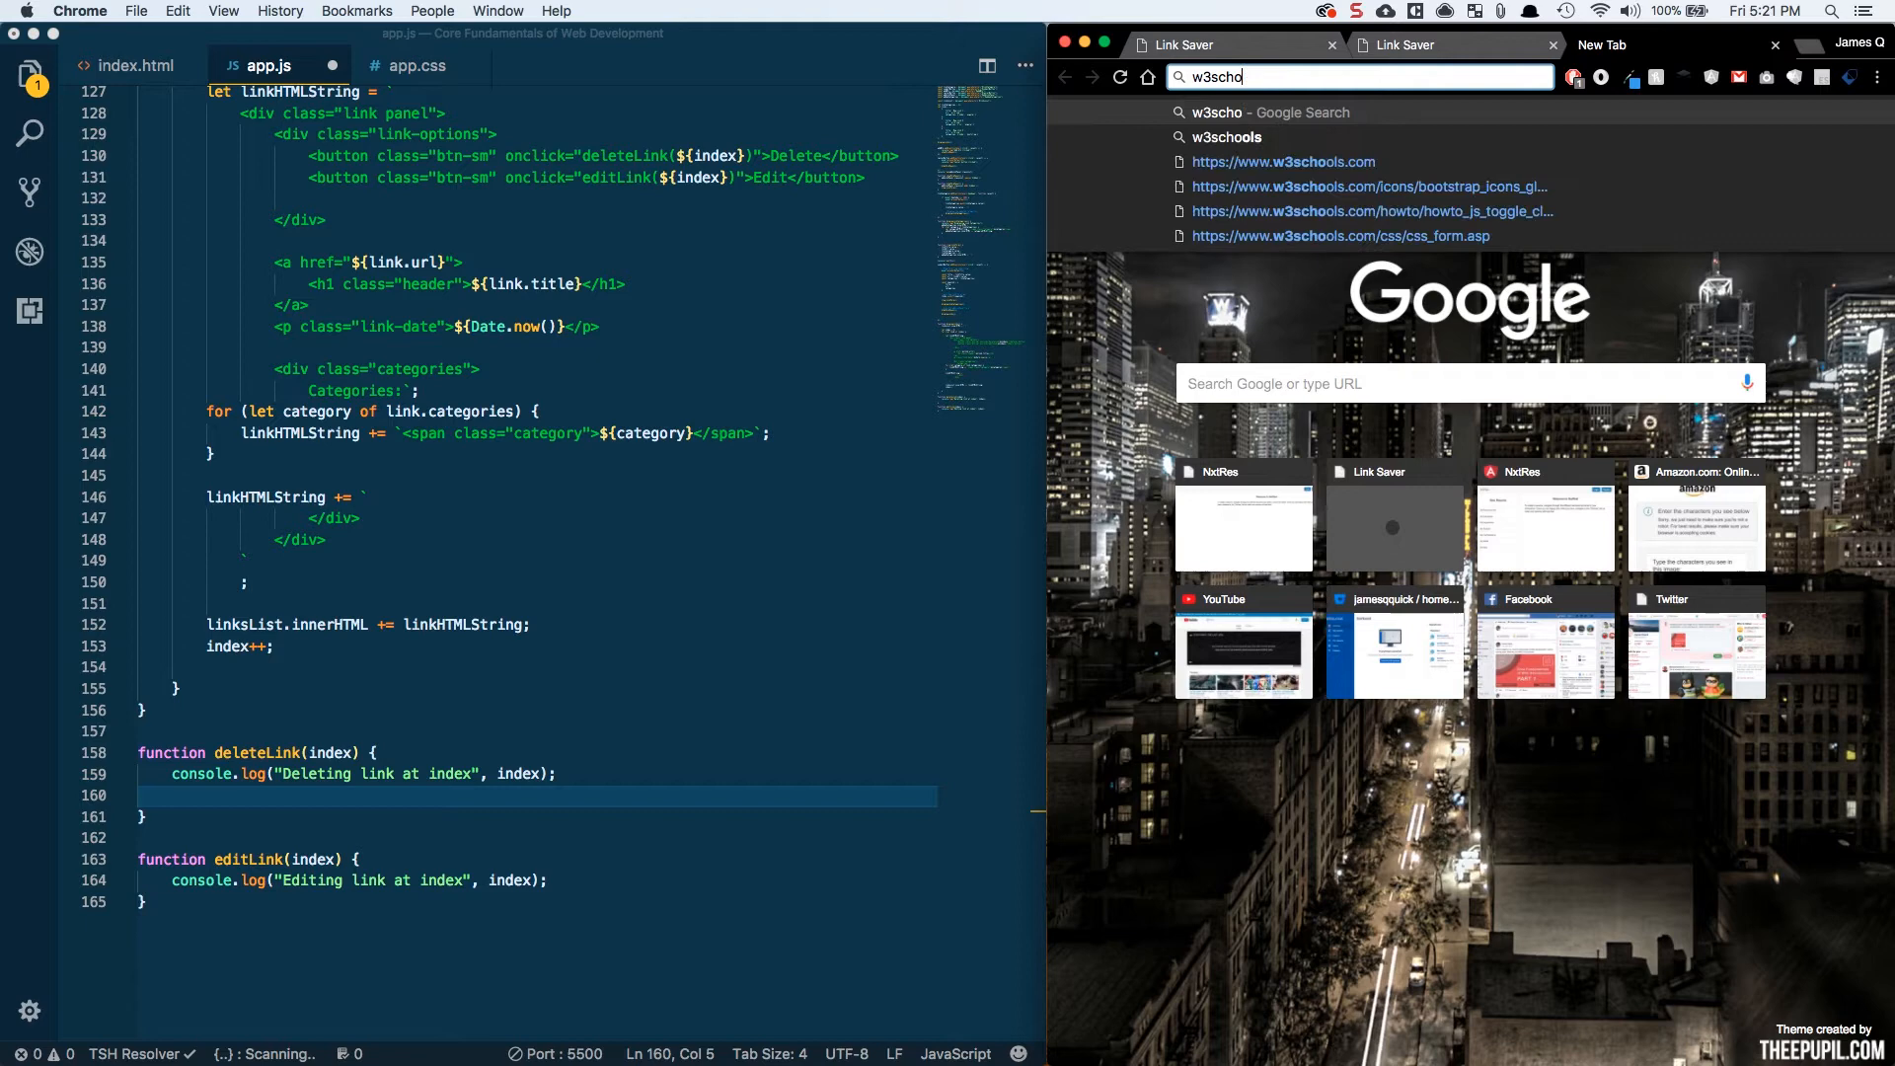
key(Return)
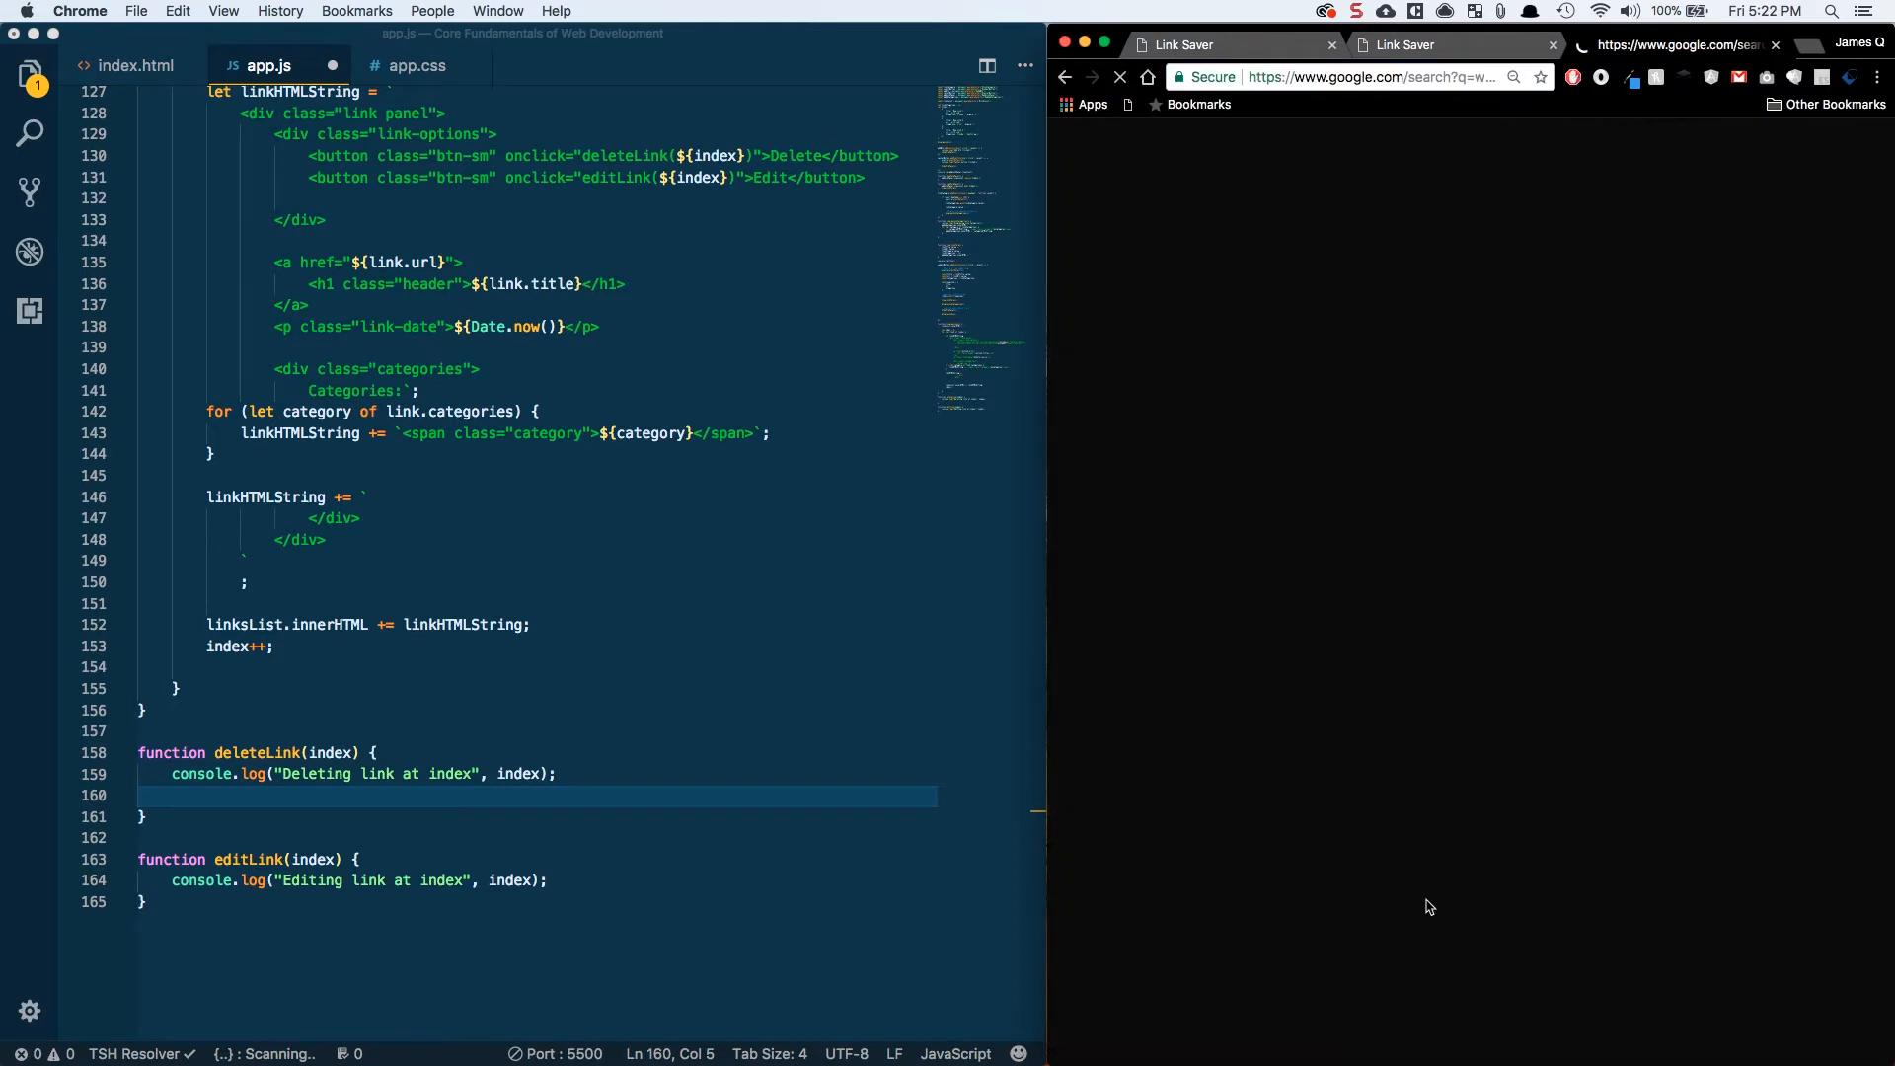
text(w3schools splice)
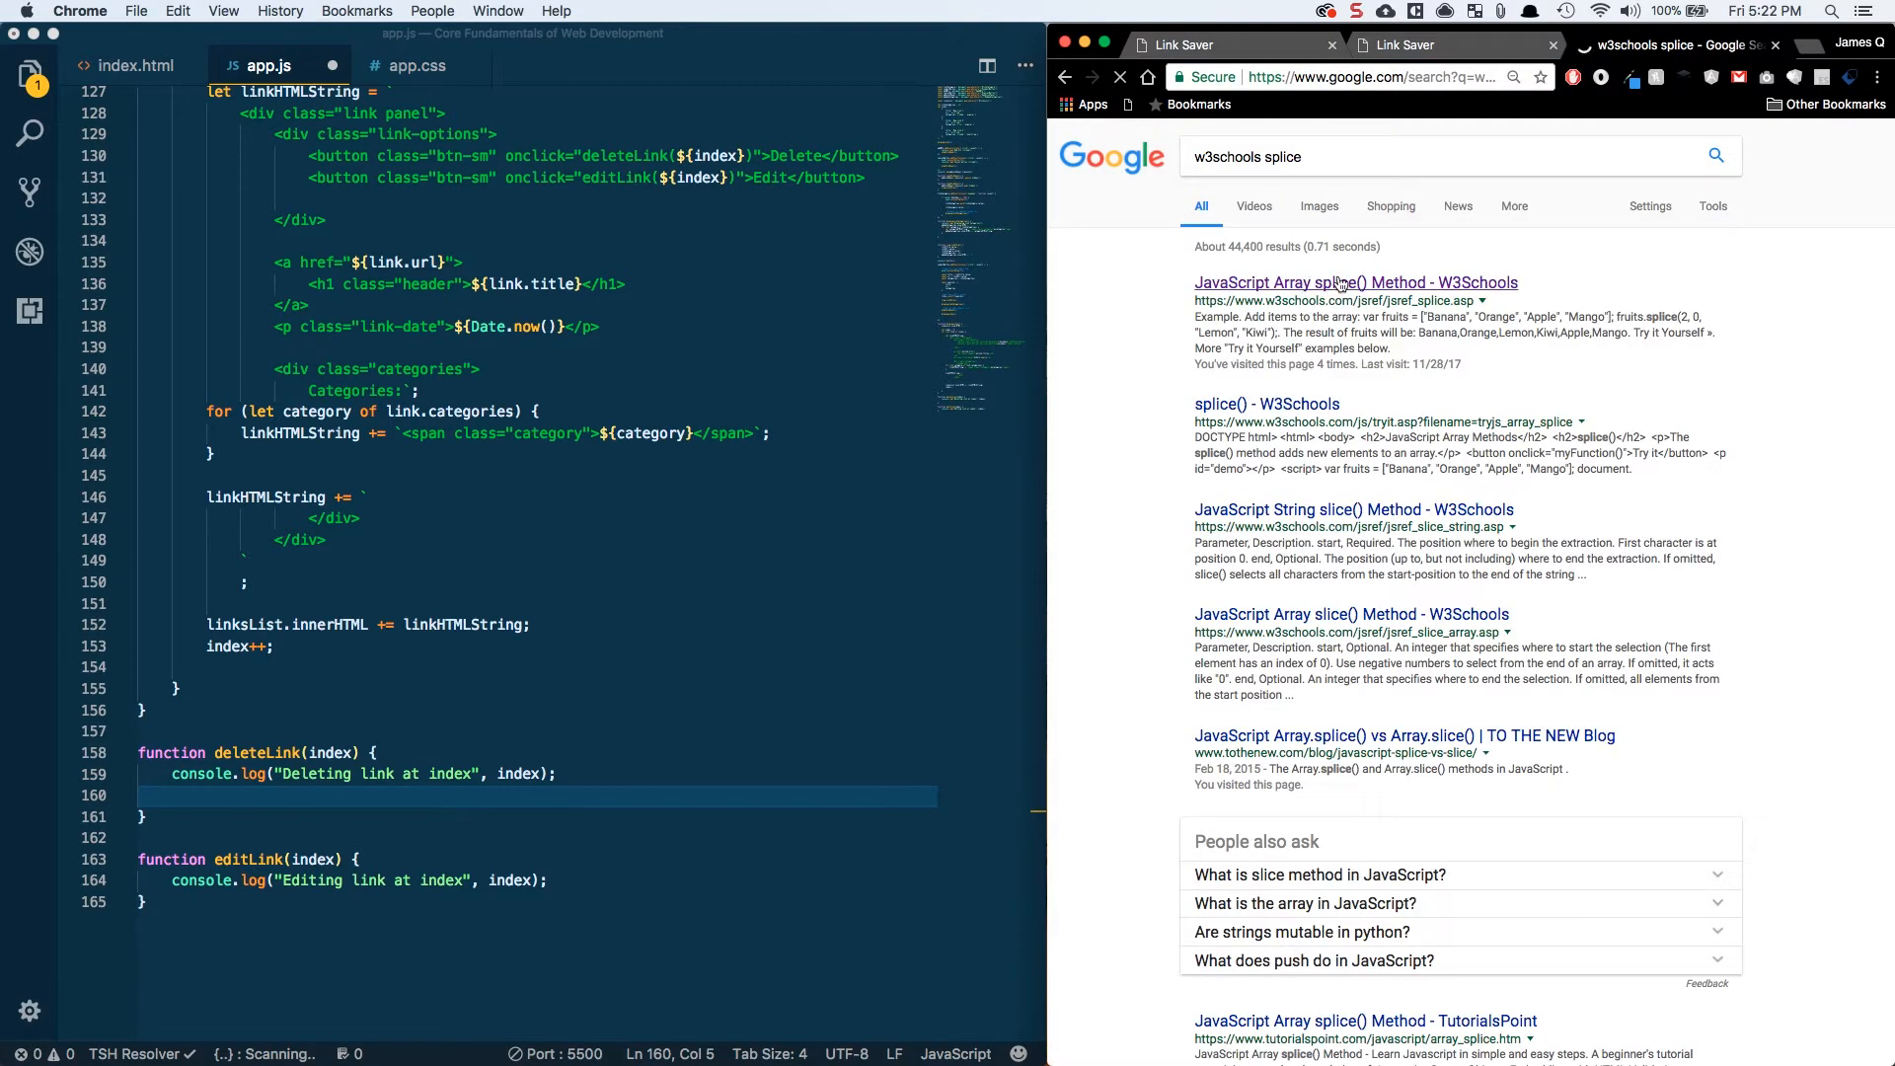
click(1354, 282)
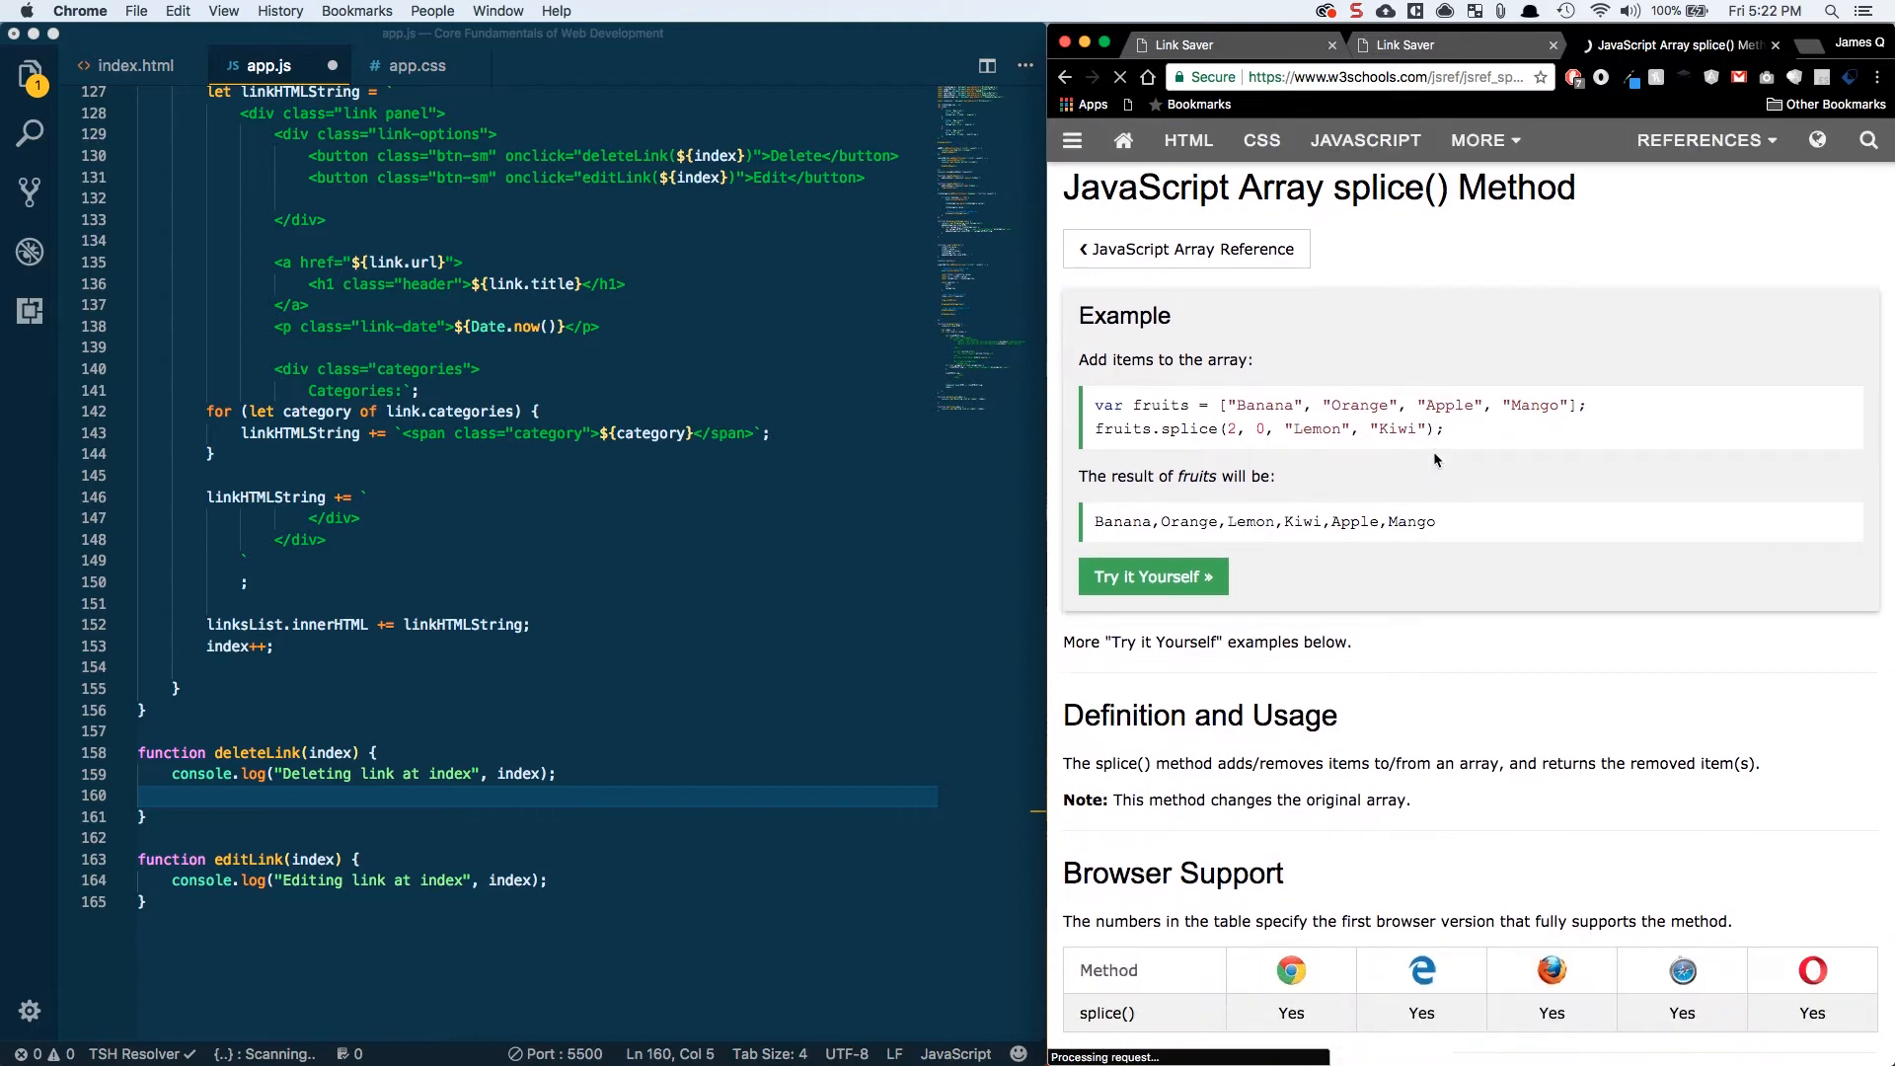
scroll(down, 3)
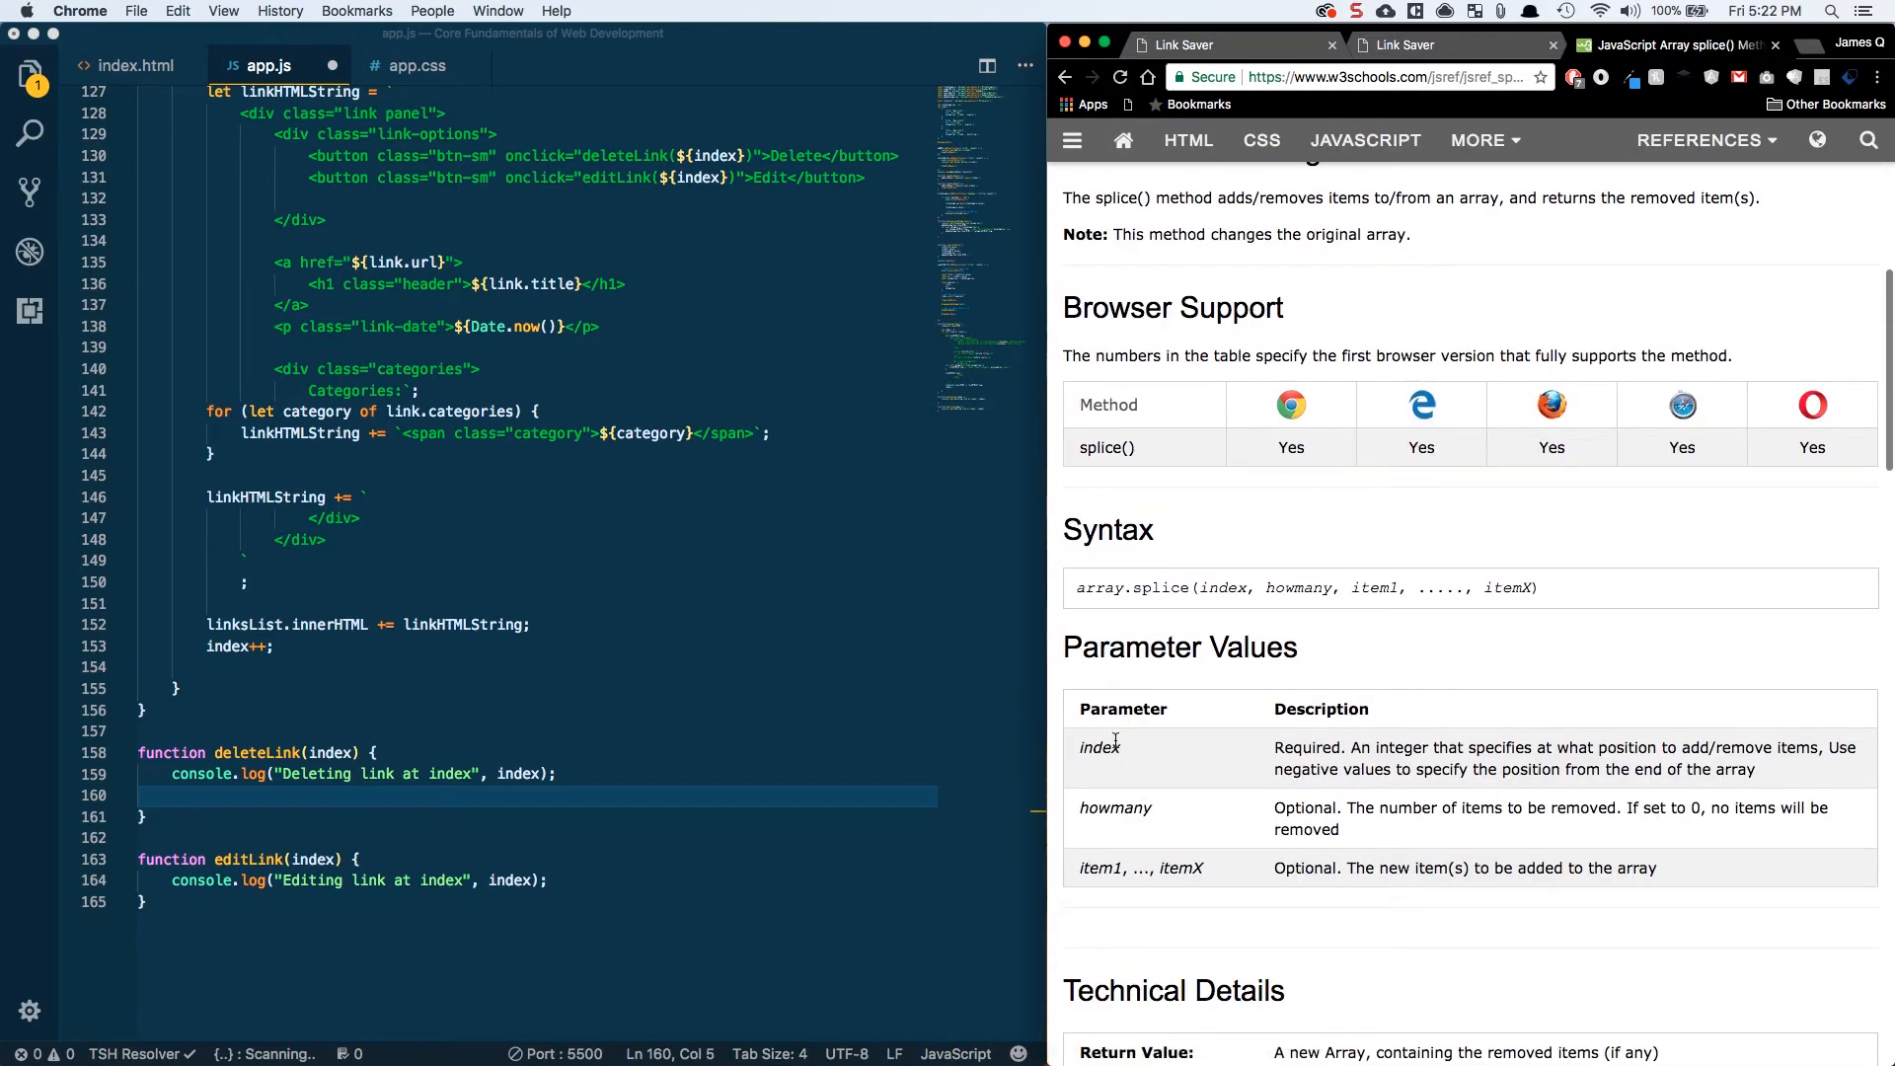
mouse_move(1583, 802)
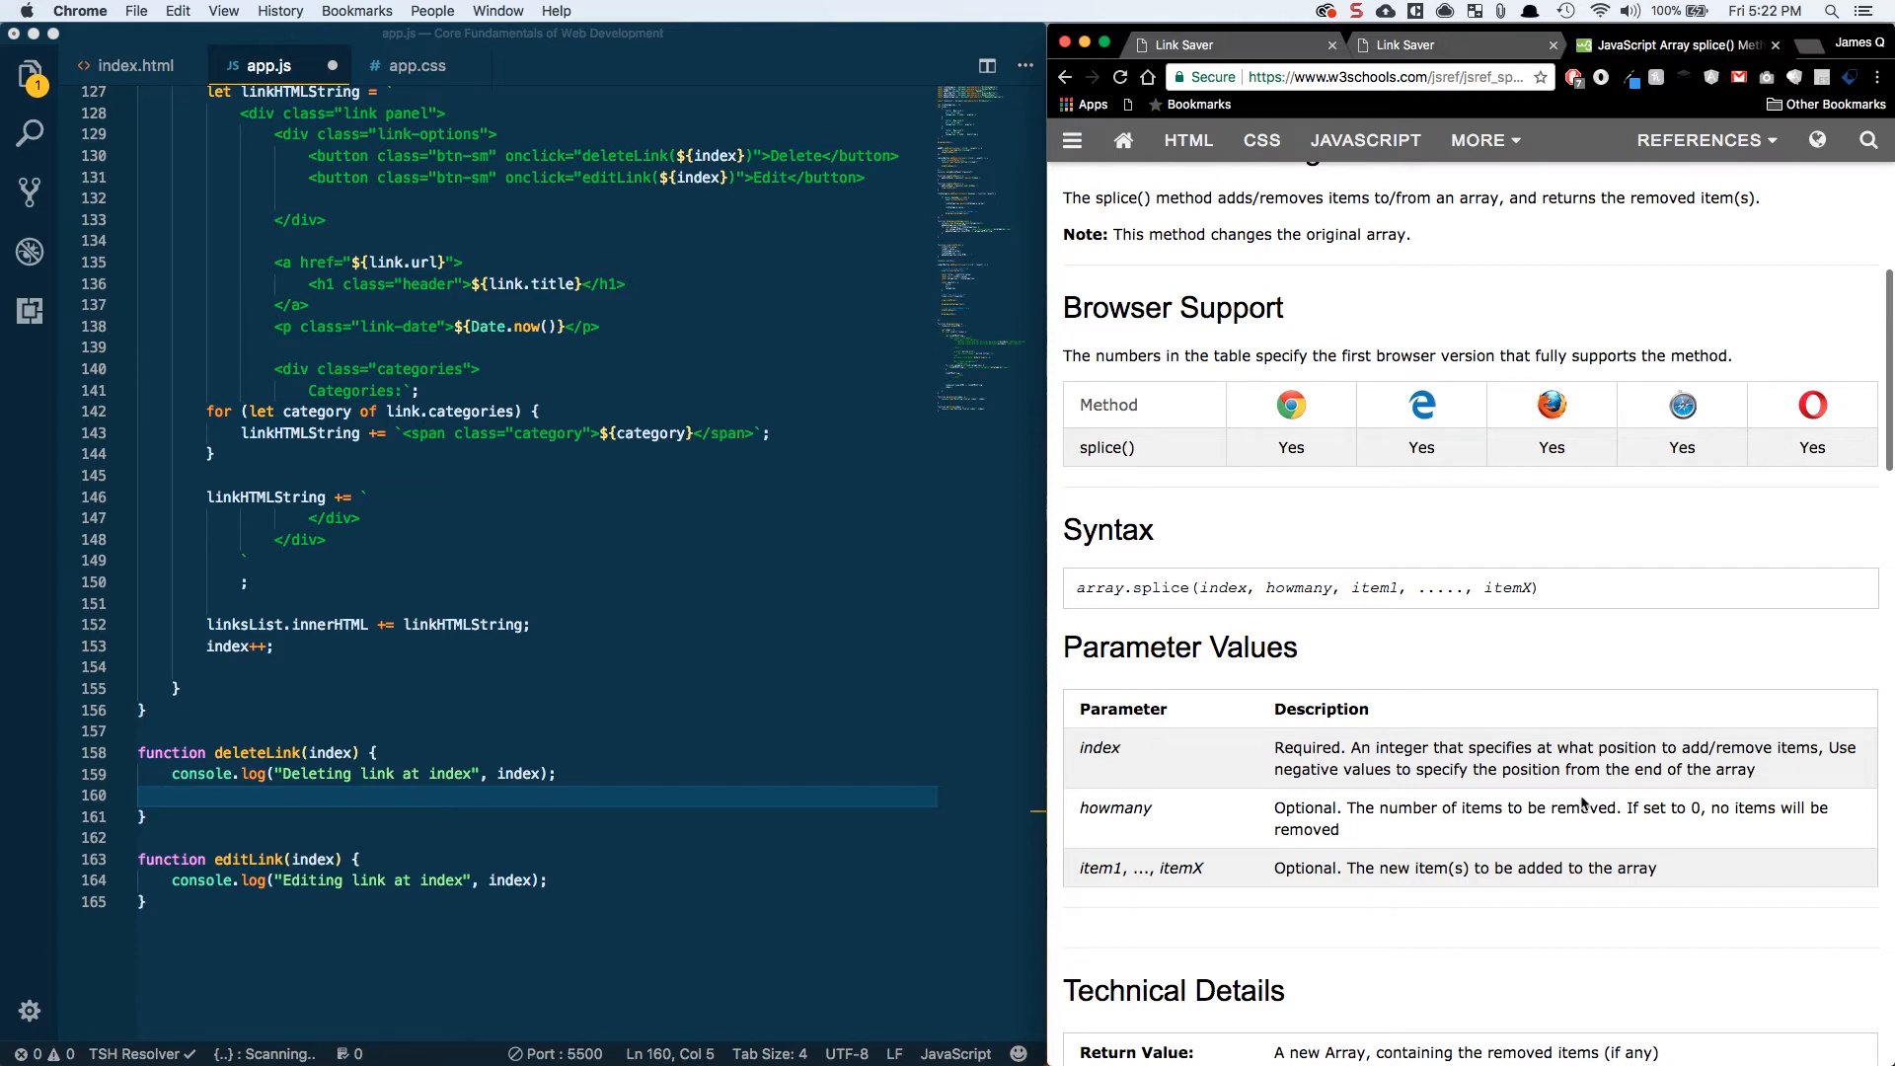
mouse_move(1165, 815)
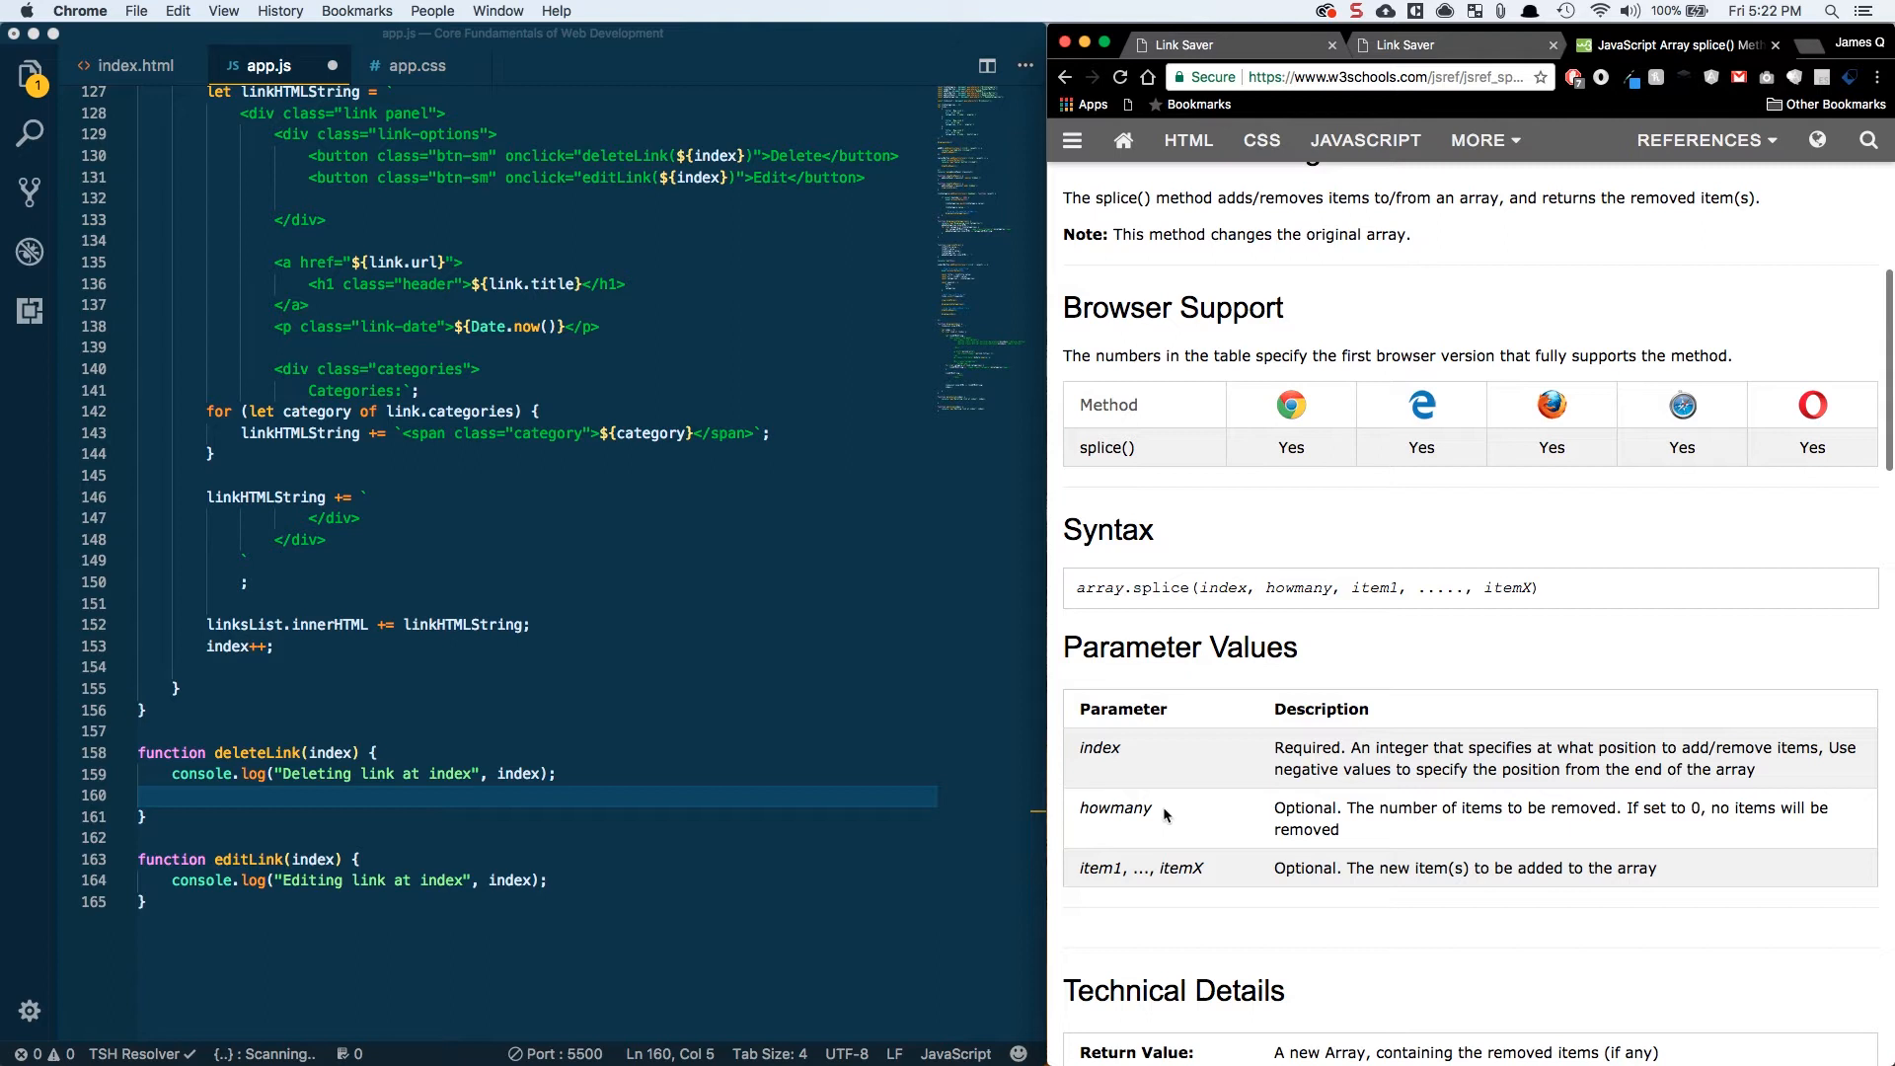
mouse_move(1356, 774)
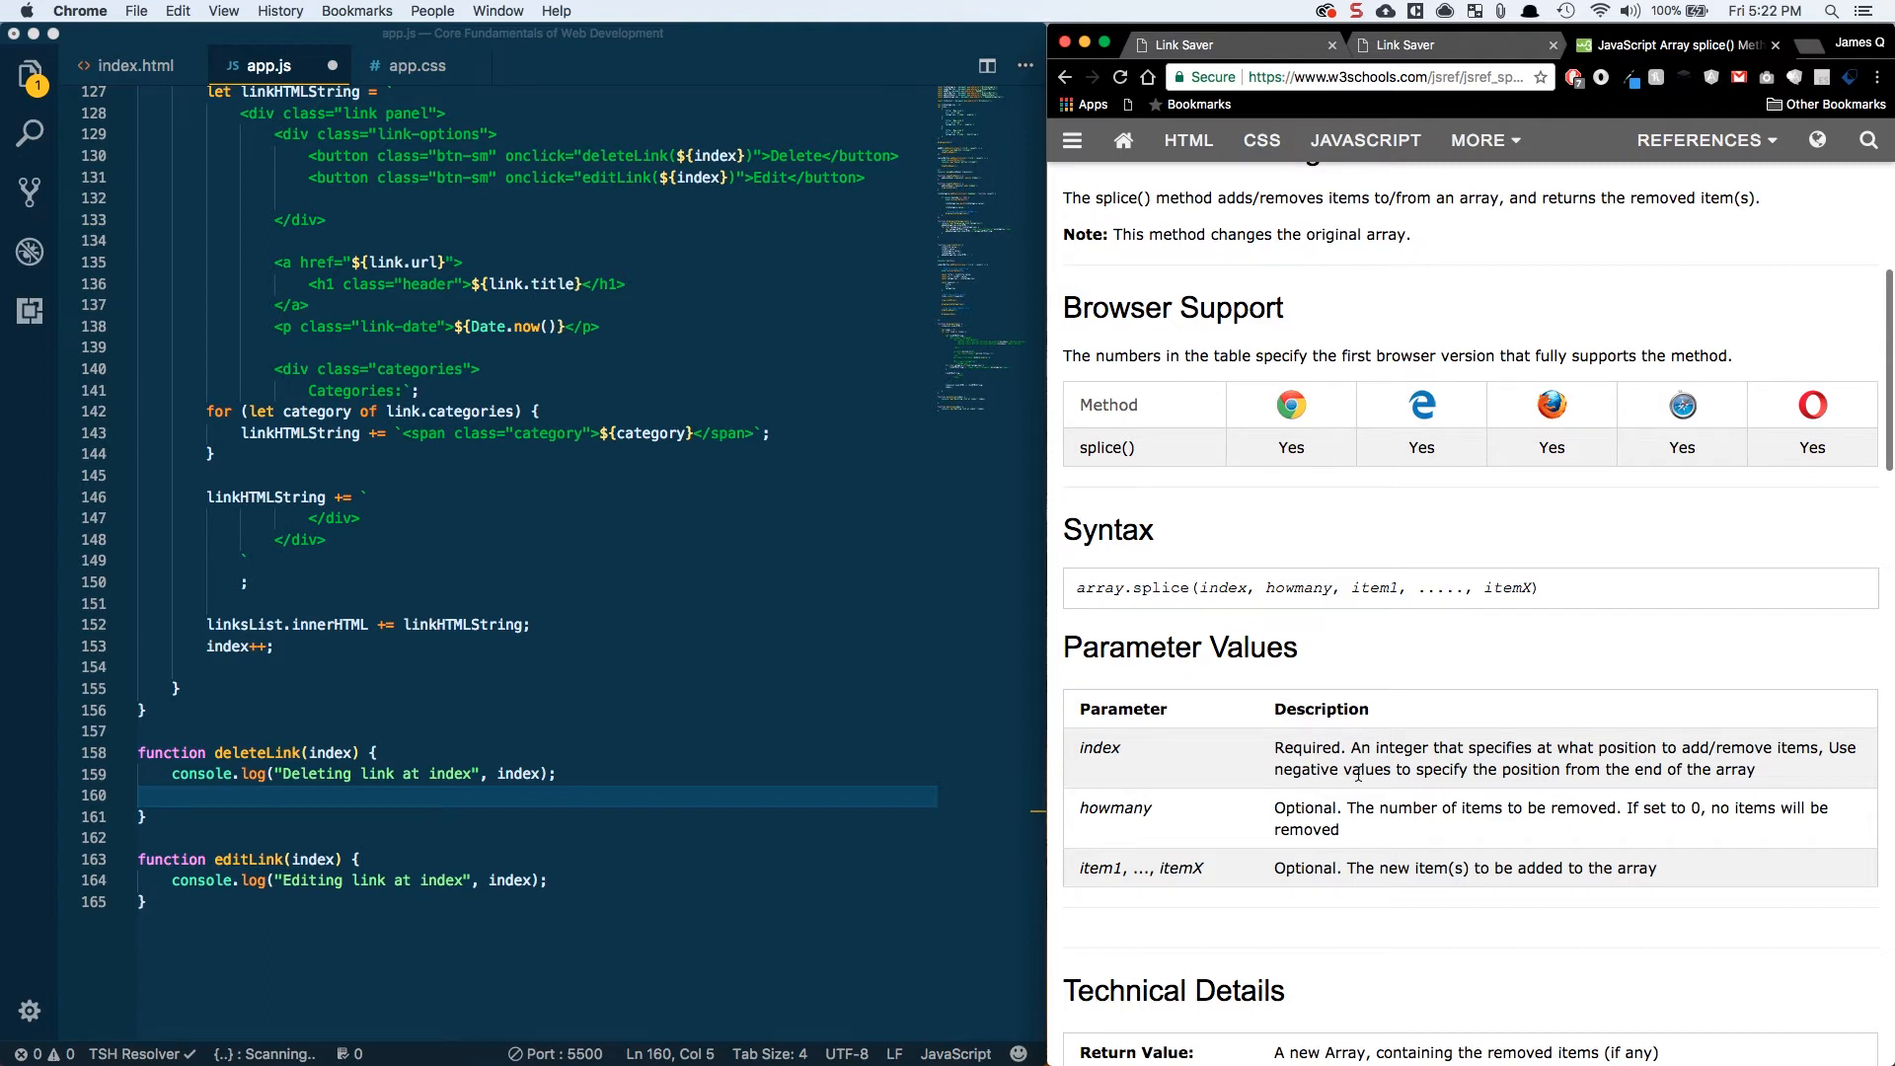
mouse_move(425, 811)
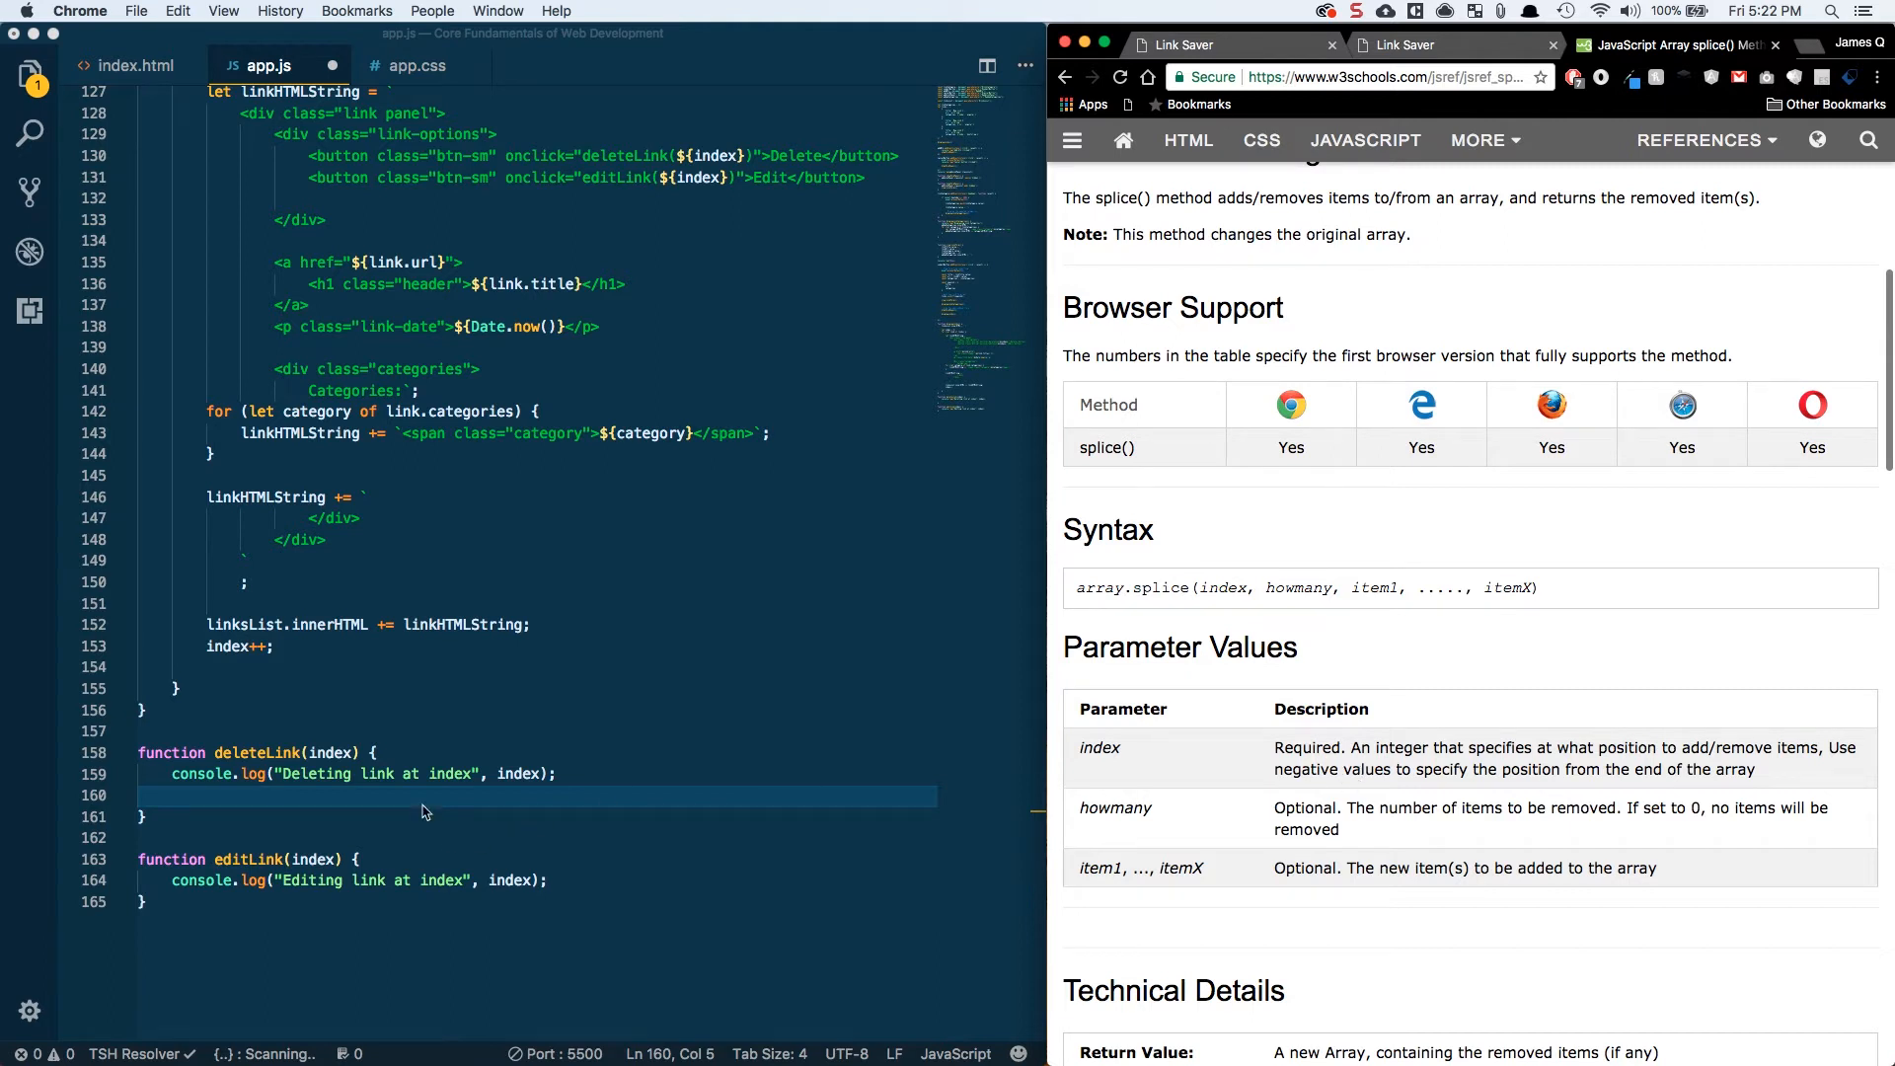
- In deleteLink, add links.splice(index, 1) followed by console.log(links), then return to the Link Saver page
text(l)
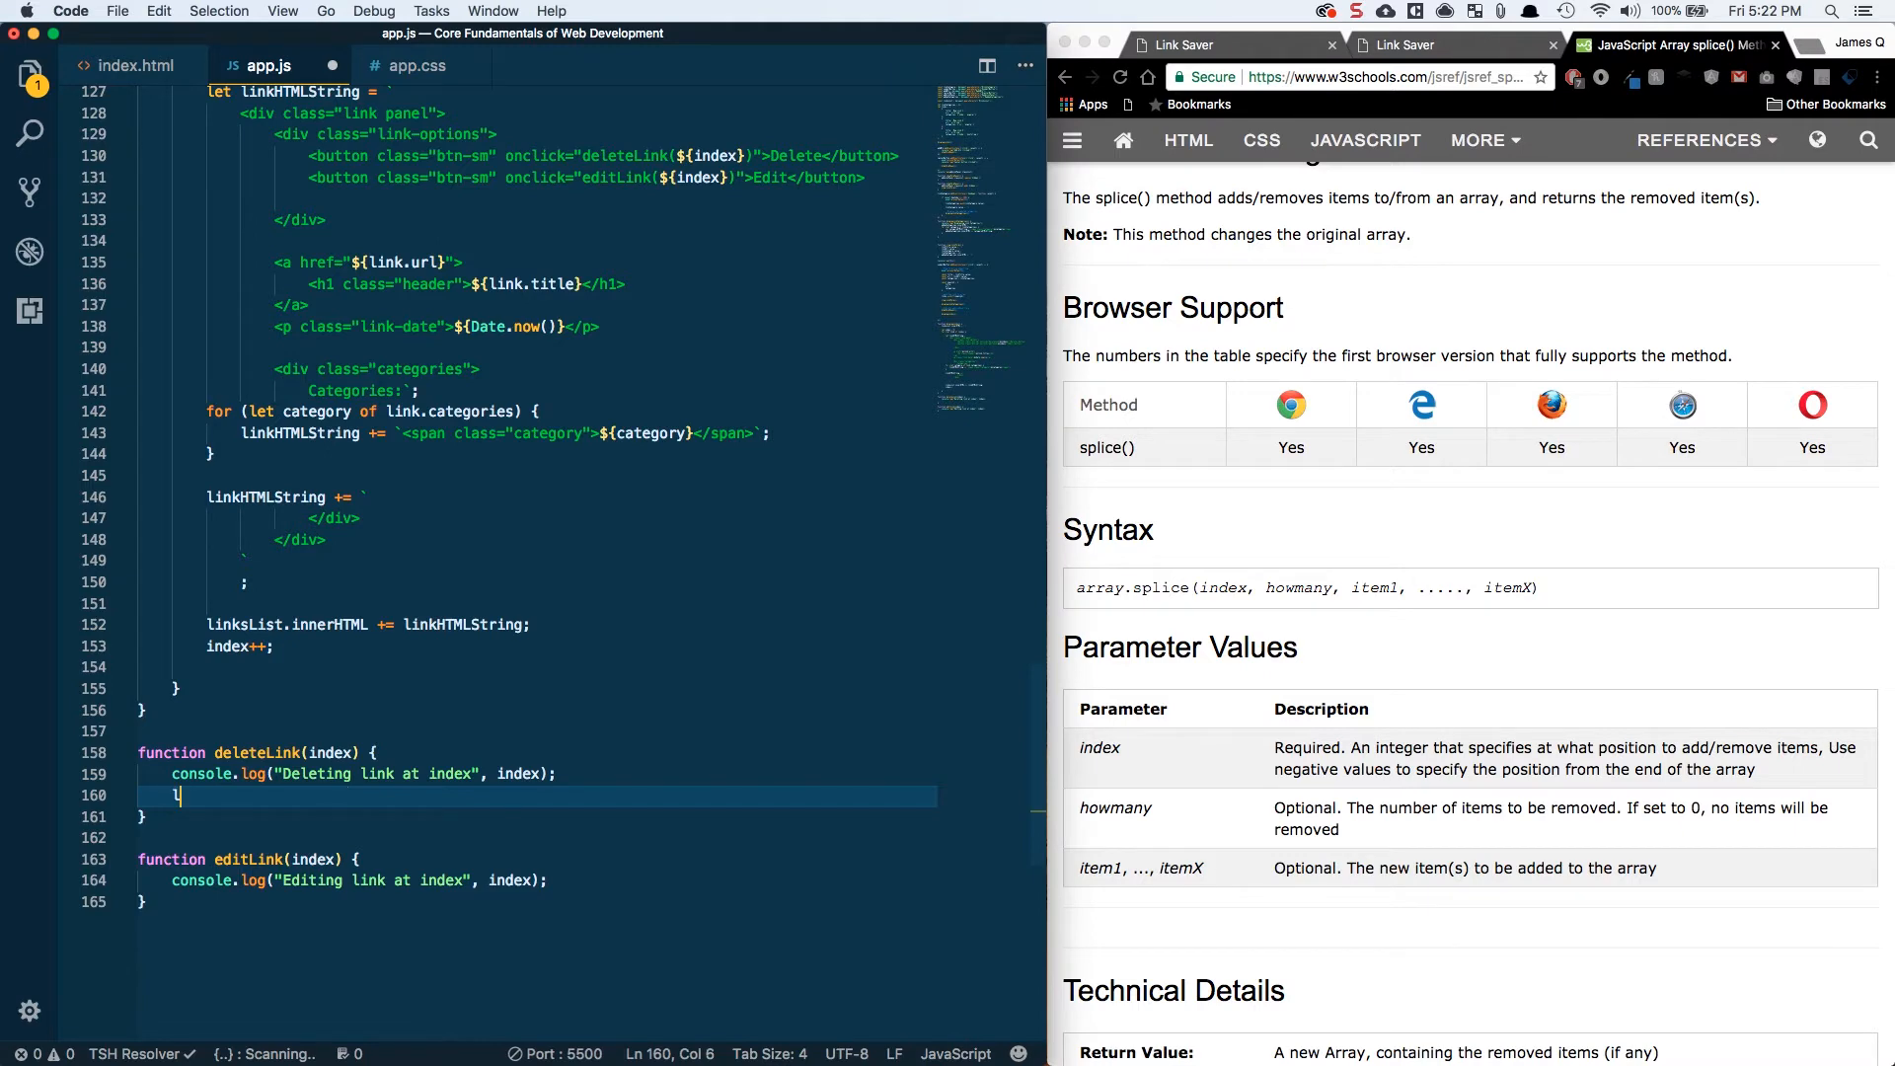
text(links.splice(index)
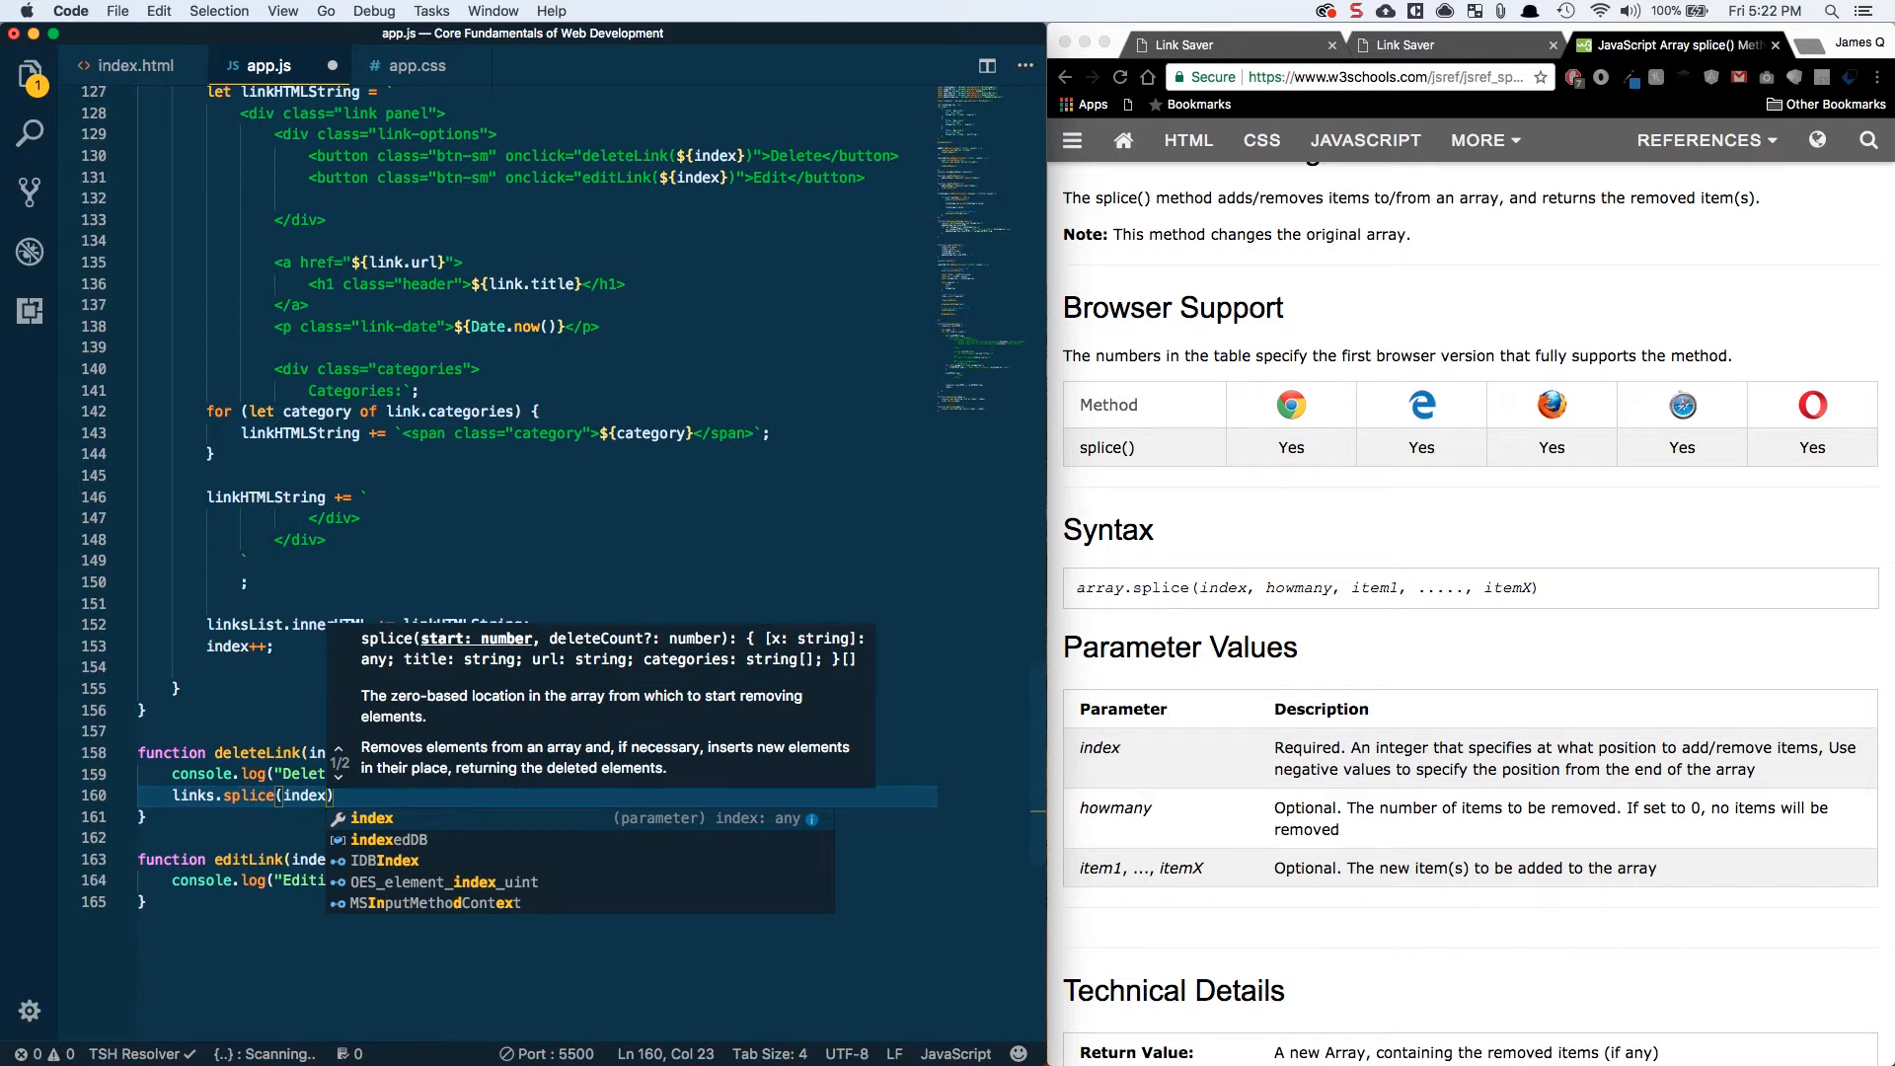
text(,1)
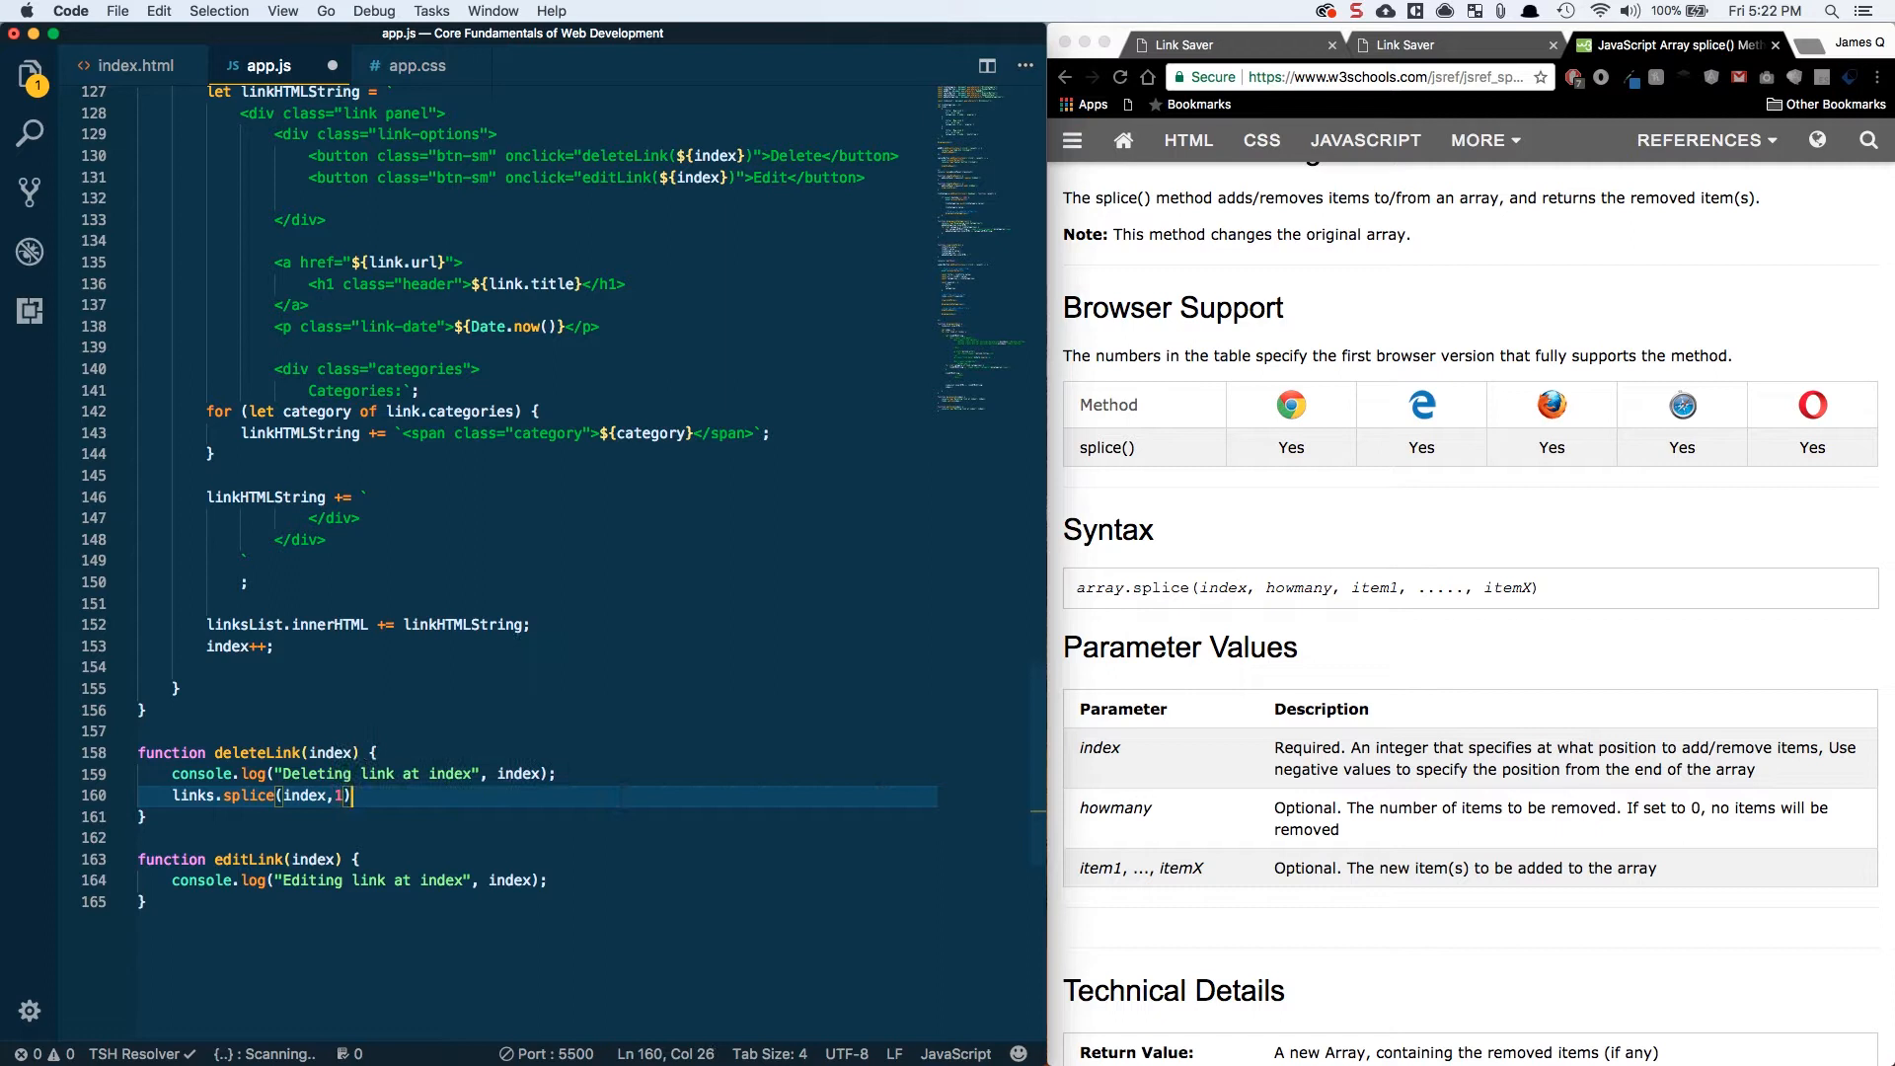
text(;)
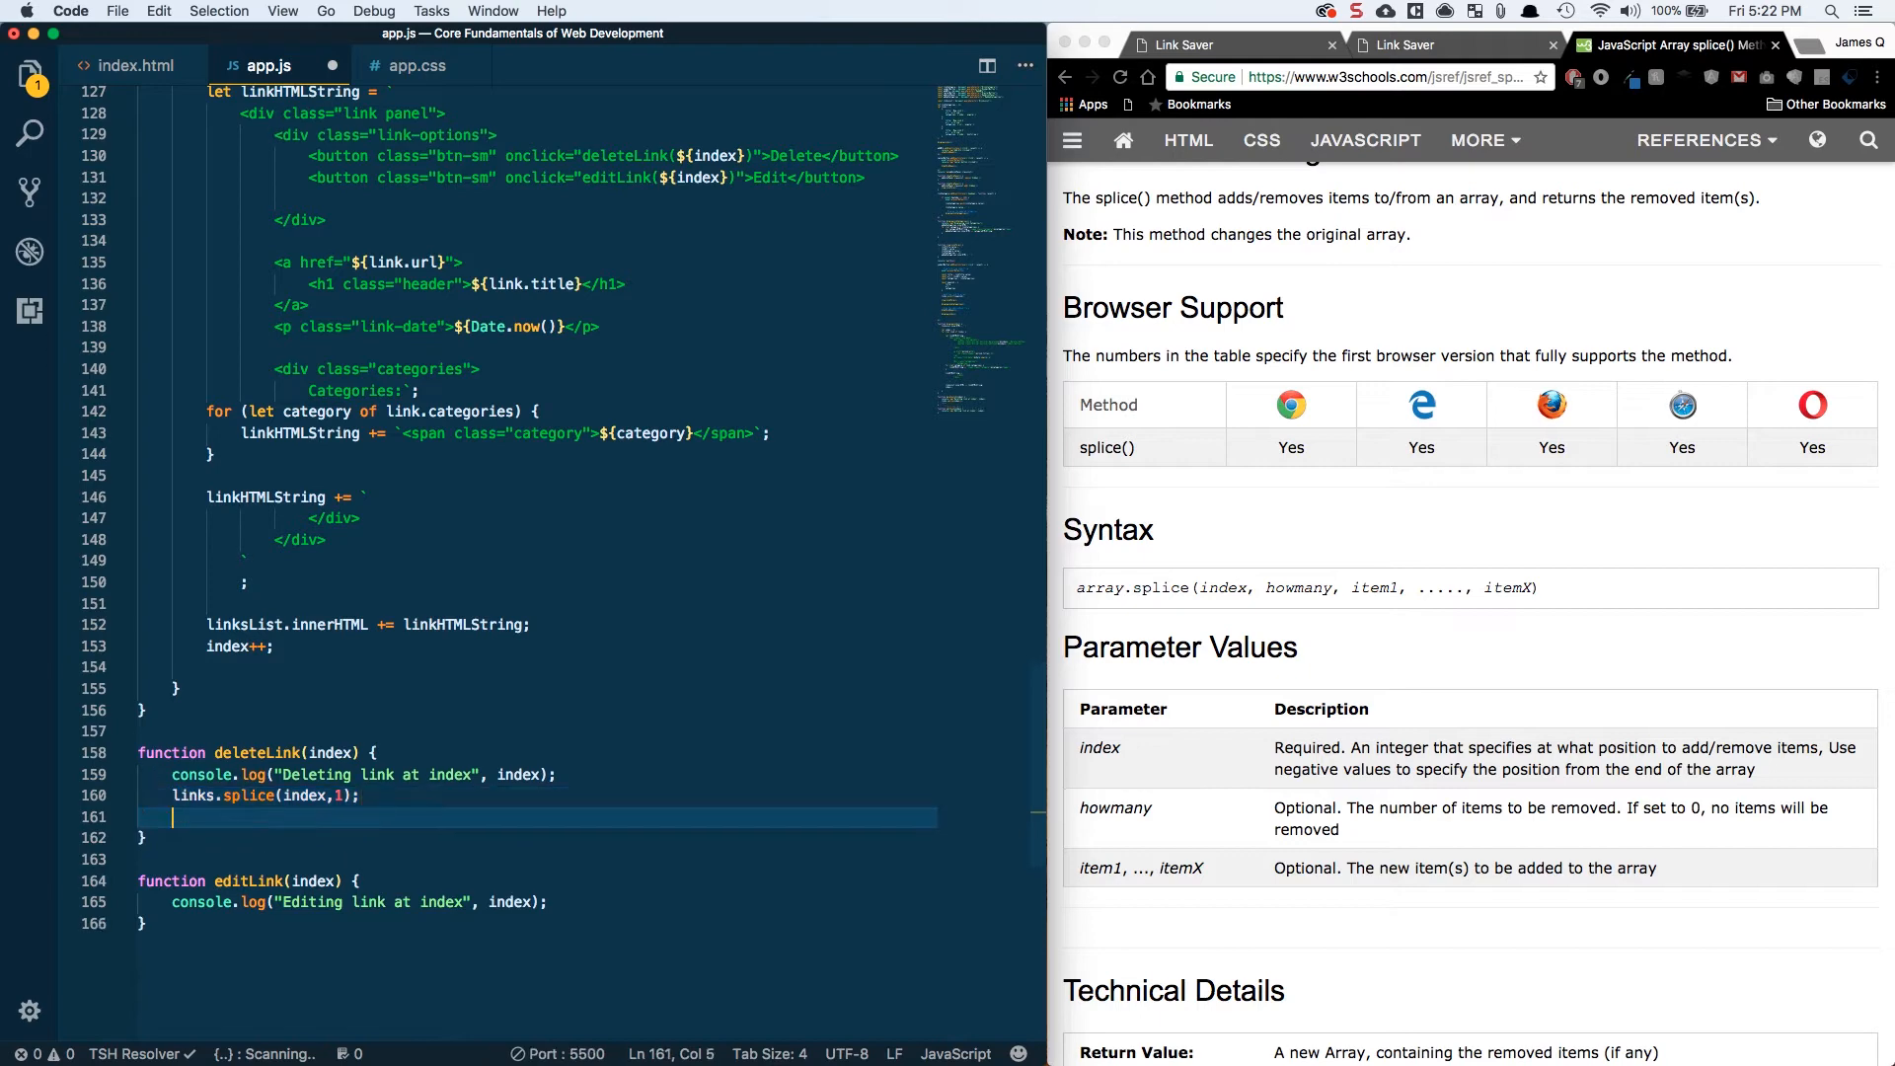
text(console.log(links);)
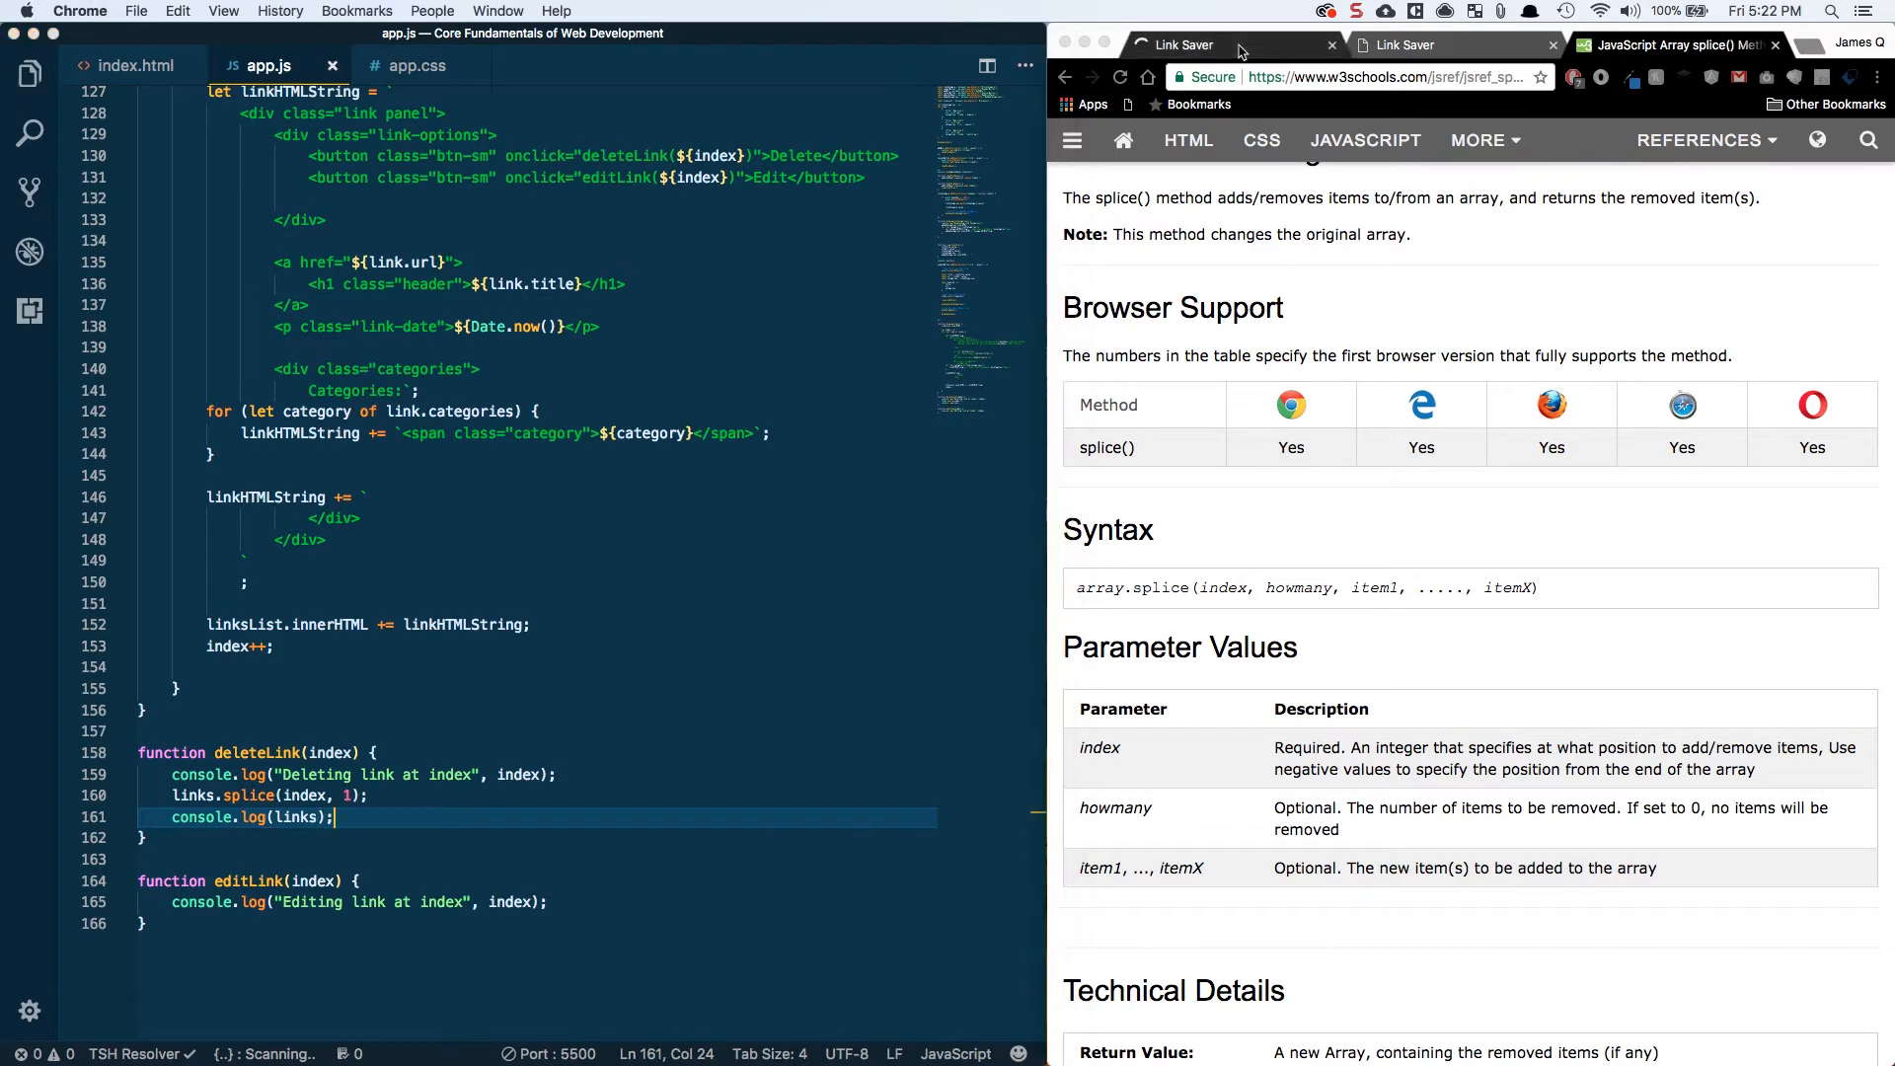
click(1226, 46)
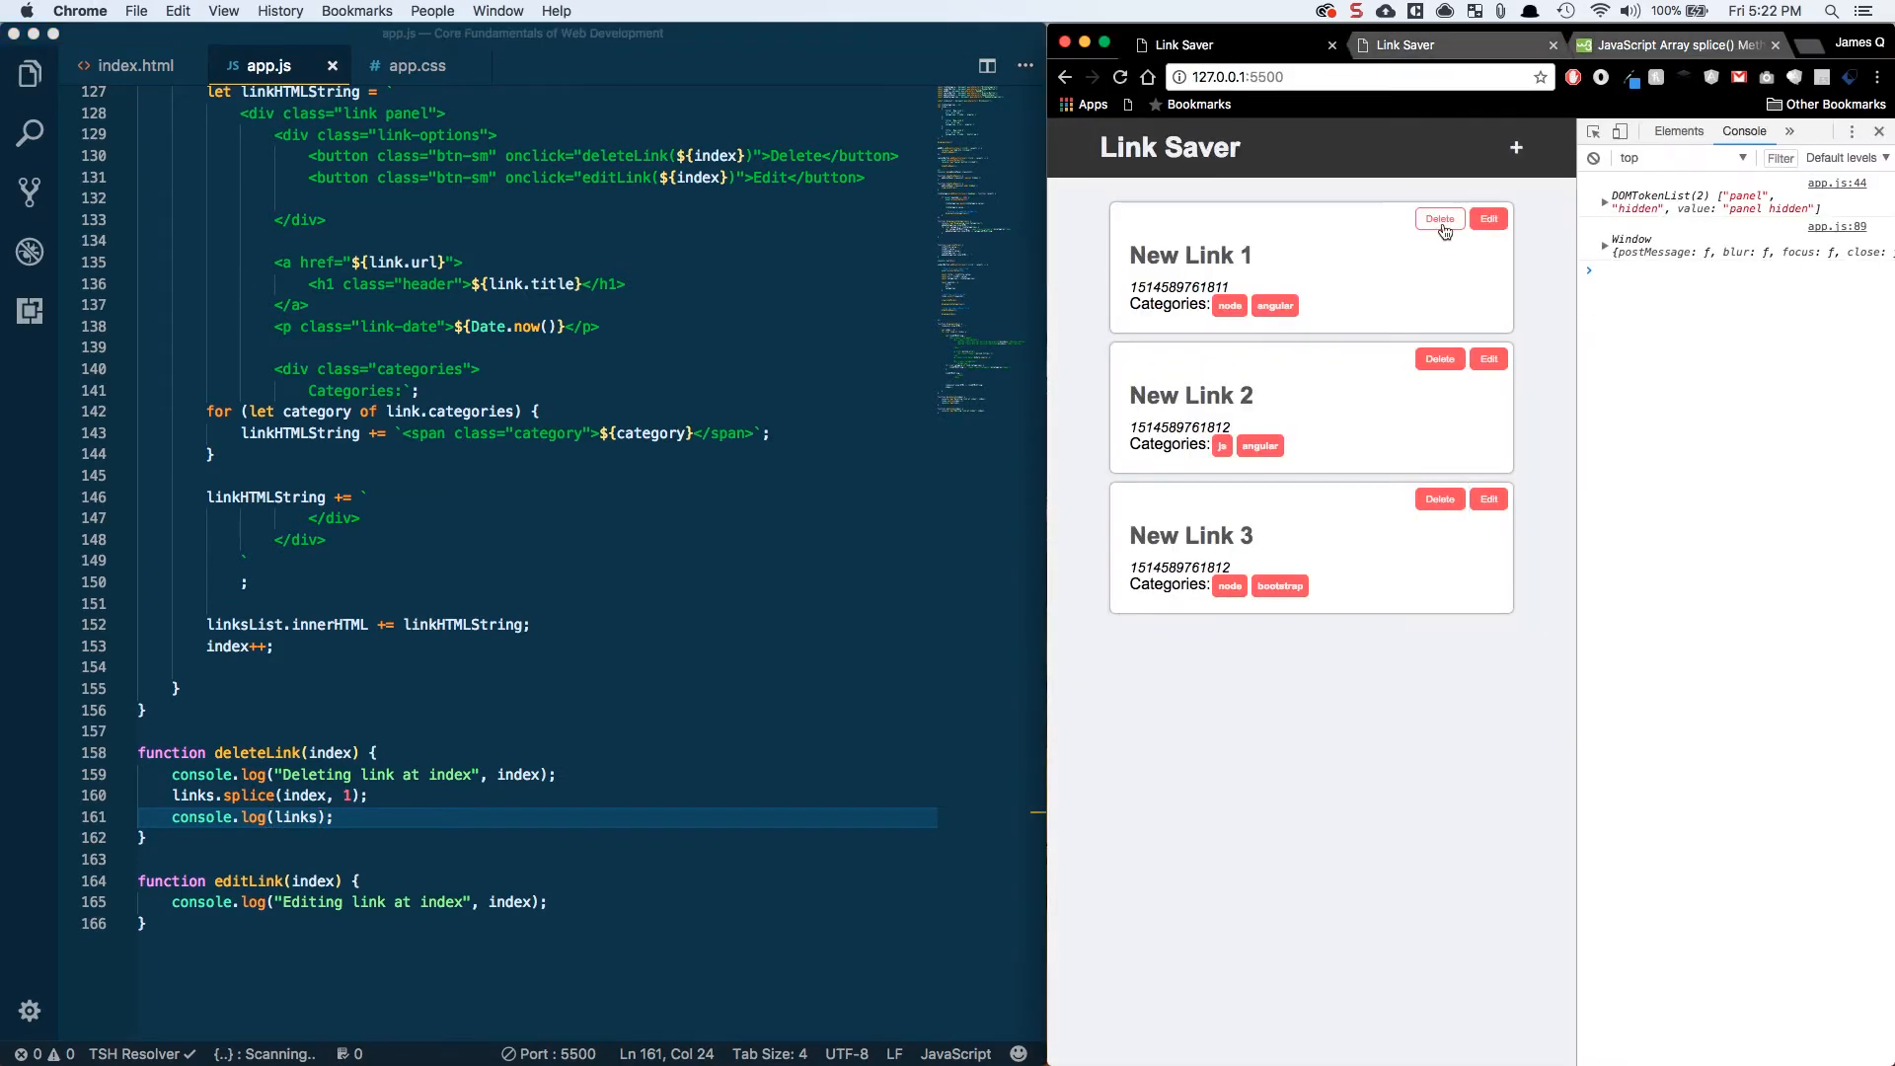
- Replace the log in deleteLink with displayLinks() and delete the link cards one by one in the browser
click(1439, 219)
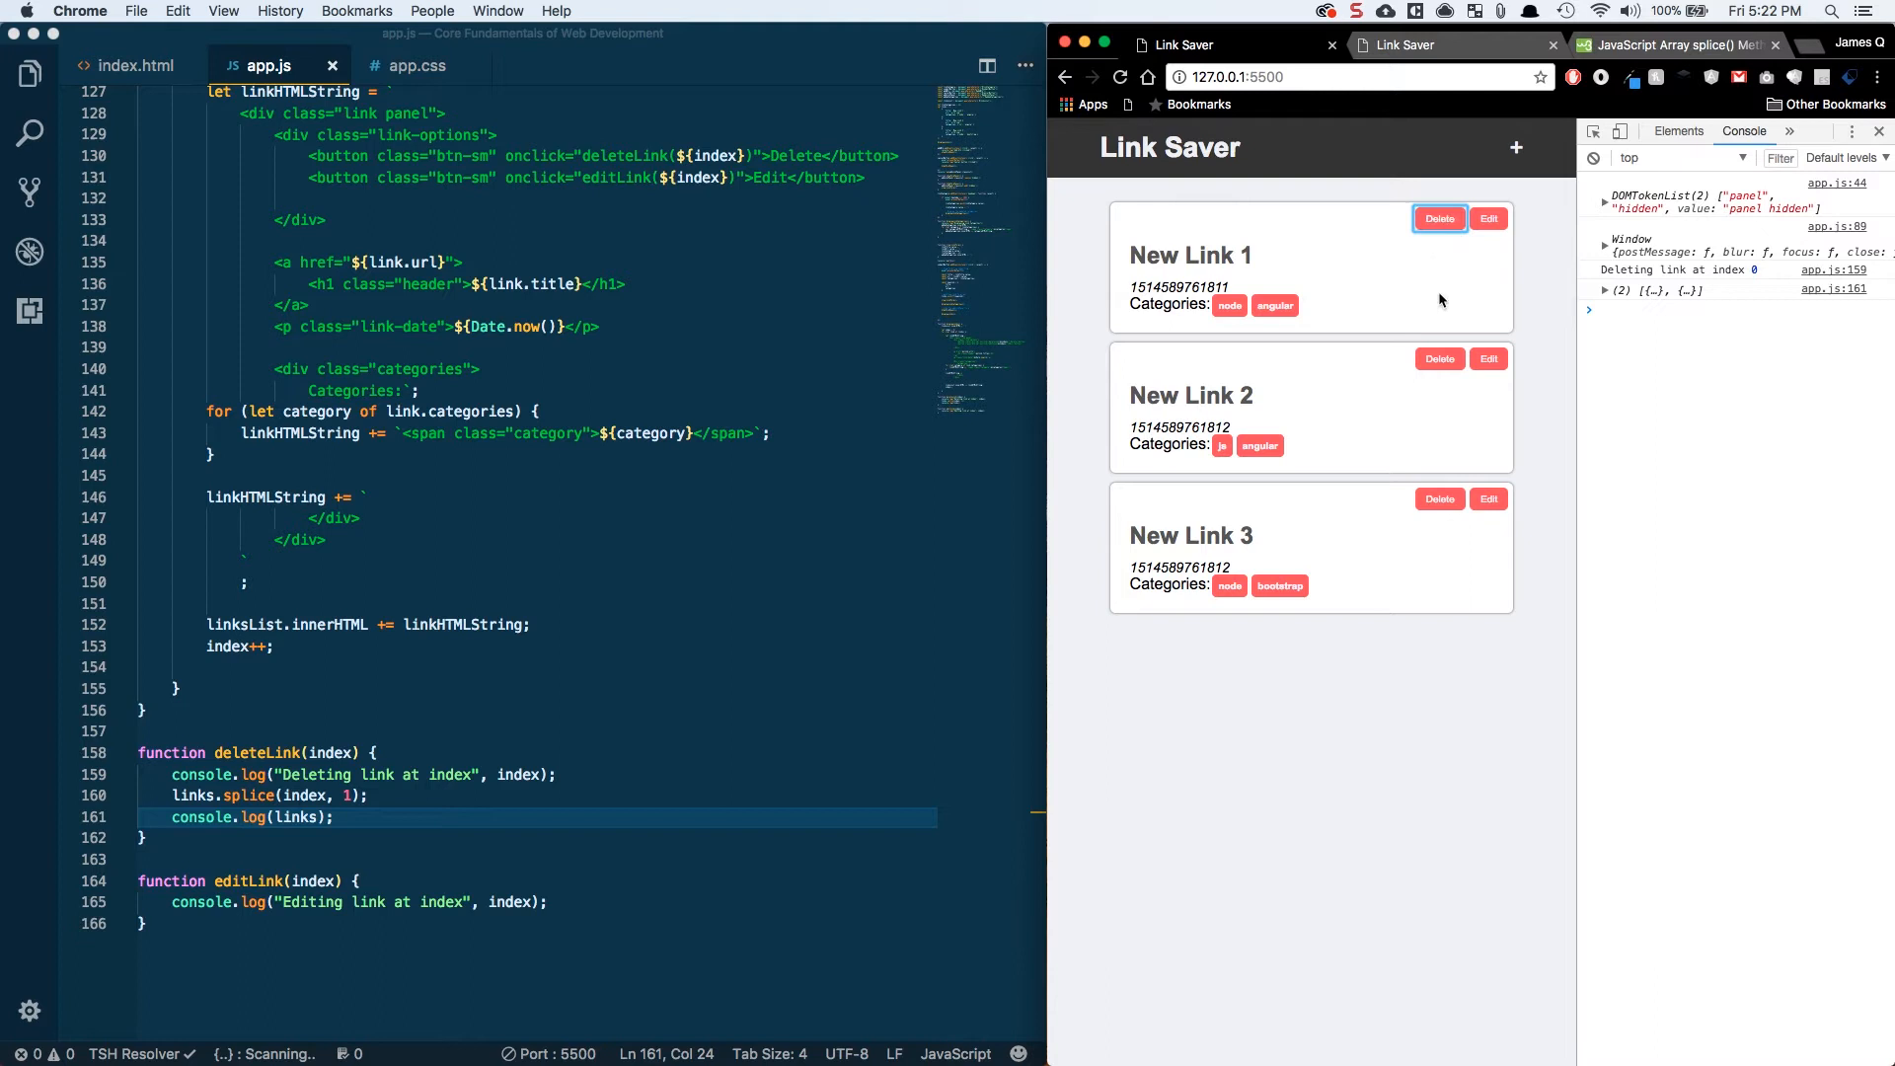
mouse_move(357, 821)
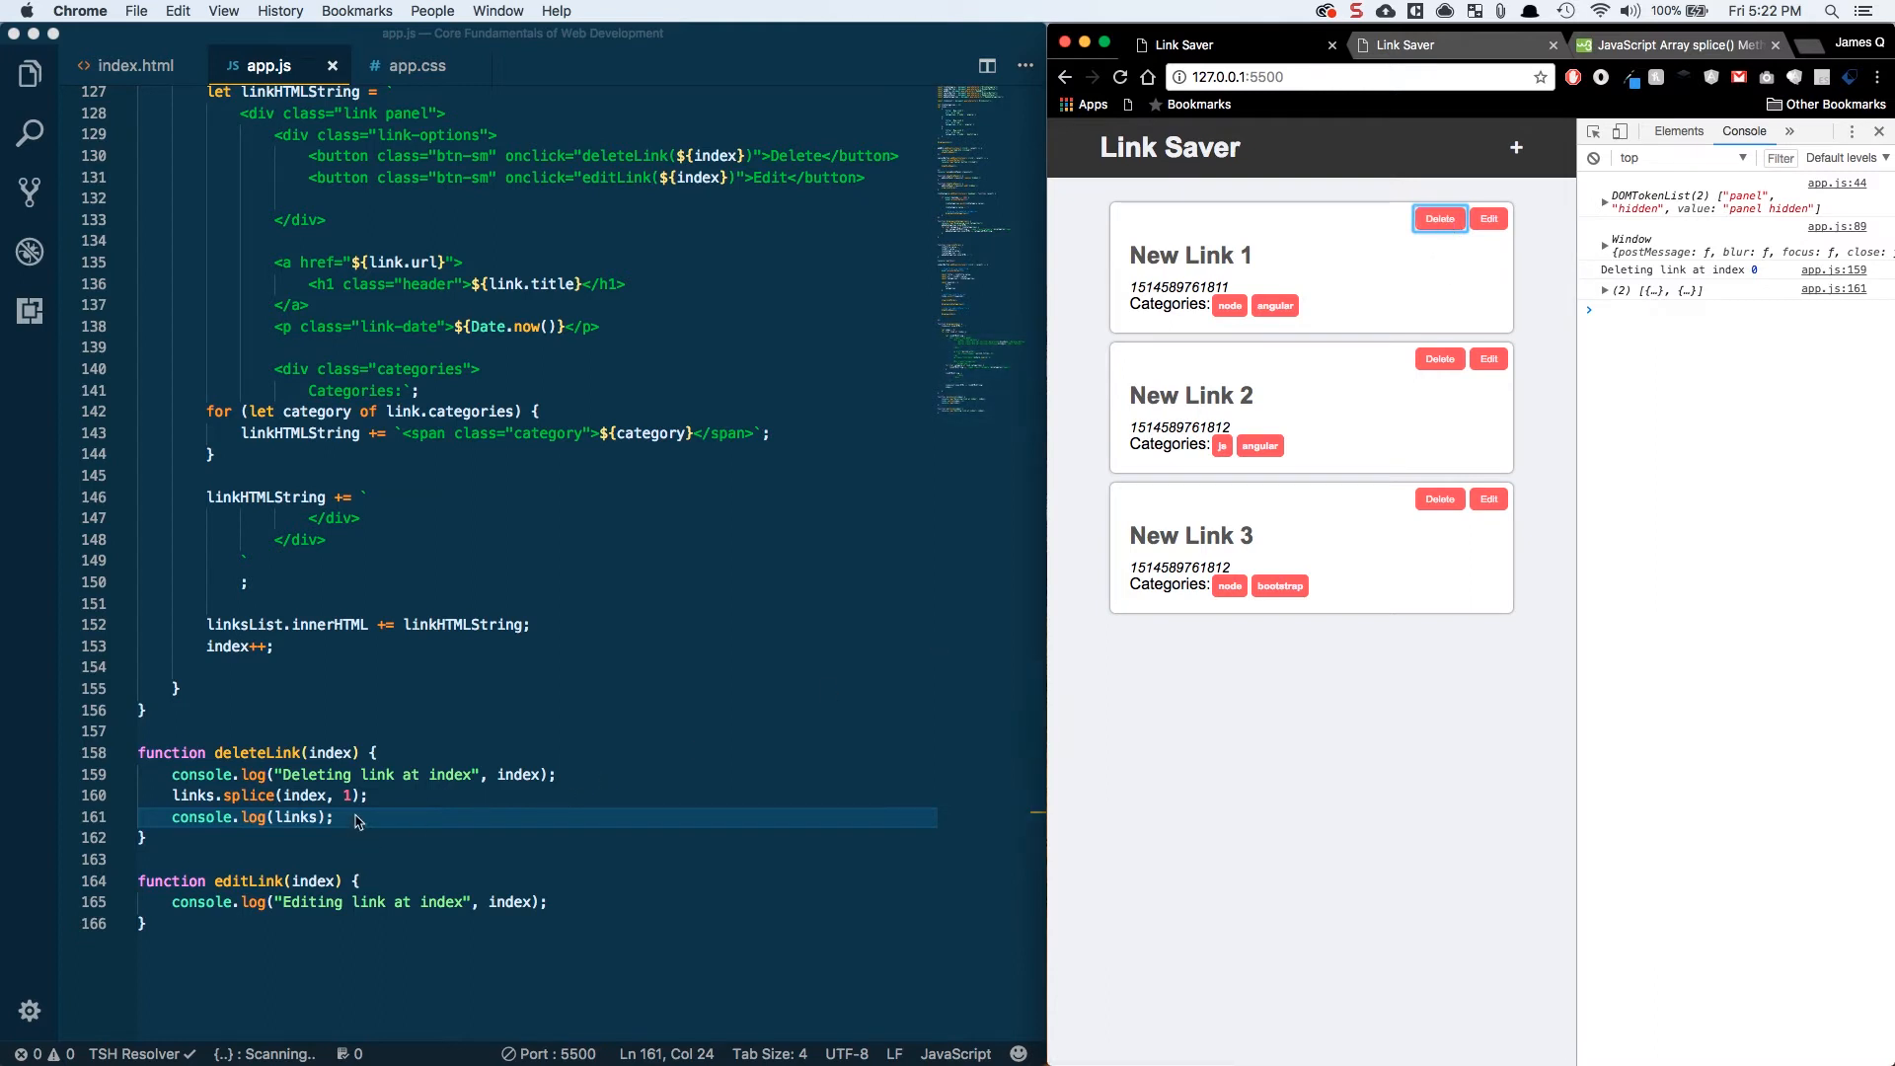
text(displayLinks)
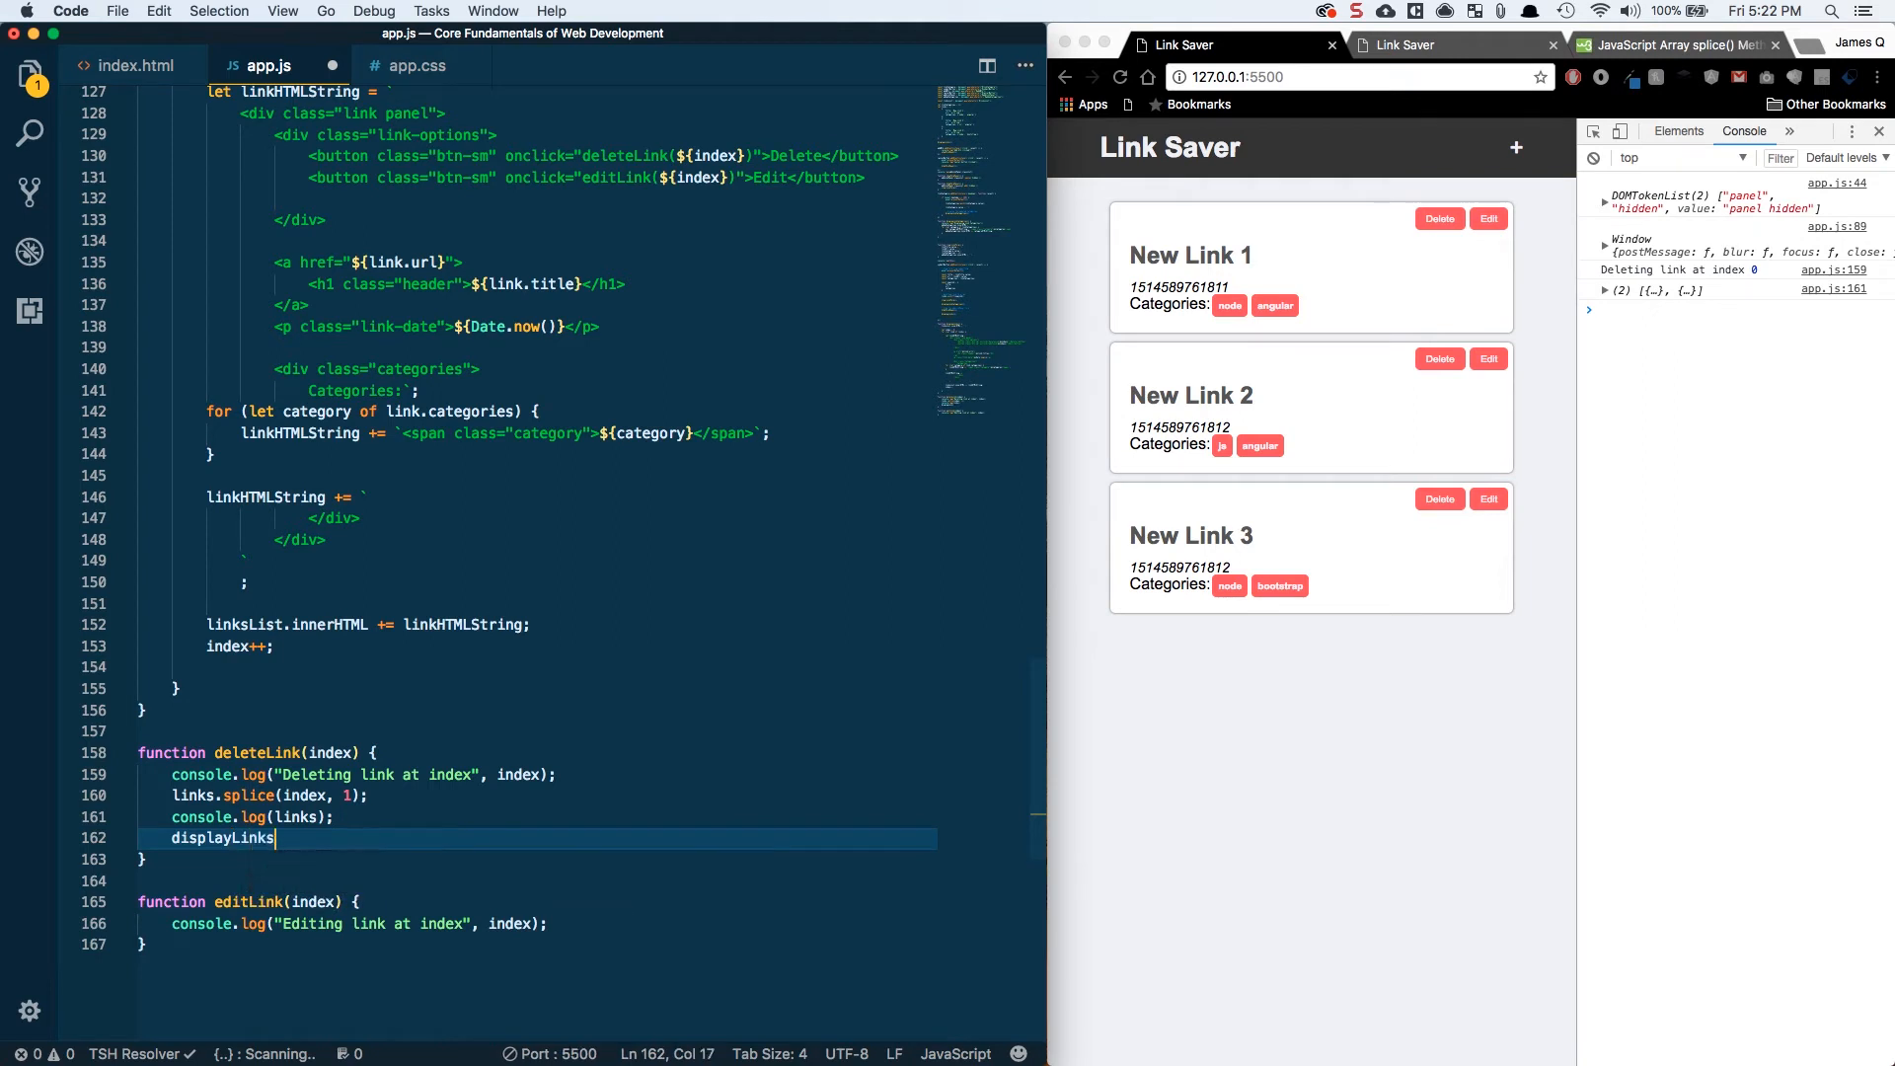
text(();)
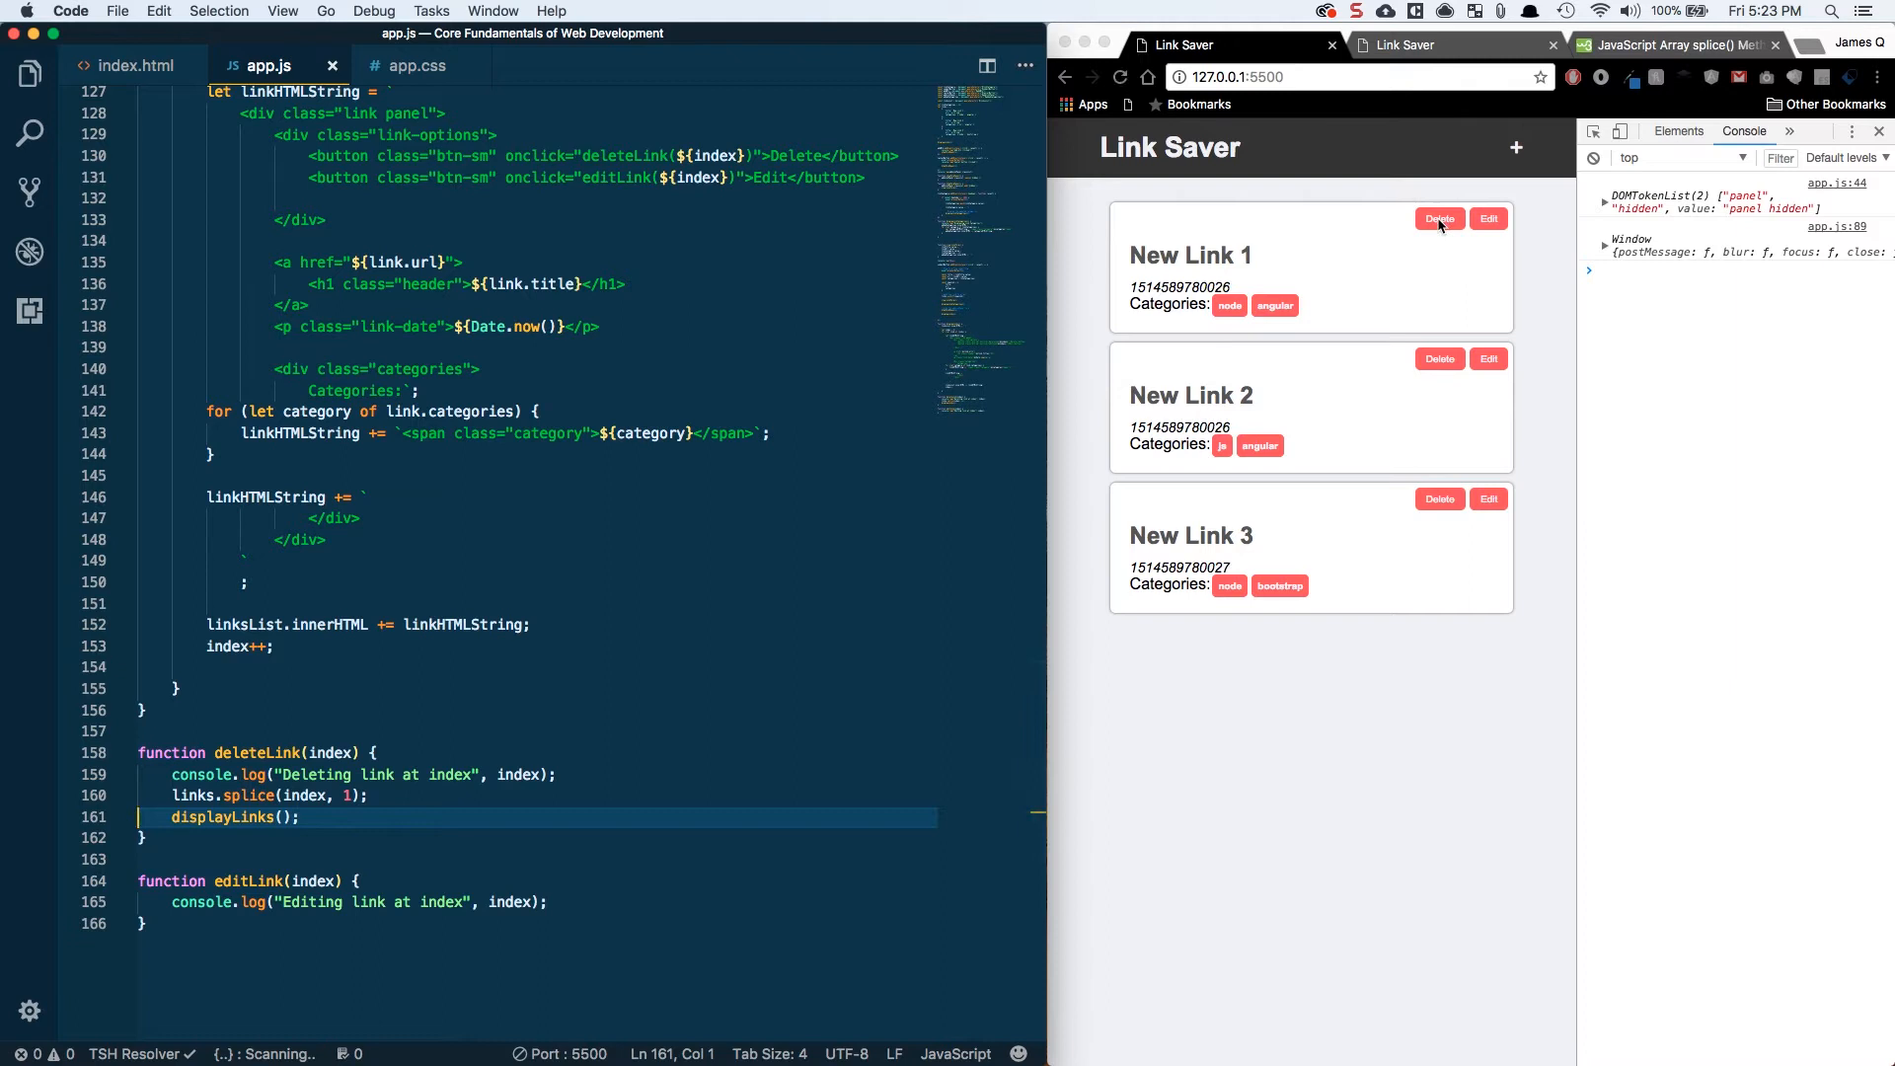
click(1439, 219)
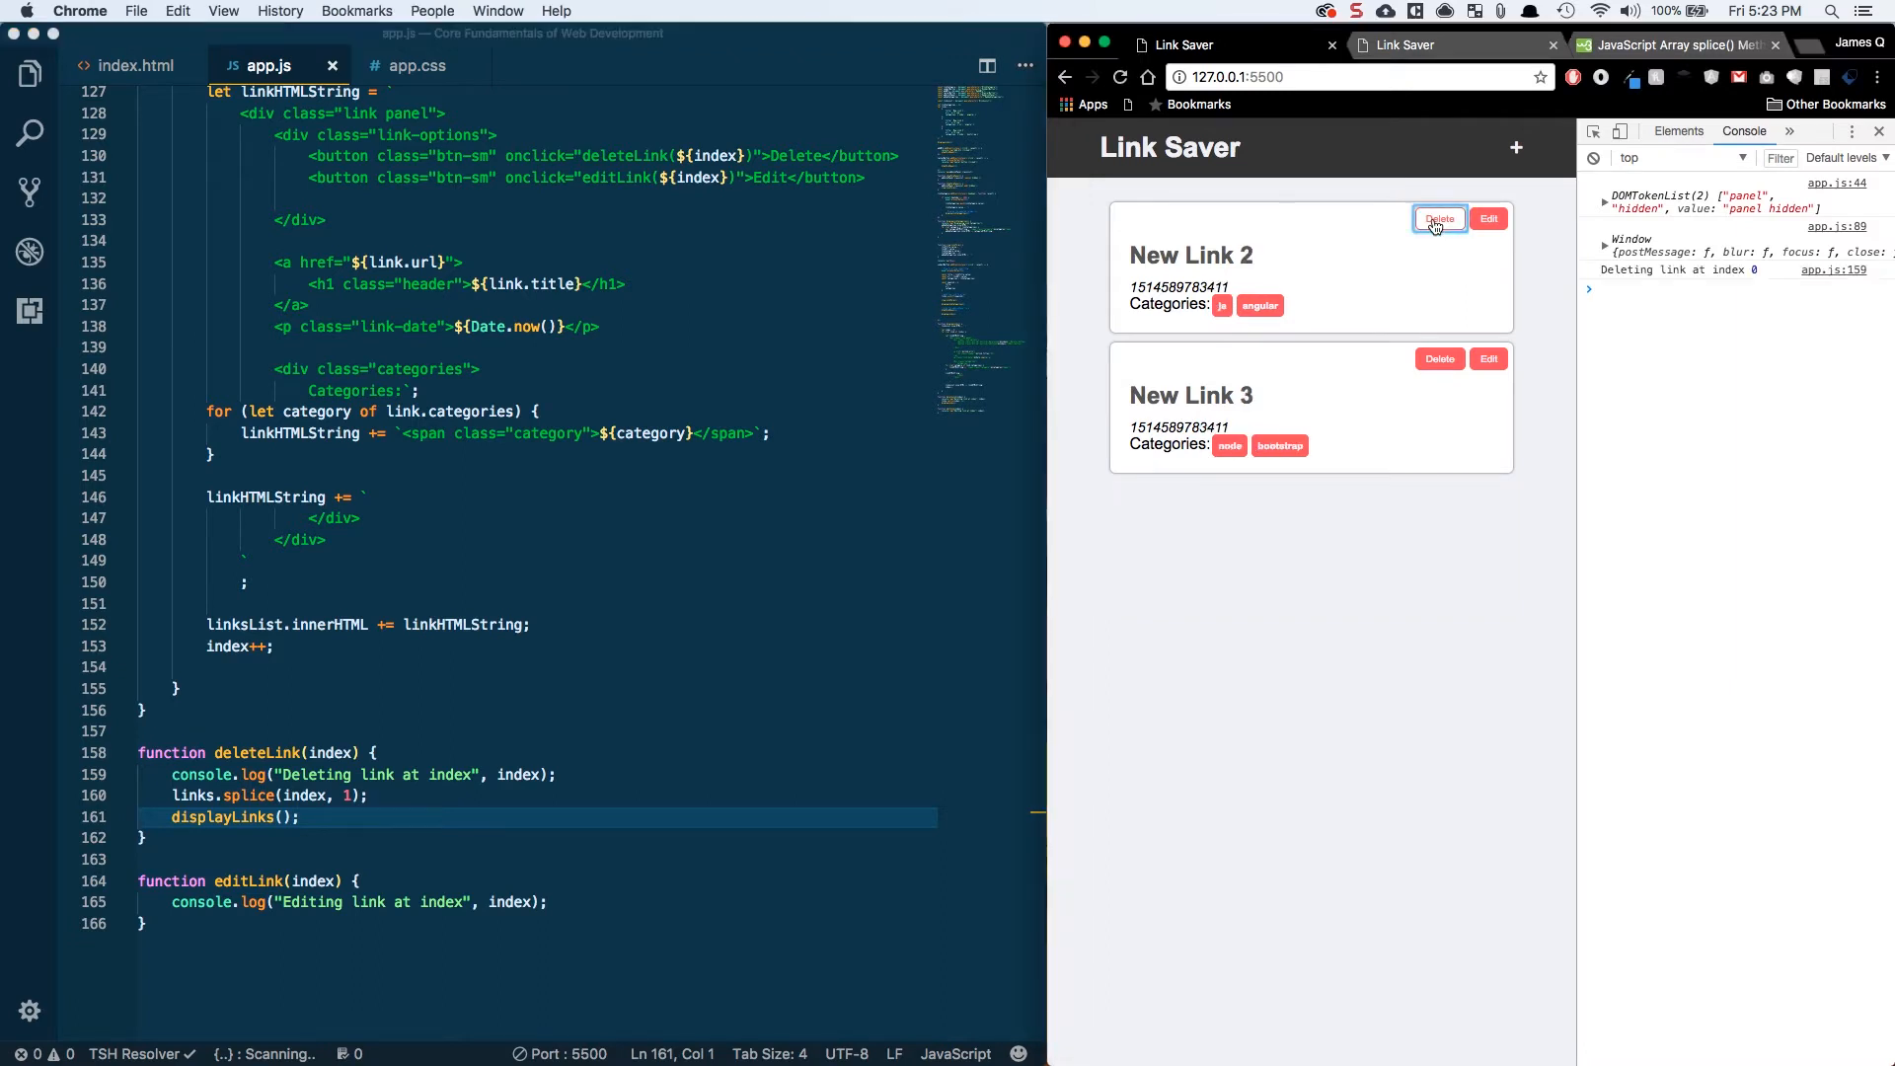
click(1439, 219)
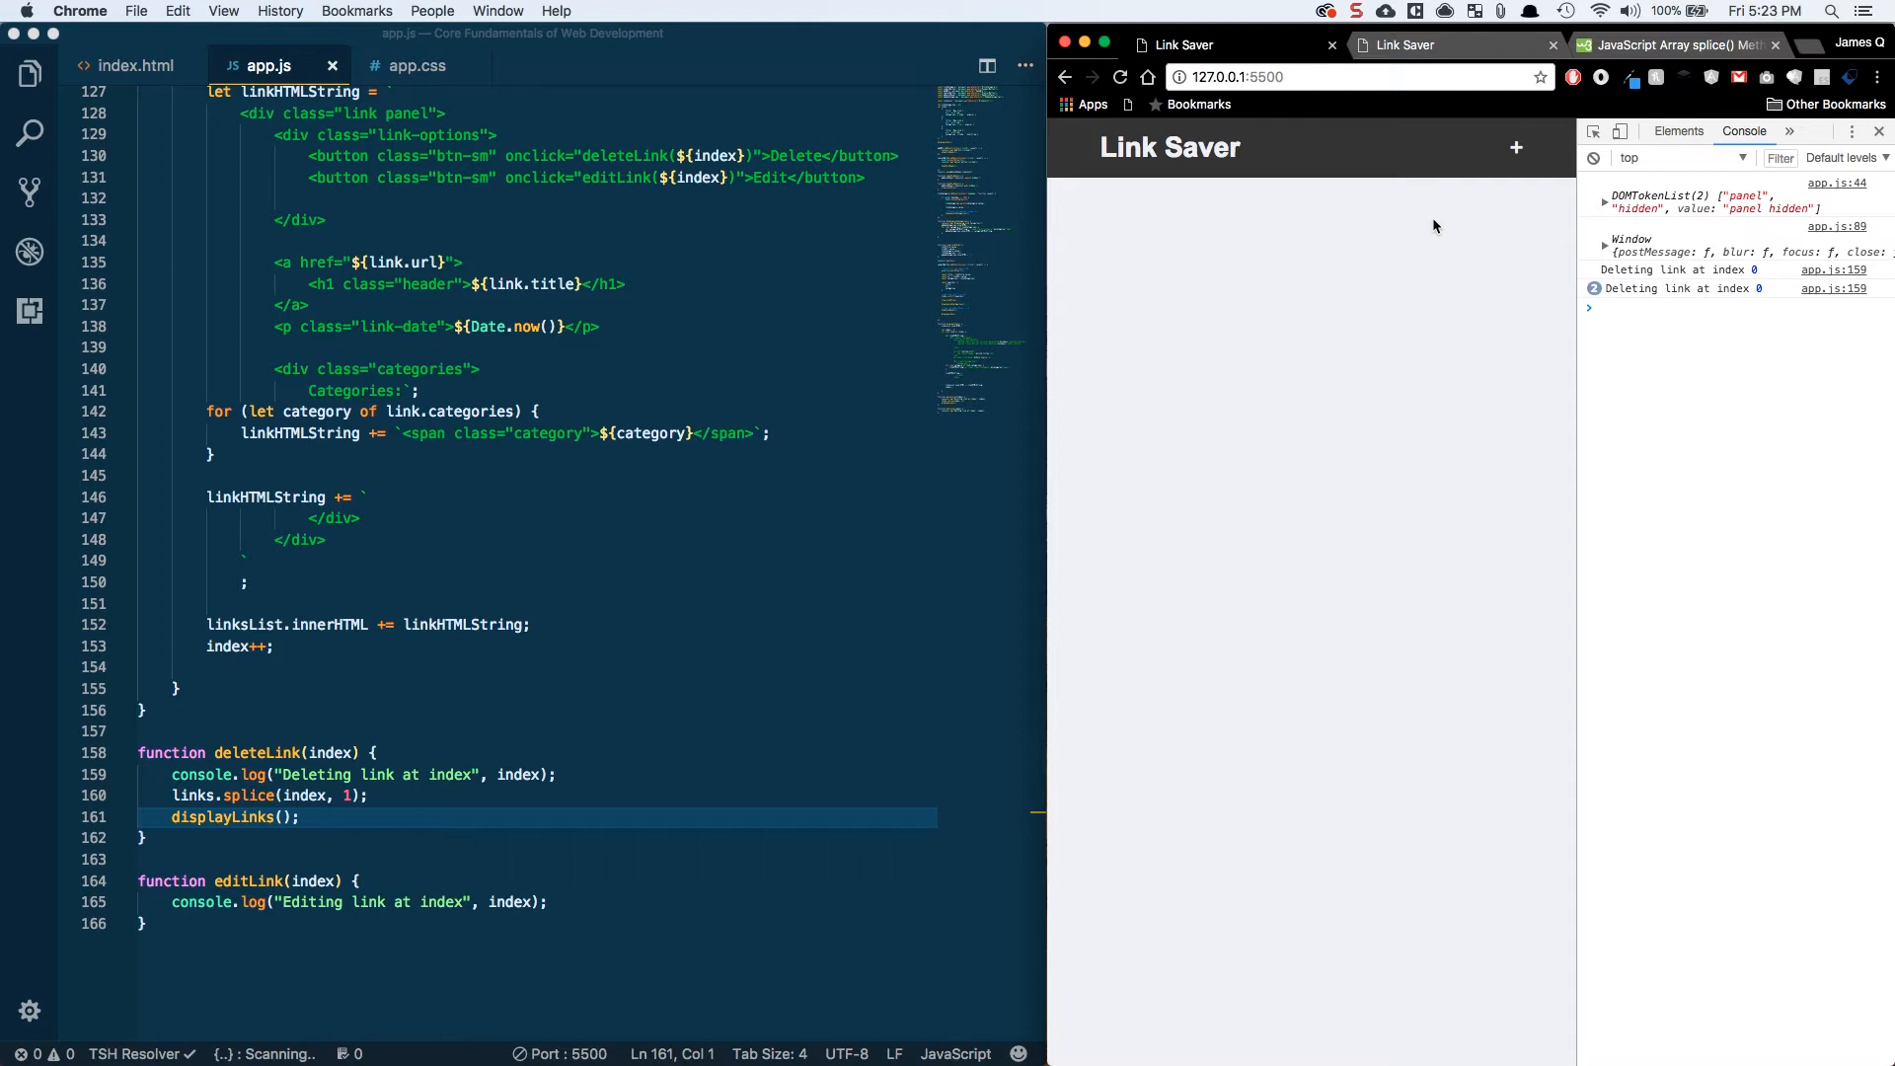
mouse_move(693, 616)
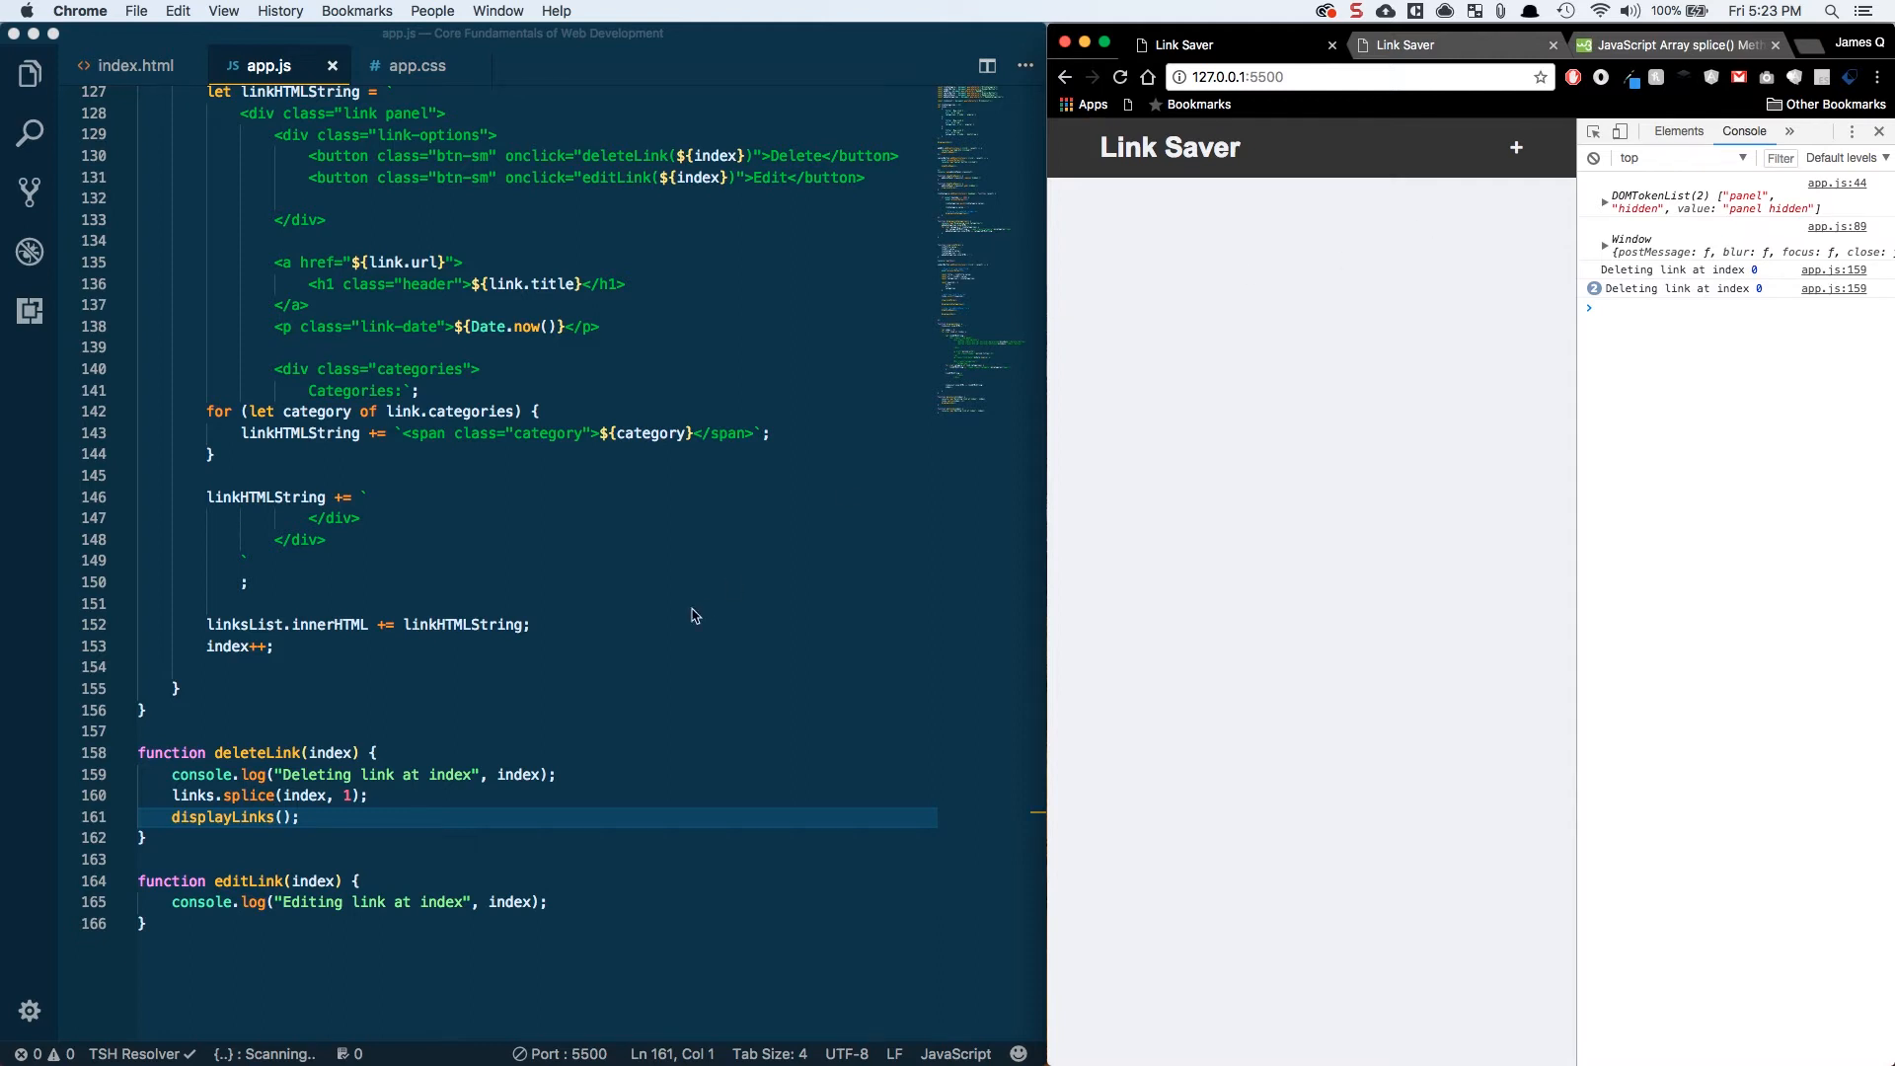
scroll(up, 3)
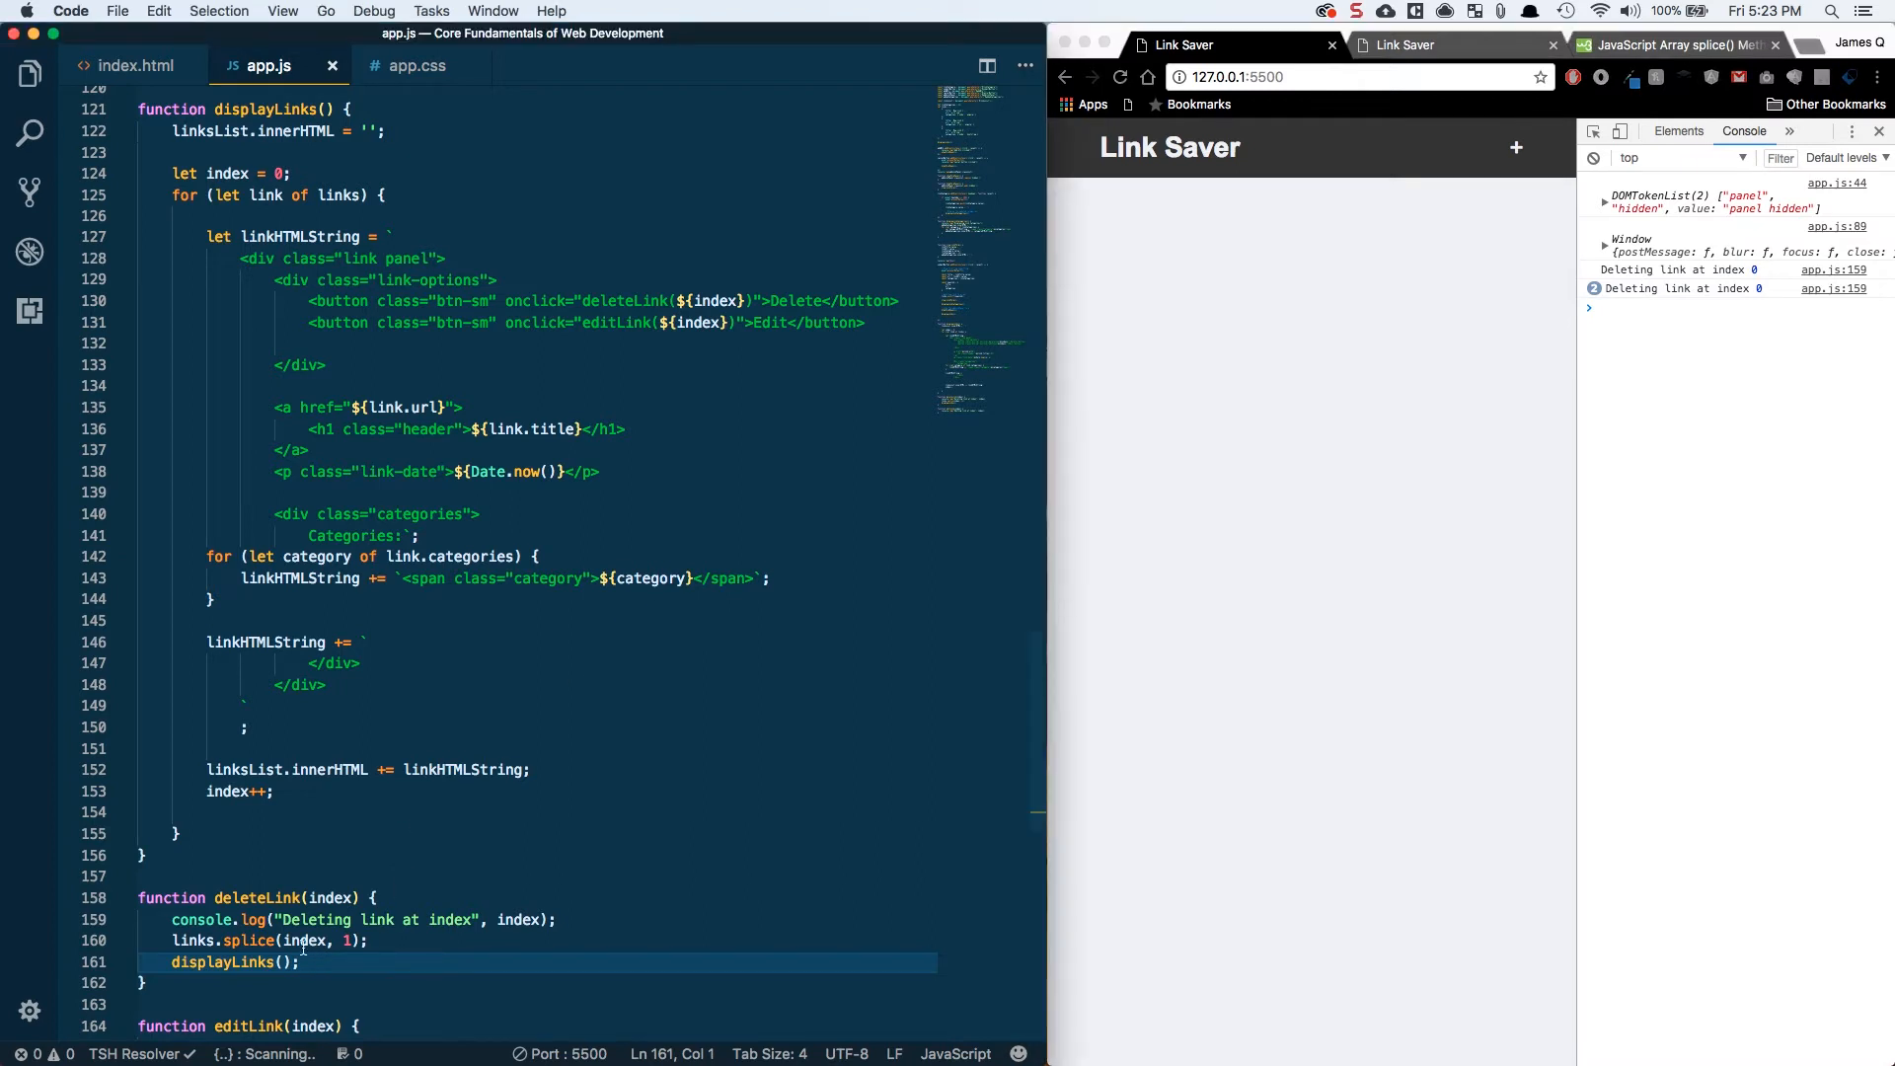
double_click(257, 896)
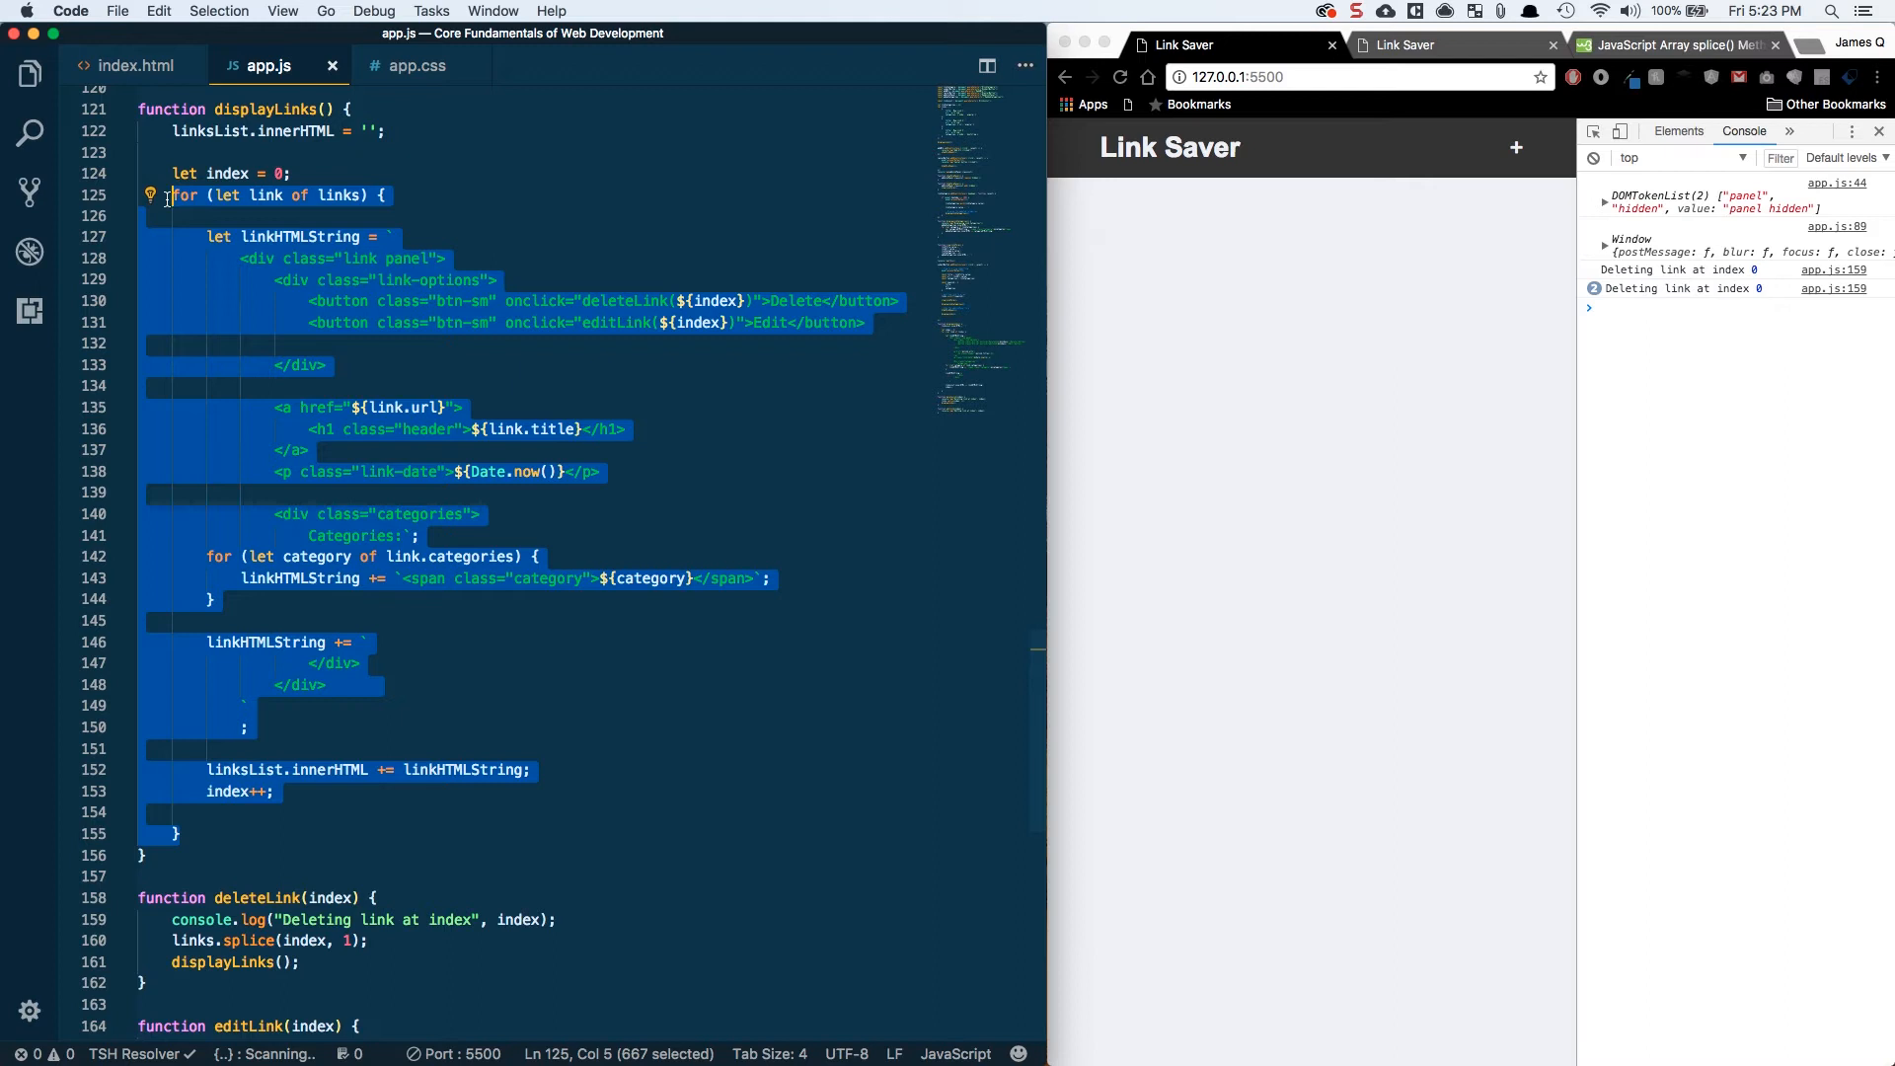
click(276, 792)
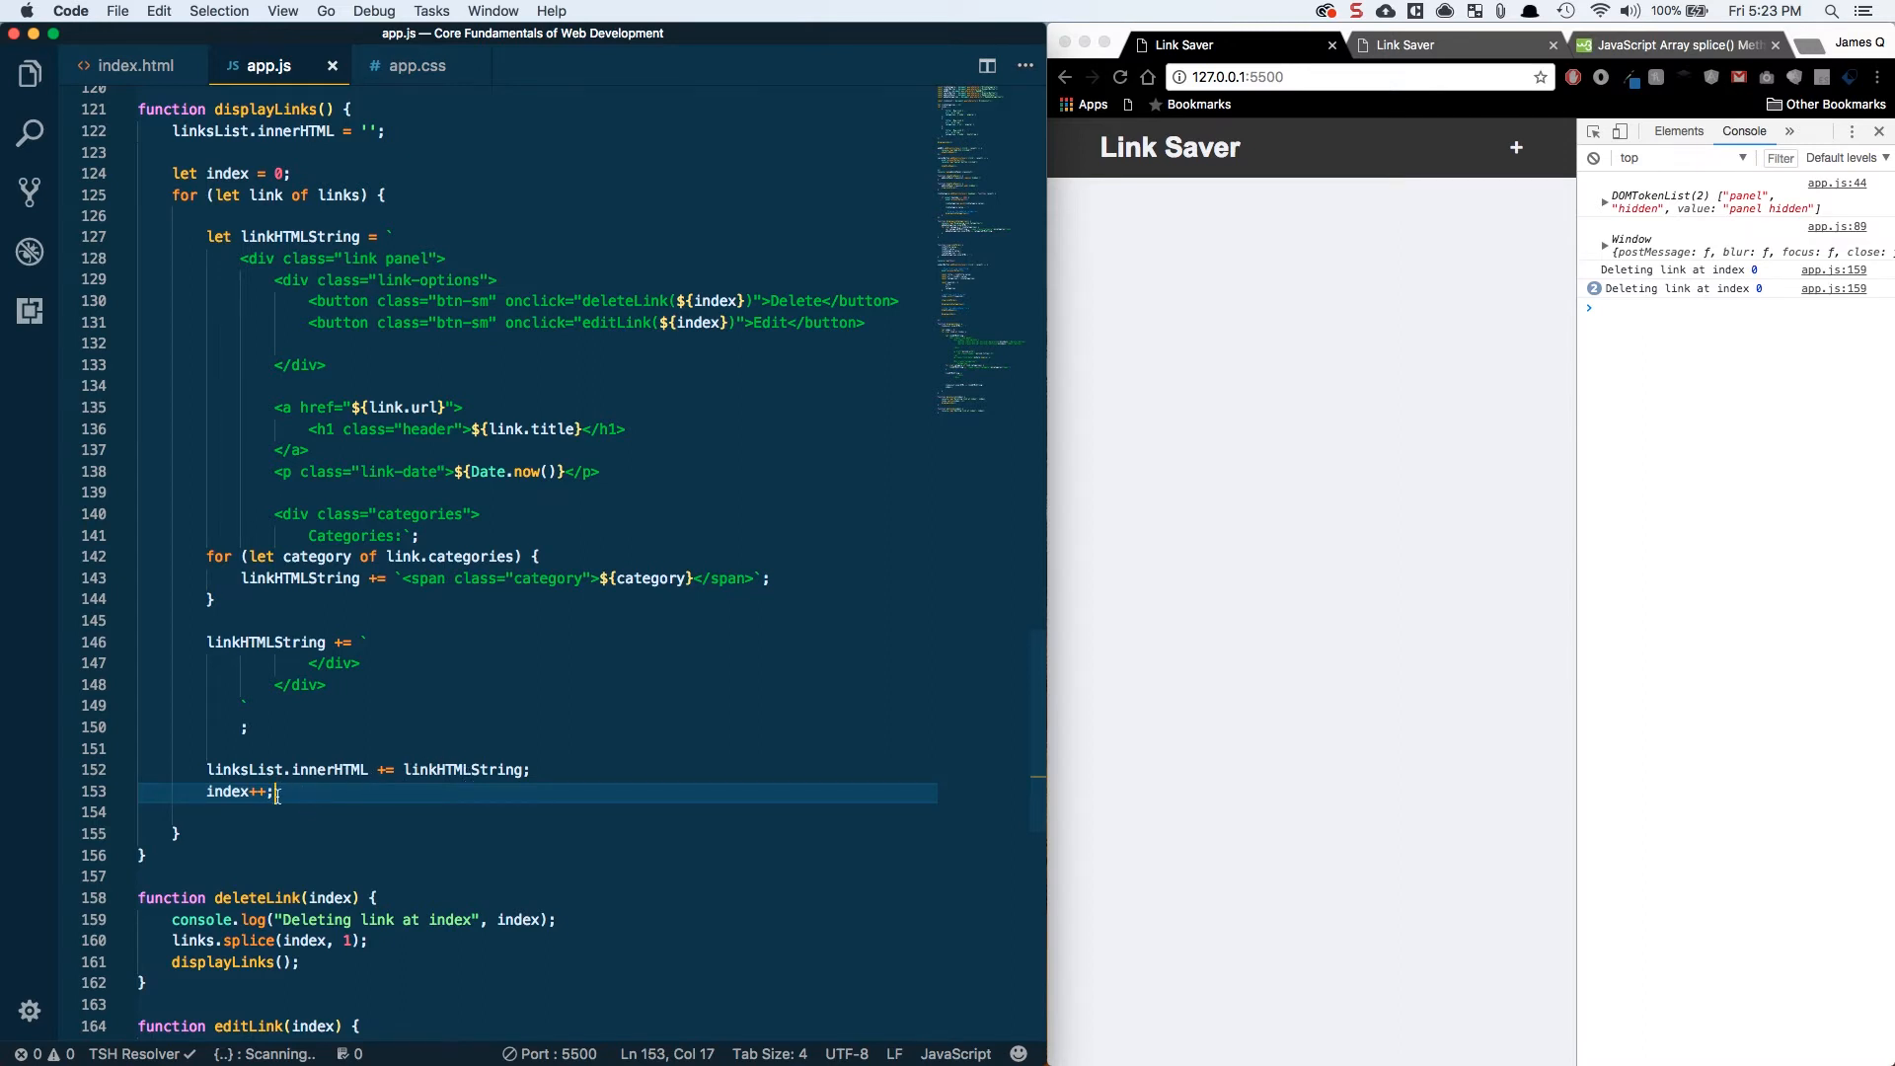
scroll(down, 3)
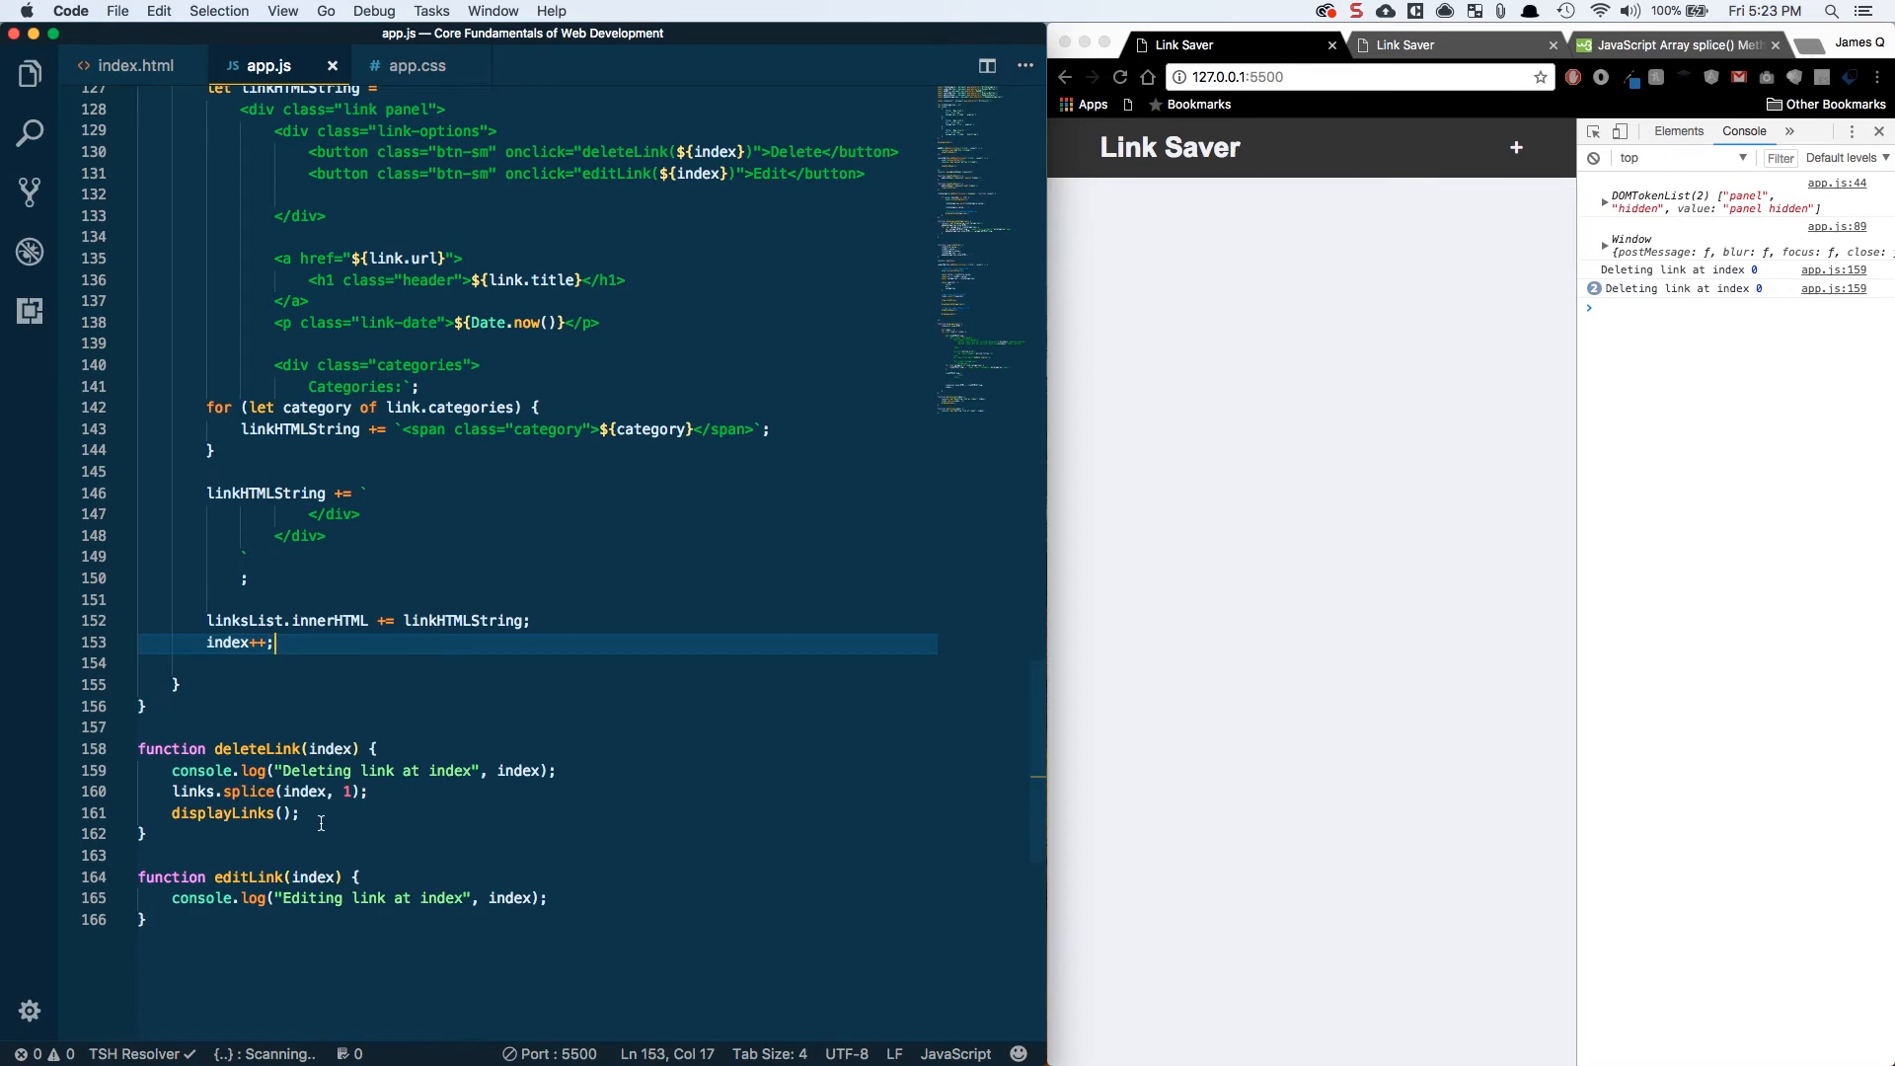
mouse_move(255, 691)
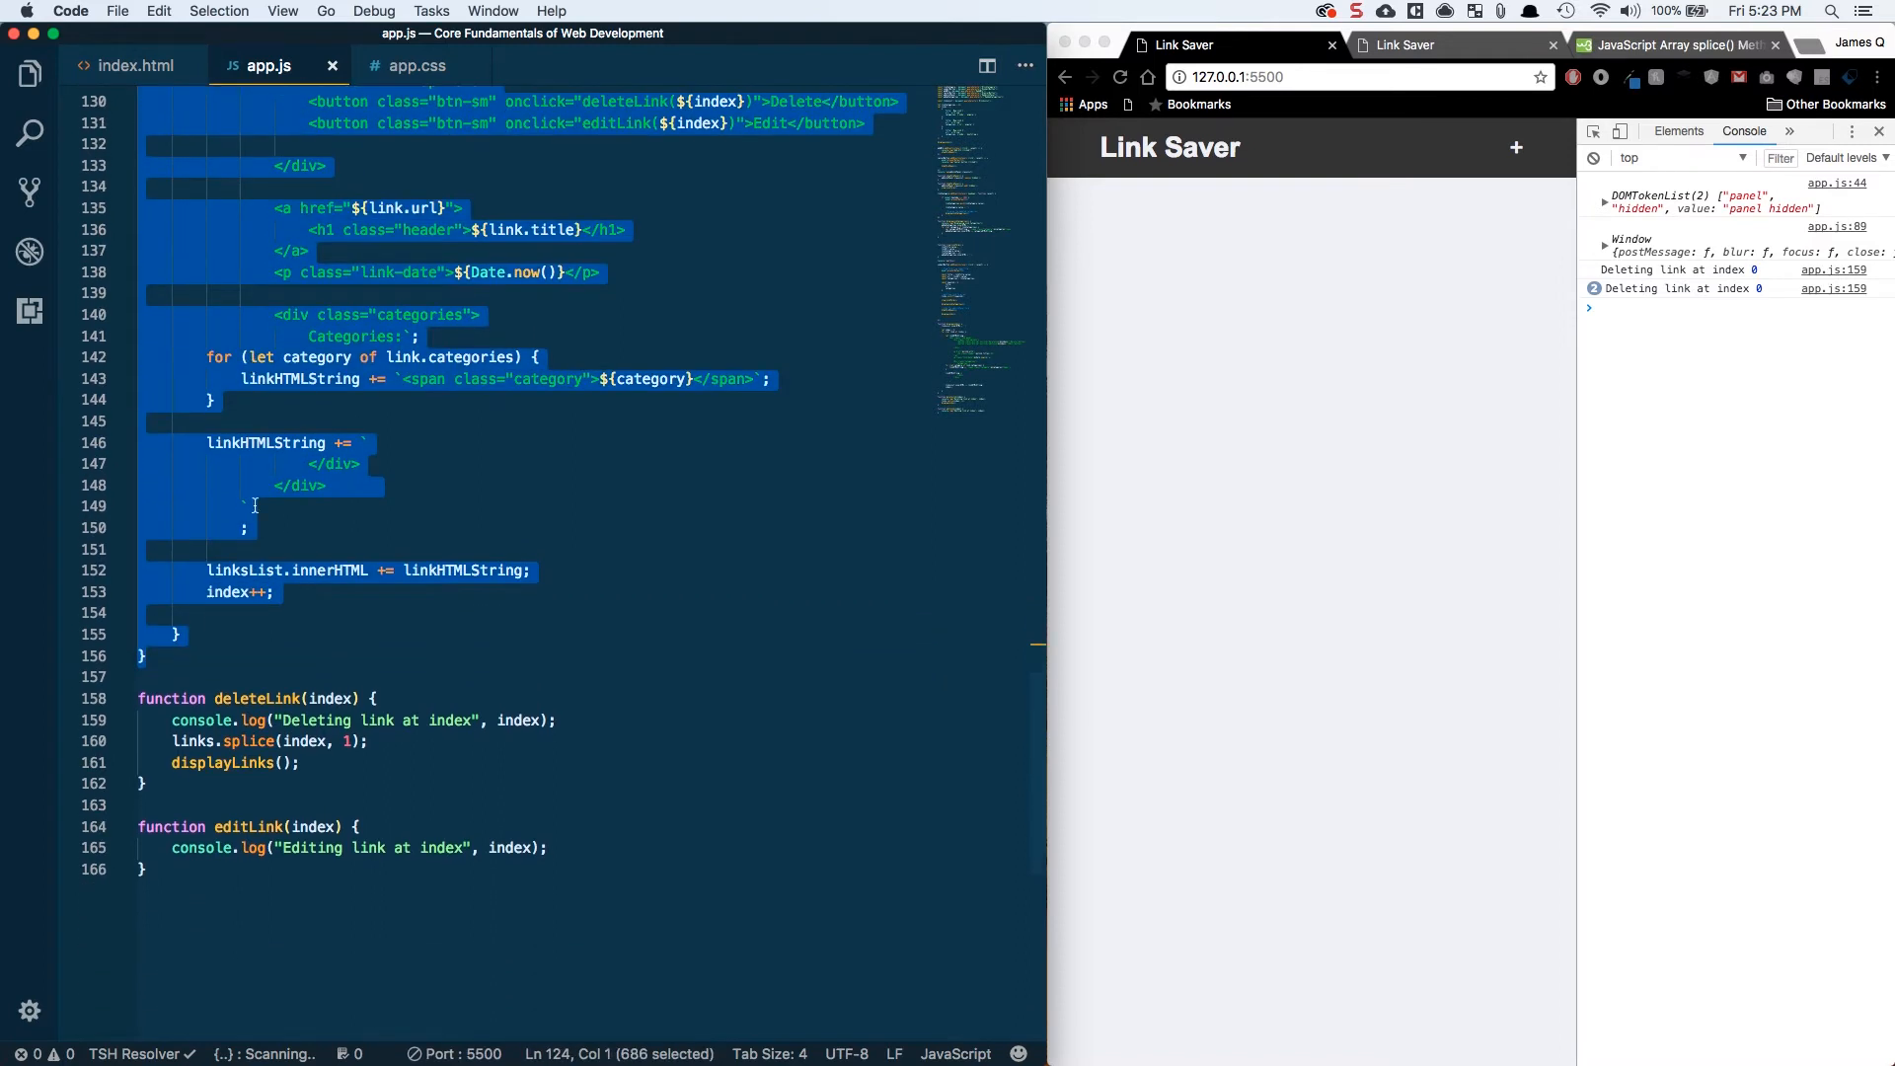
click(300, 762)
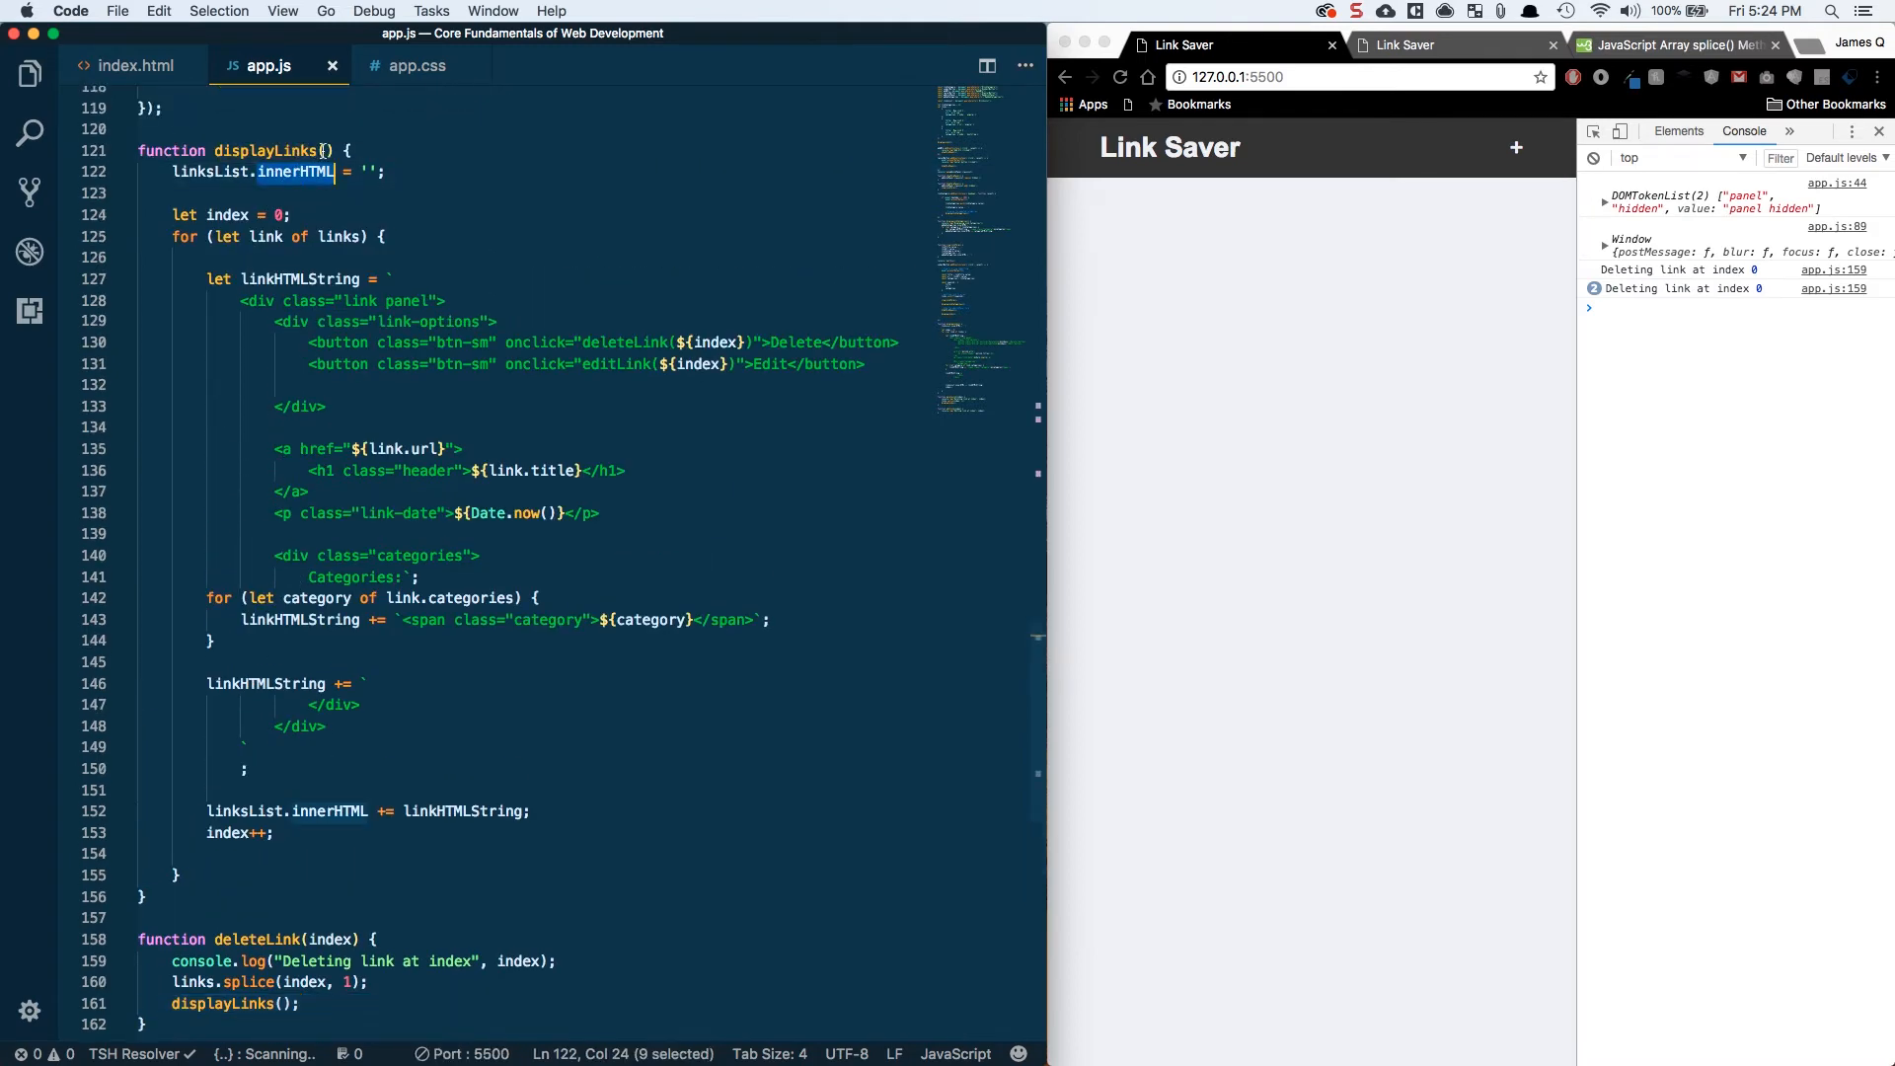
mouse_move(290, 172)
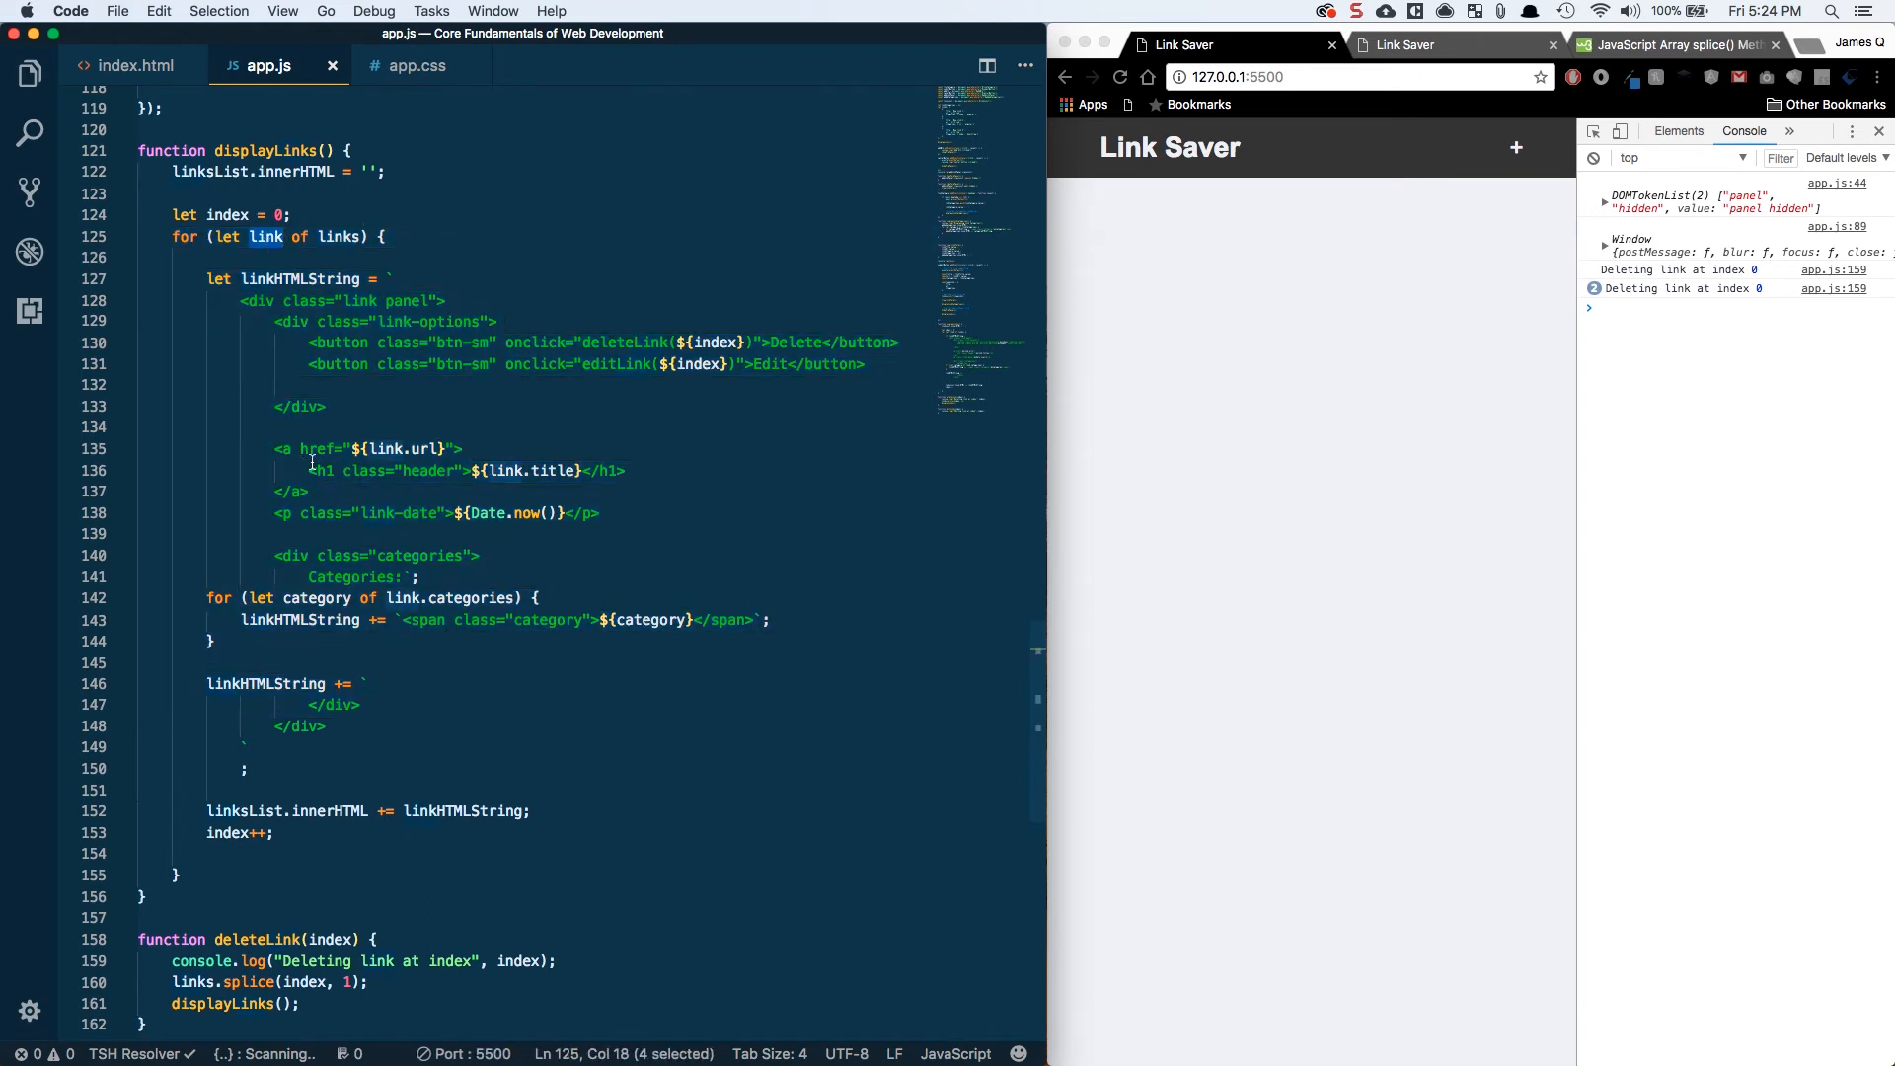
scroll(down, 3)
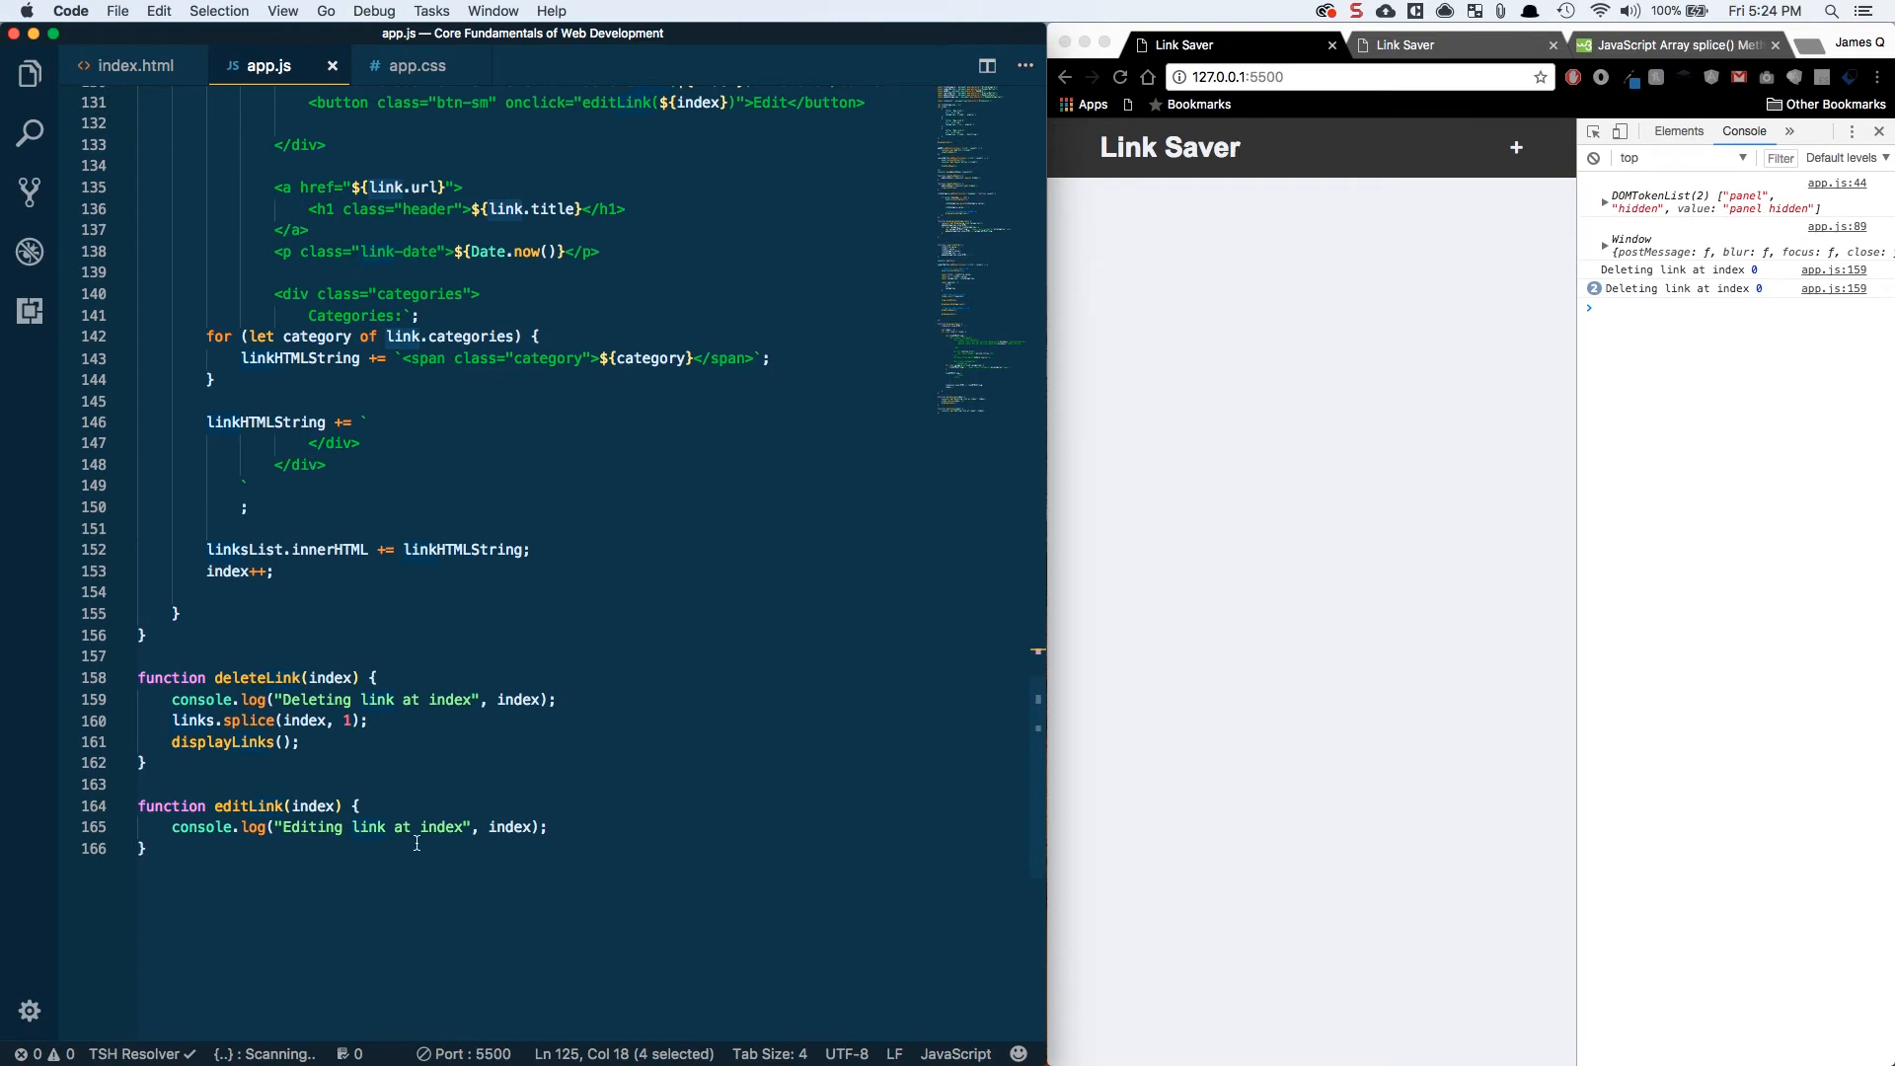
- Add a blank line inside editLink, reload Link Saver and start editing New Link 1, focusing the Categories input
click(551, 828)
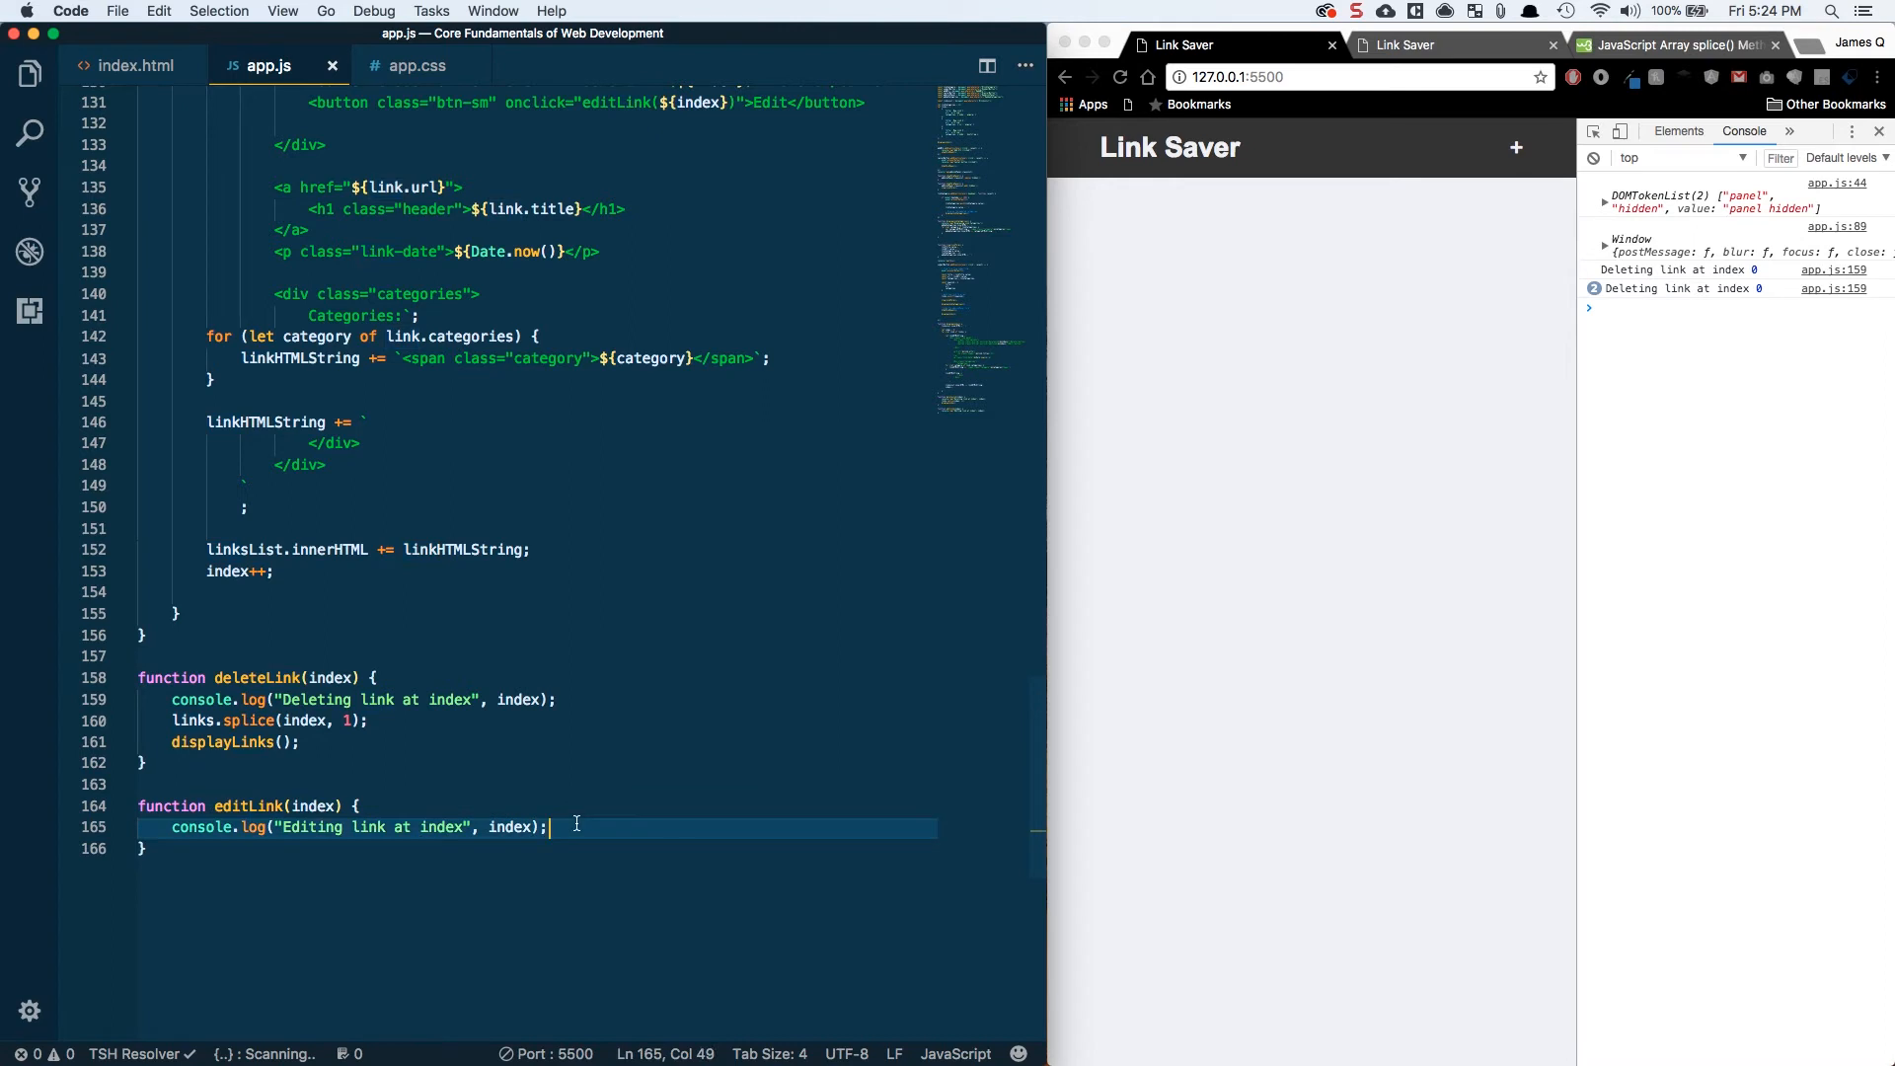
key(Return)
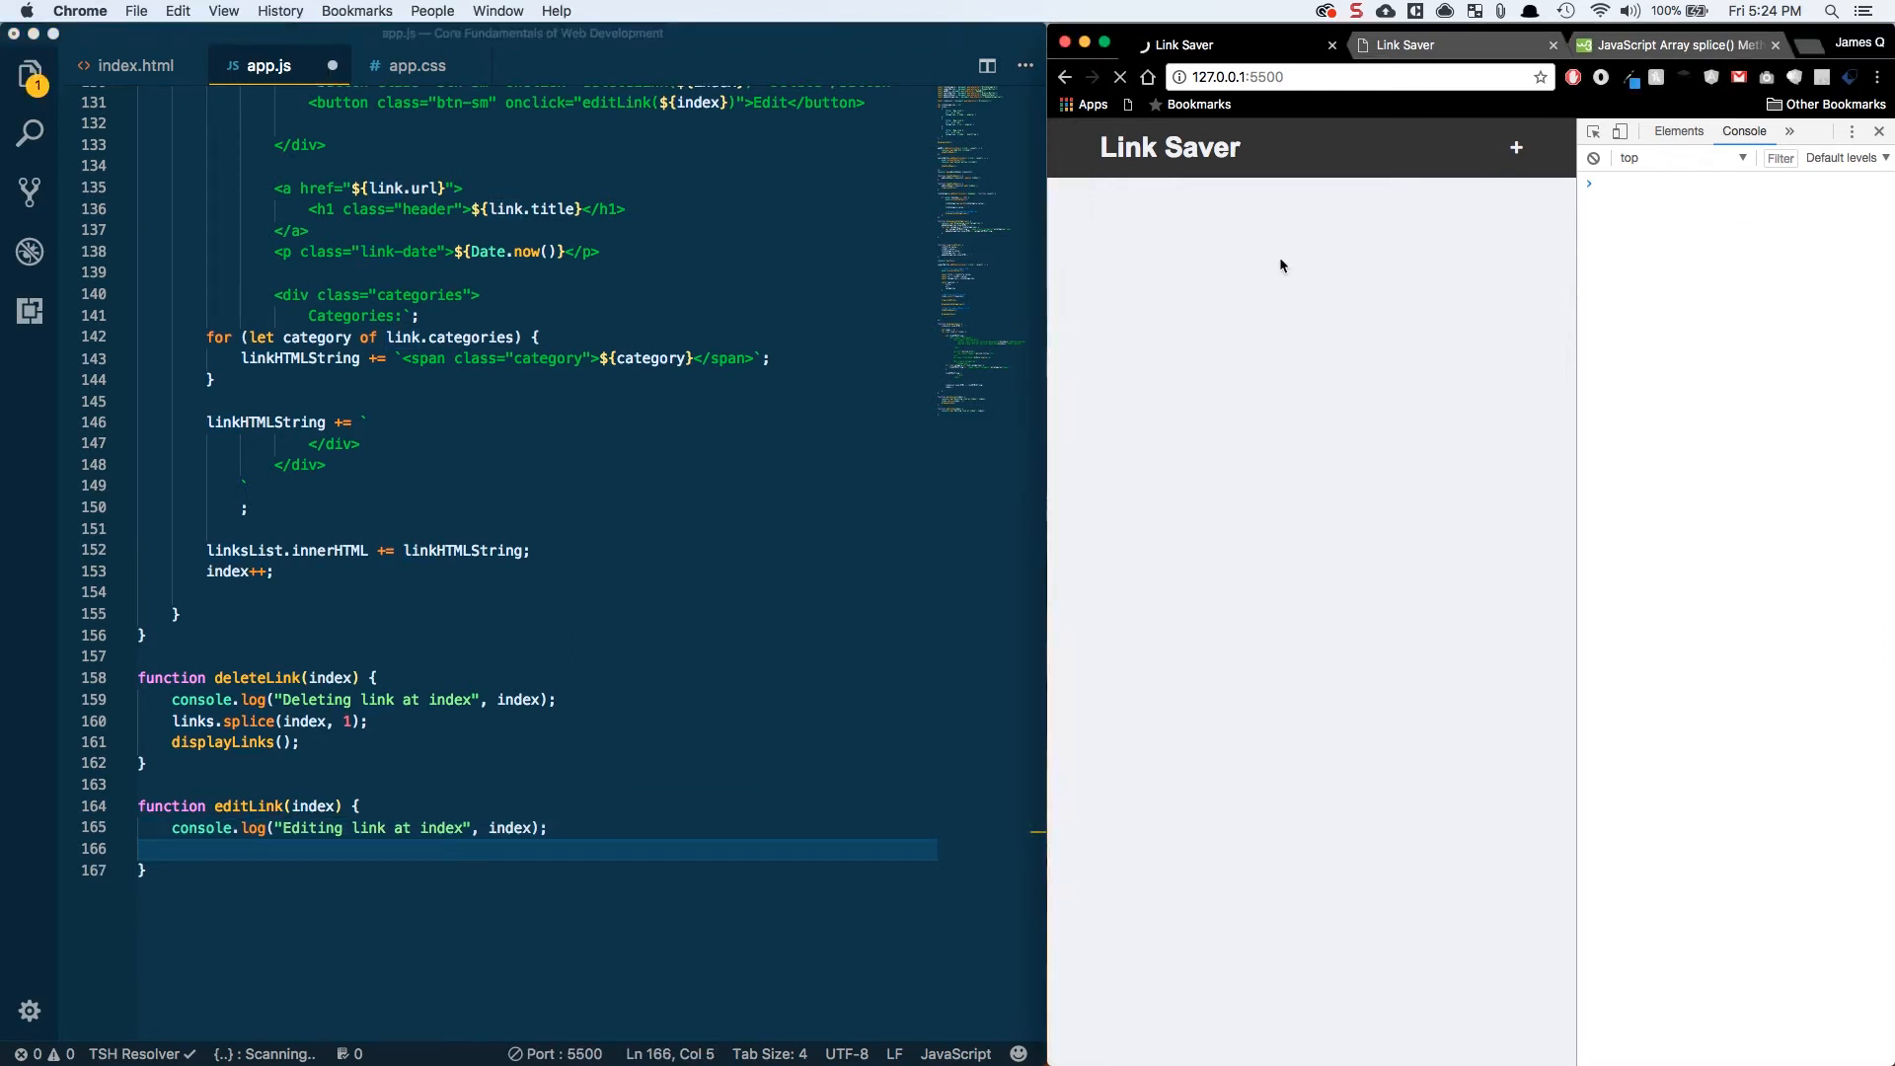
click(1119, 77)
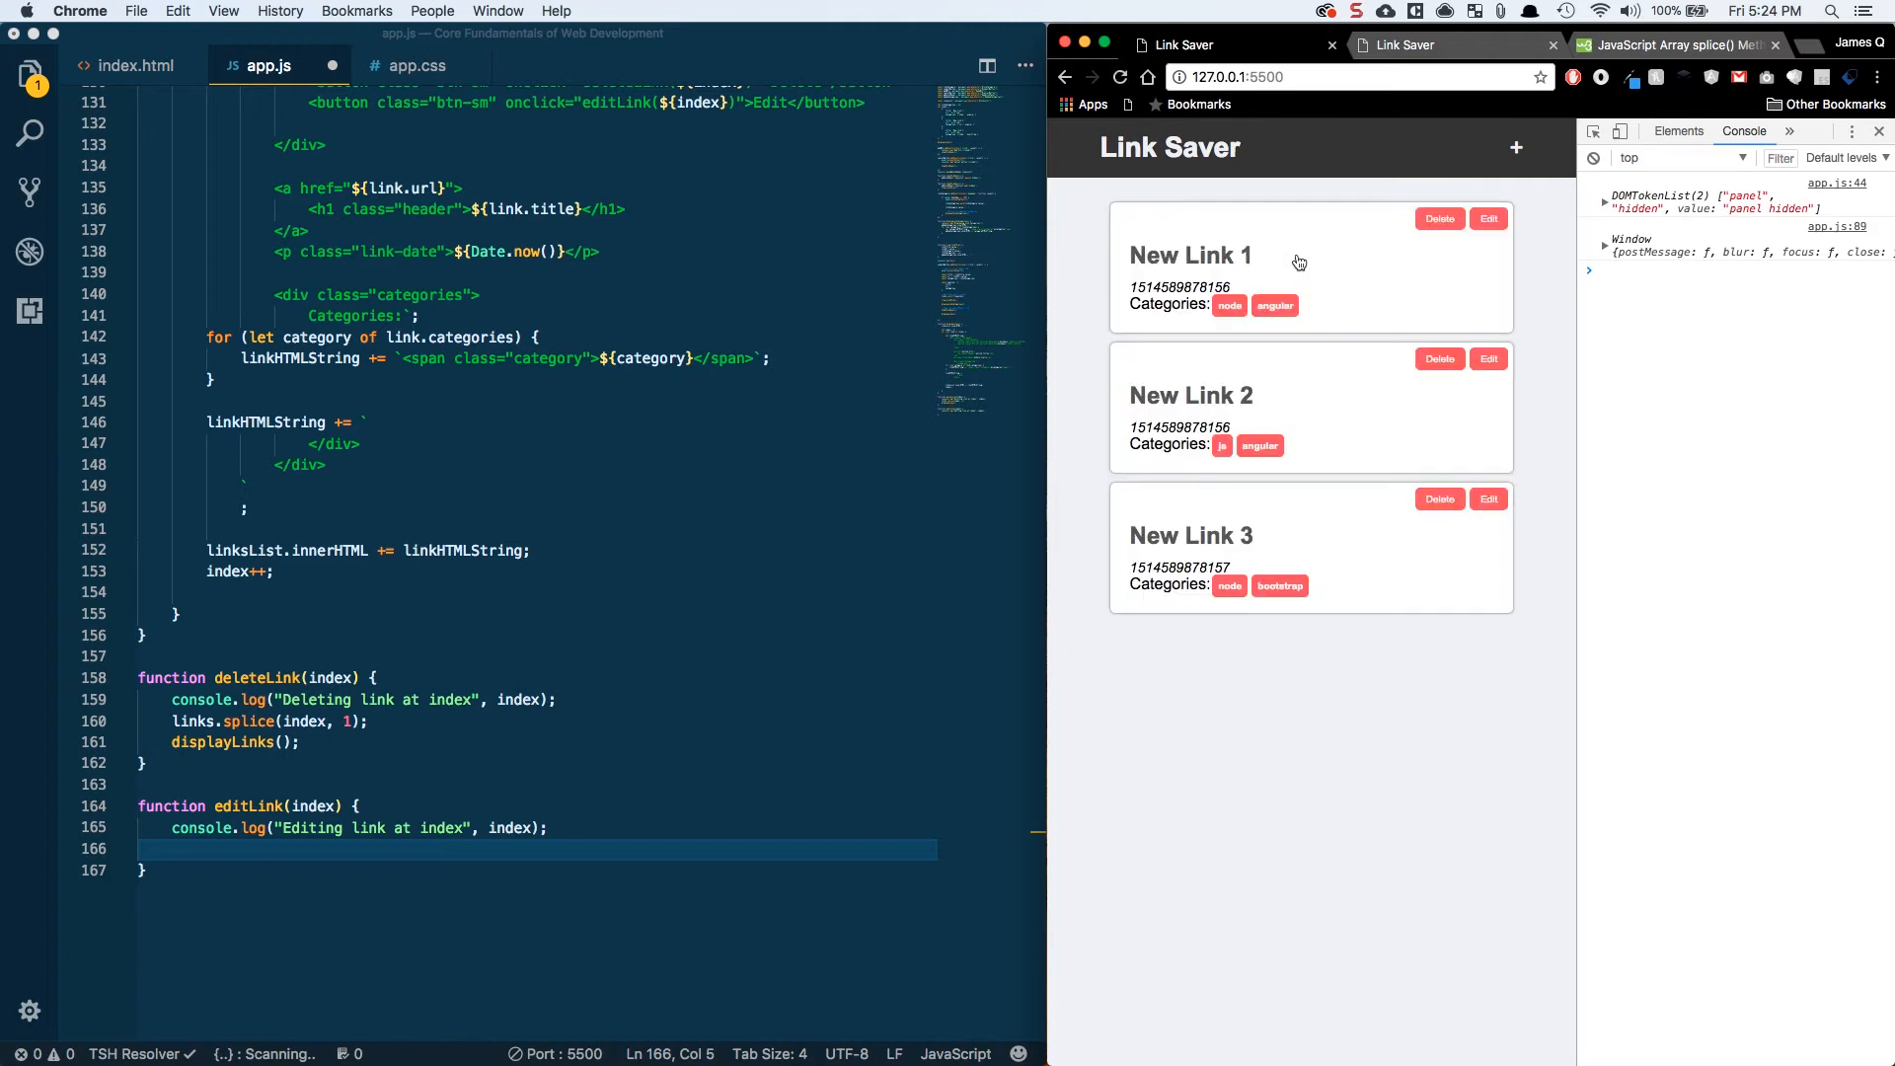
click(1516, 148)
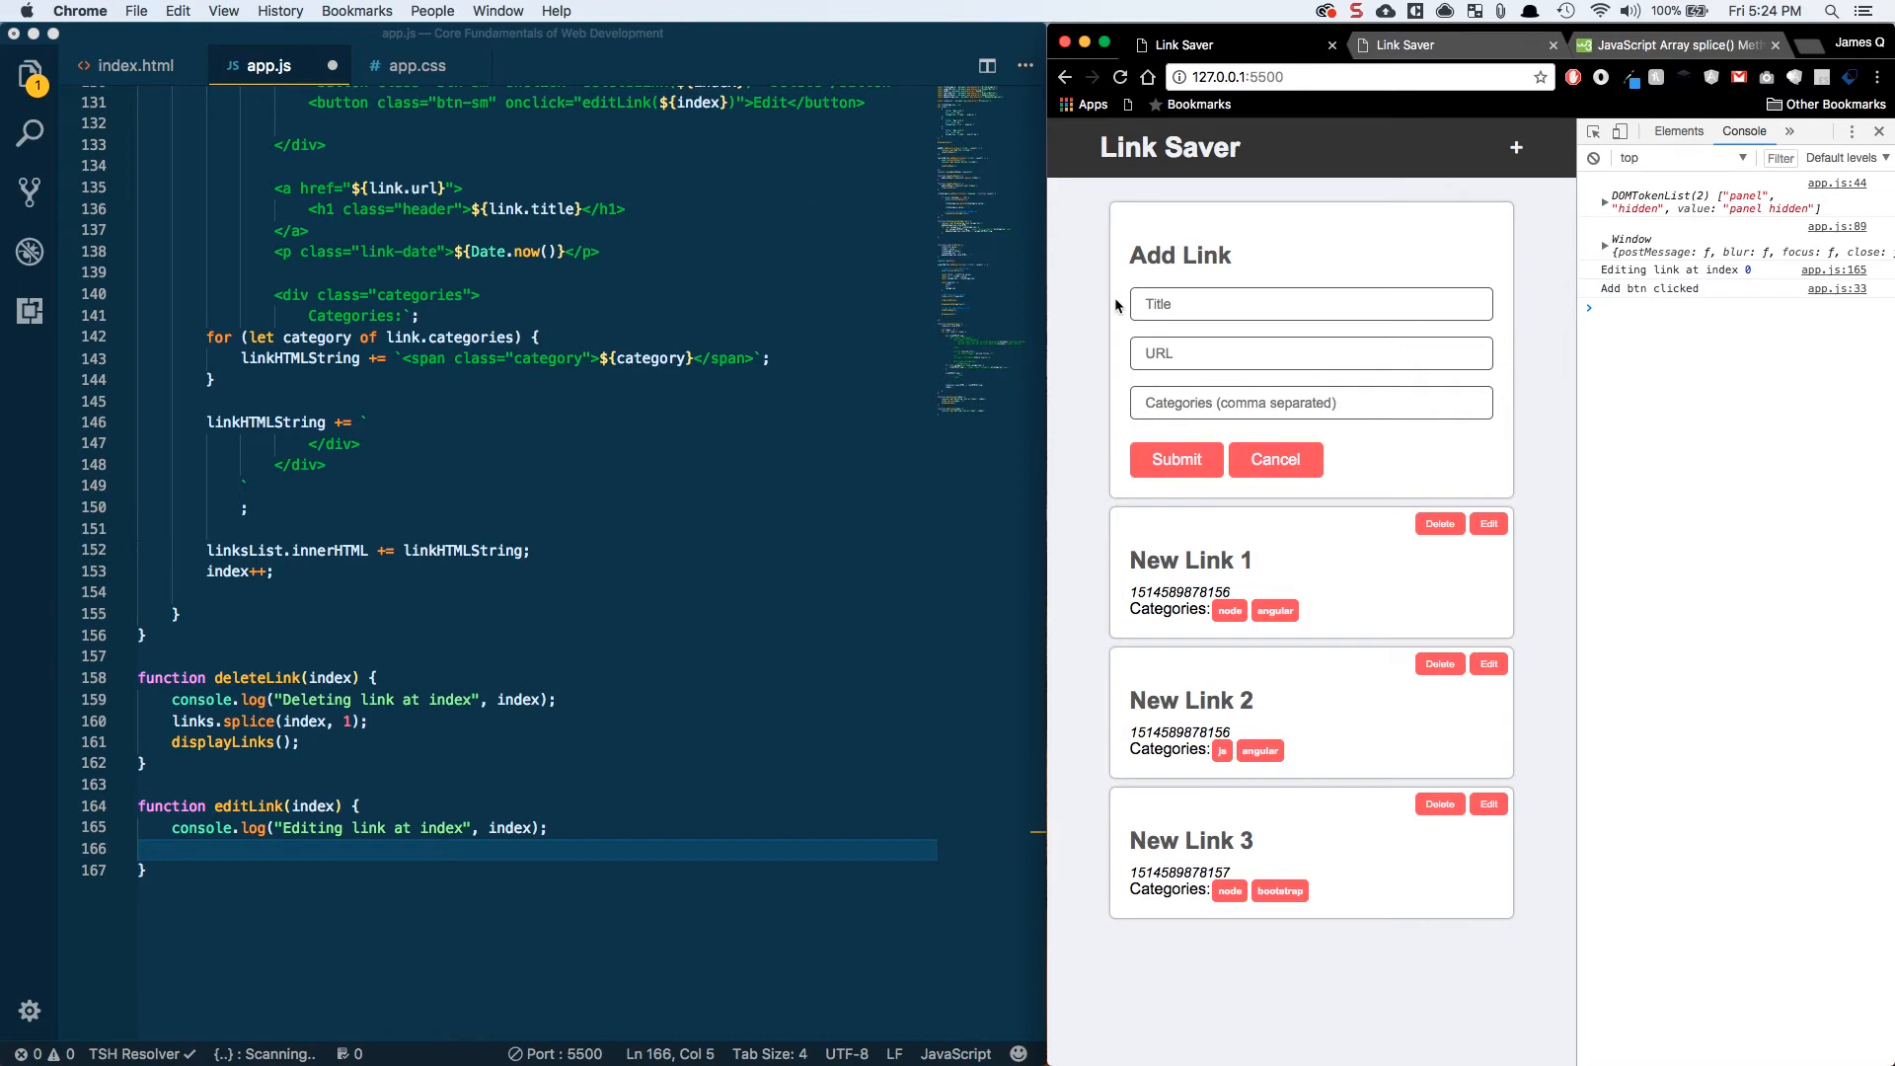
mouse_move(1497, 732)
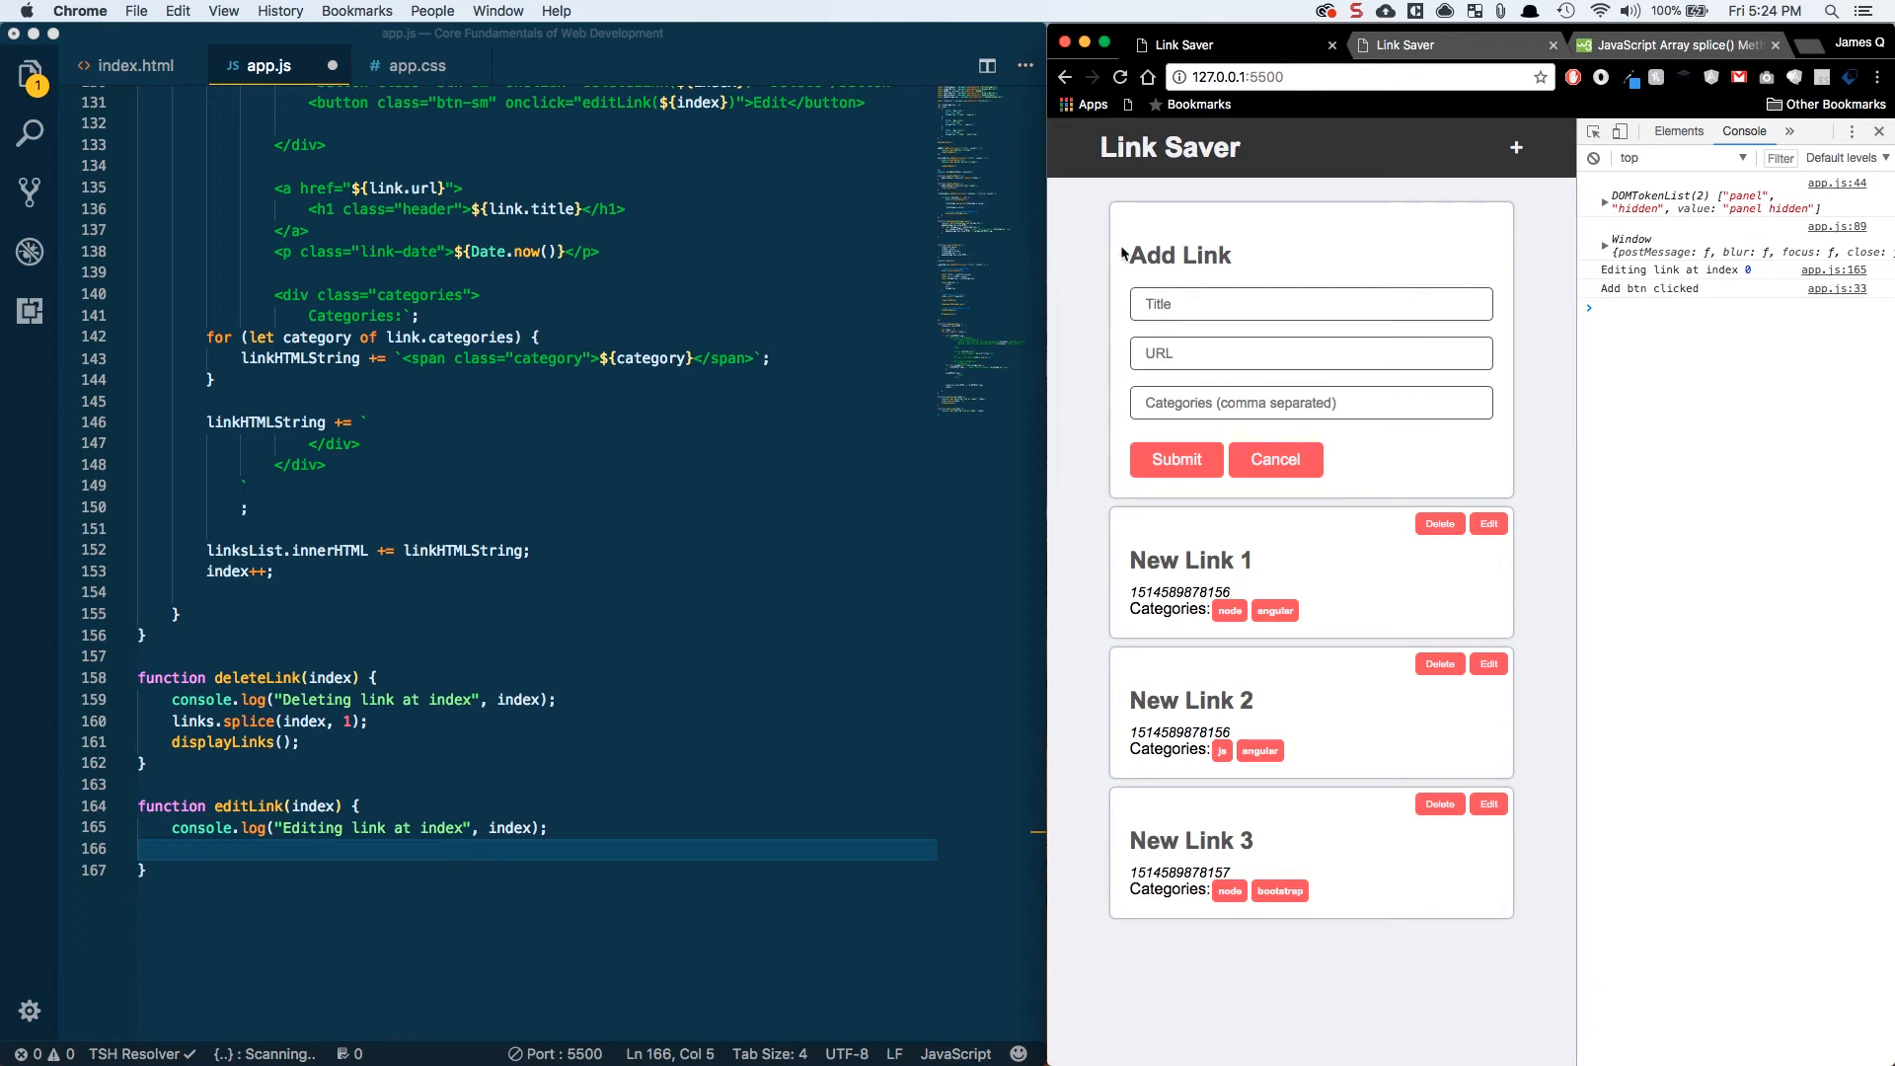
mouse_move(1199, 262)
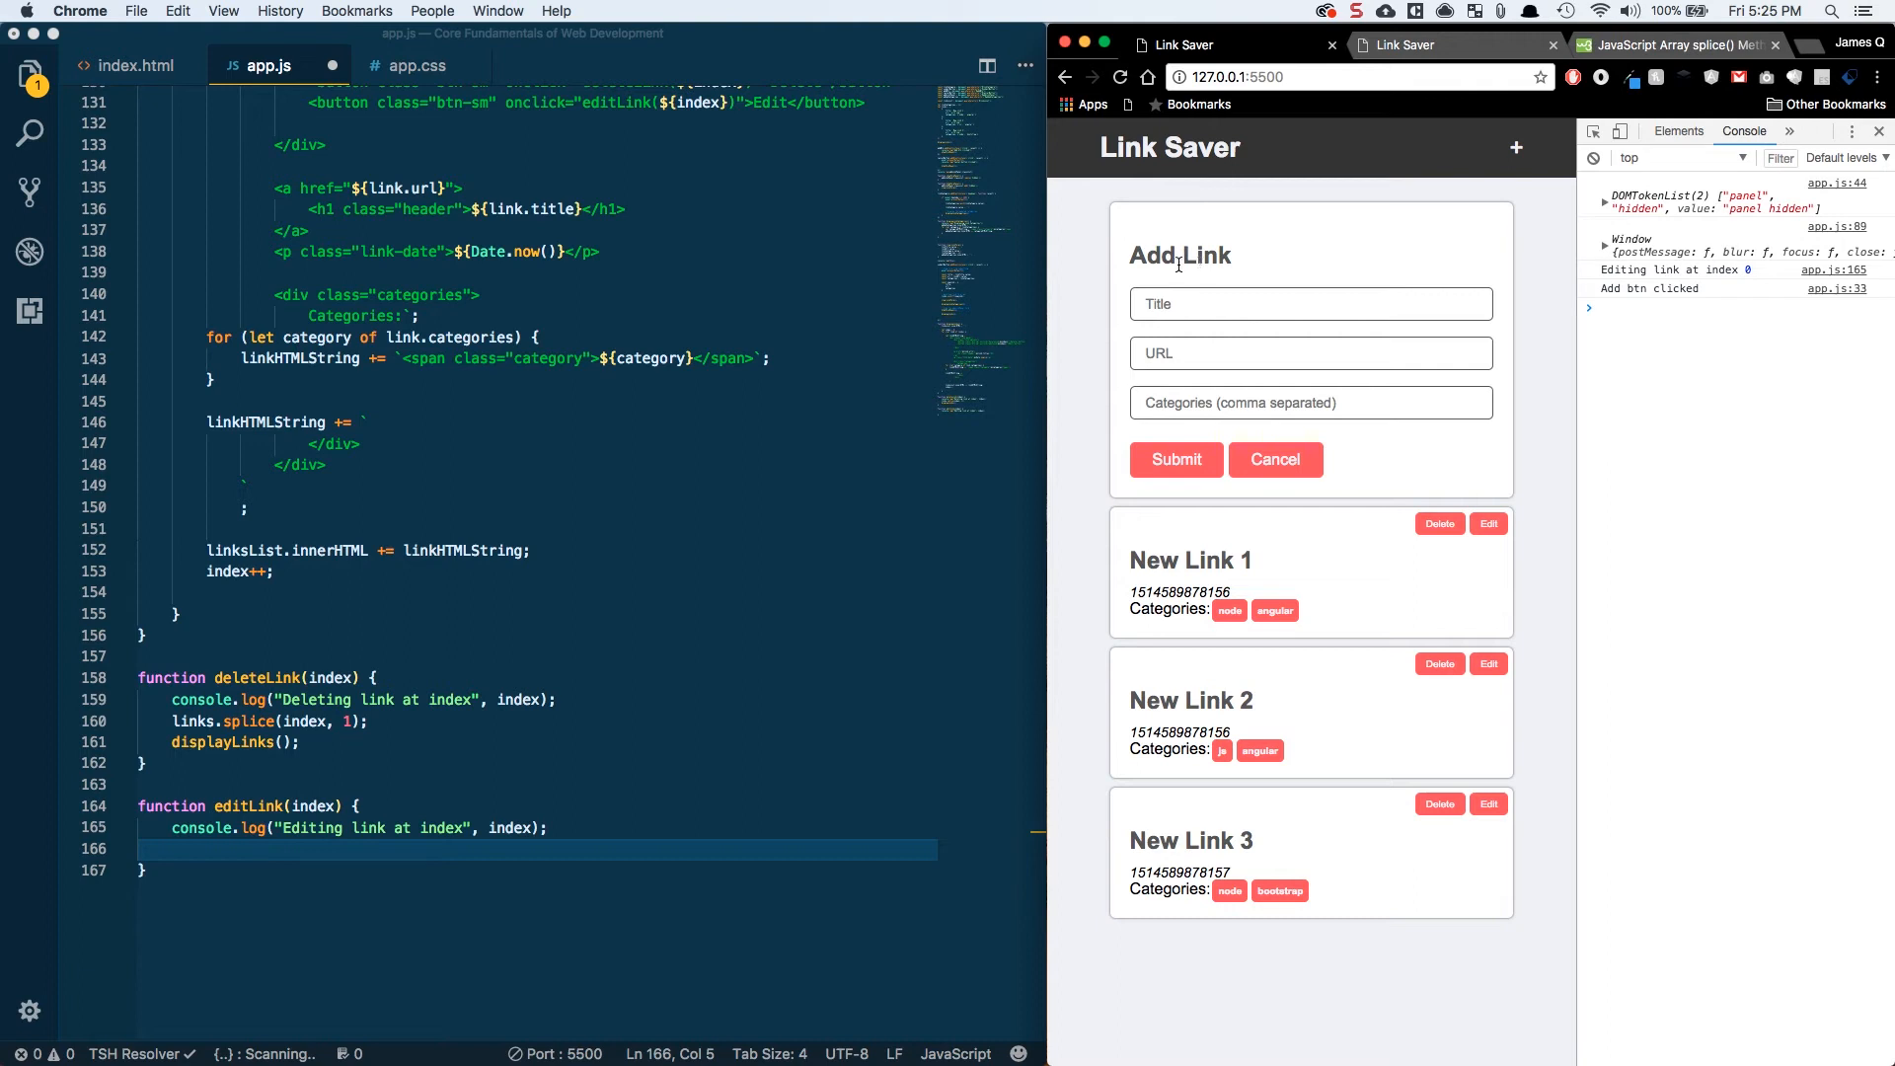
click(1311, 403)
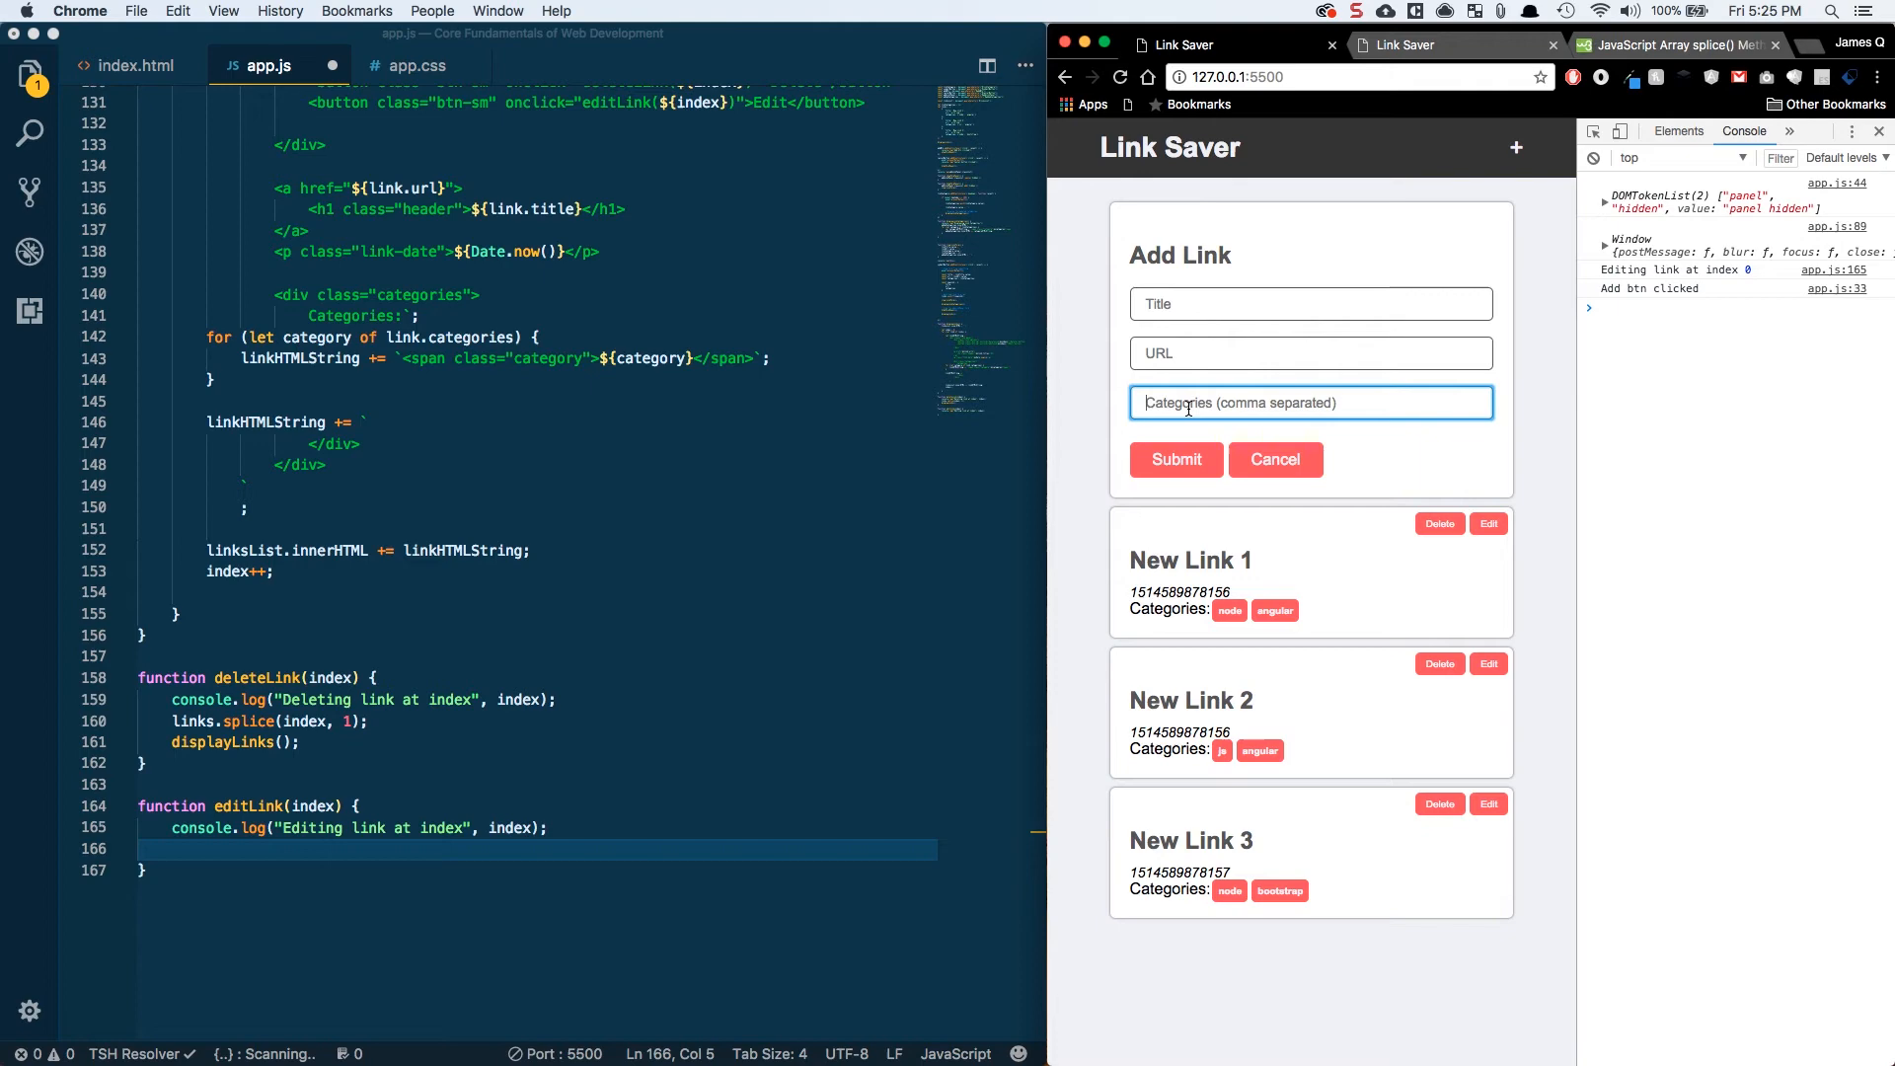
click(559, 827)
text(let)
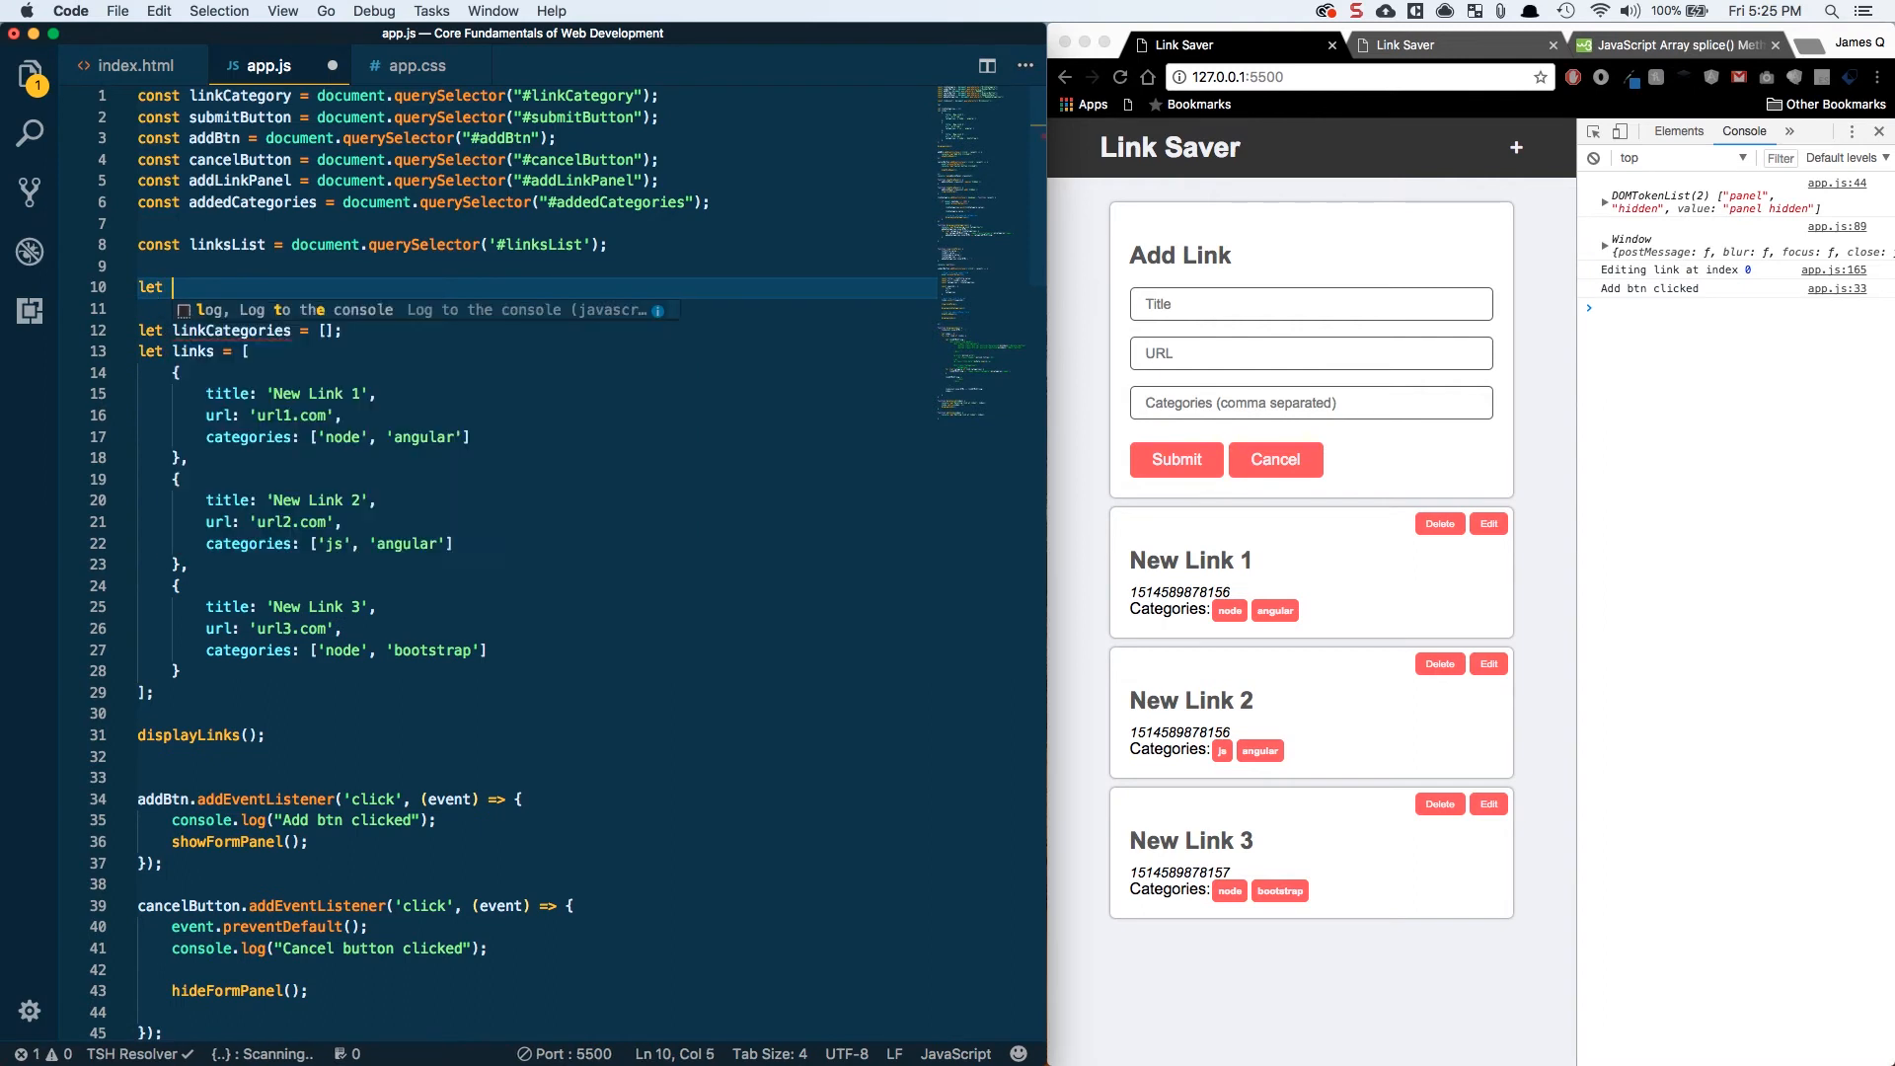
- Declare editIndex and set editIndex = index inside editLink
text(editIndex = -1)
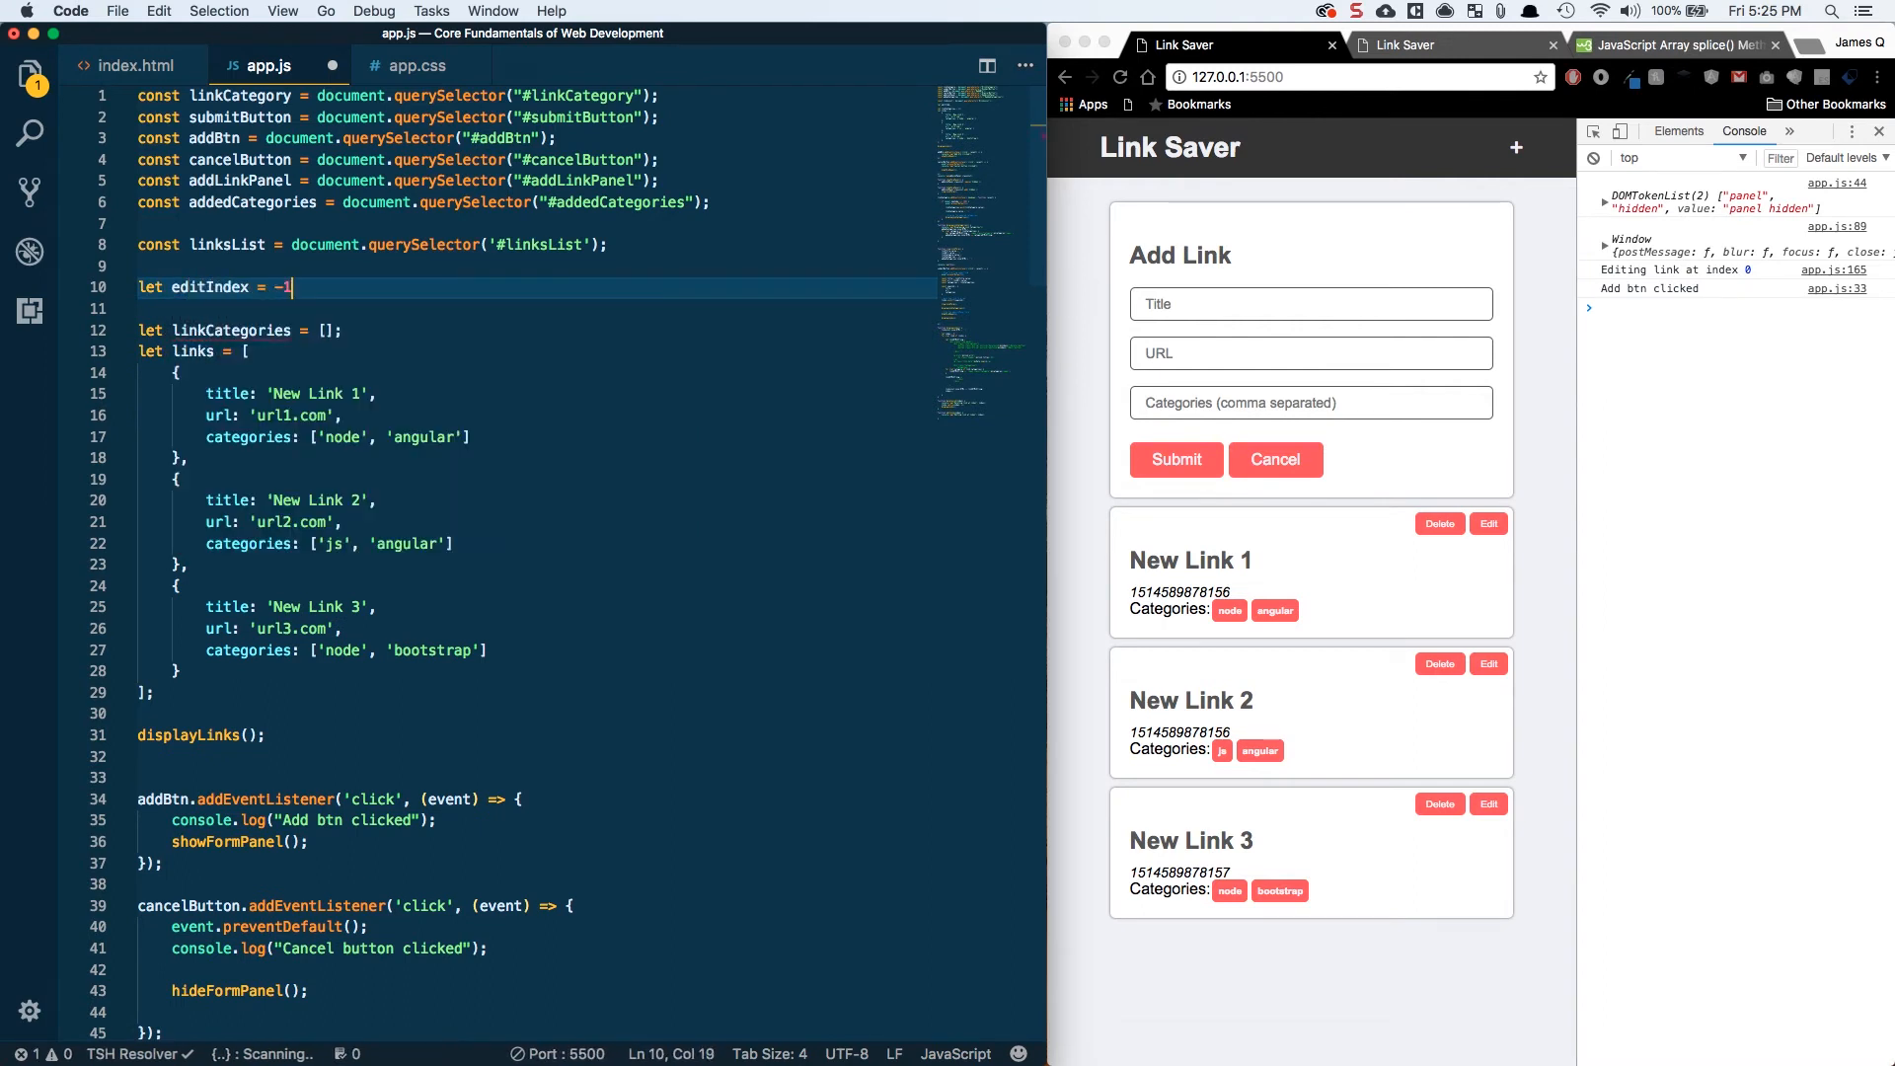
scroll(down, 3)
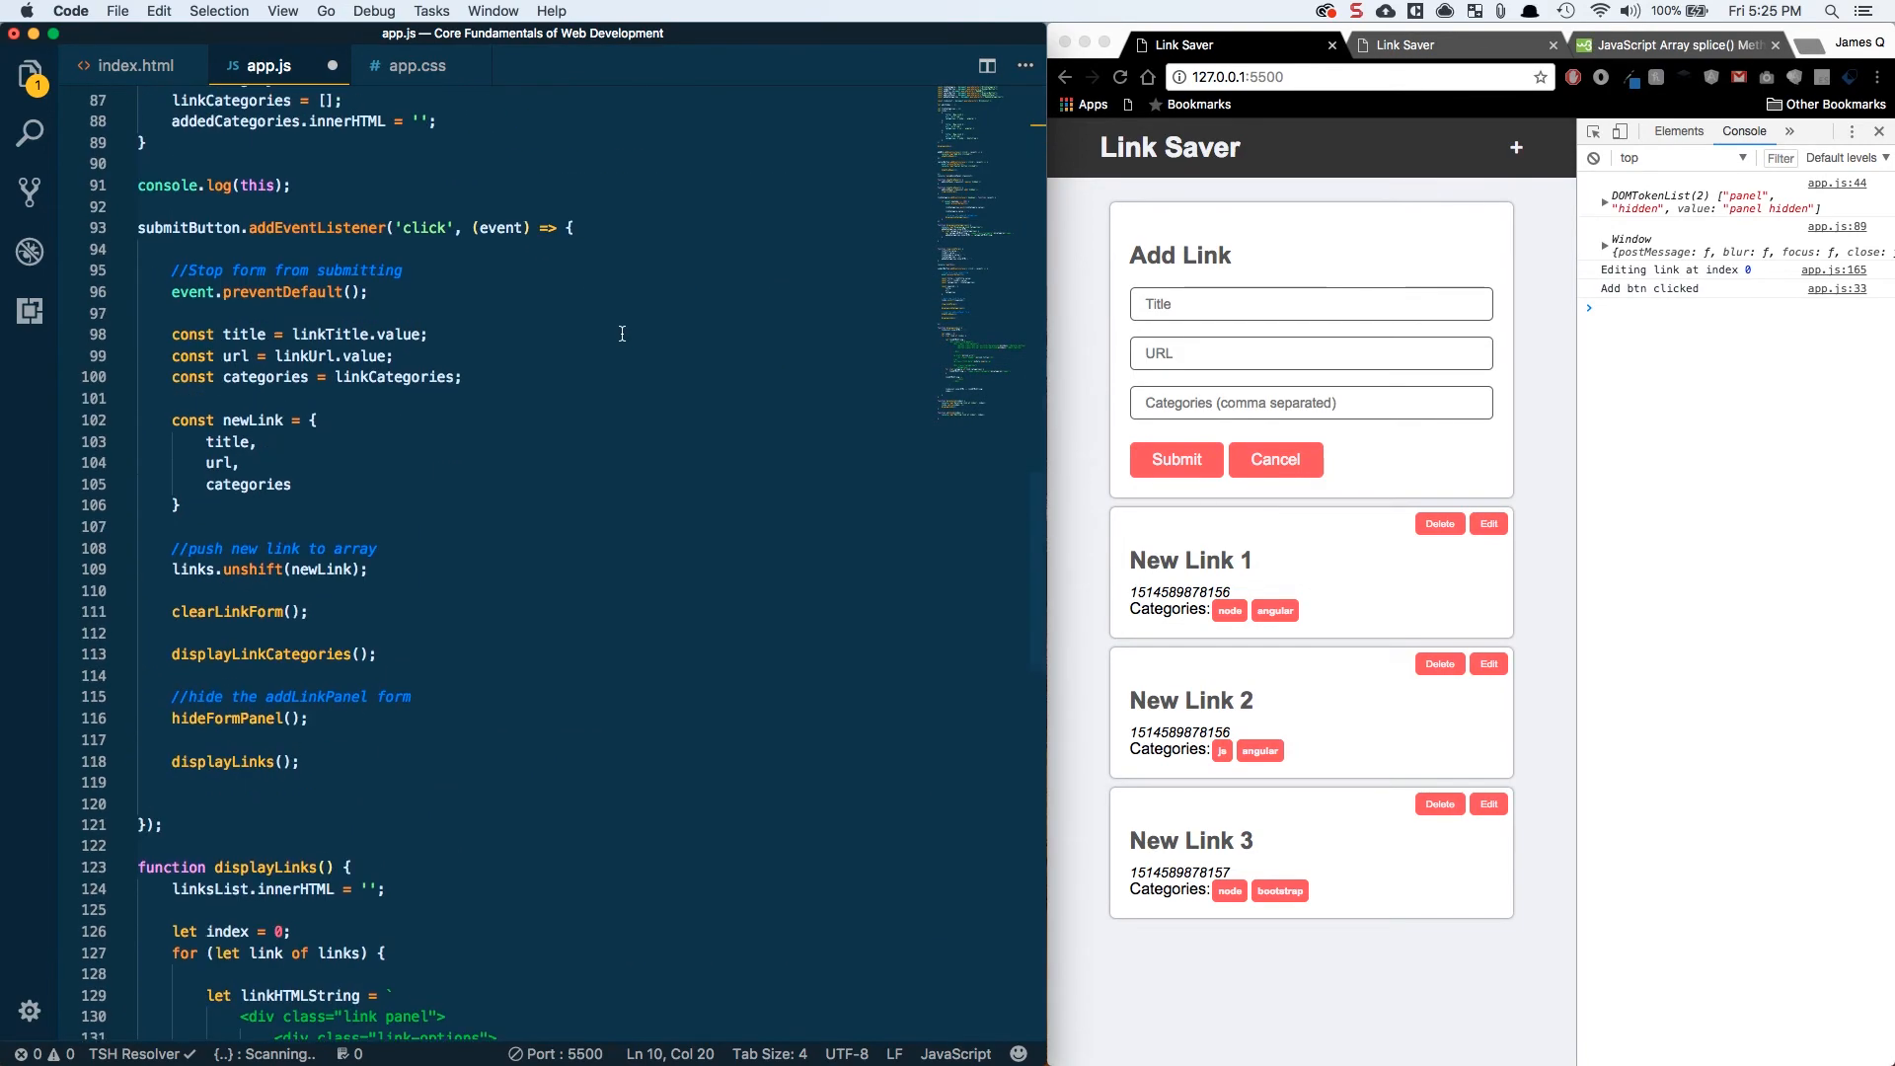
scroll(down, 3)
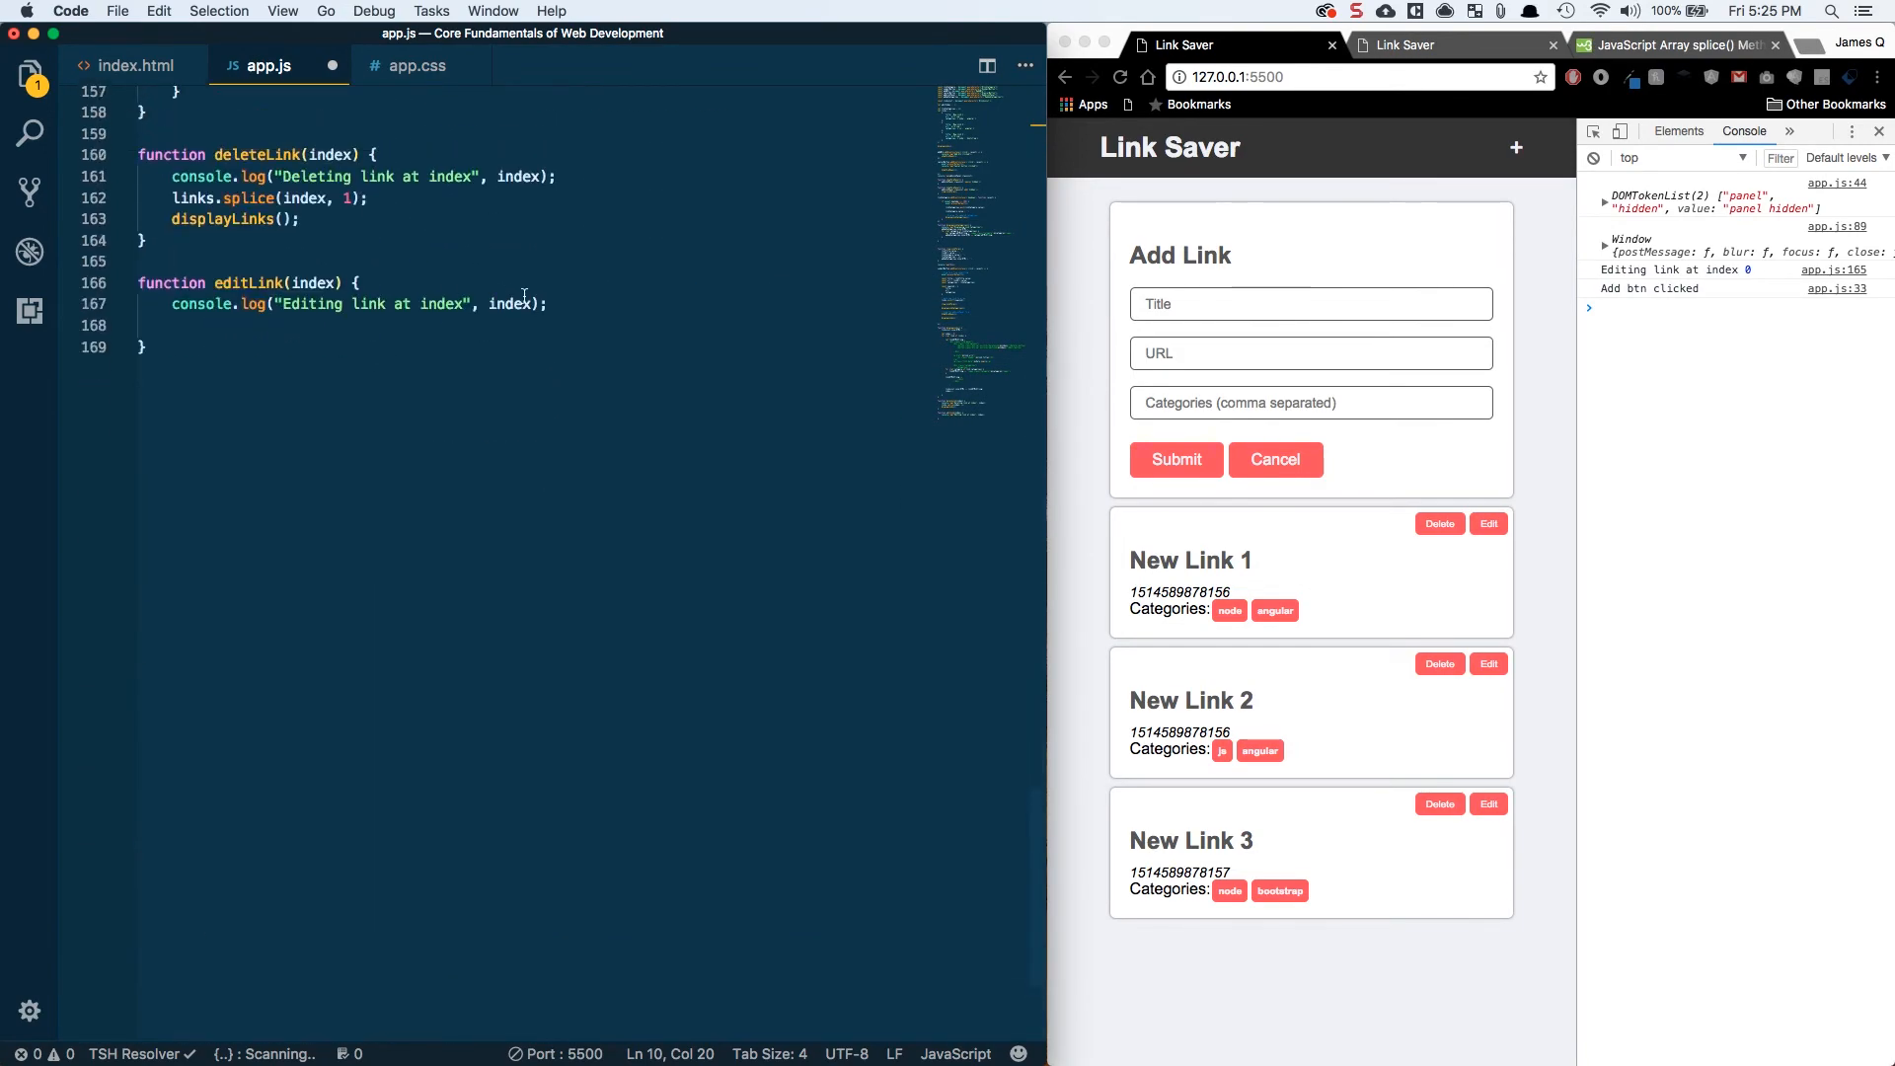
text(edit)
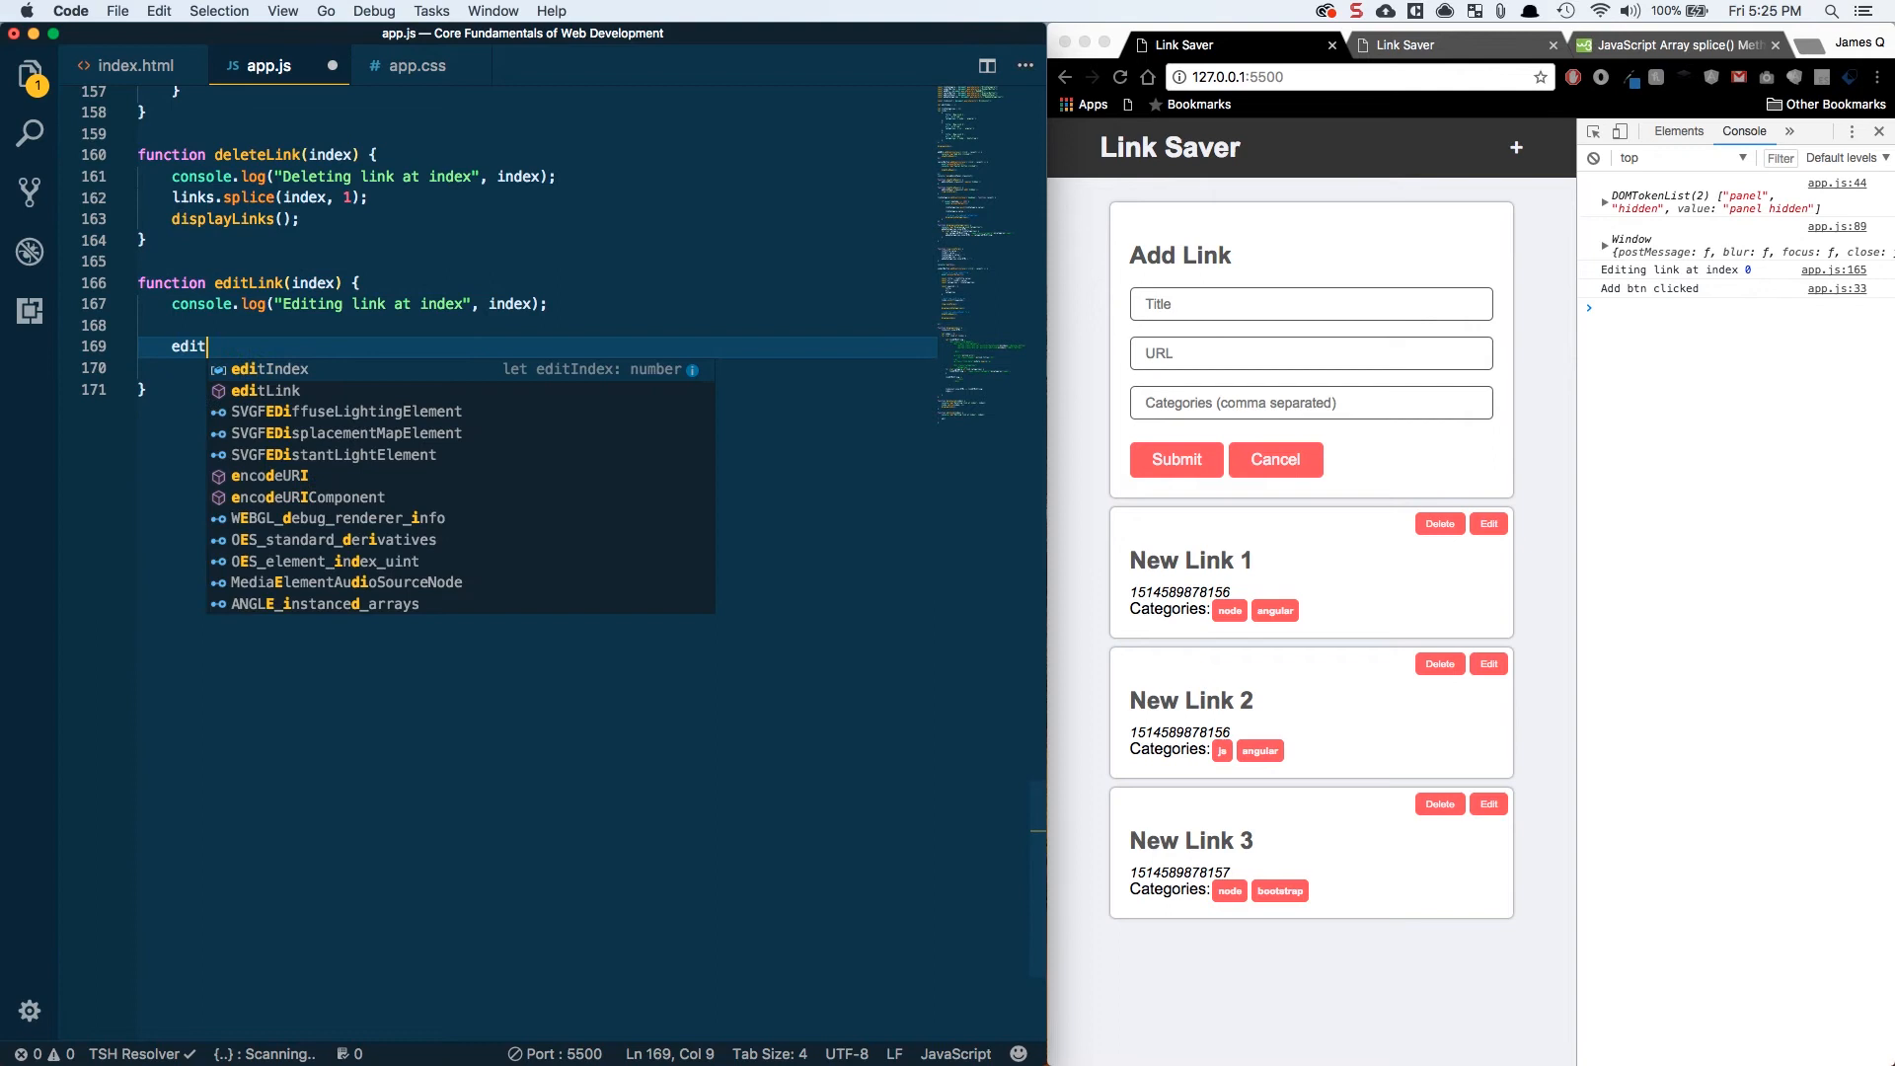
text(Index = i)
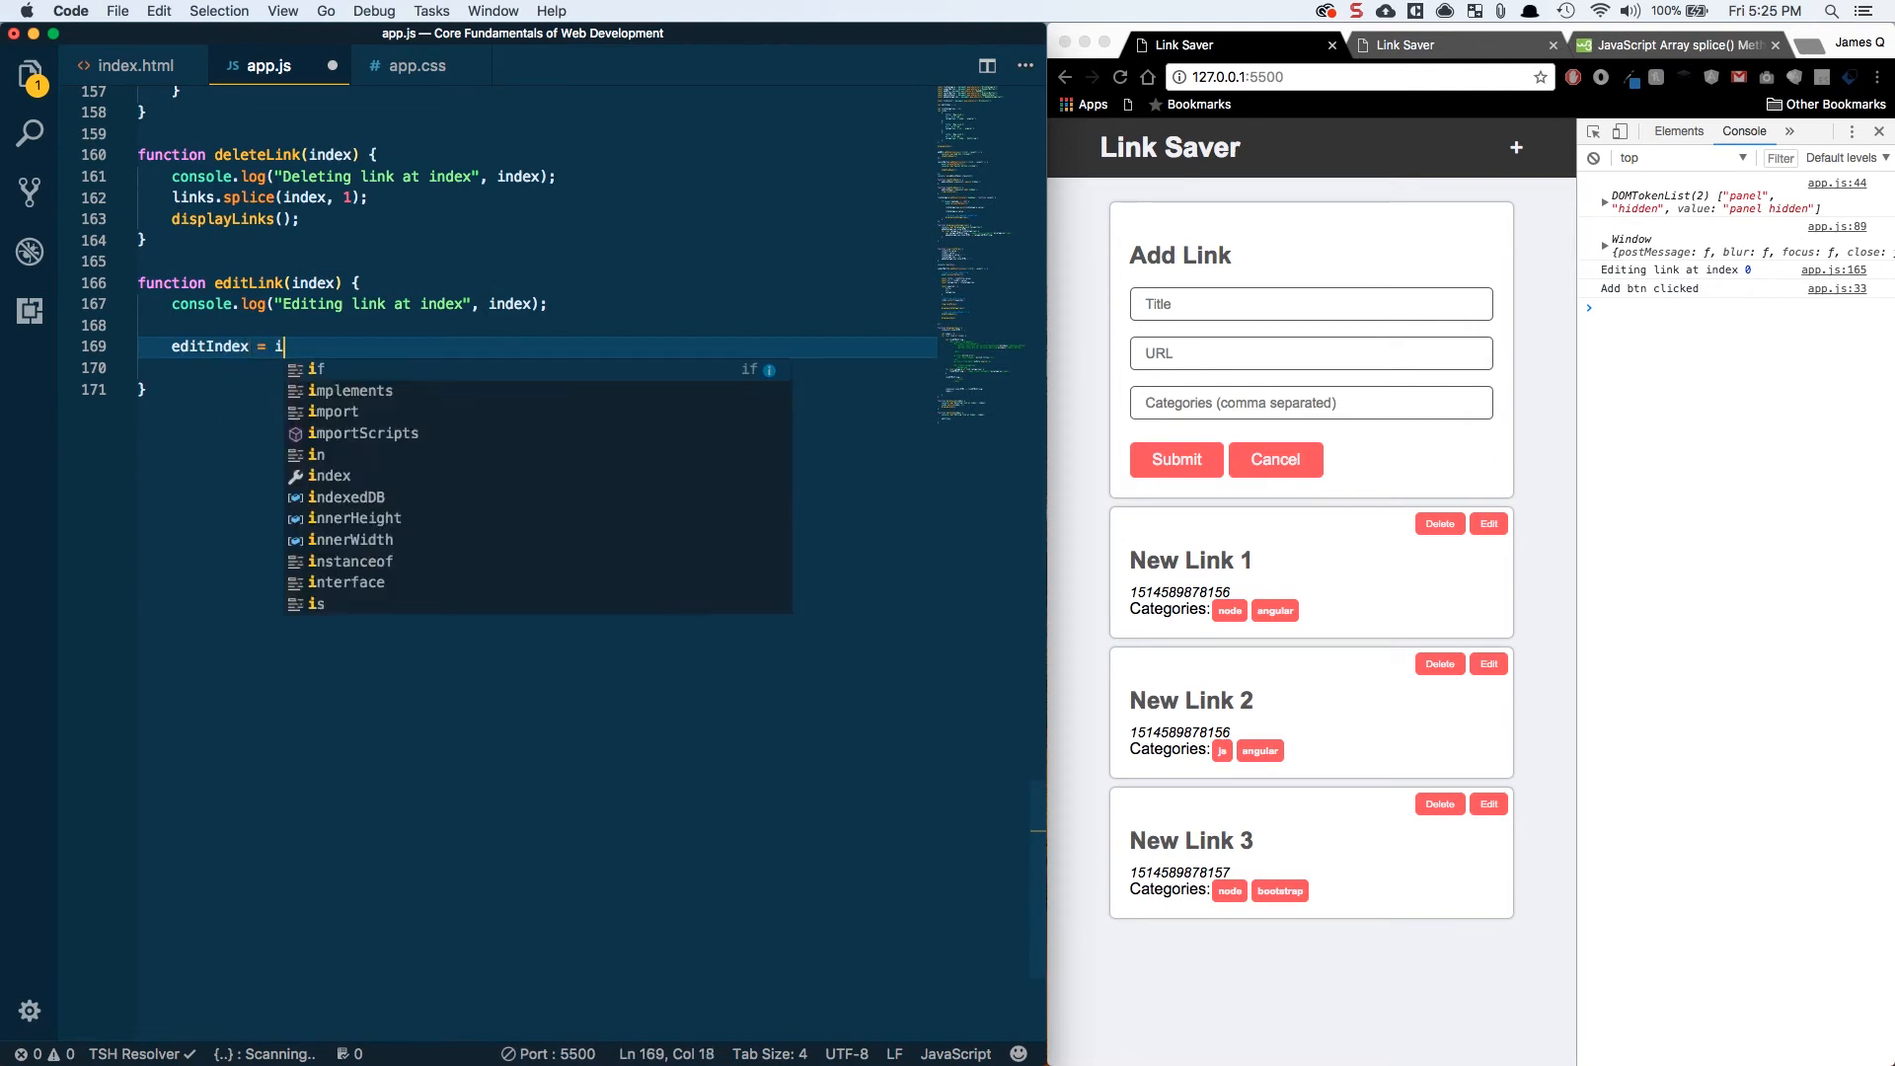
text(ndex;)
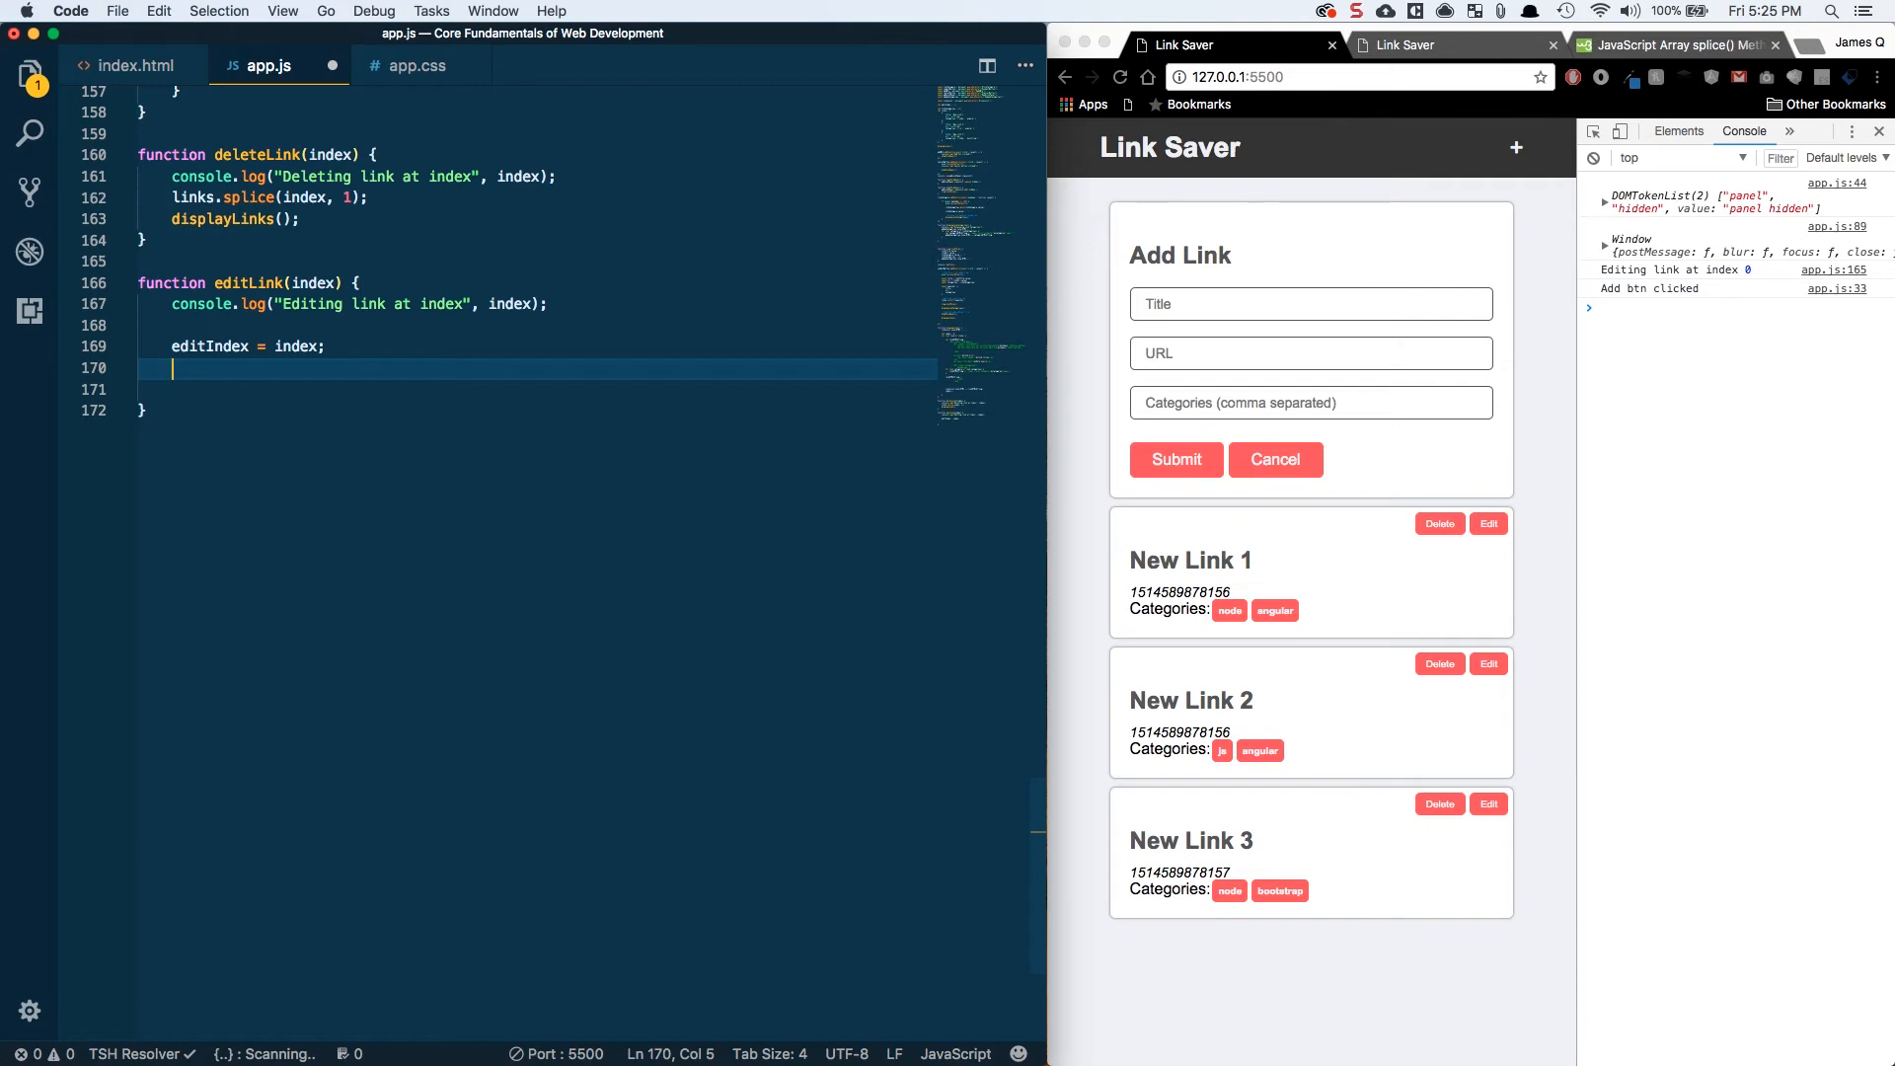
- Fill linkTitle.value, linkUrl.value and categories from links[index], then call showFormPanel()
text(linkTitle)
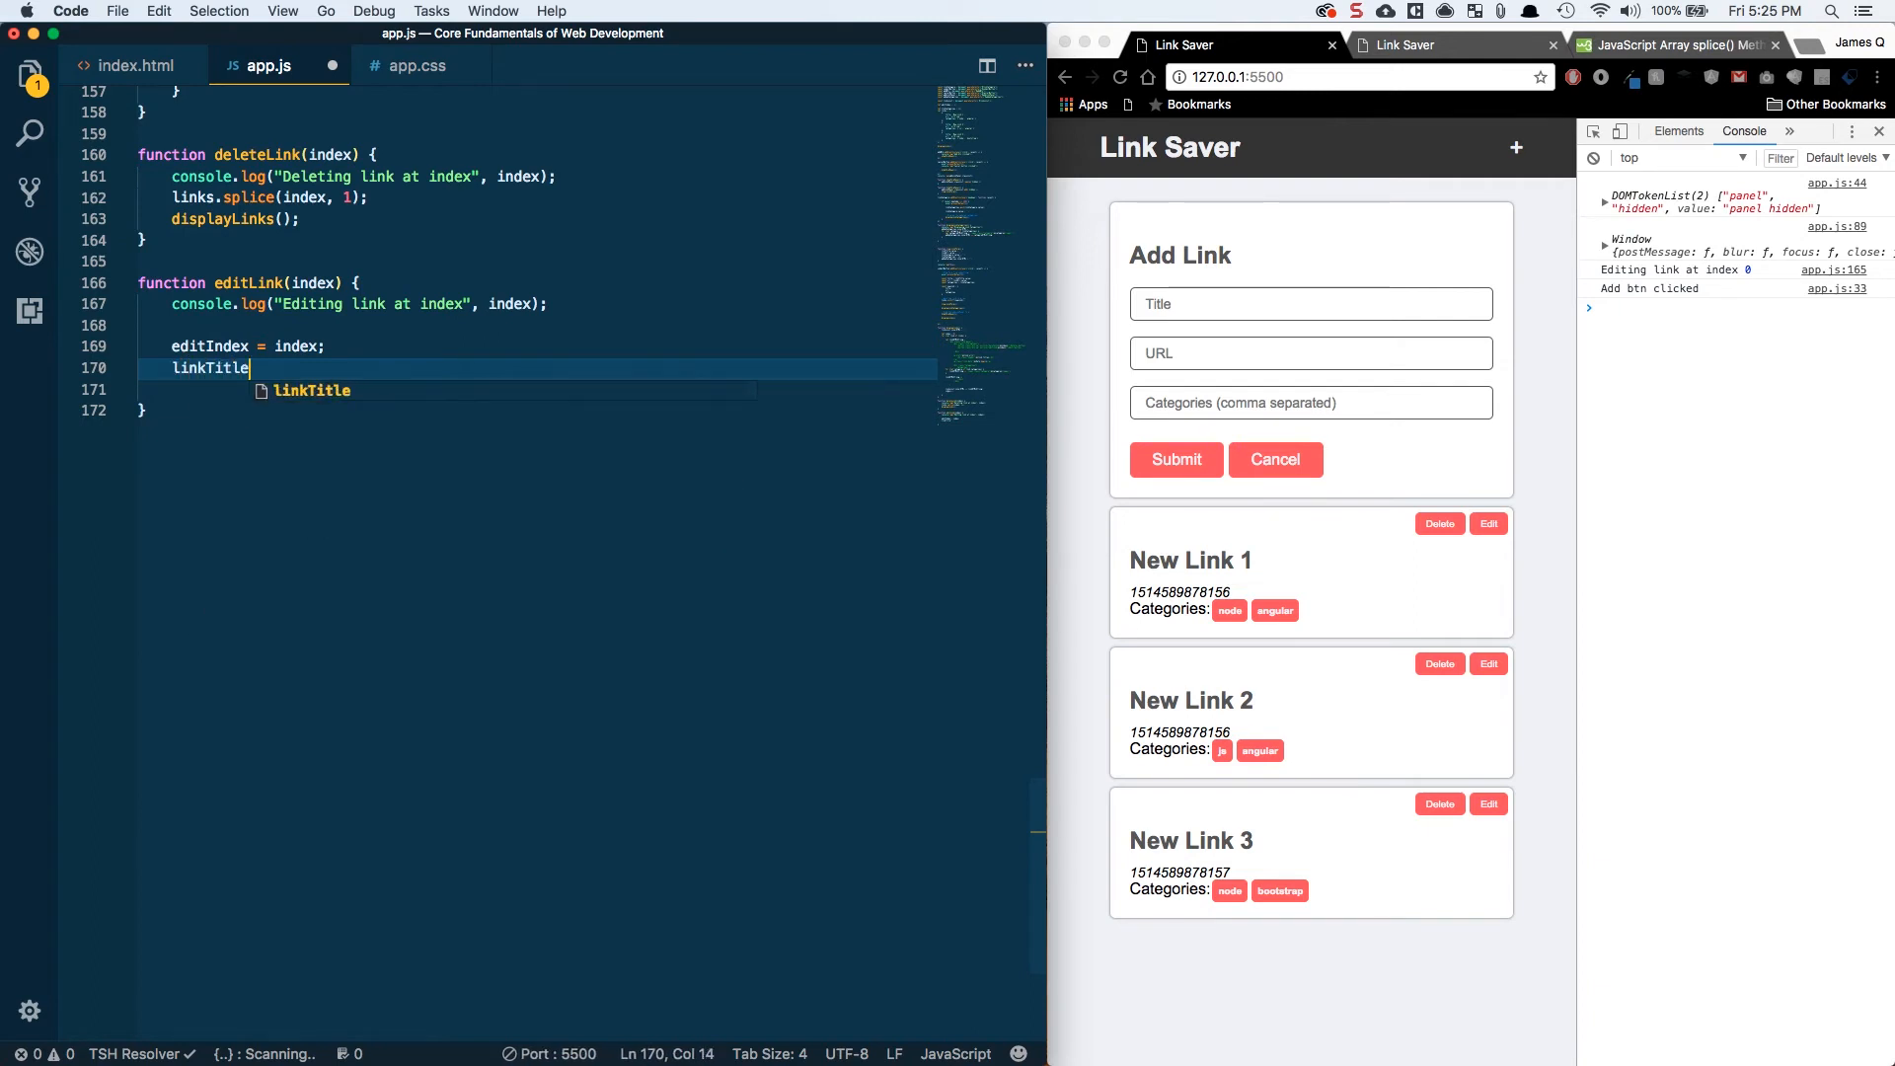
text(.value =)
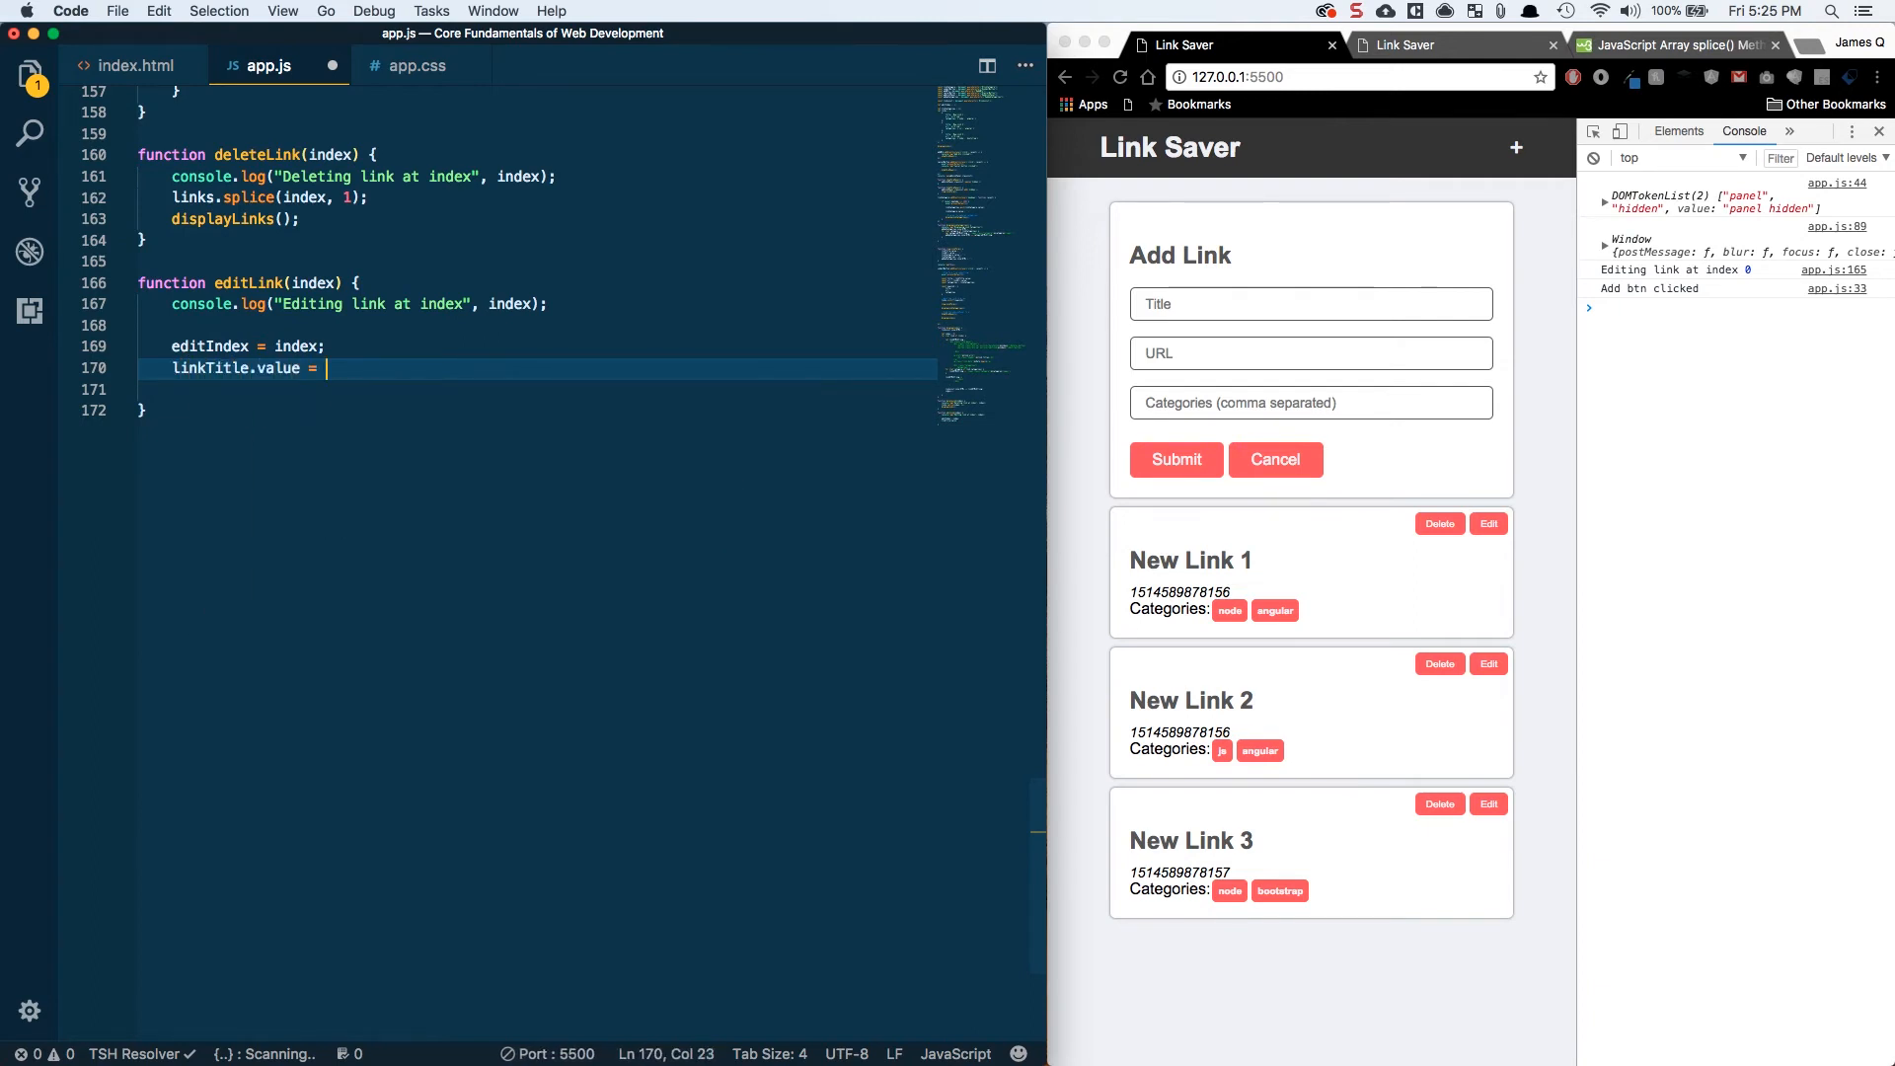
text(links)
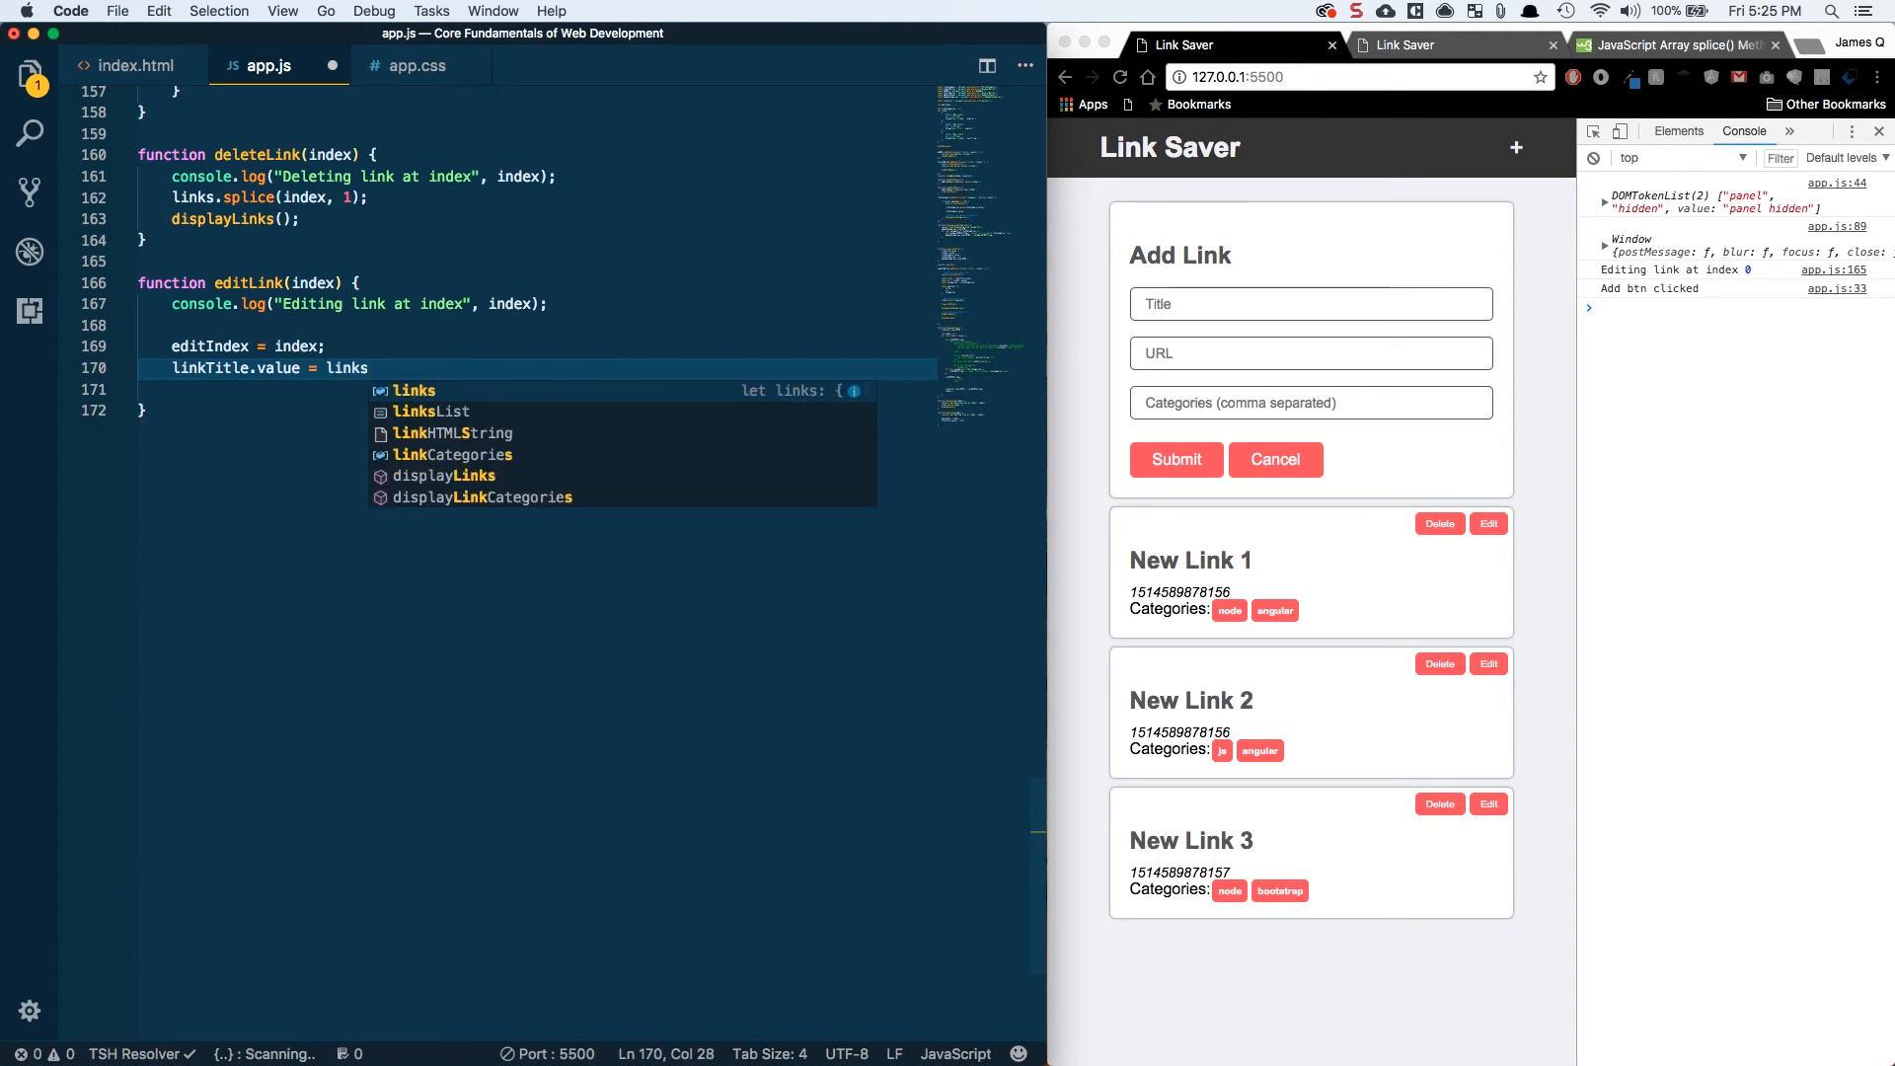
text([)
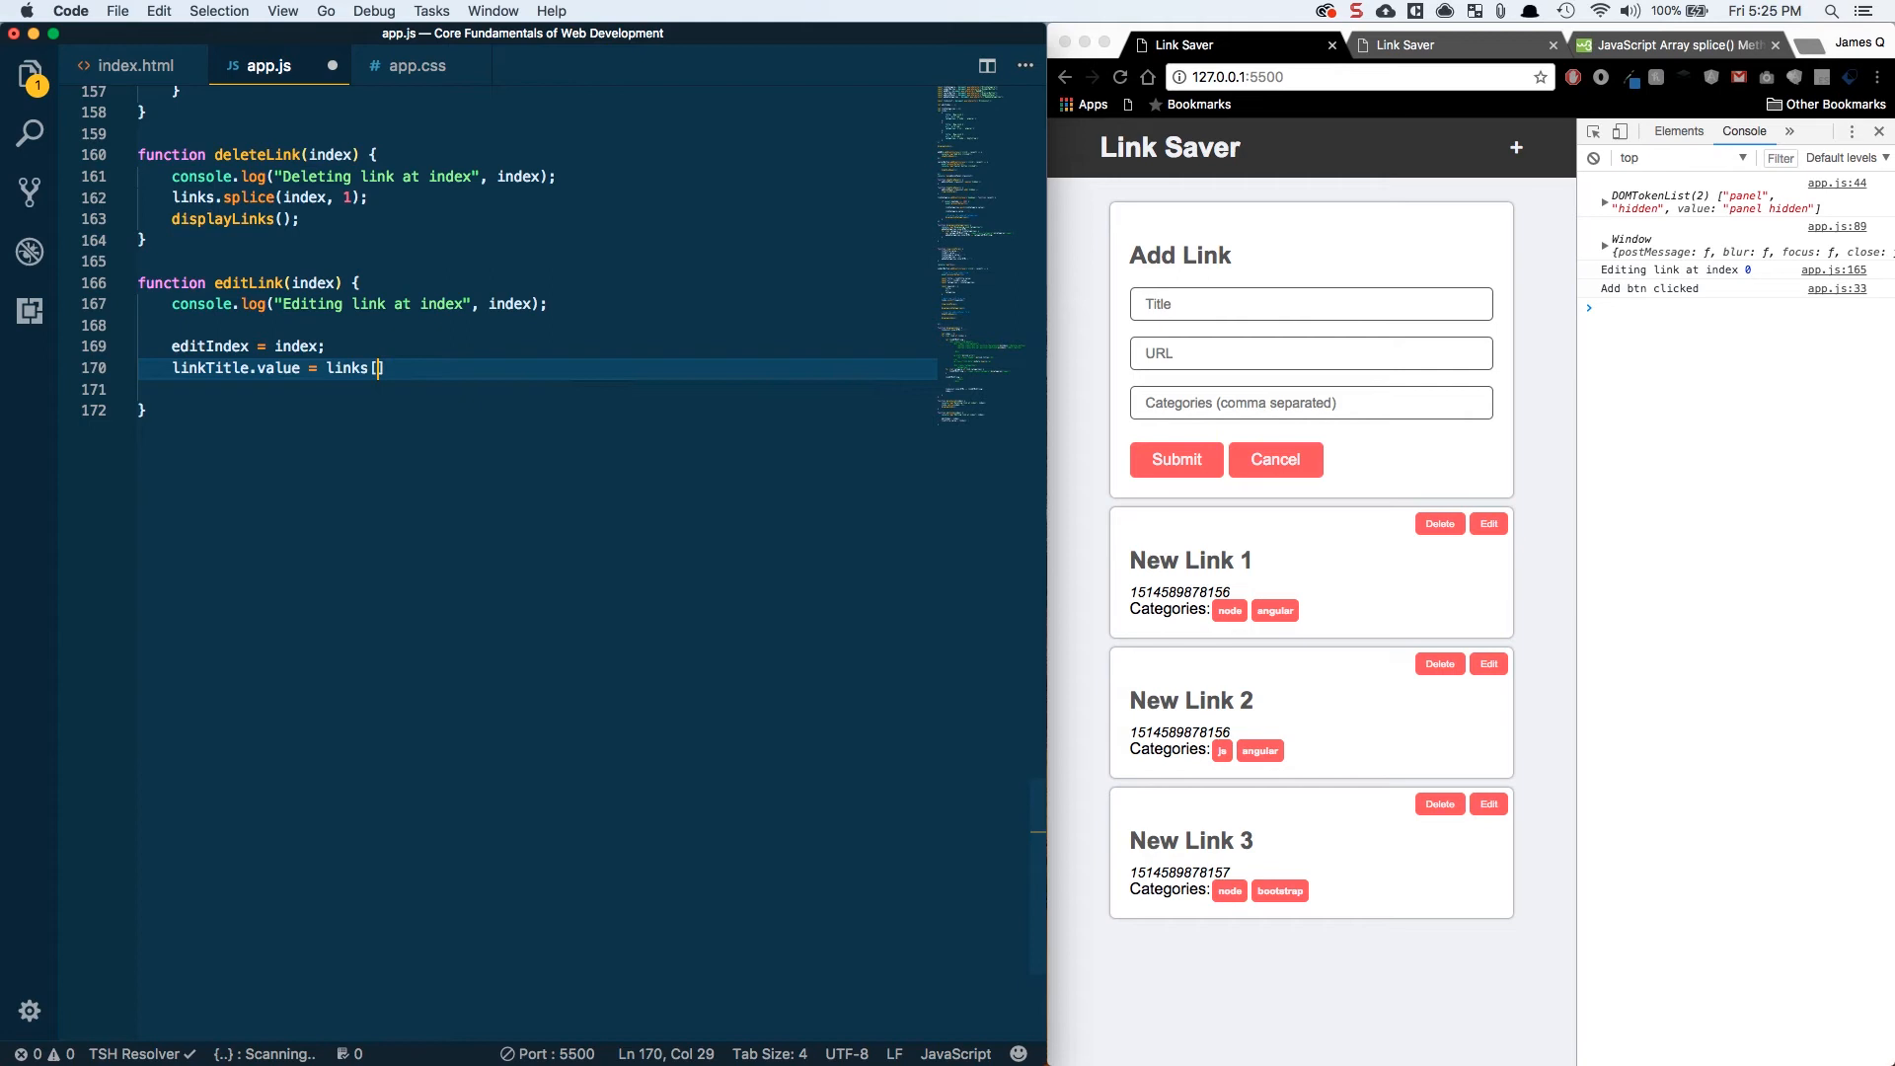
text(index)
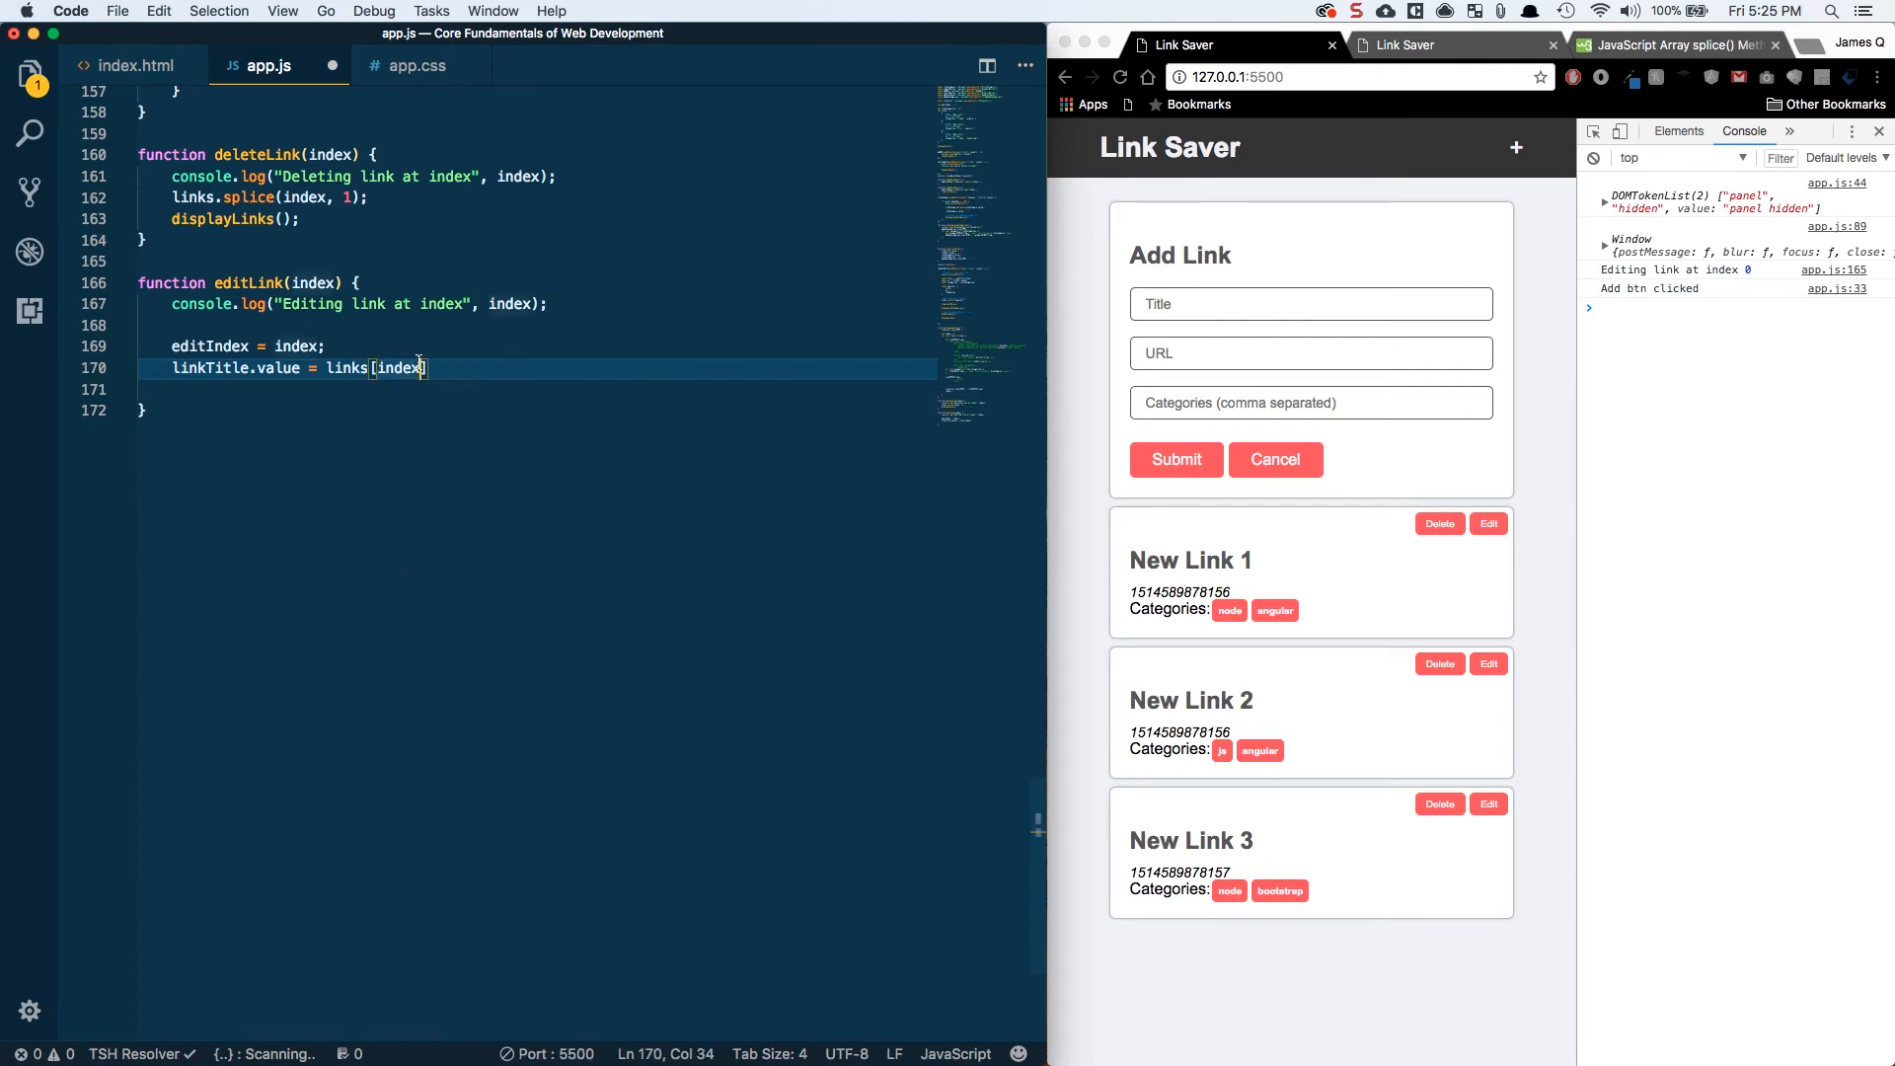
double_click(397, 368)
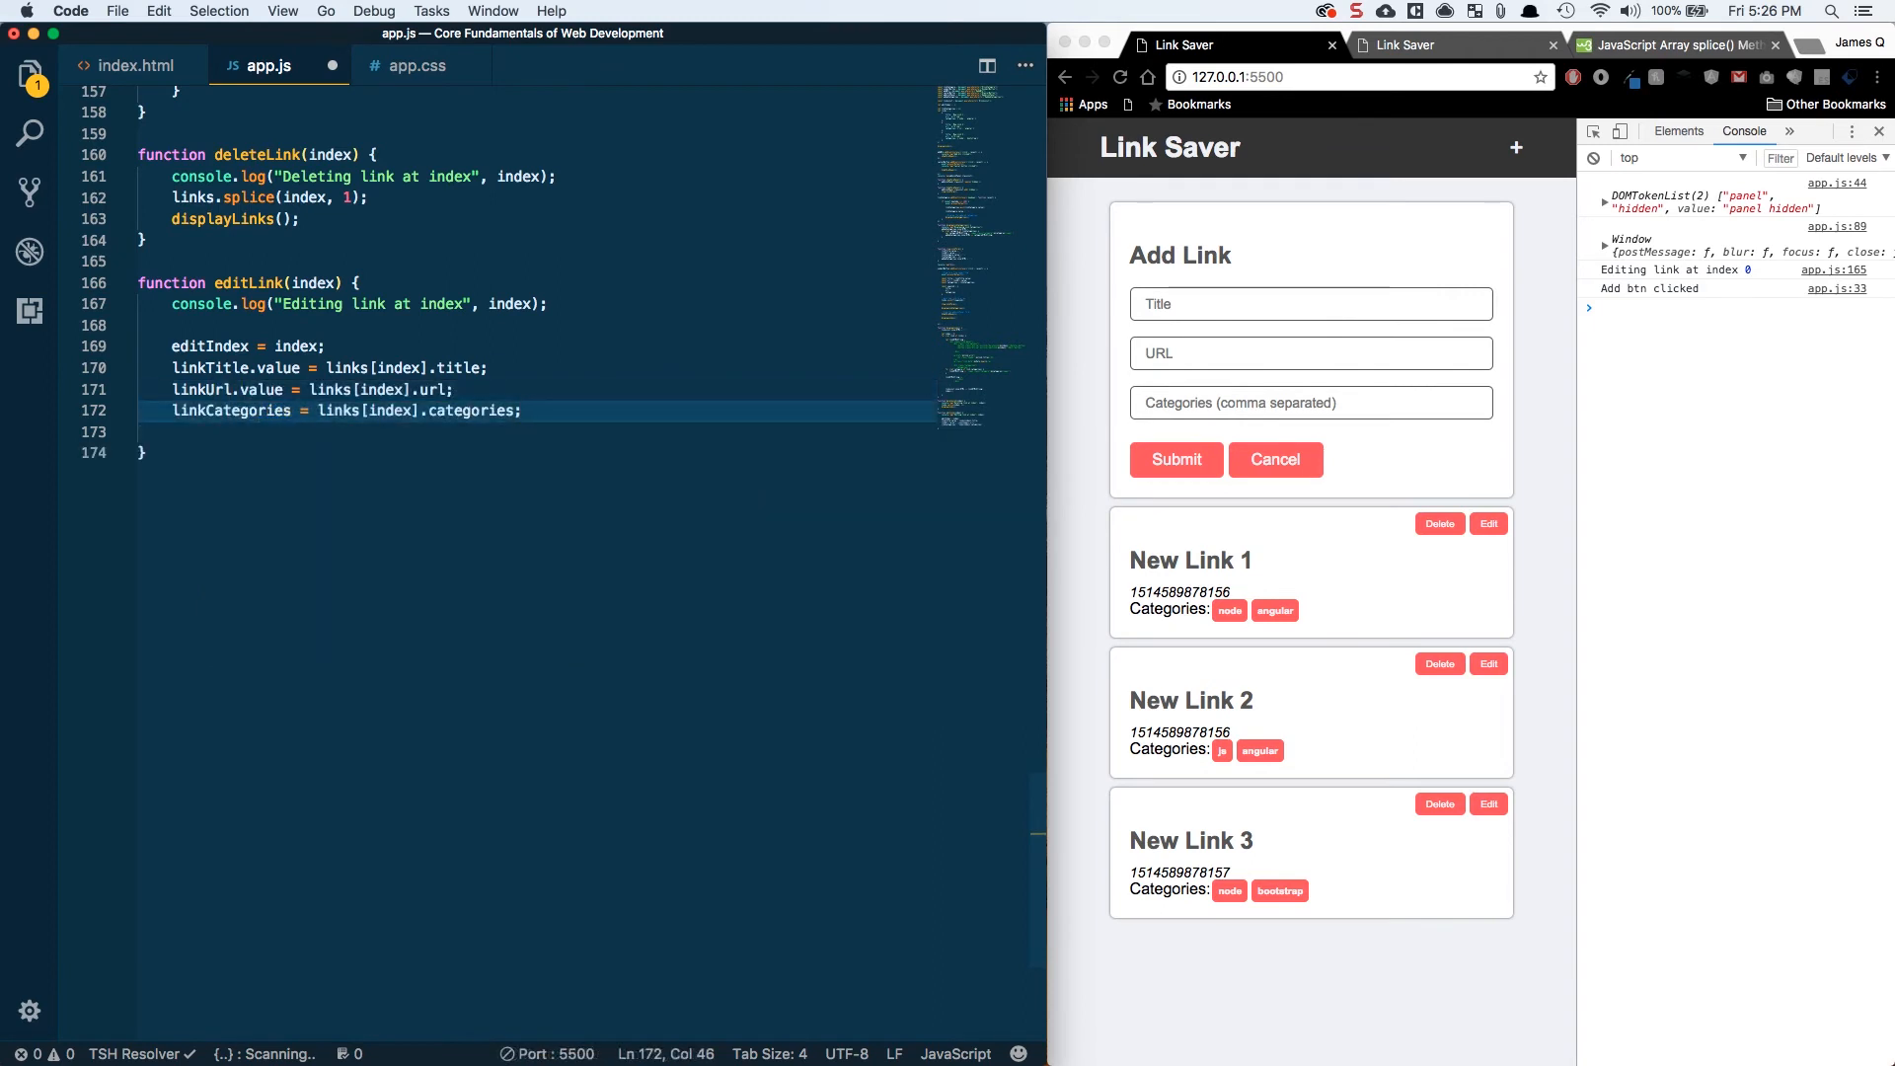
key(Enter)
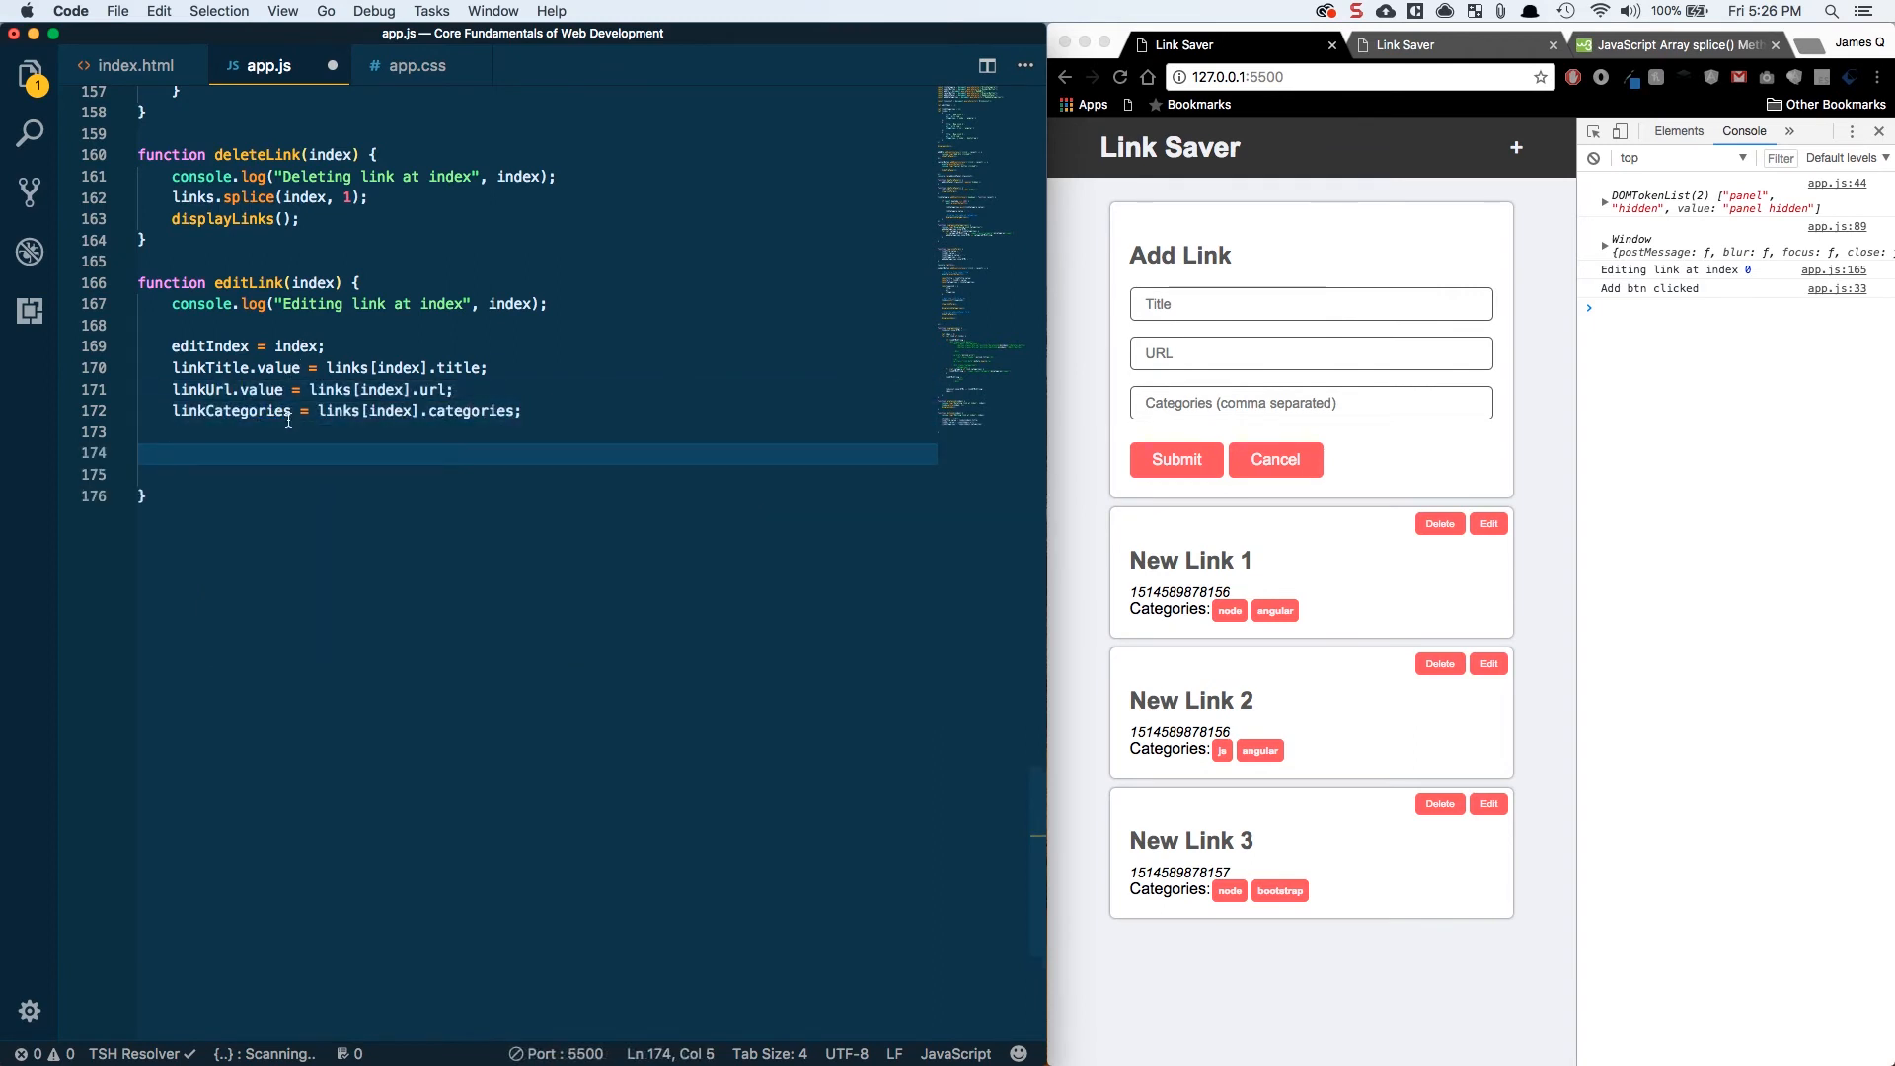
text(showFormPanel();)
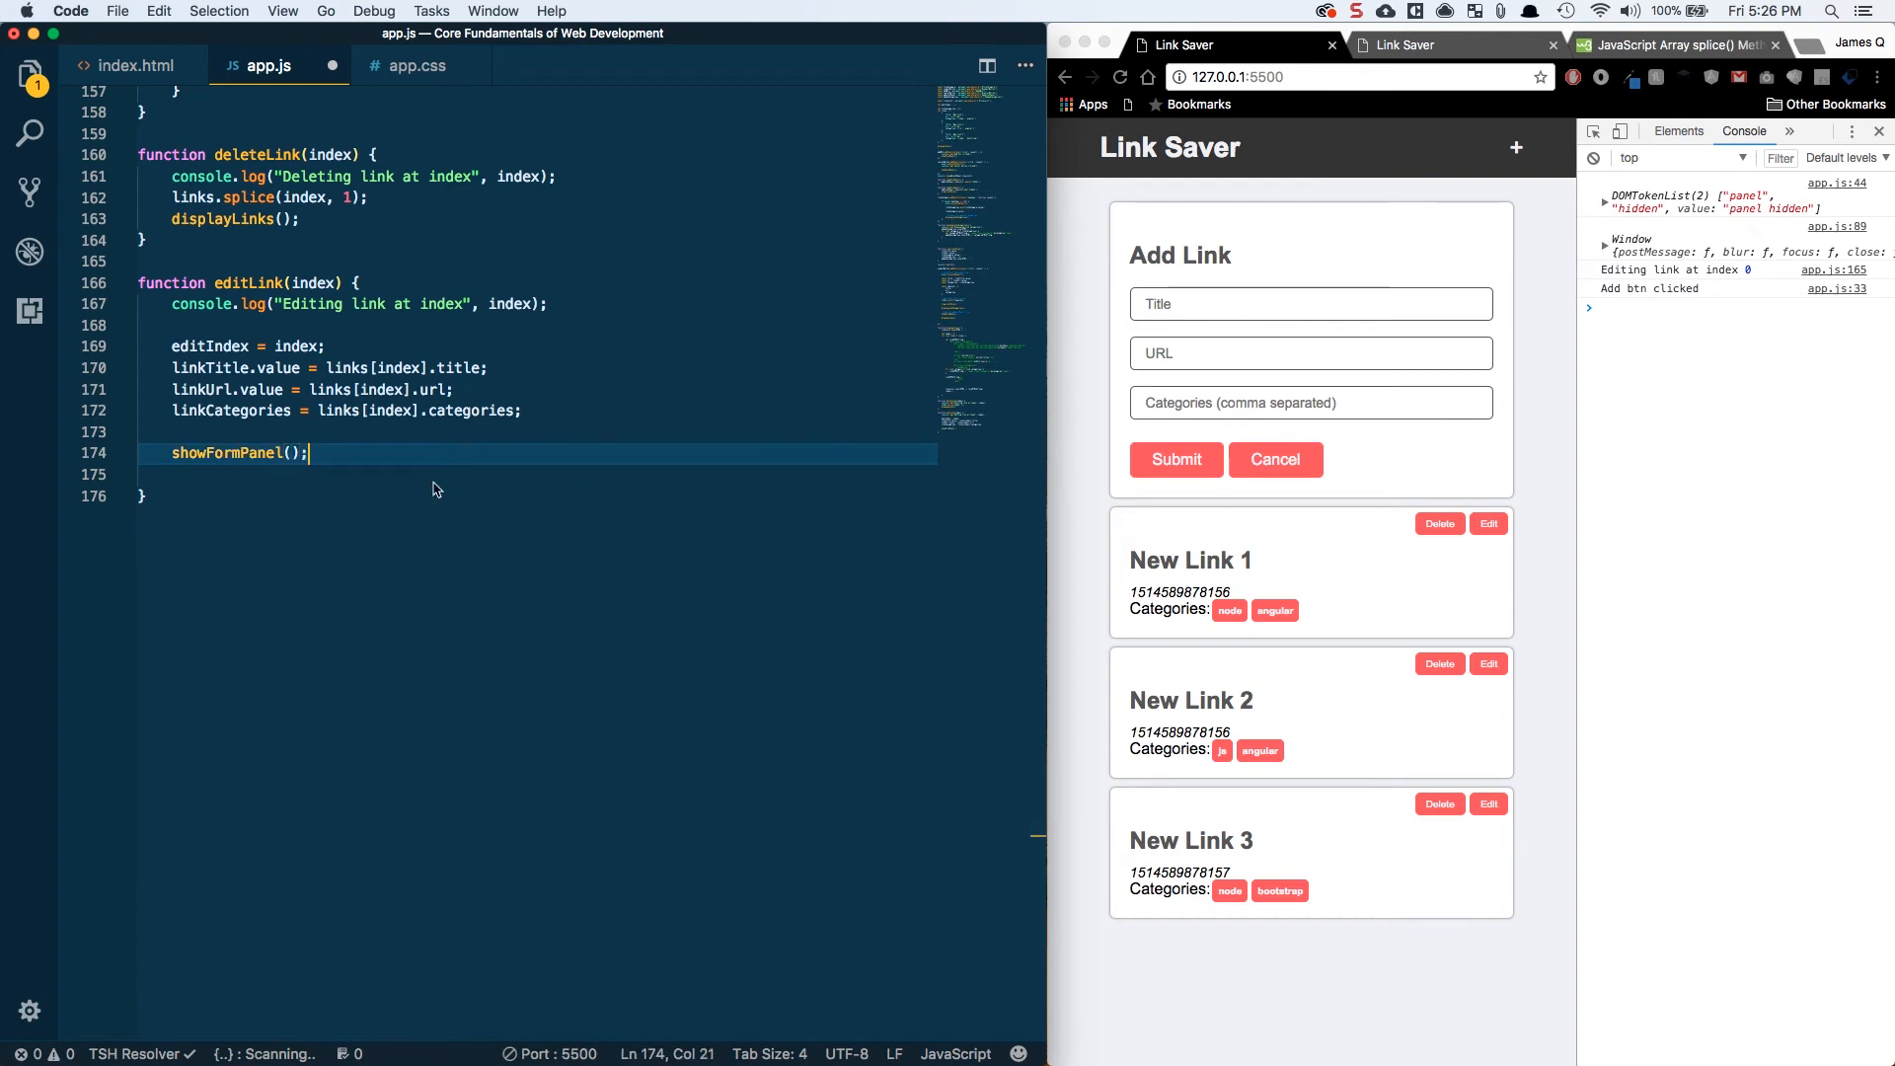
- Open New Link 1 for editing and check the form is prefilled with 'New Link 1' and url1.com
click(1274, 460)
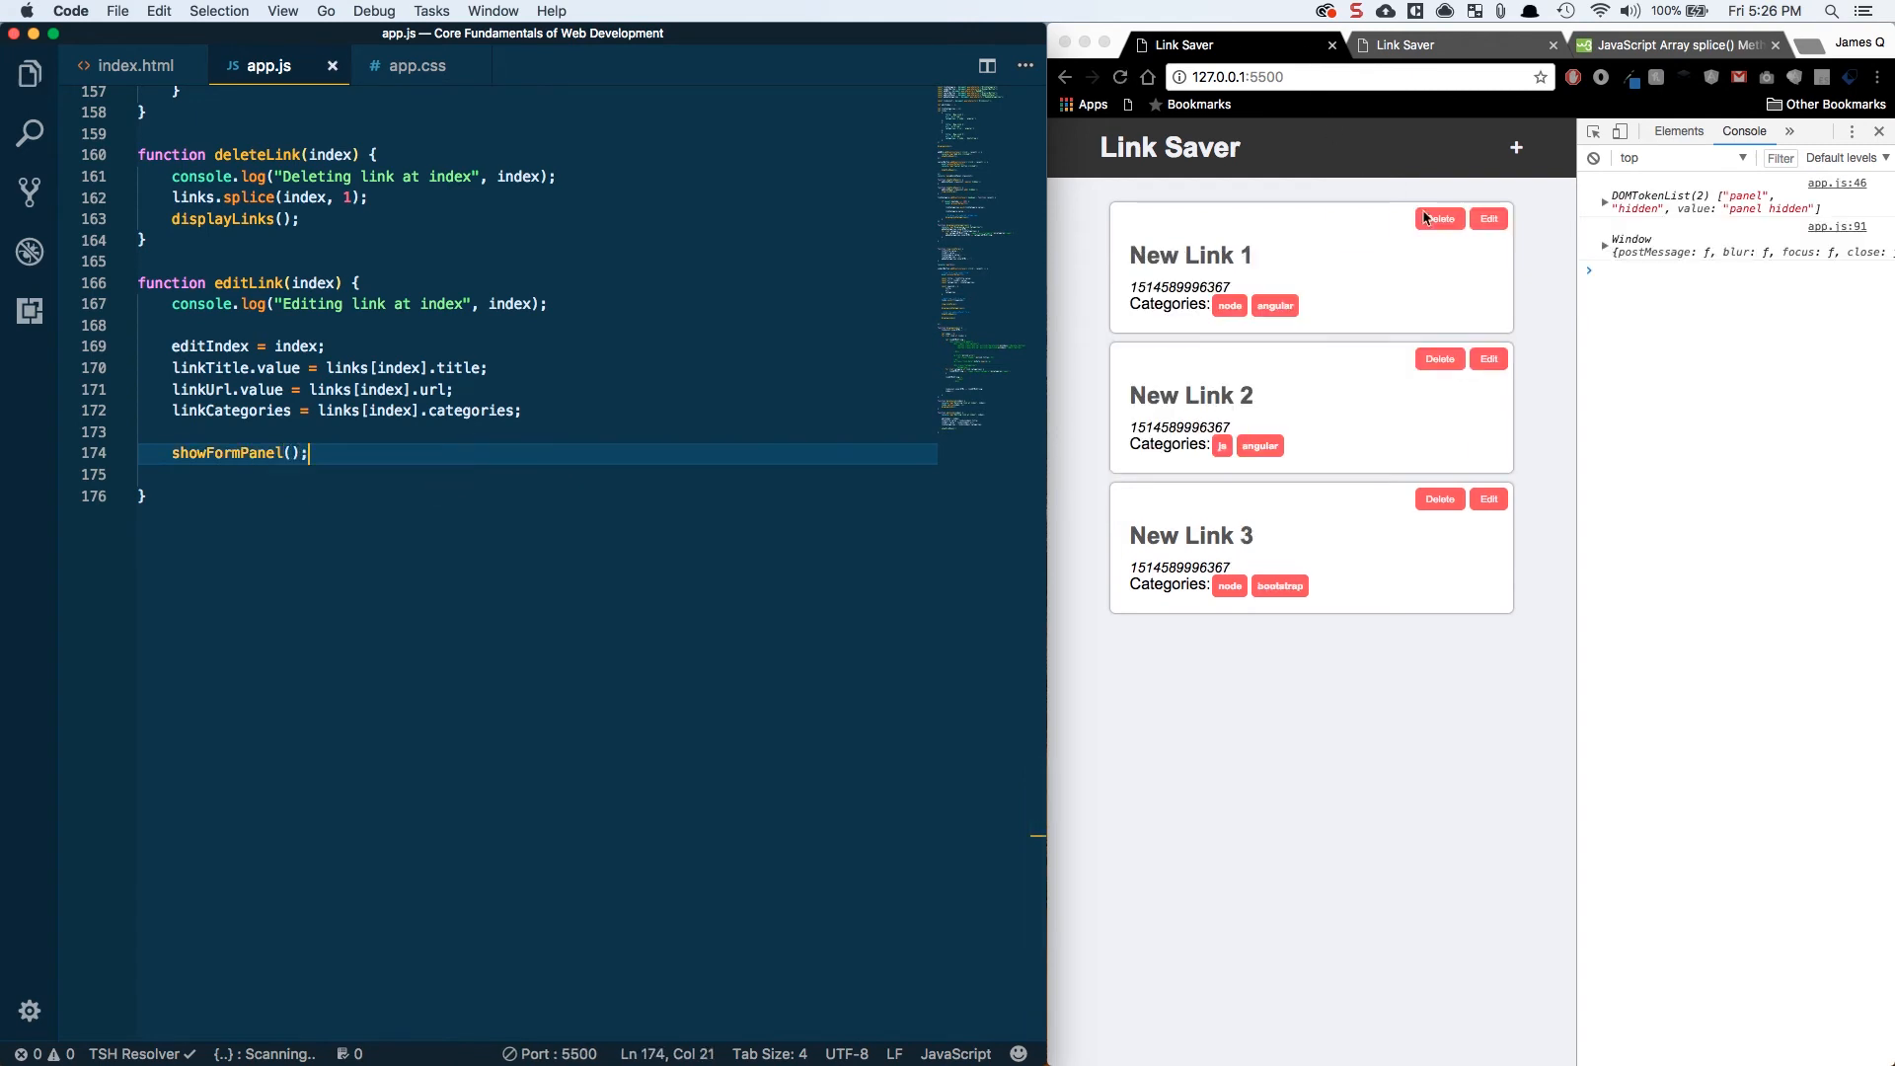
click(1489, 219)
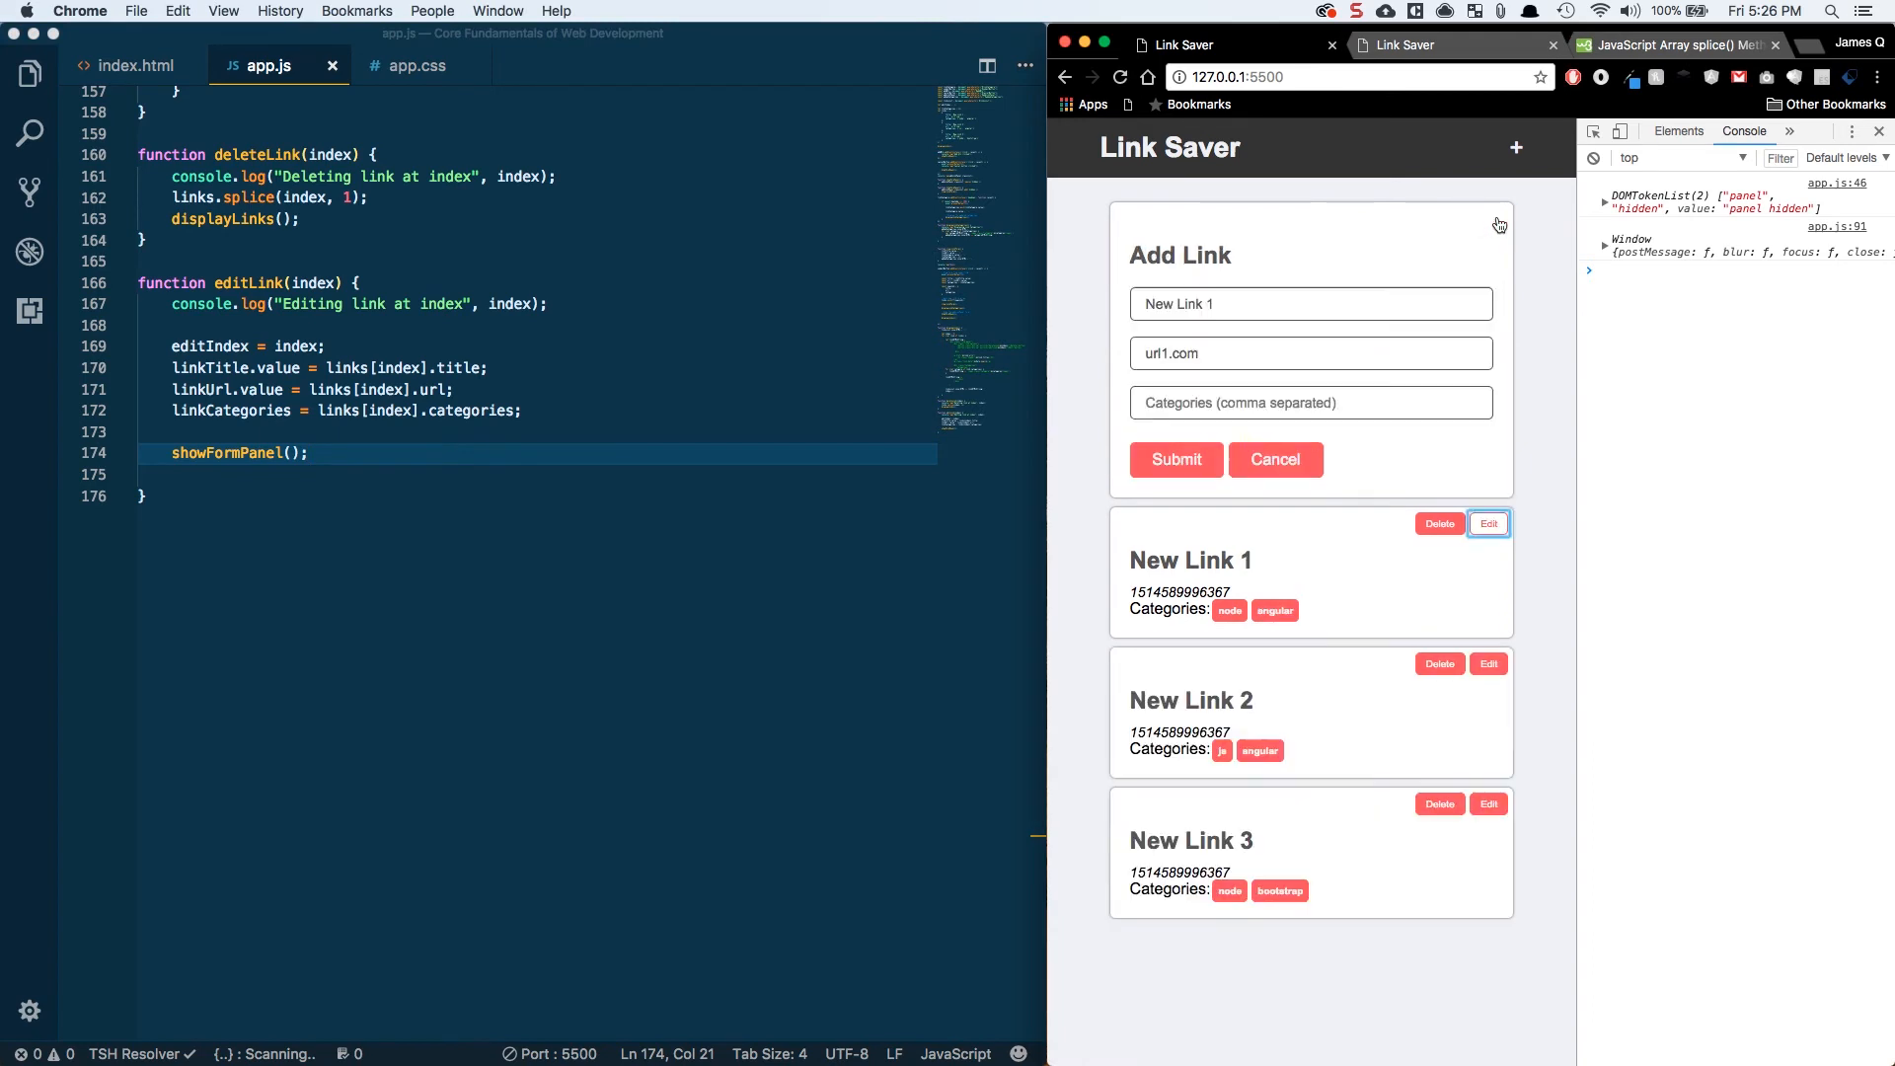
click(1489, 523)
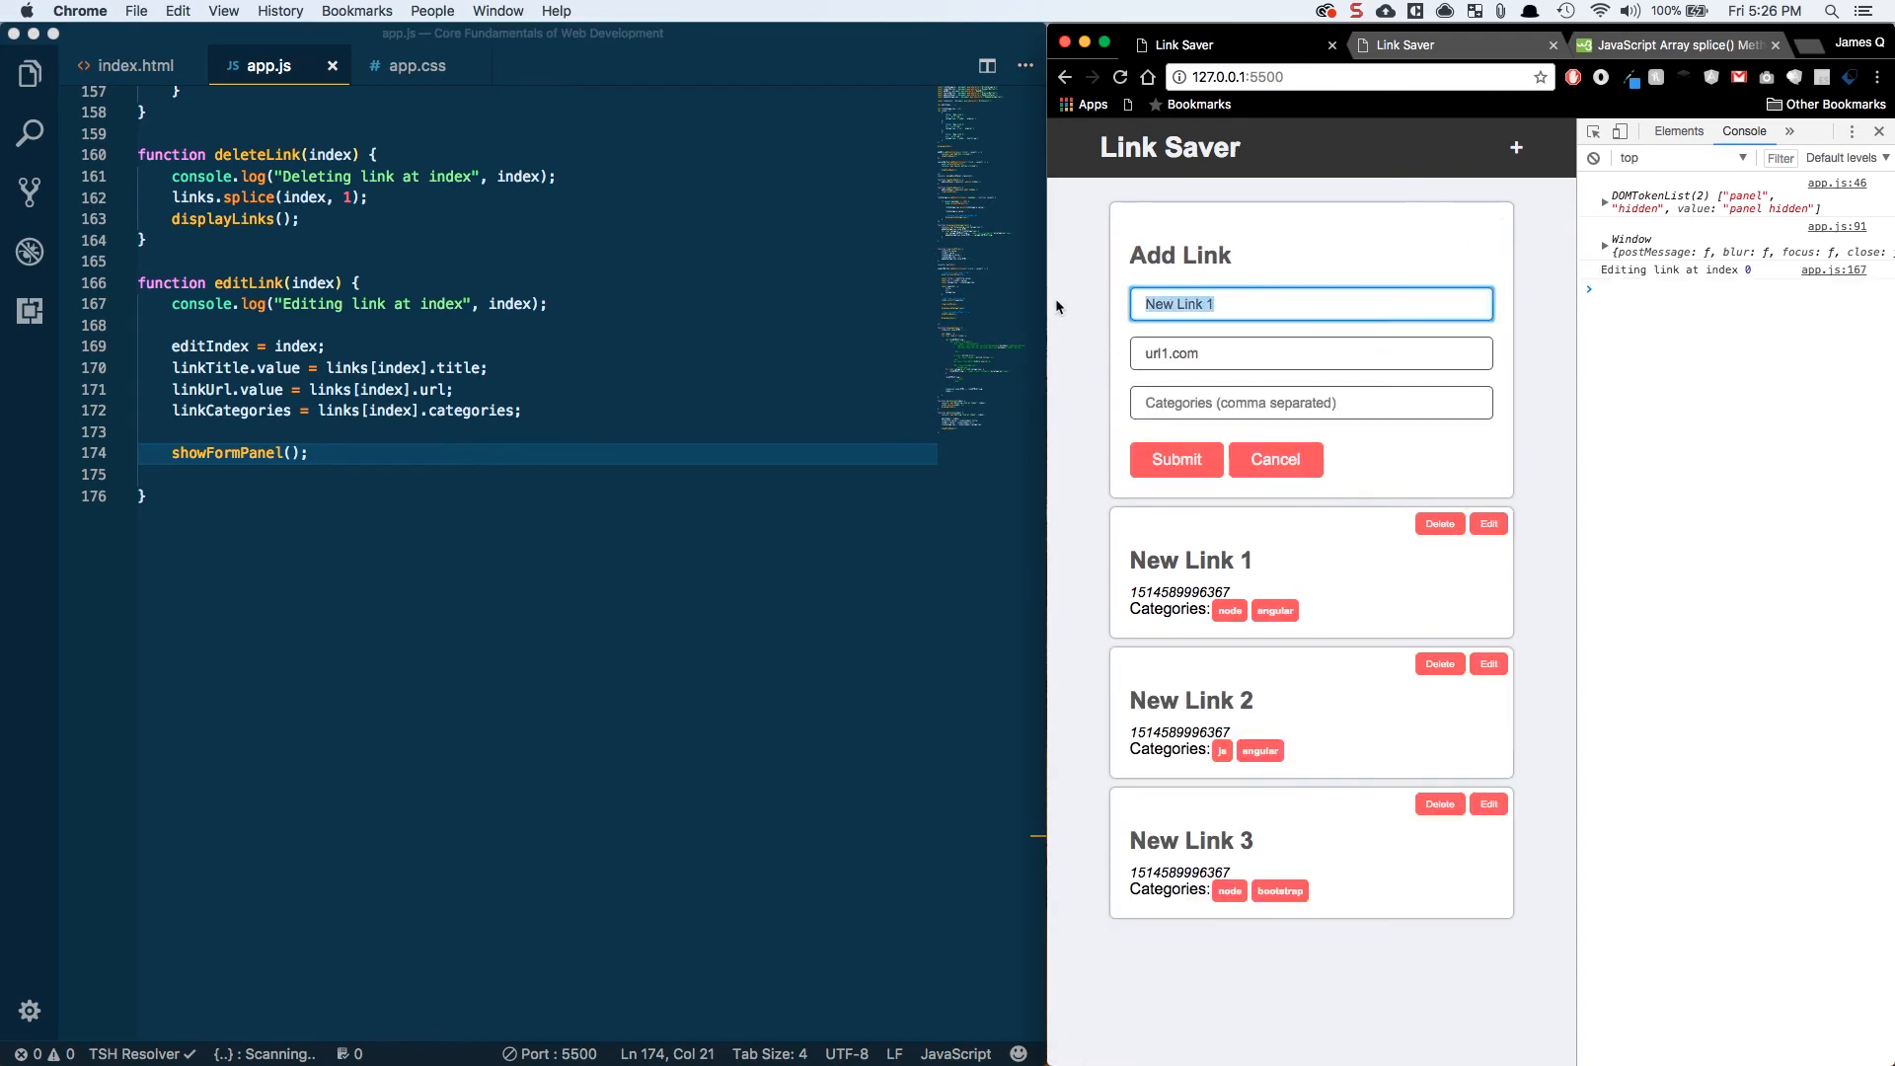
click(1311, 354)
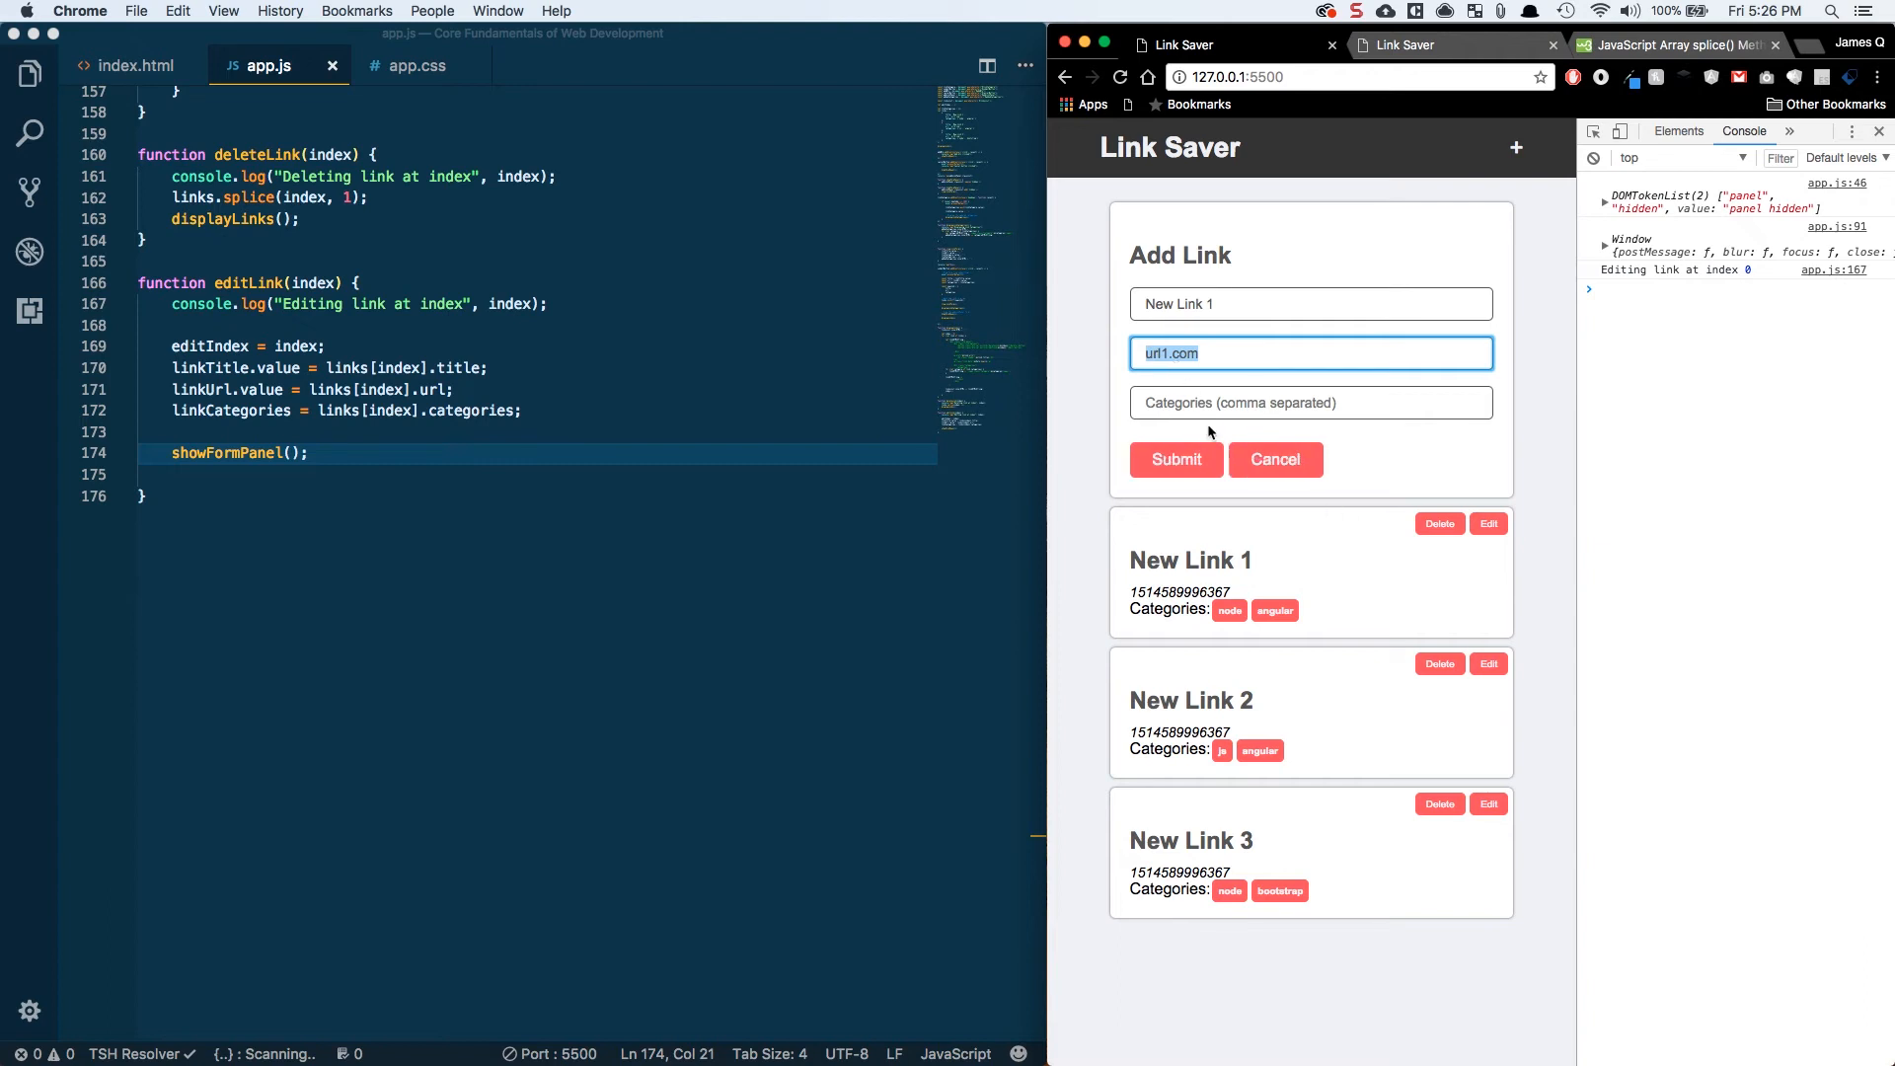
mouse_move(324, 458)
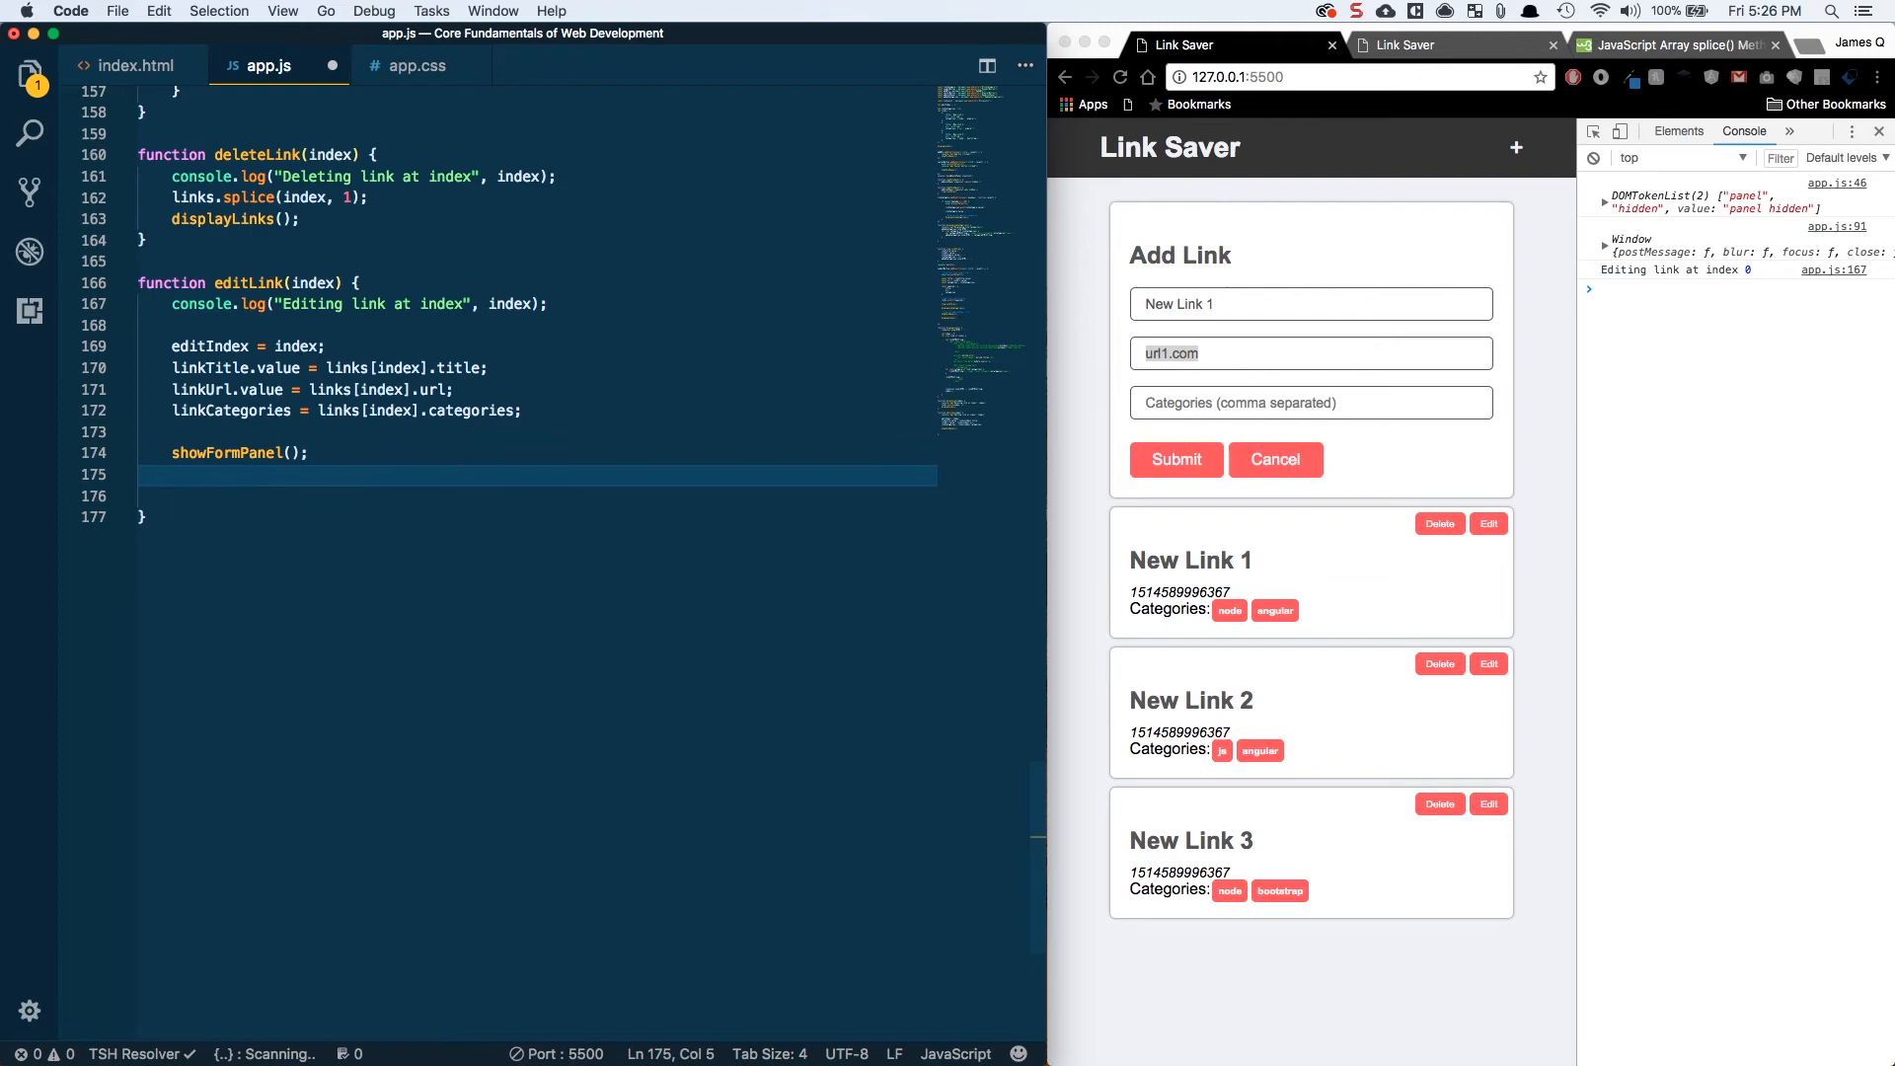
- Add a displayLinkCategories() call in showFormPanel after the form is unhidden
scroll(up, 3)
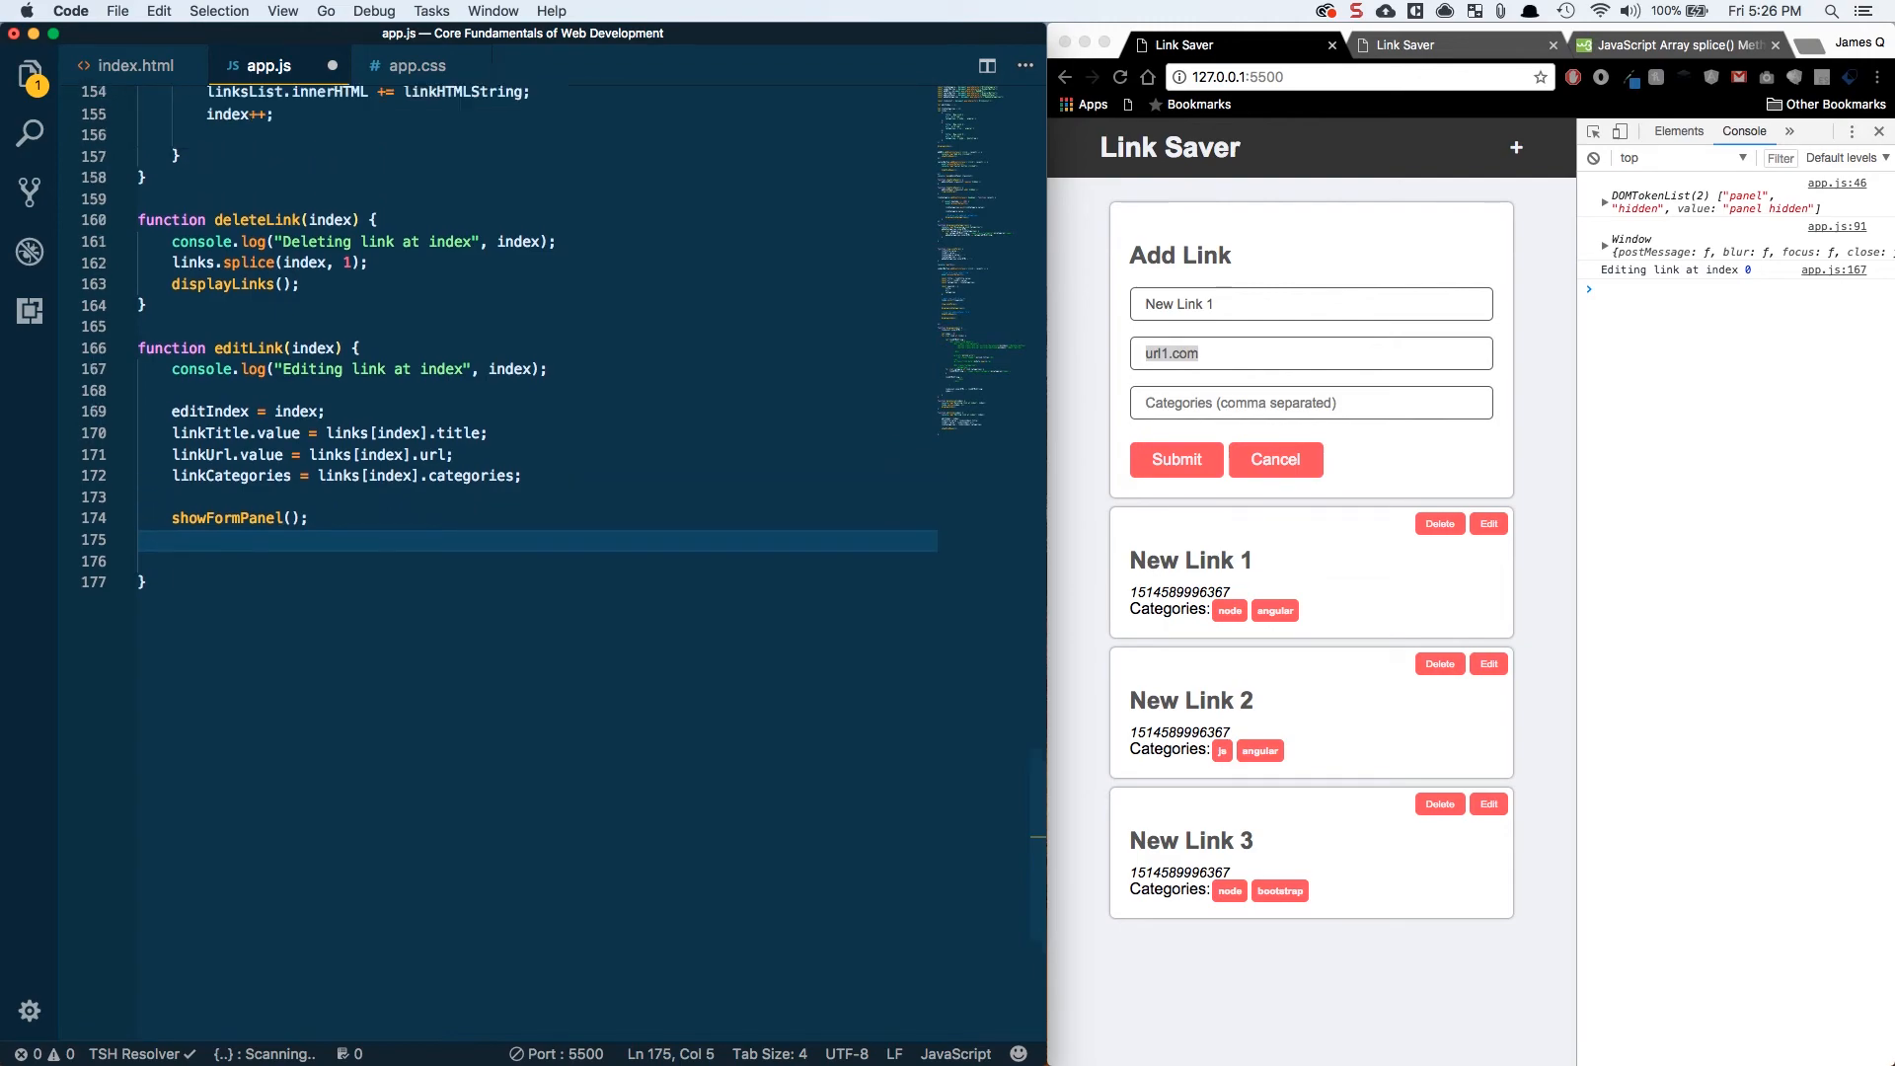
scroll(up, 3)
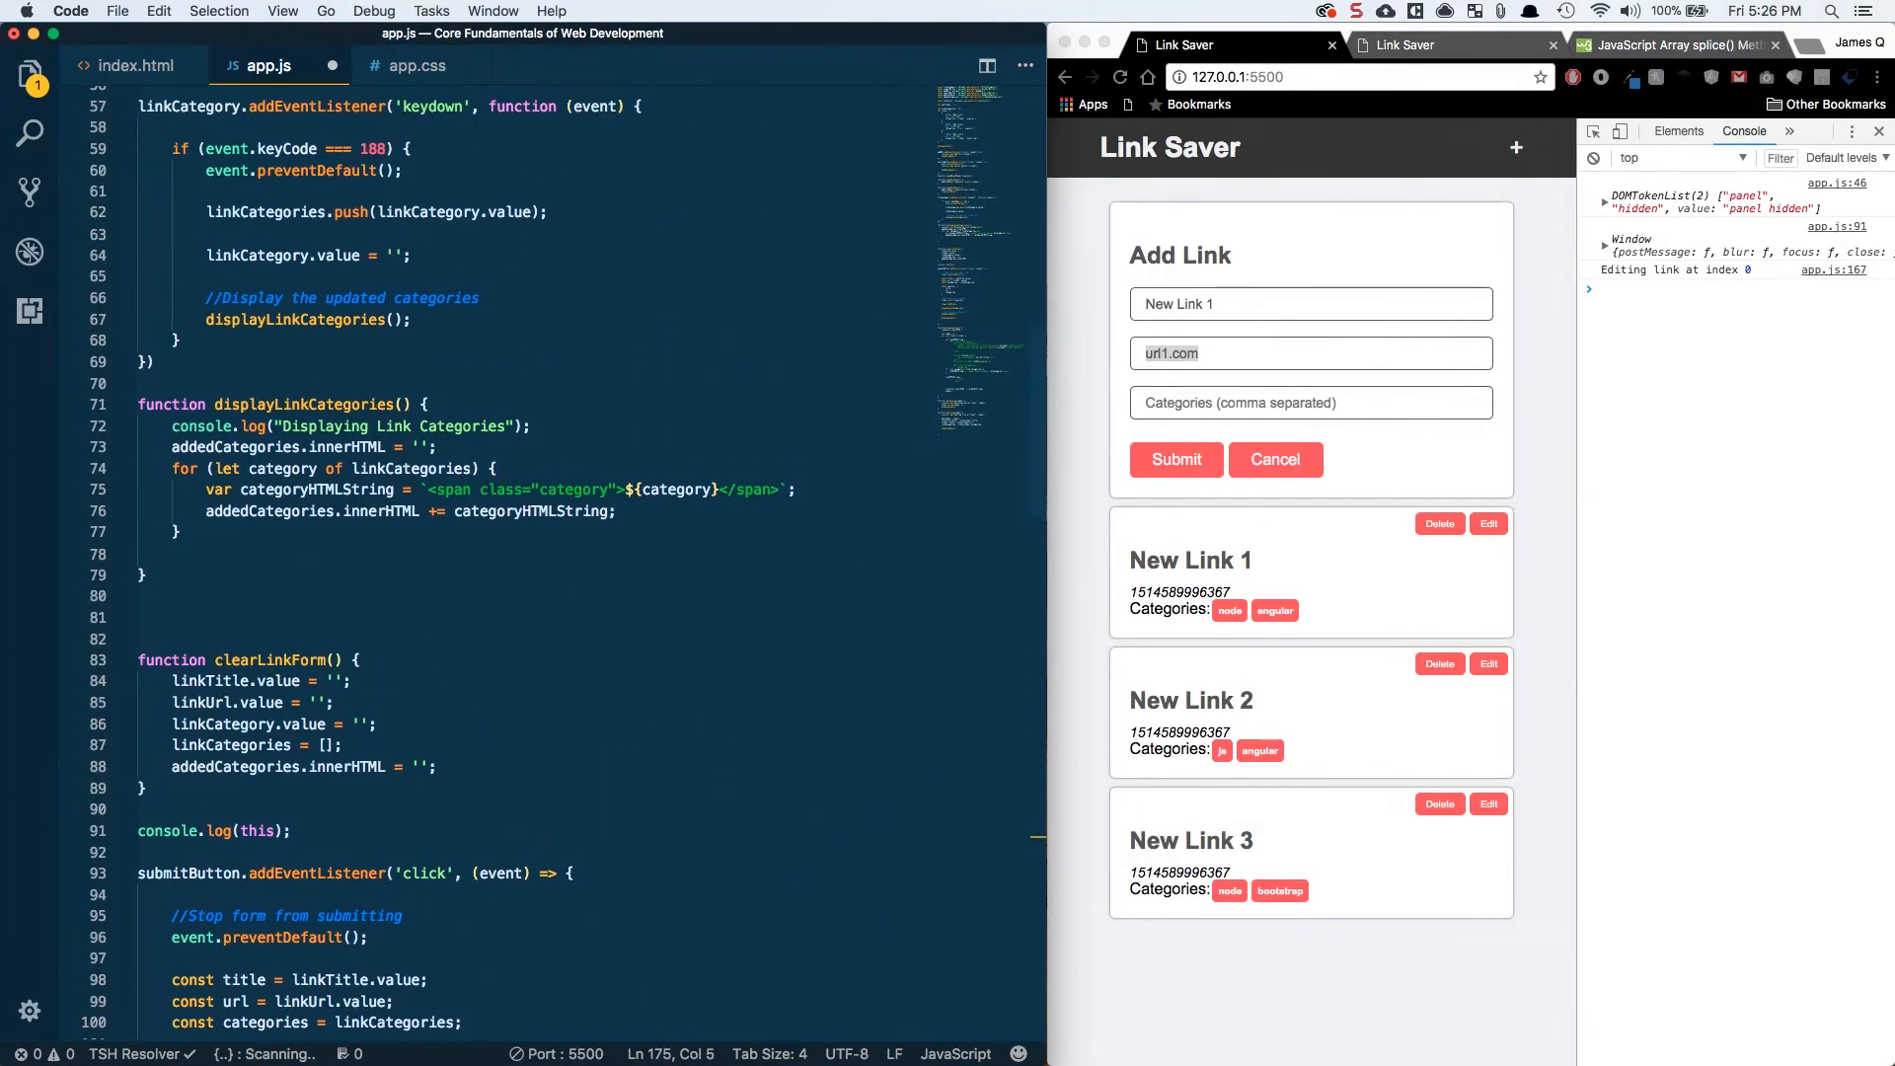
scroll(up, 3)
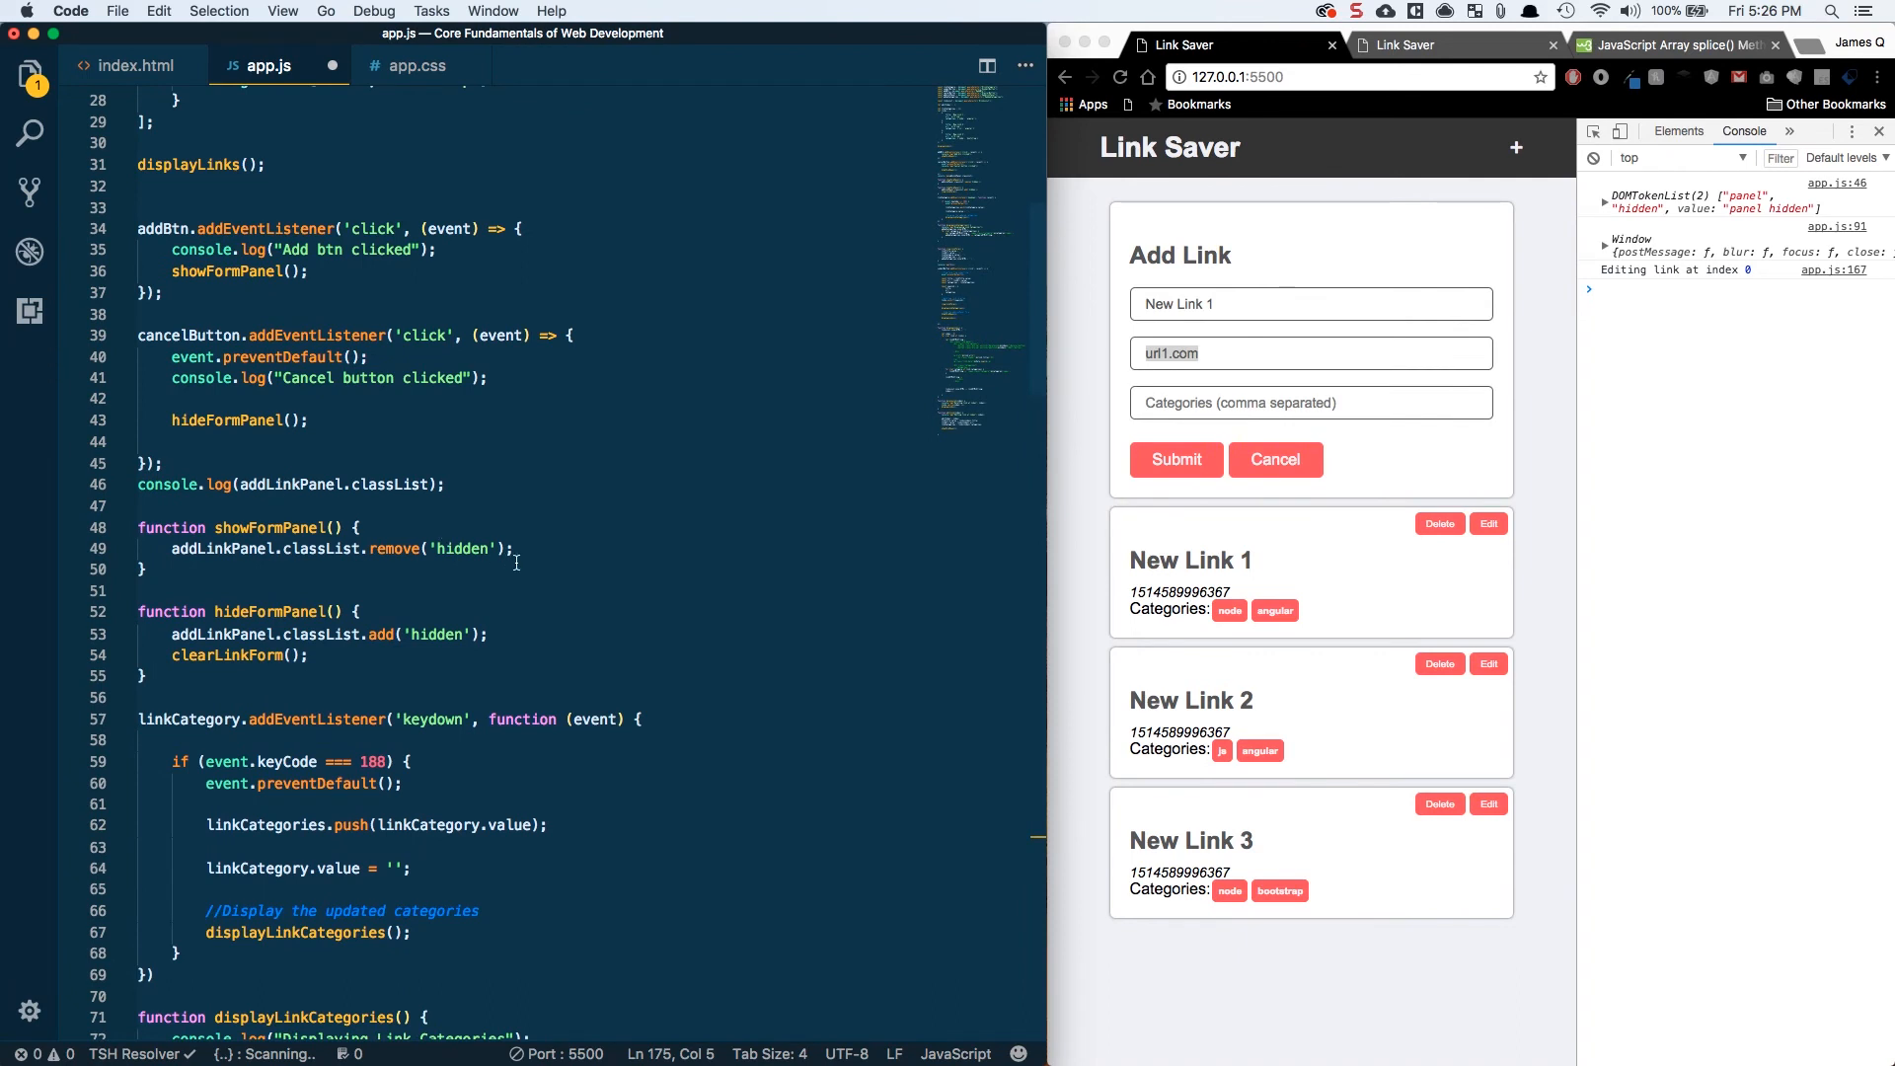
text(displayLinkCategories();)
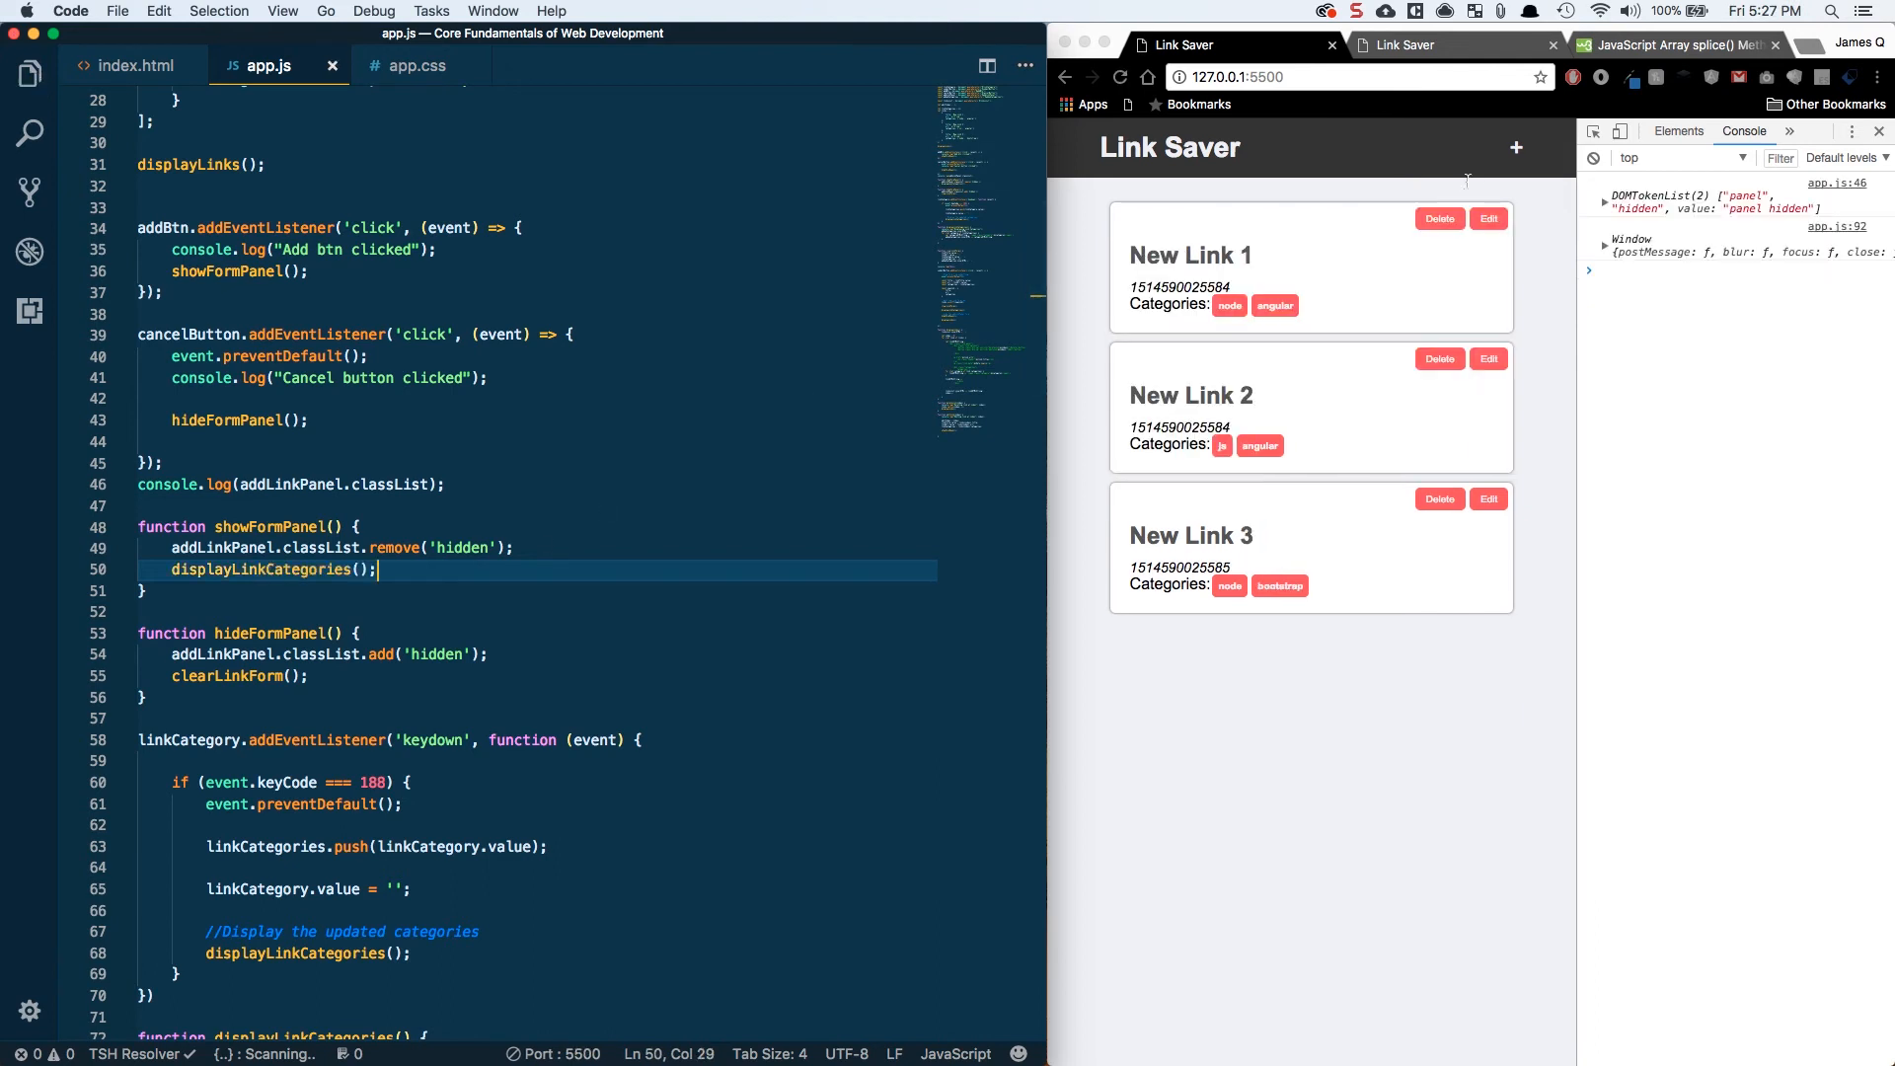
- Edit New Link 1 and submit it, which adds a duplicate New Link 1 card
click(1488, 217)
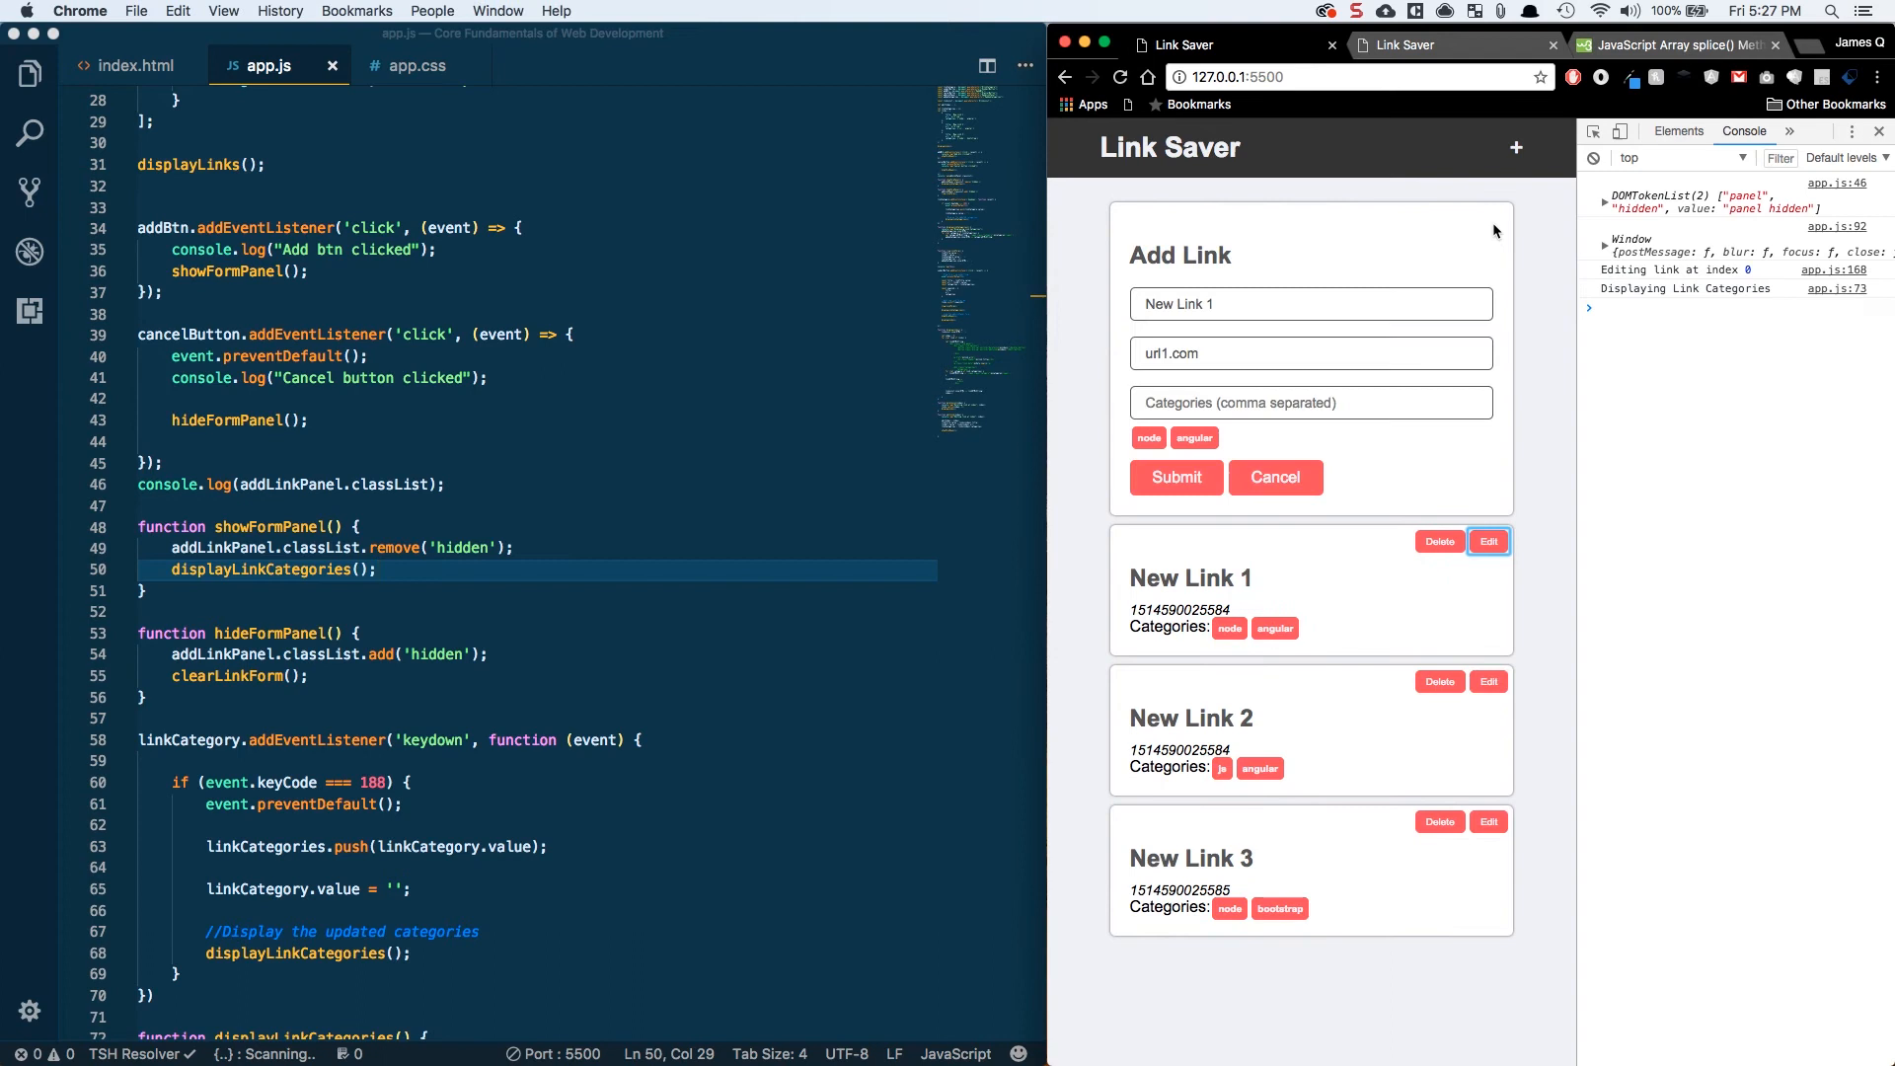
mouse_move(1200, 335)
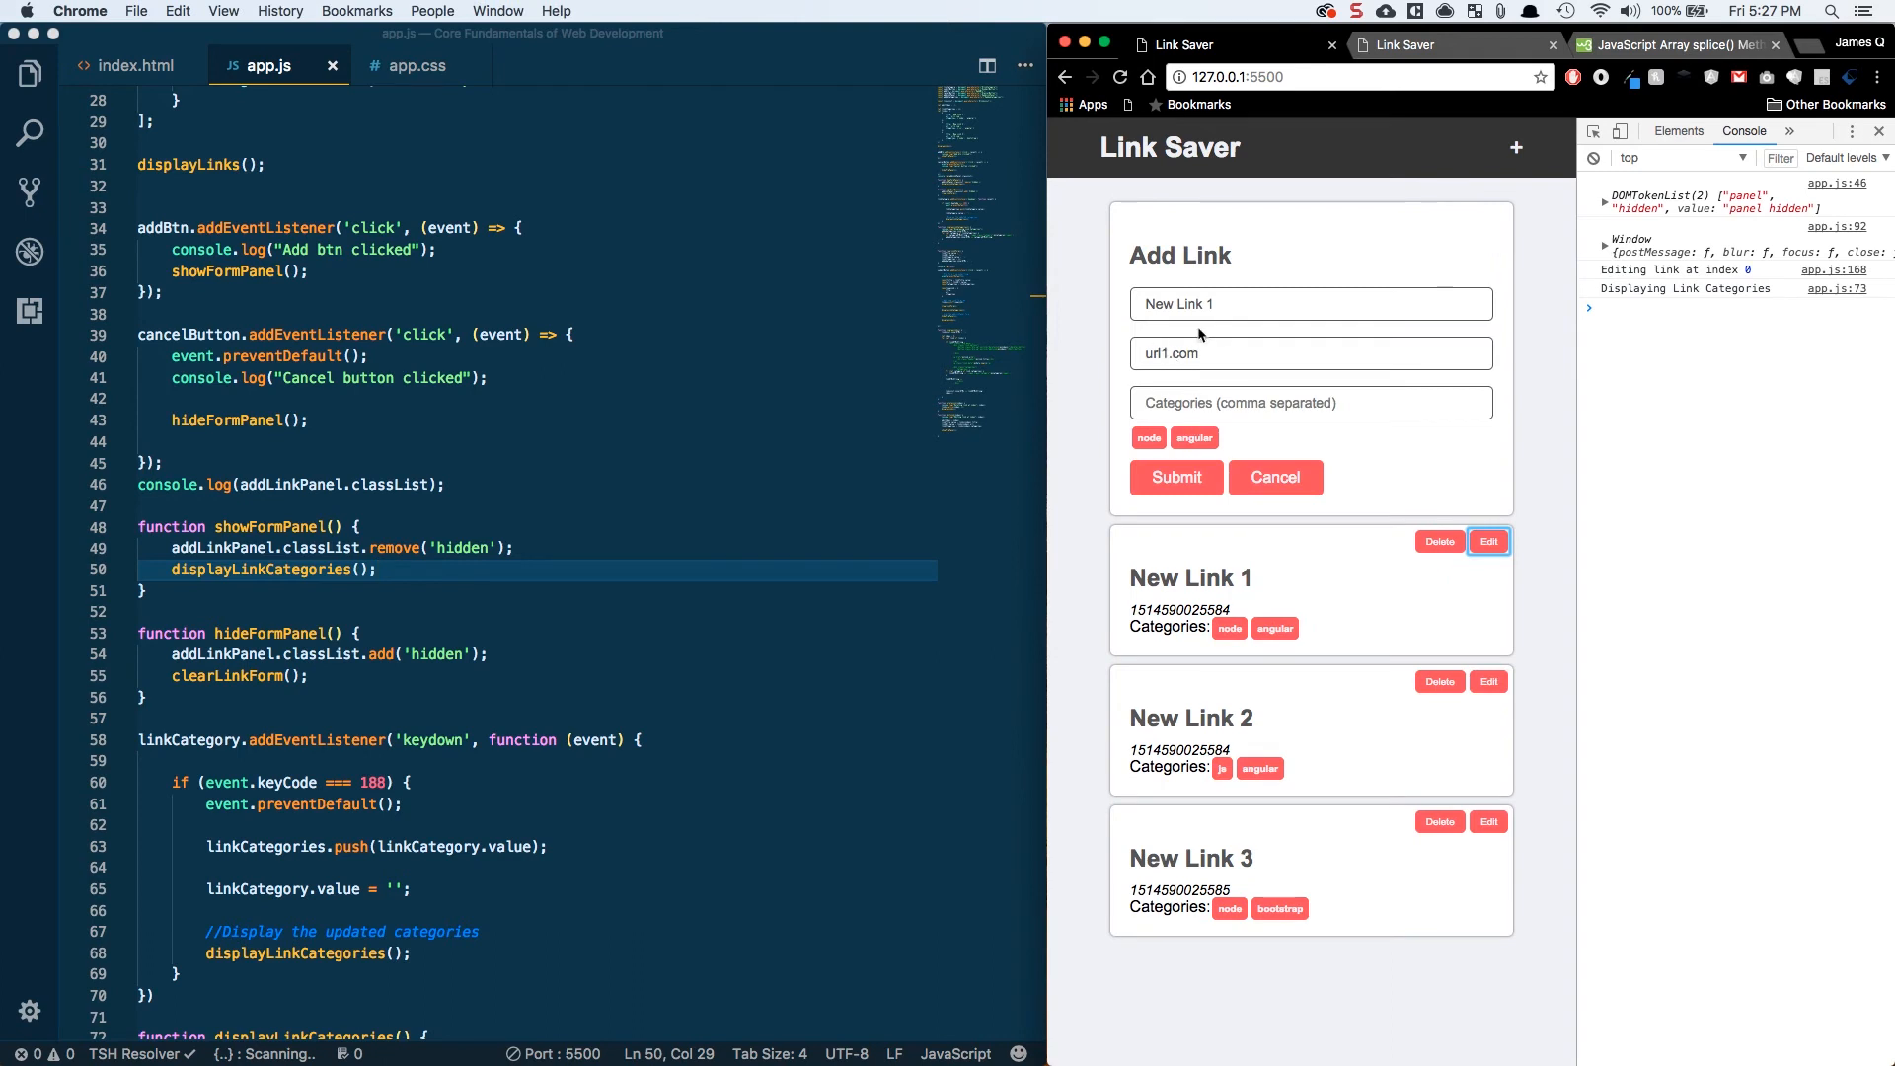
mouse_move(1183, 389)
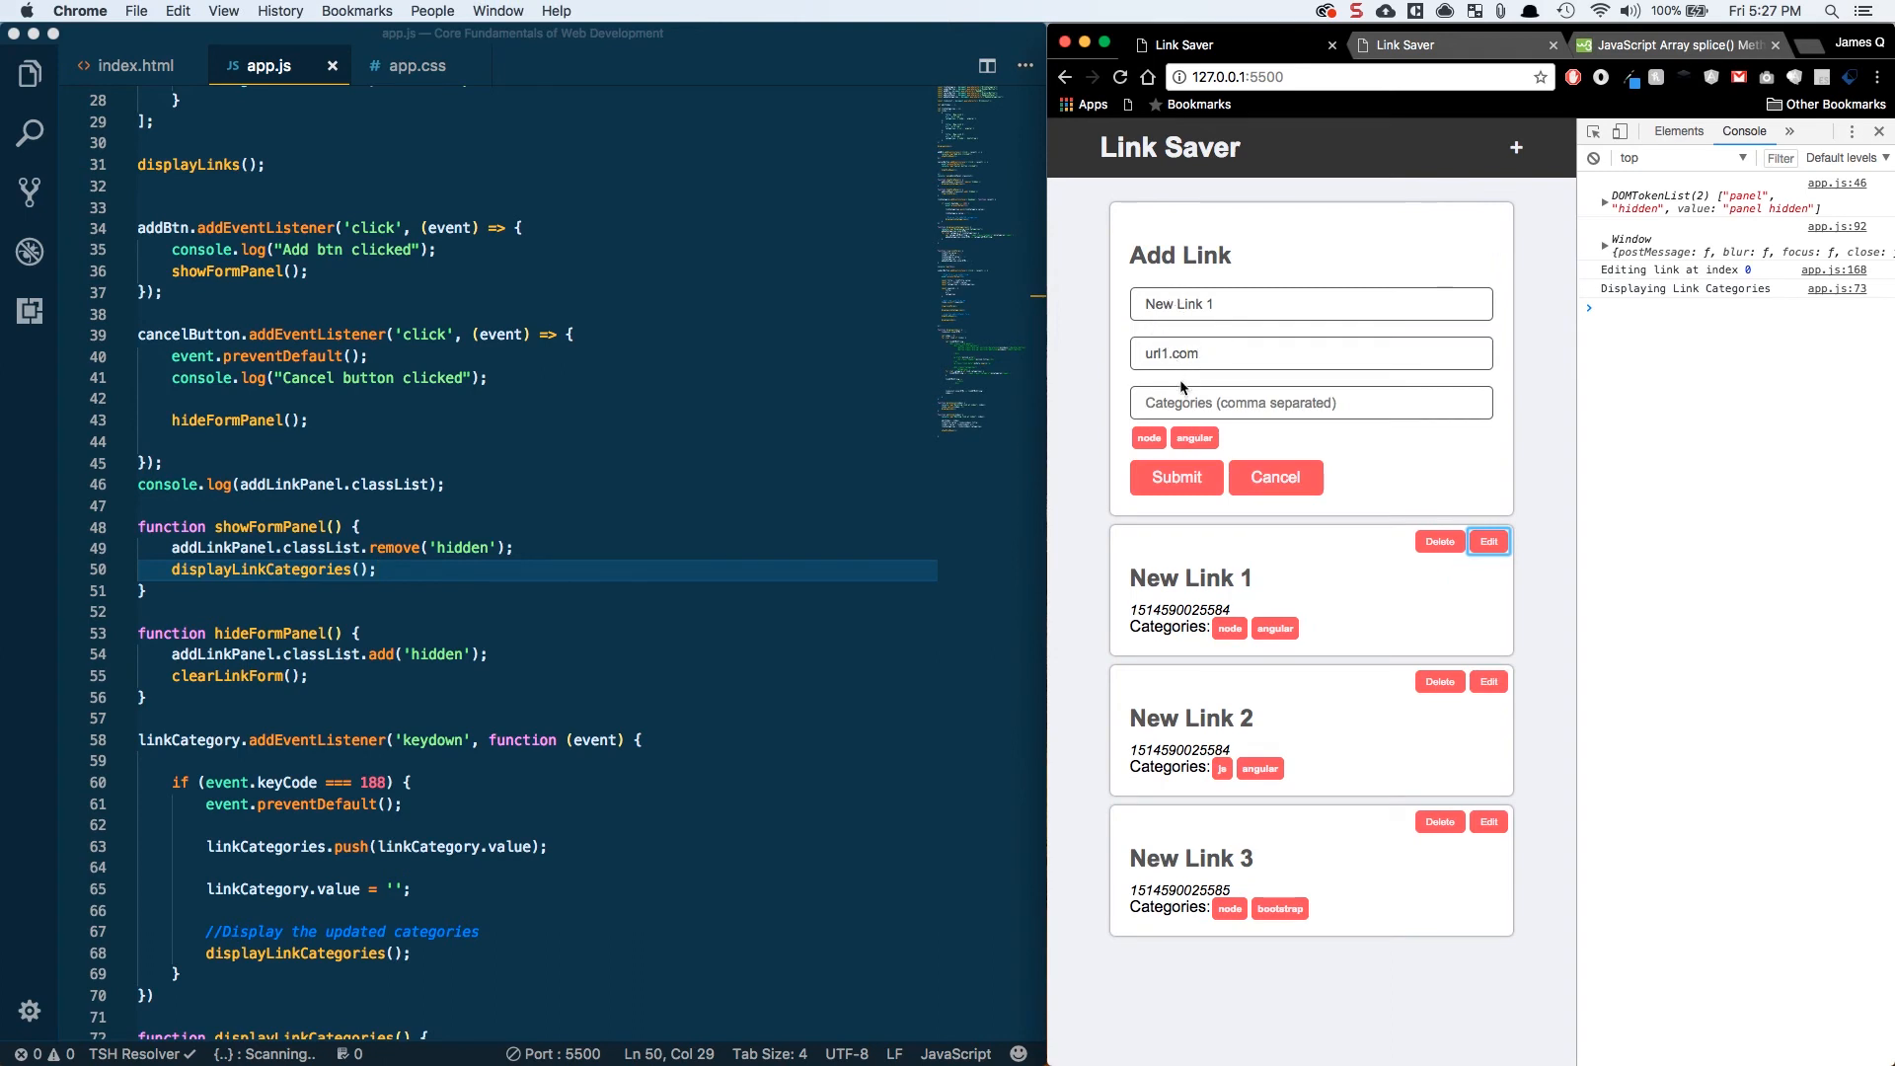
mouse_move(1177, 478)
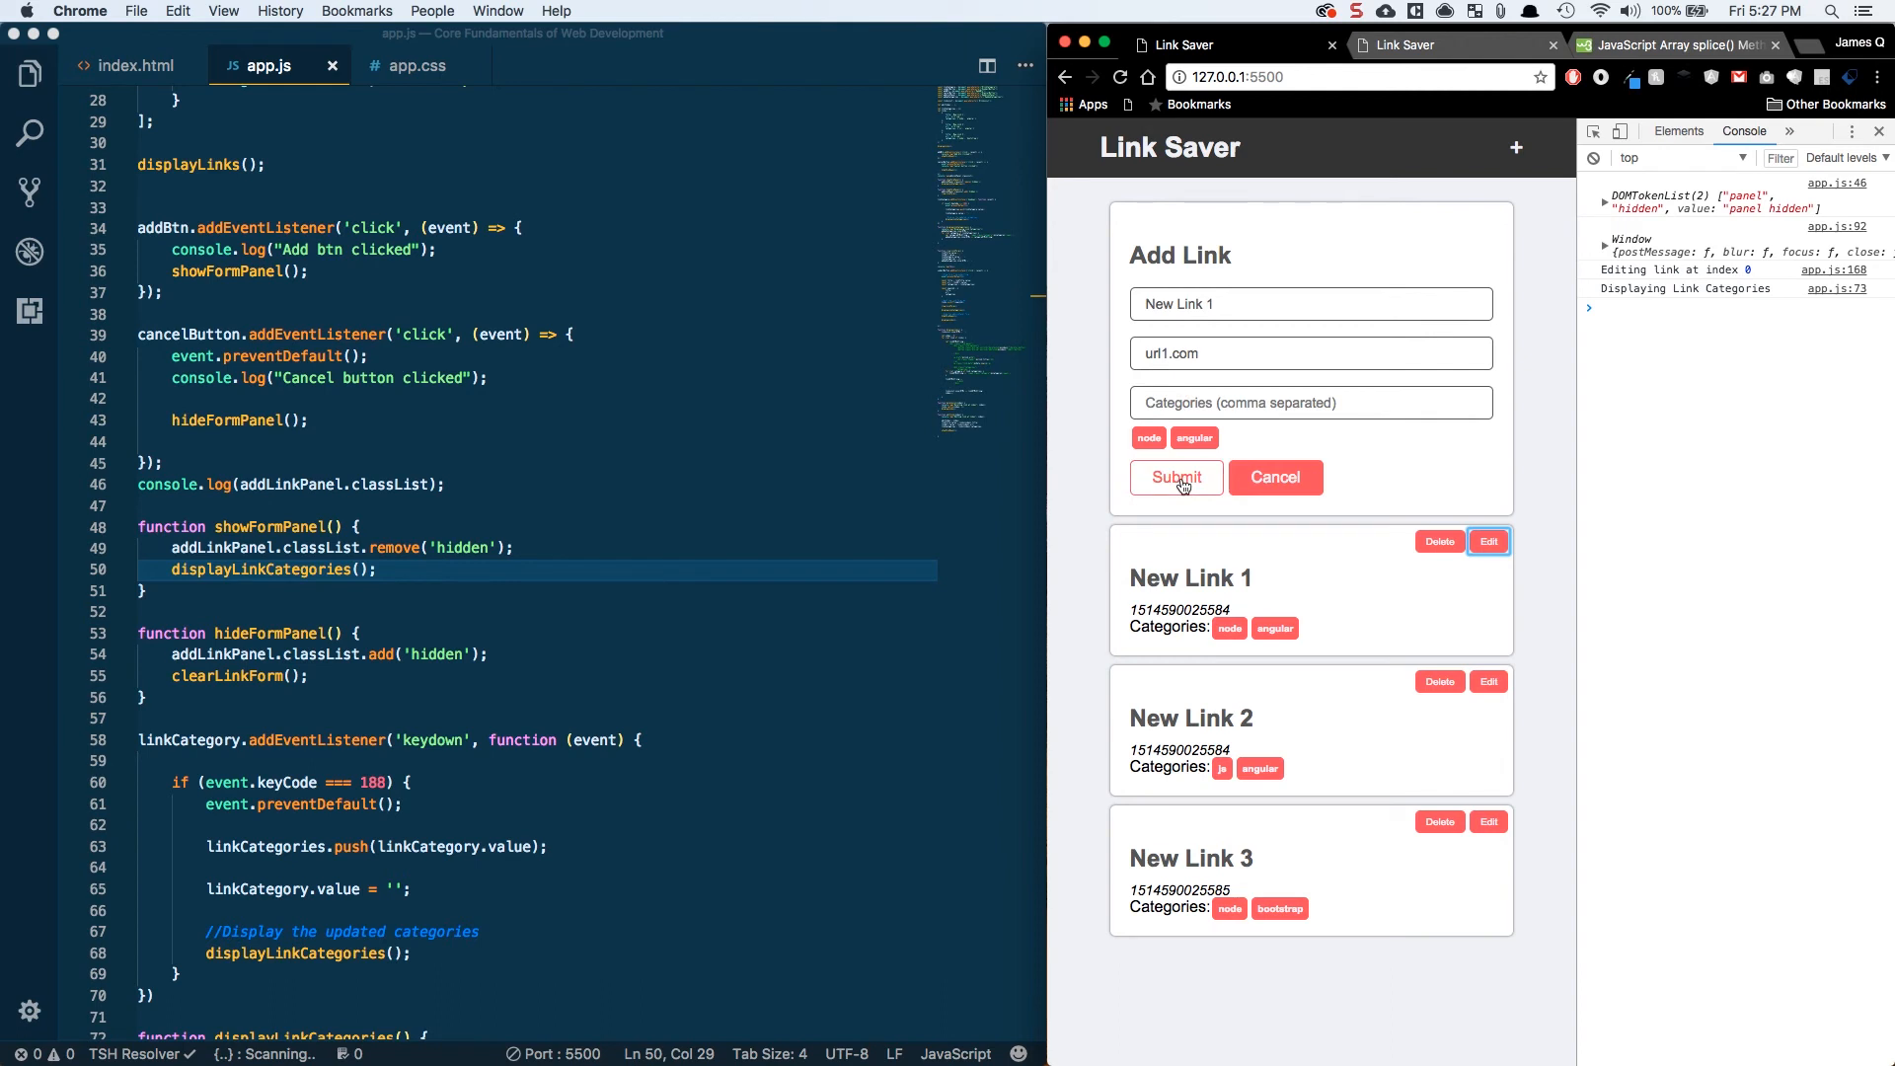
click(1175, 478)
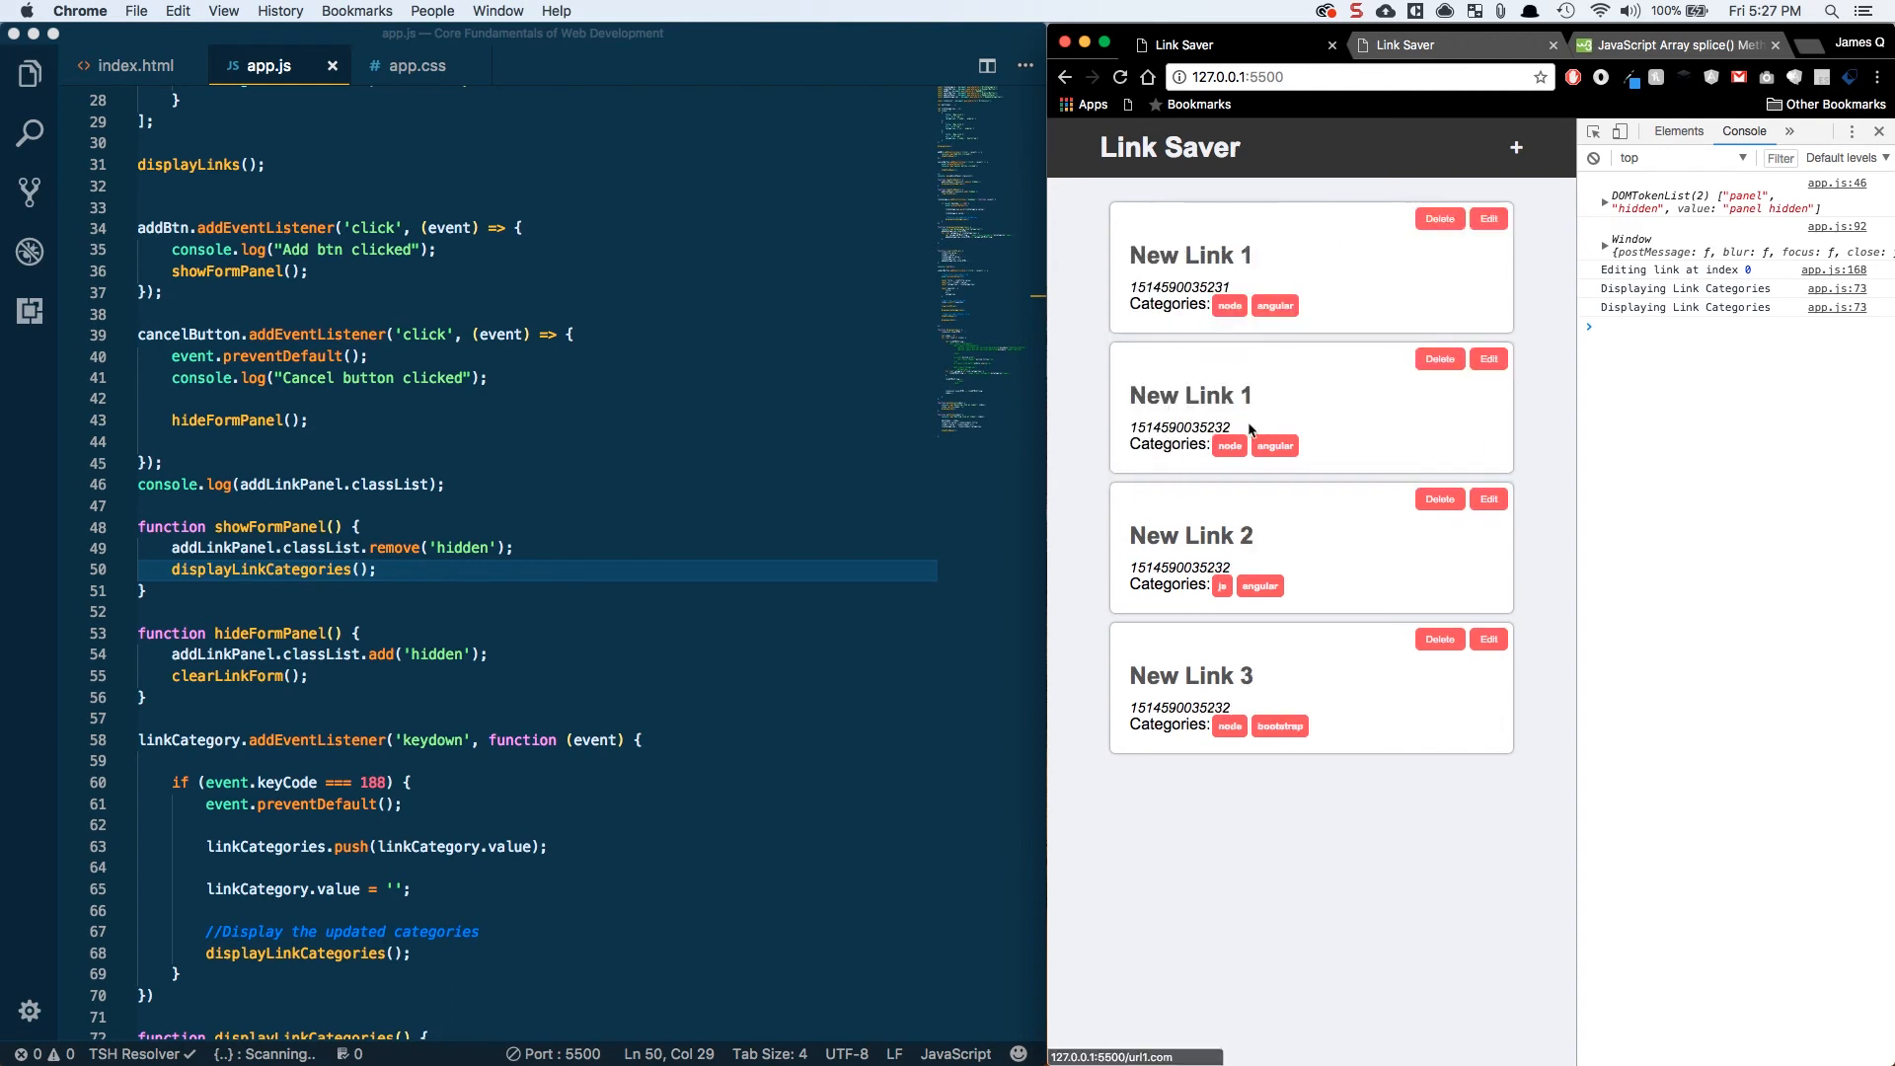
mouse_move(1759, 1043)
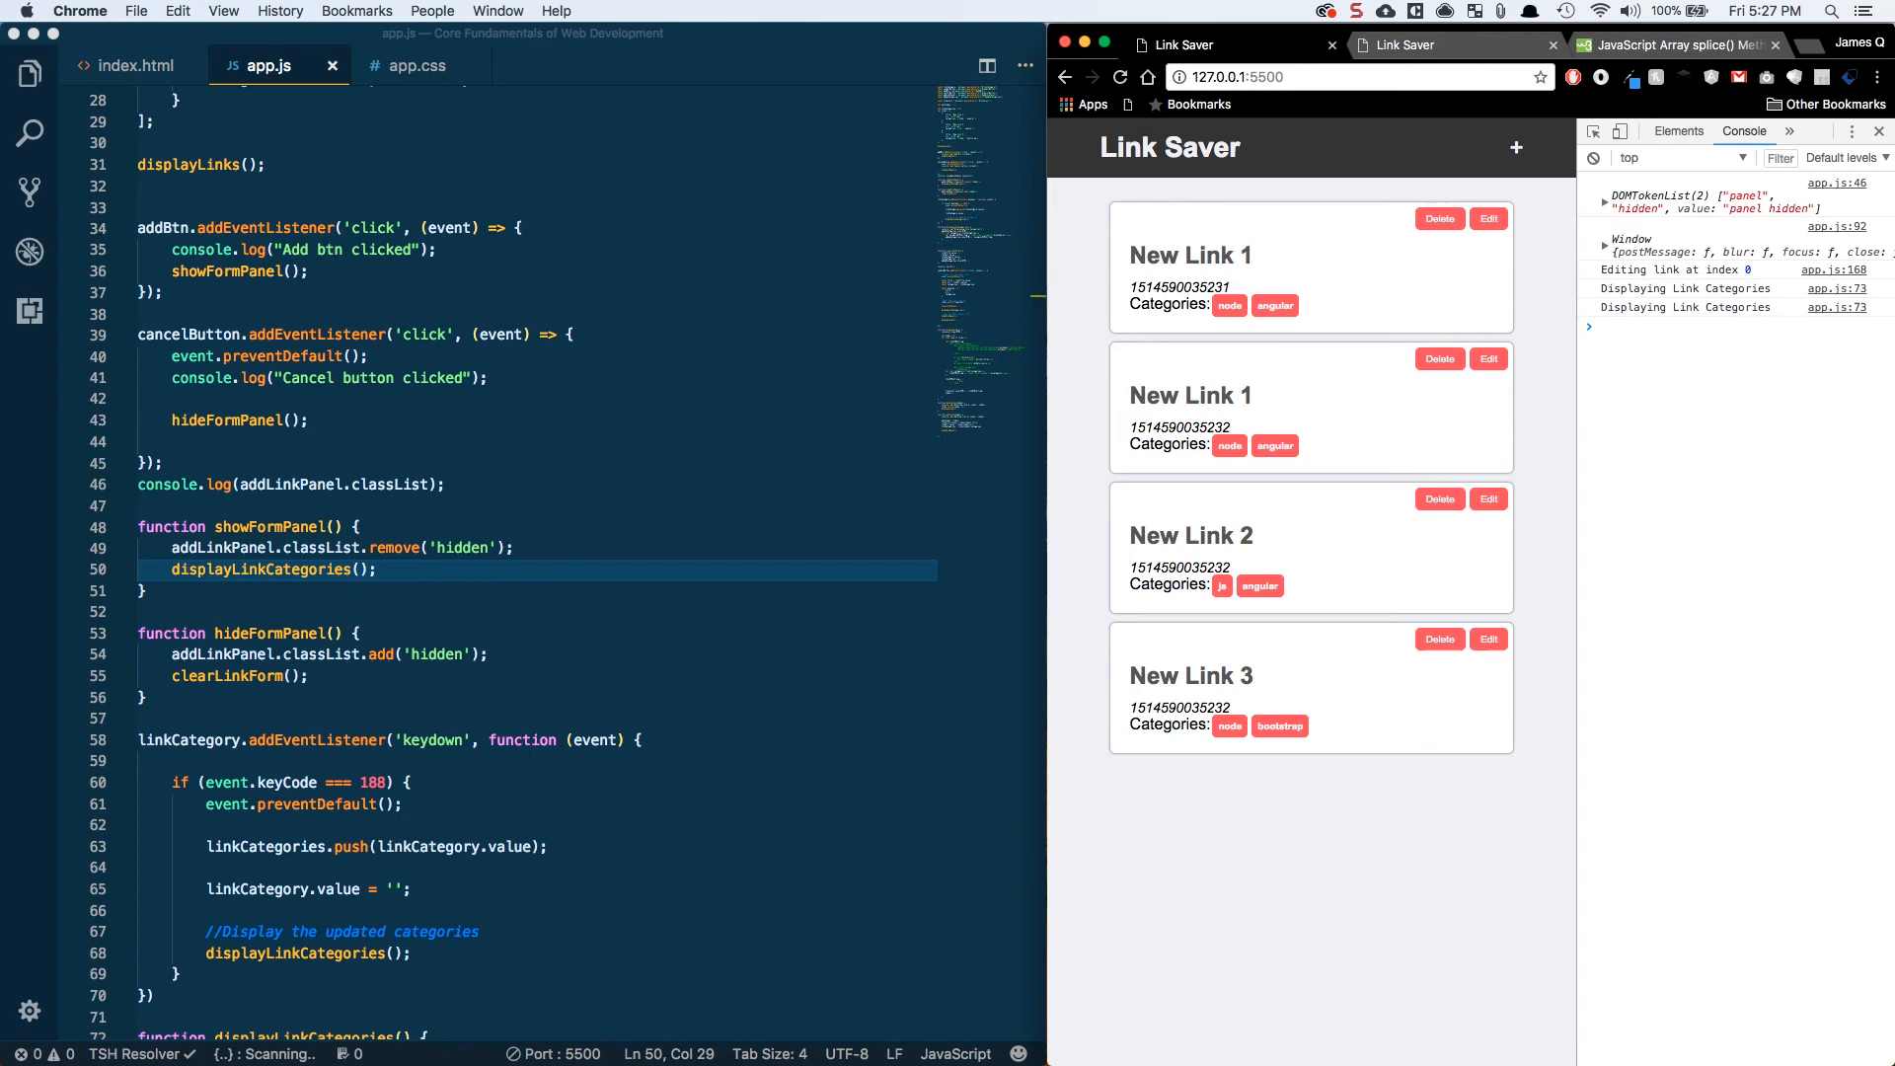
mouse_move(592, 509)
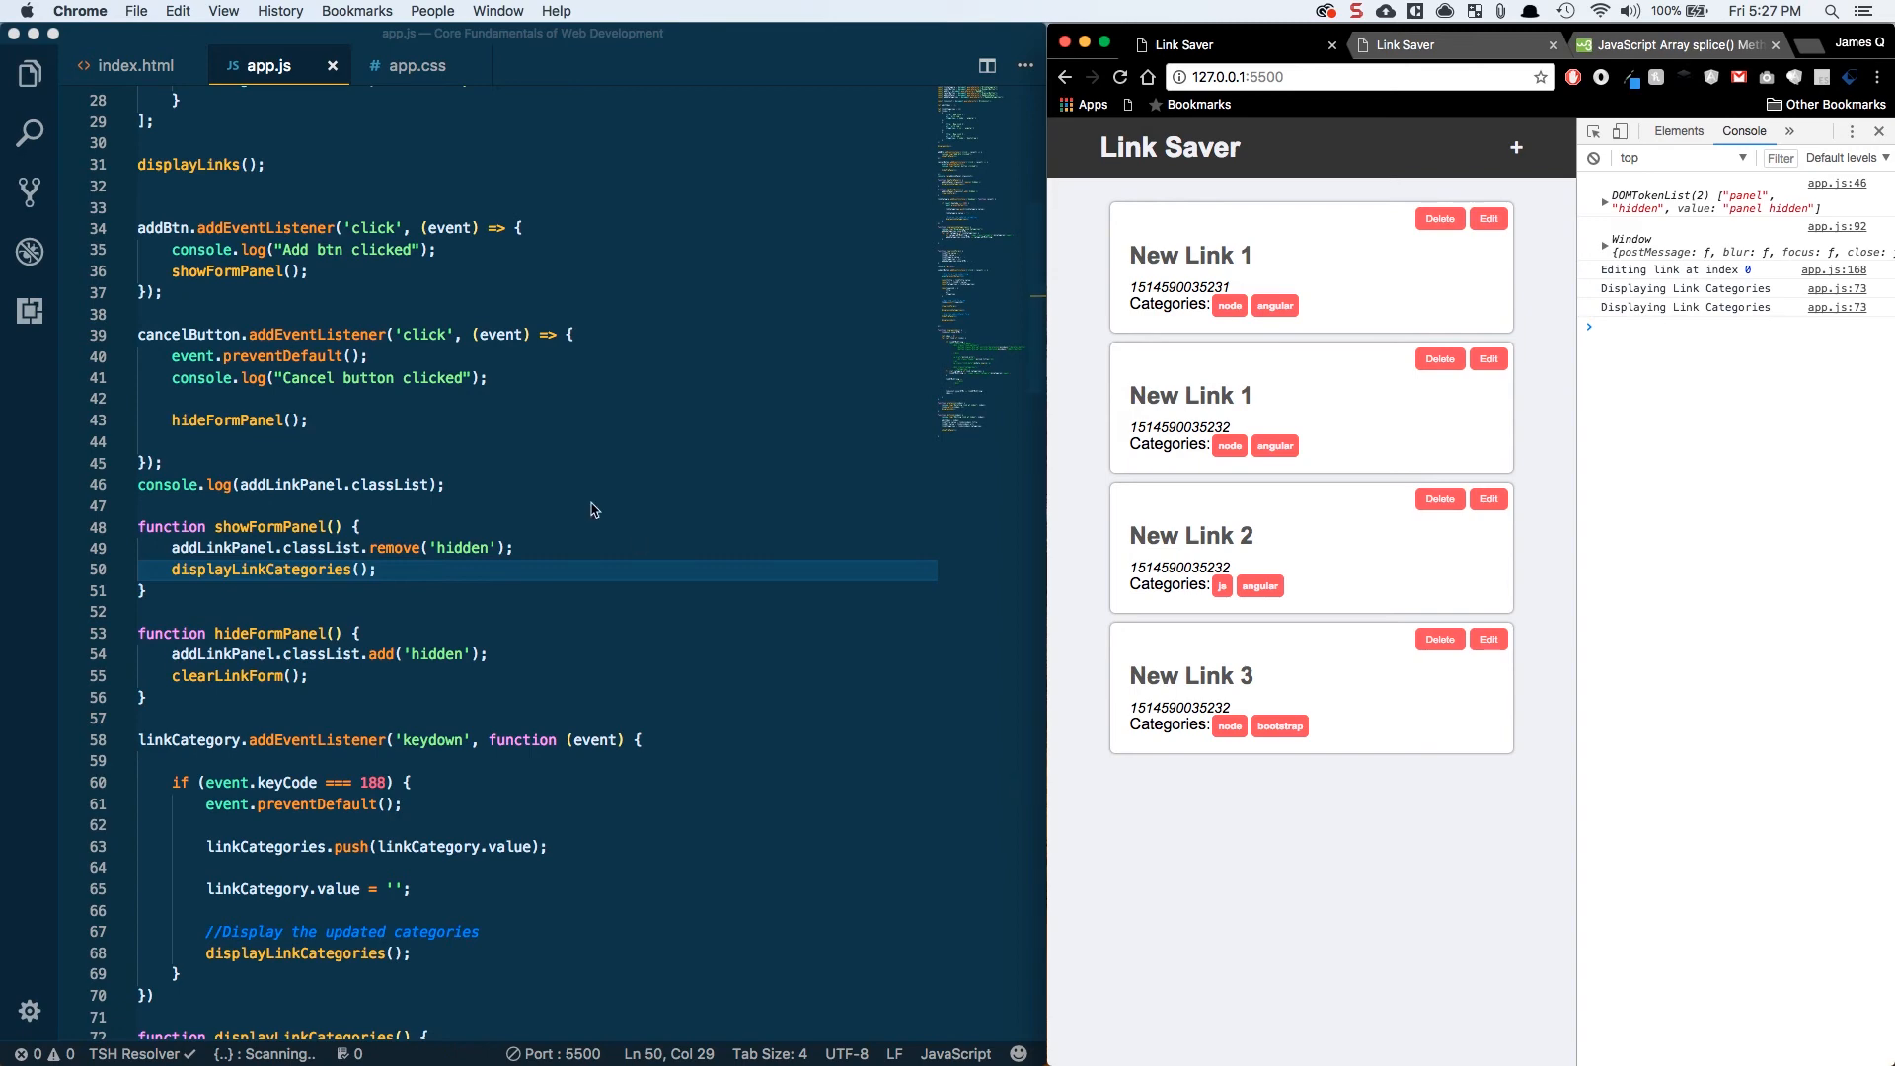
- Wrap the unshift in an if (editIndex === -1) condition in the submit handler
scroll(down, 3)
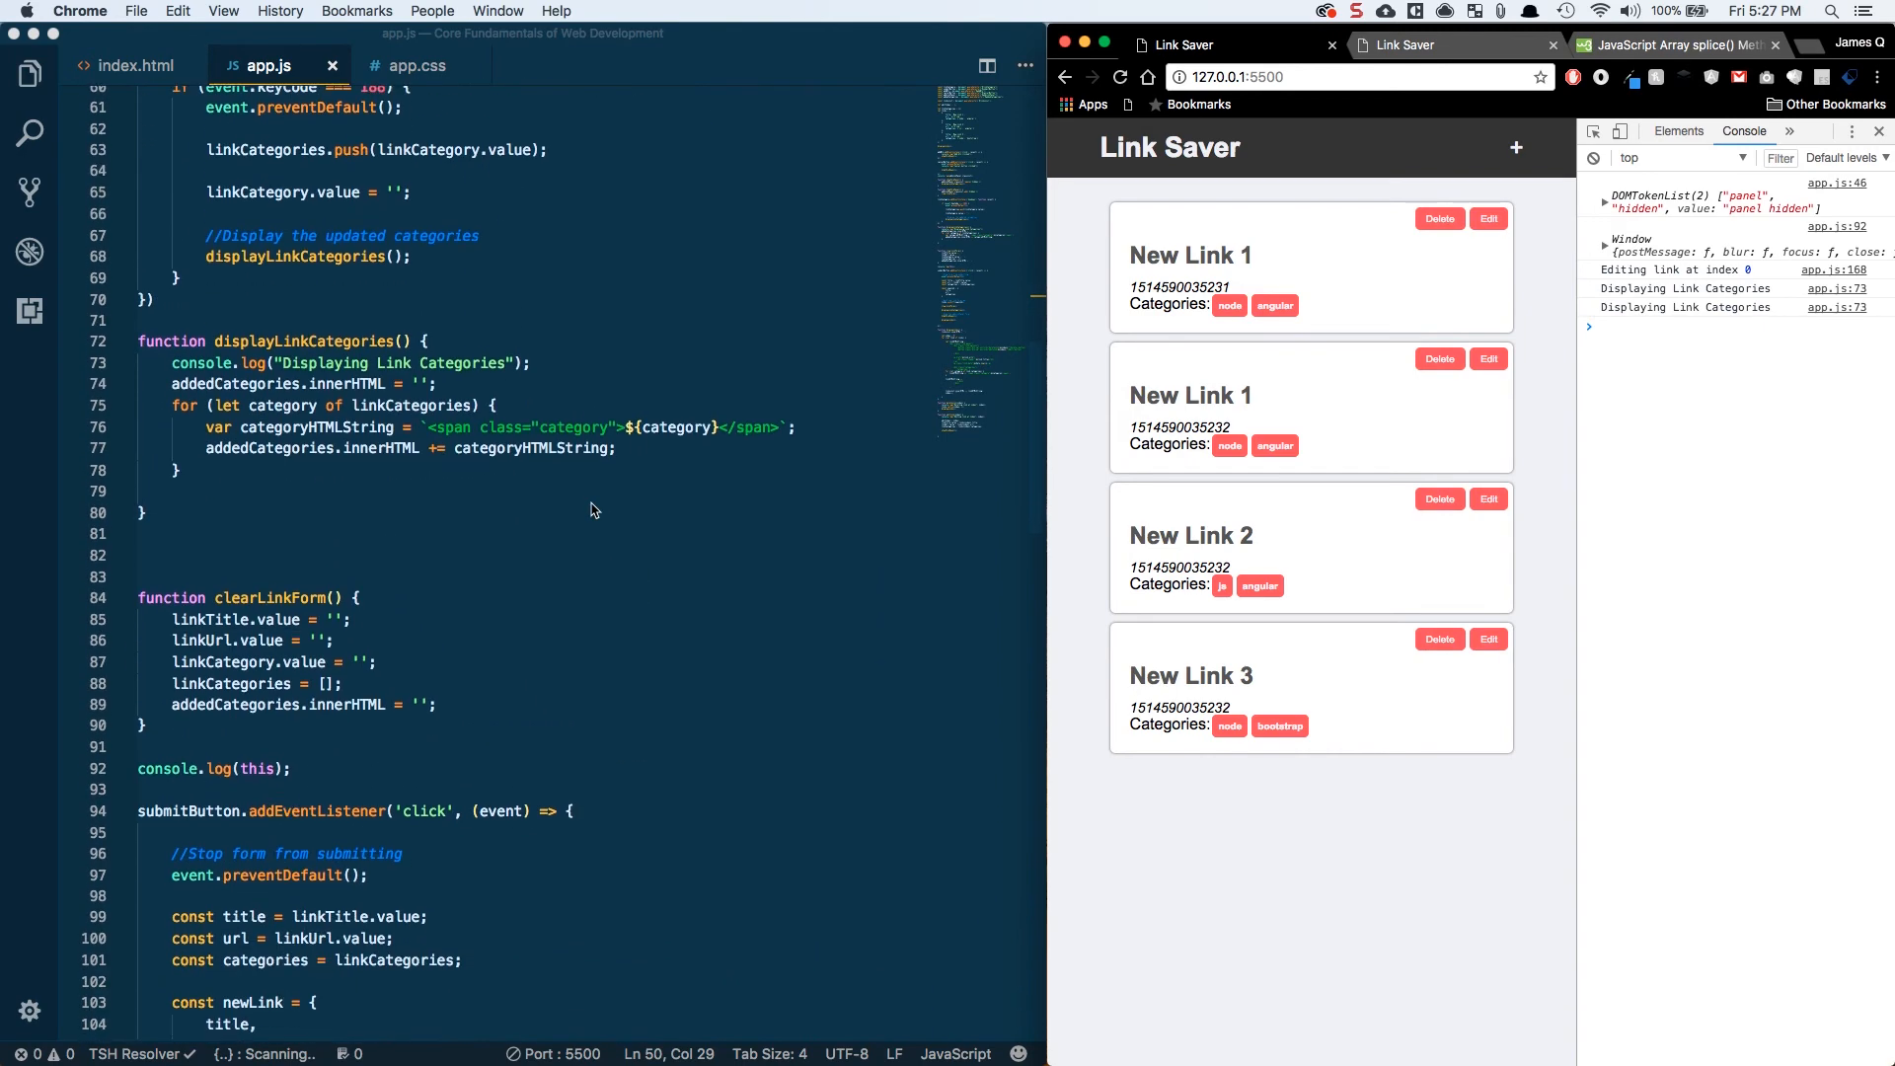
scroll(down, 3)
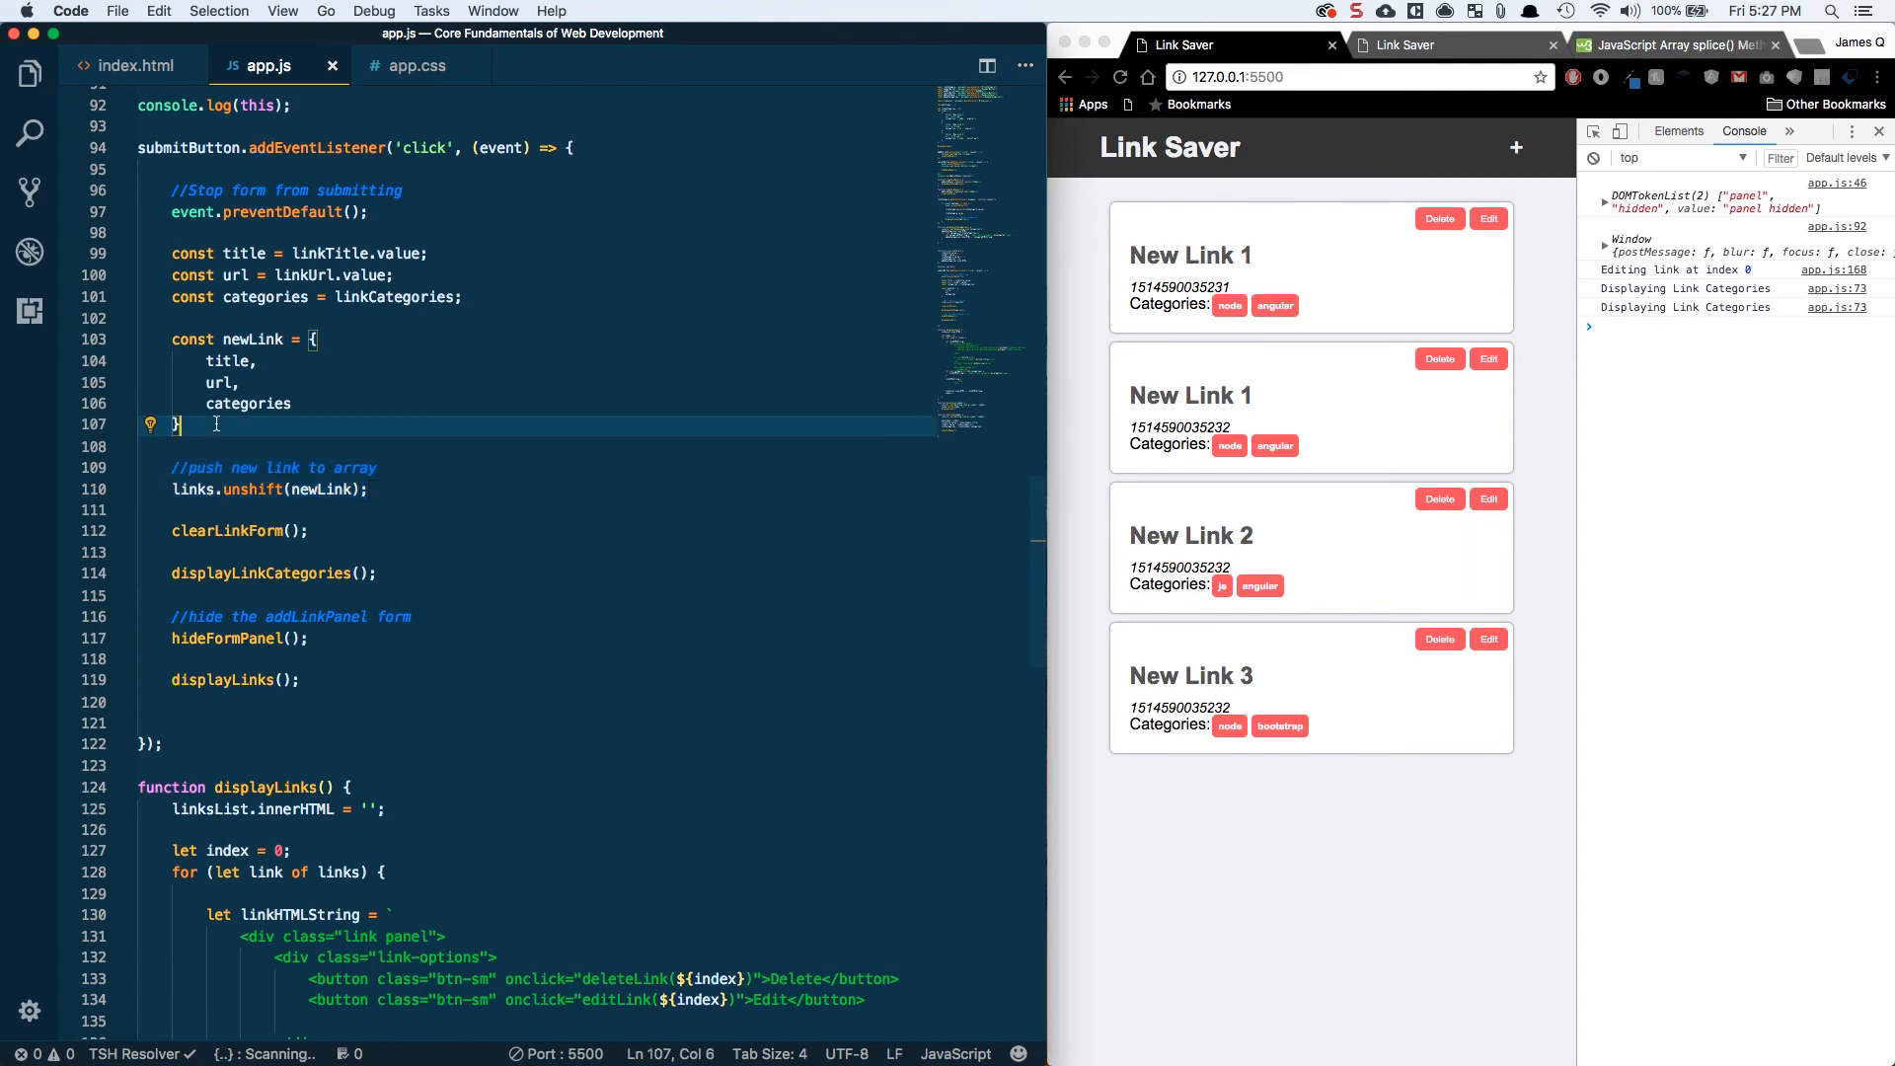
text(if())
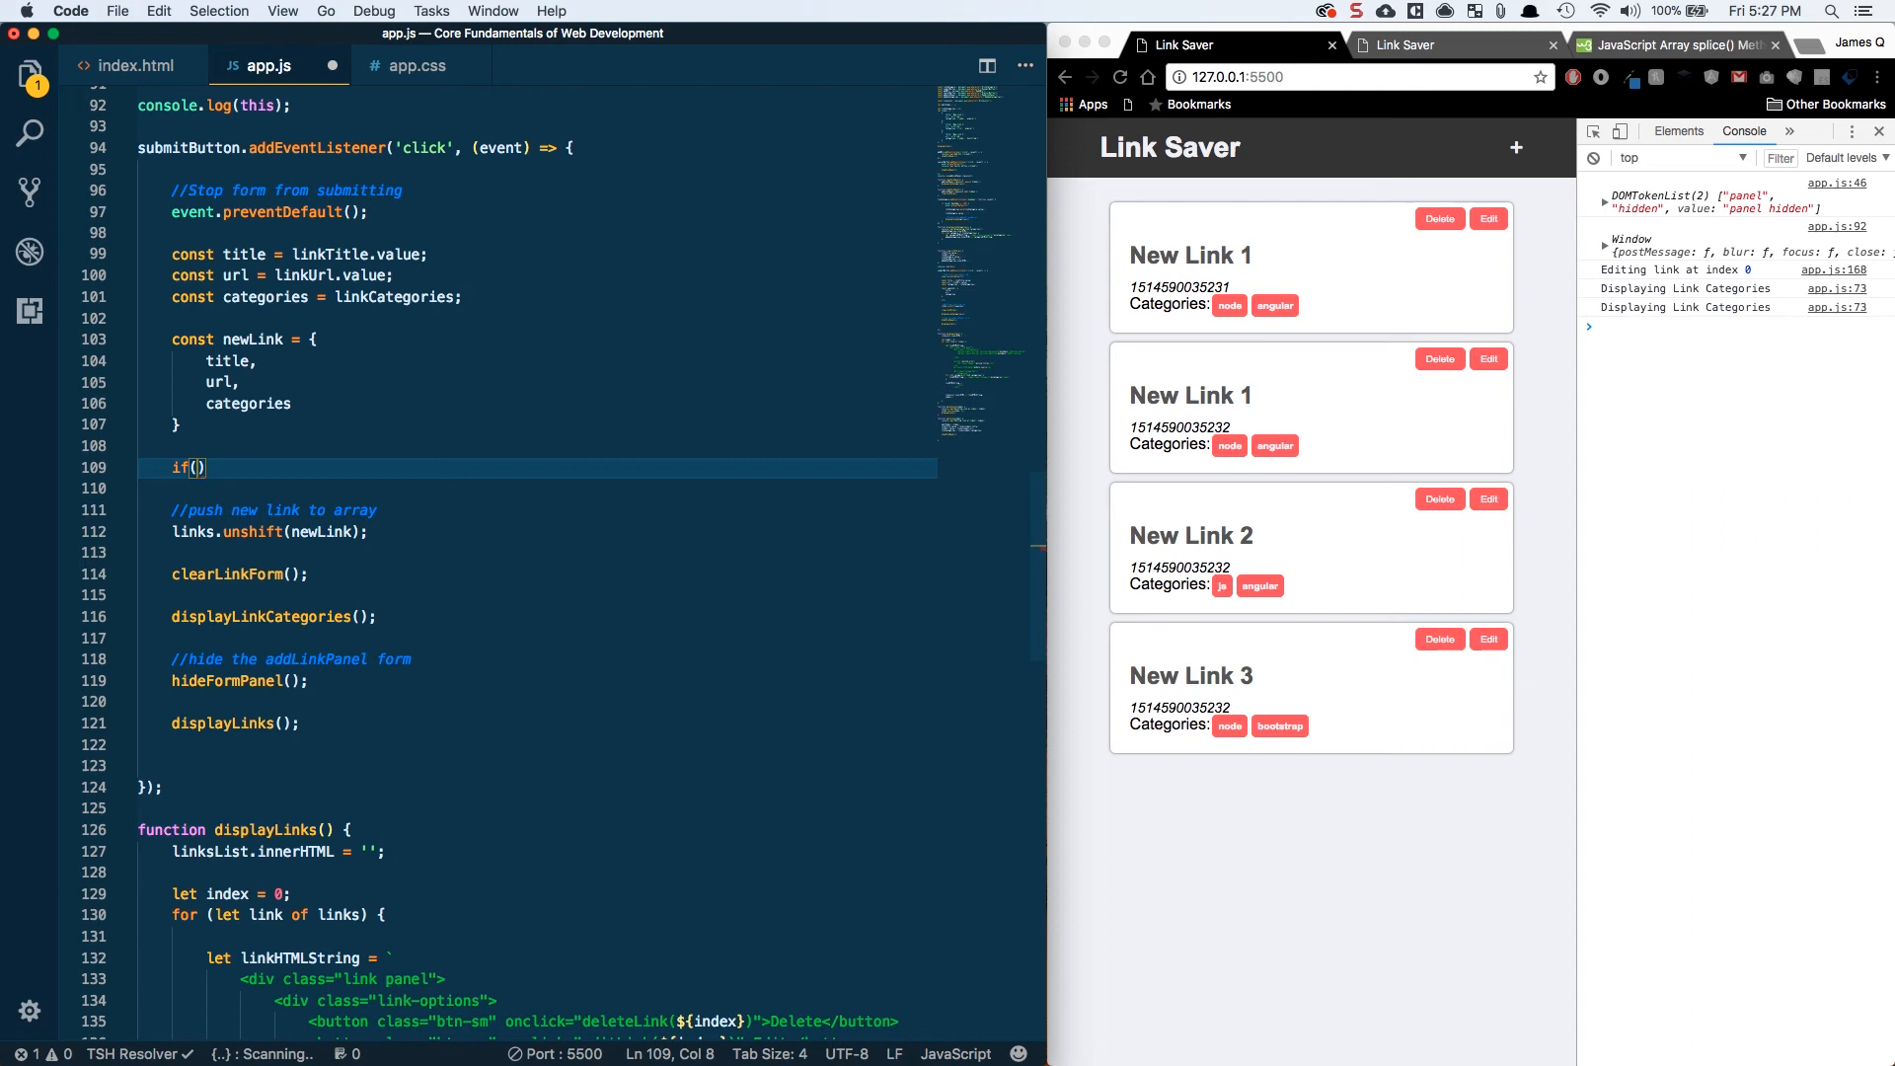
text(editIndex)
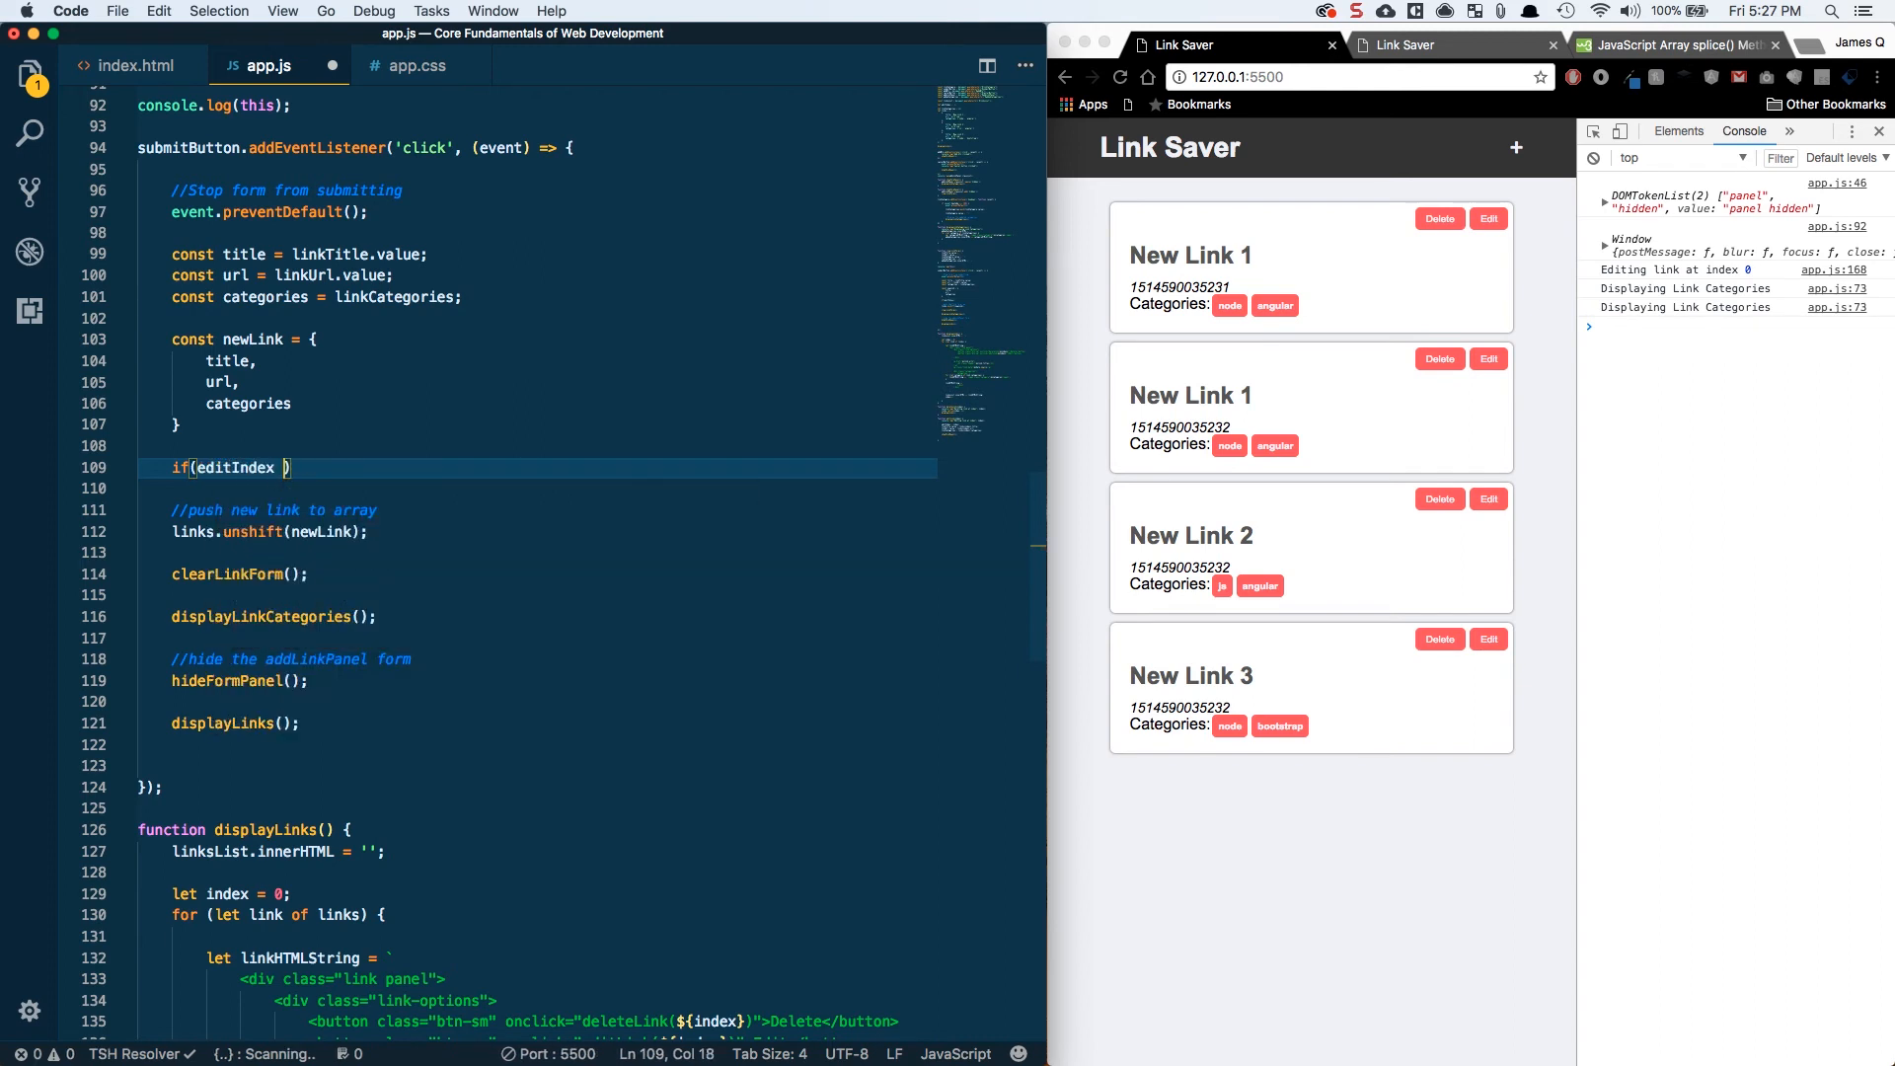
text(=== -1)
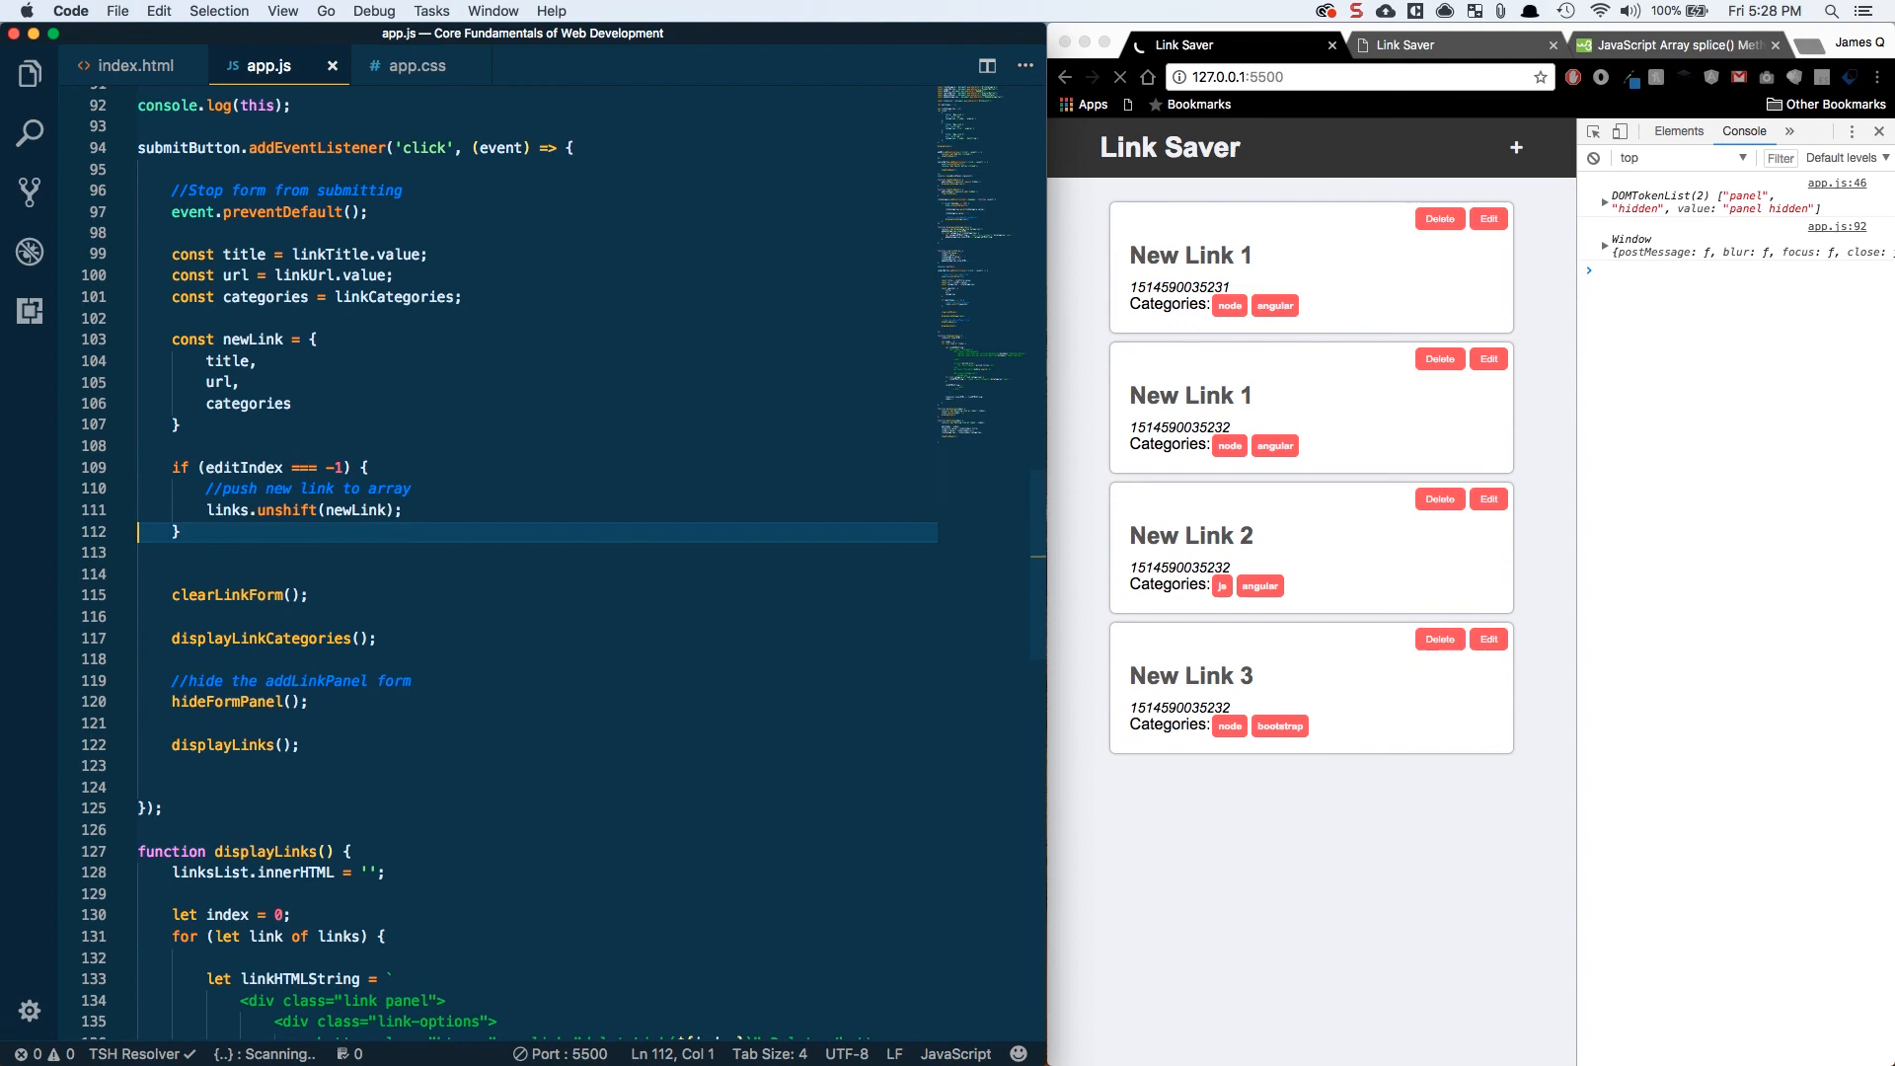
- Add an else branch setting links[editIndex] = newLink and resetting editIndex = -1
text(else {)
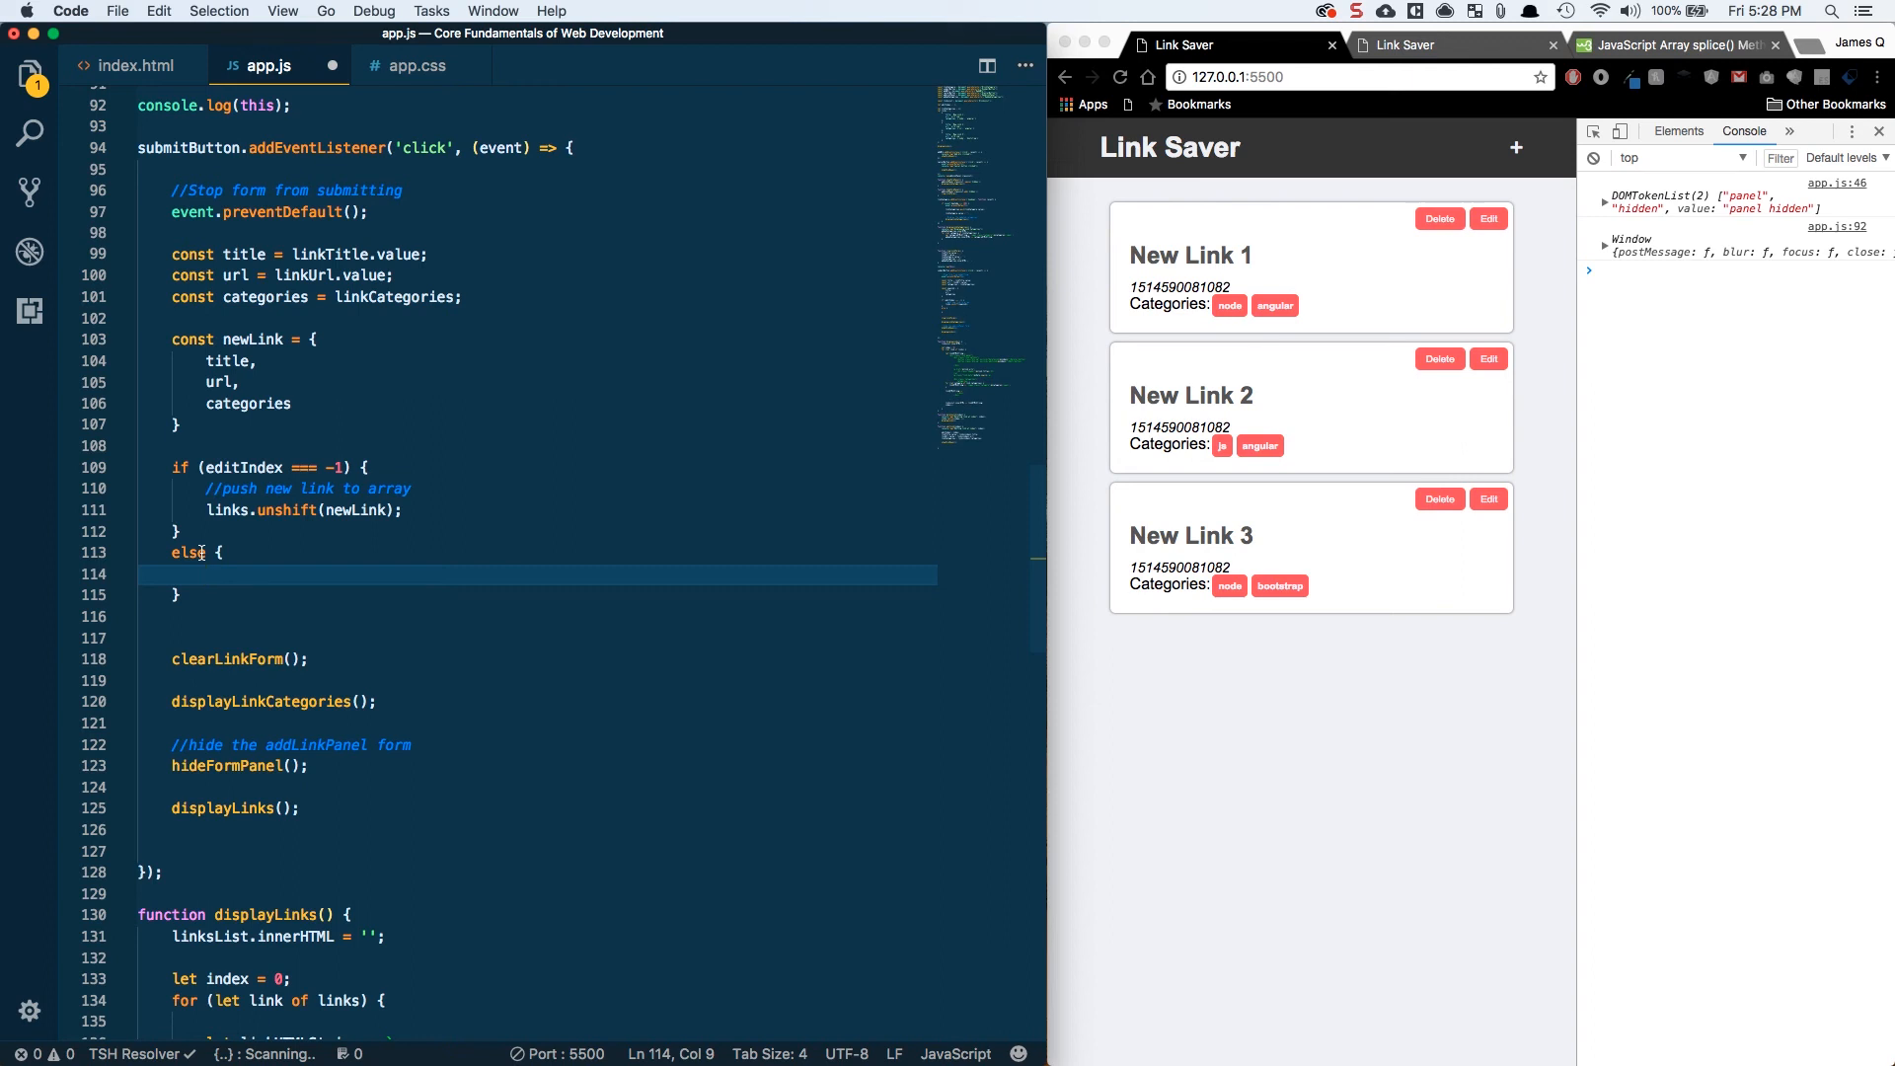
text(links)
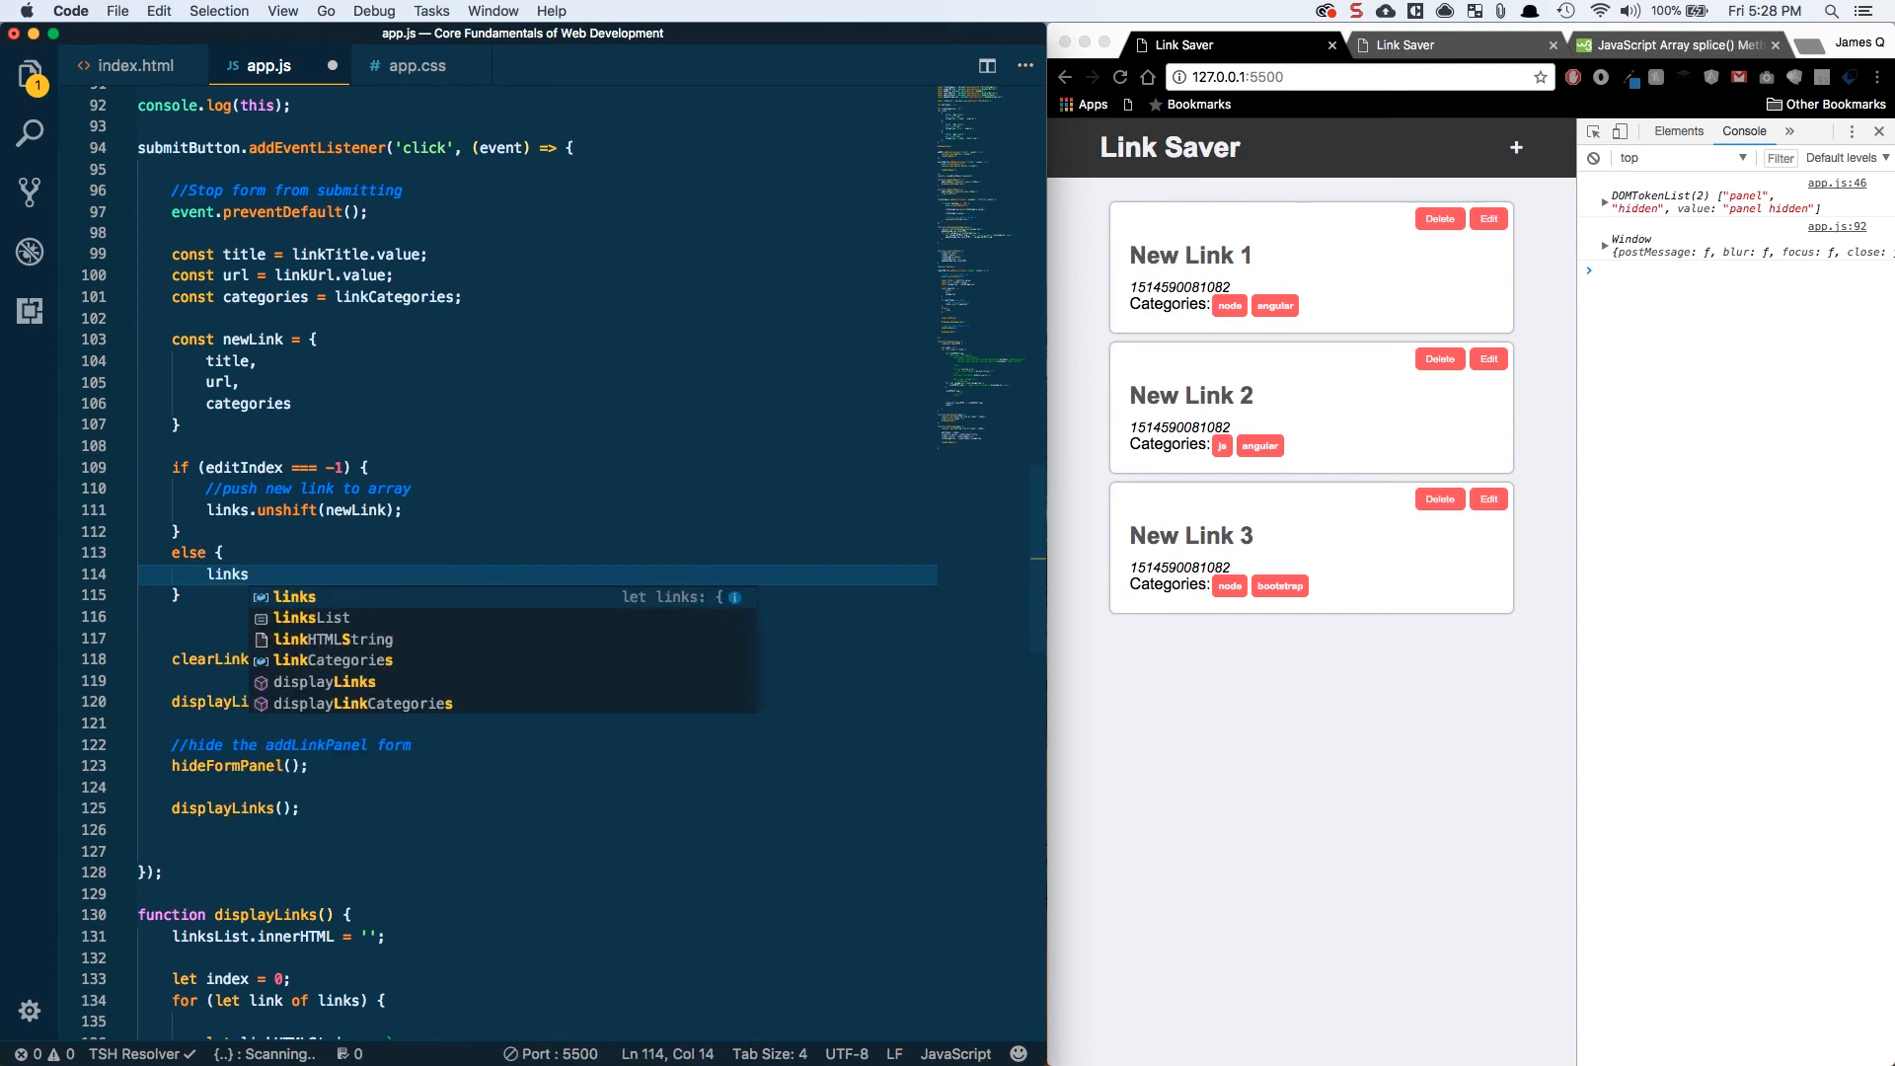
text([editIndex] = newLink;)
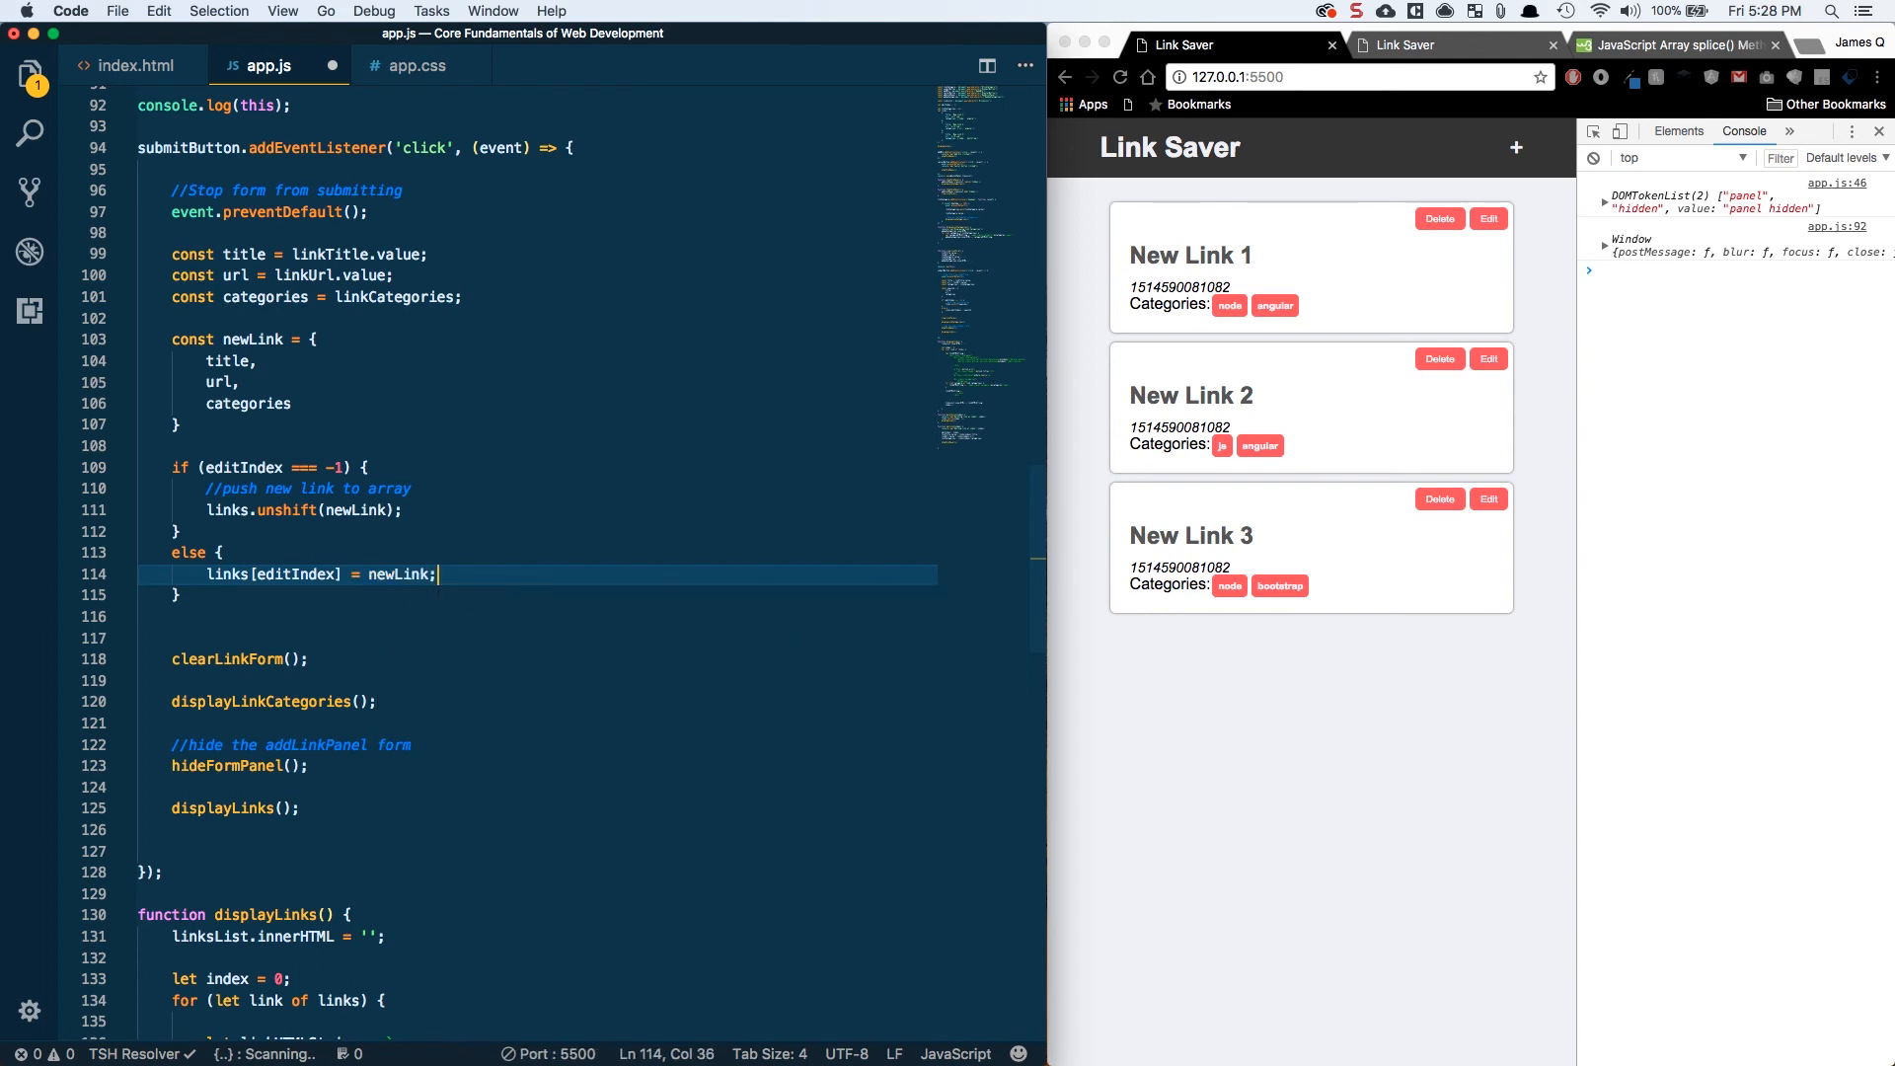
text(edtI)
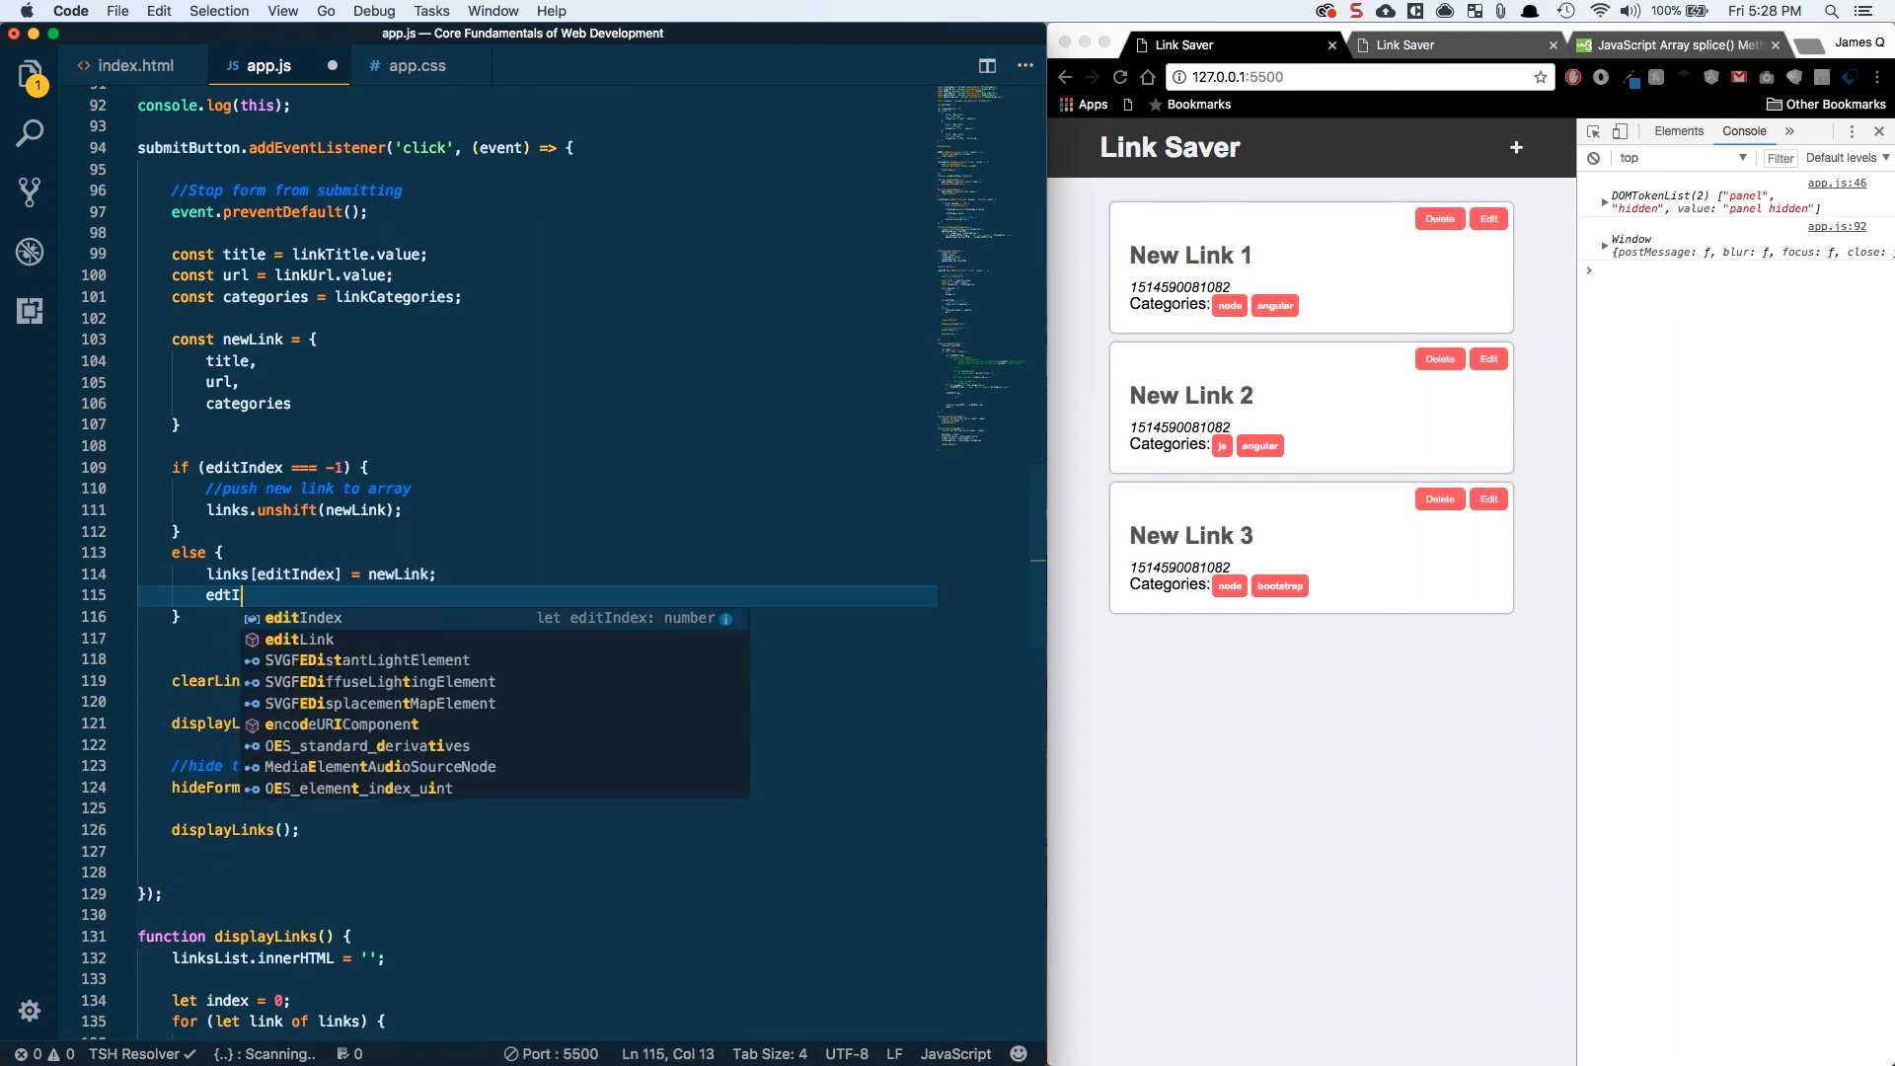
text(editIndex =)
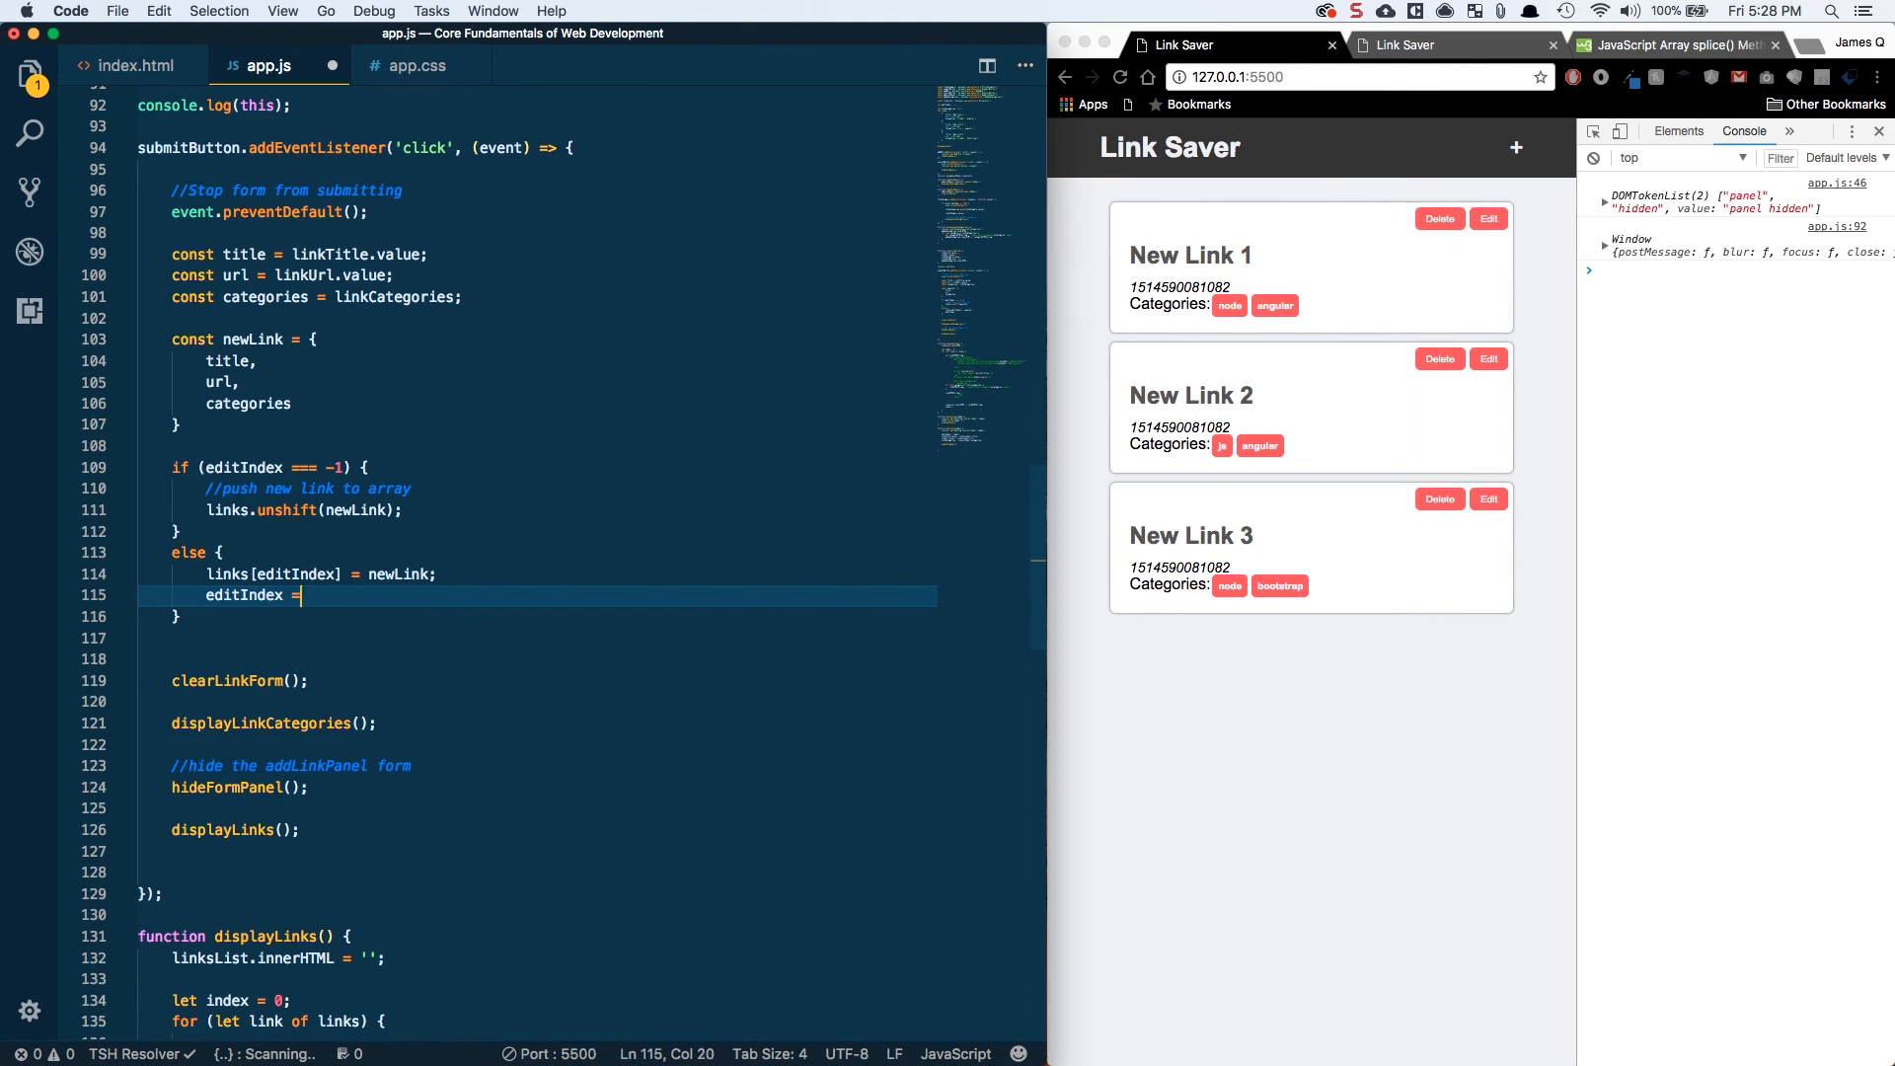
text(-1;)
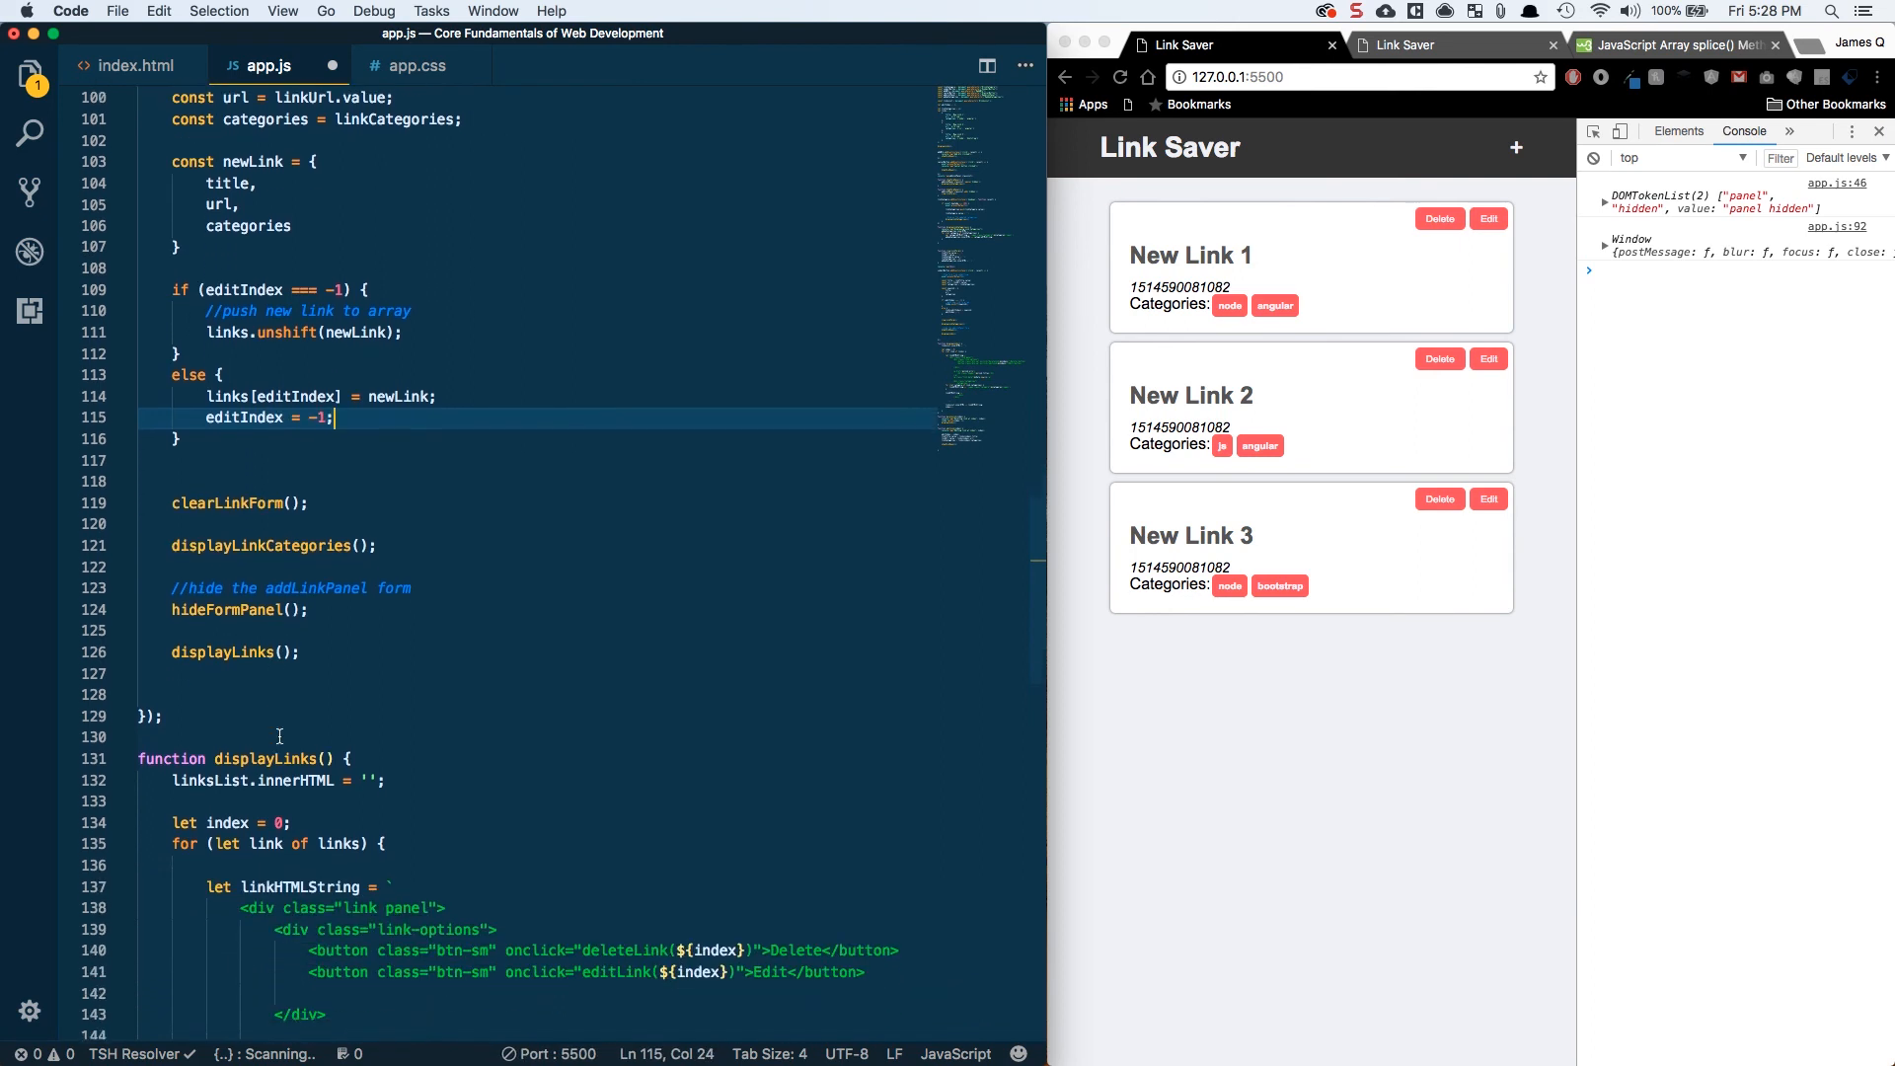
mouse_move(317, 503)
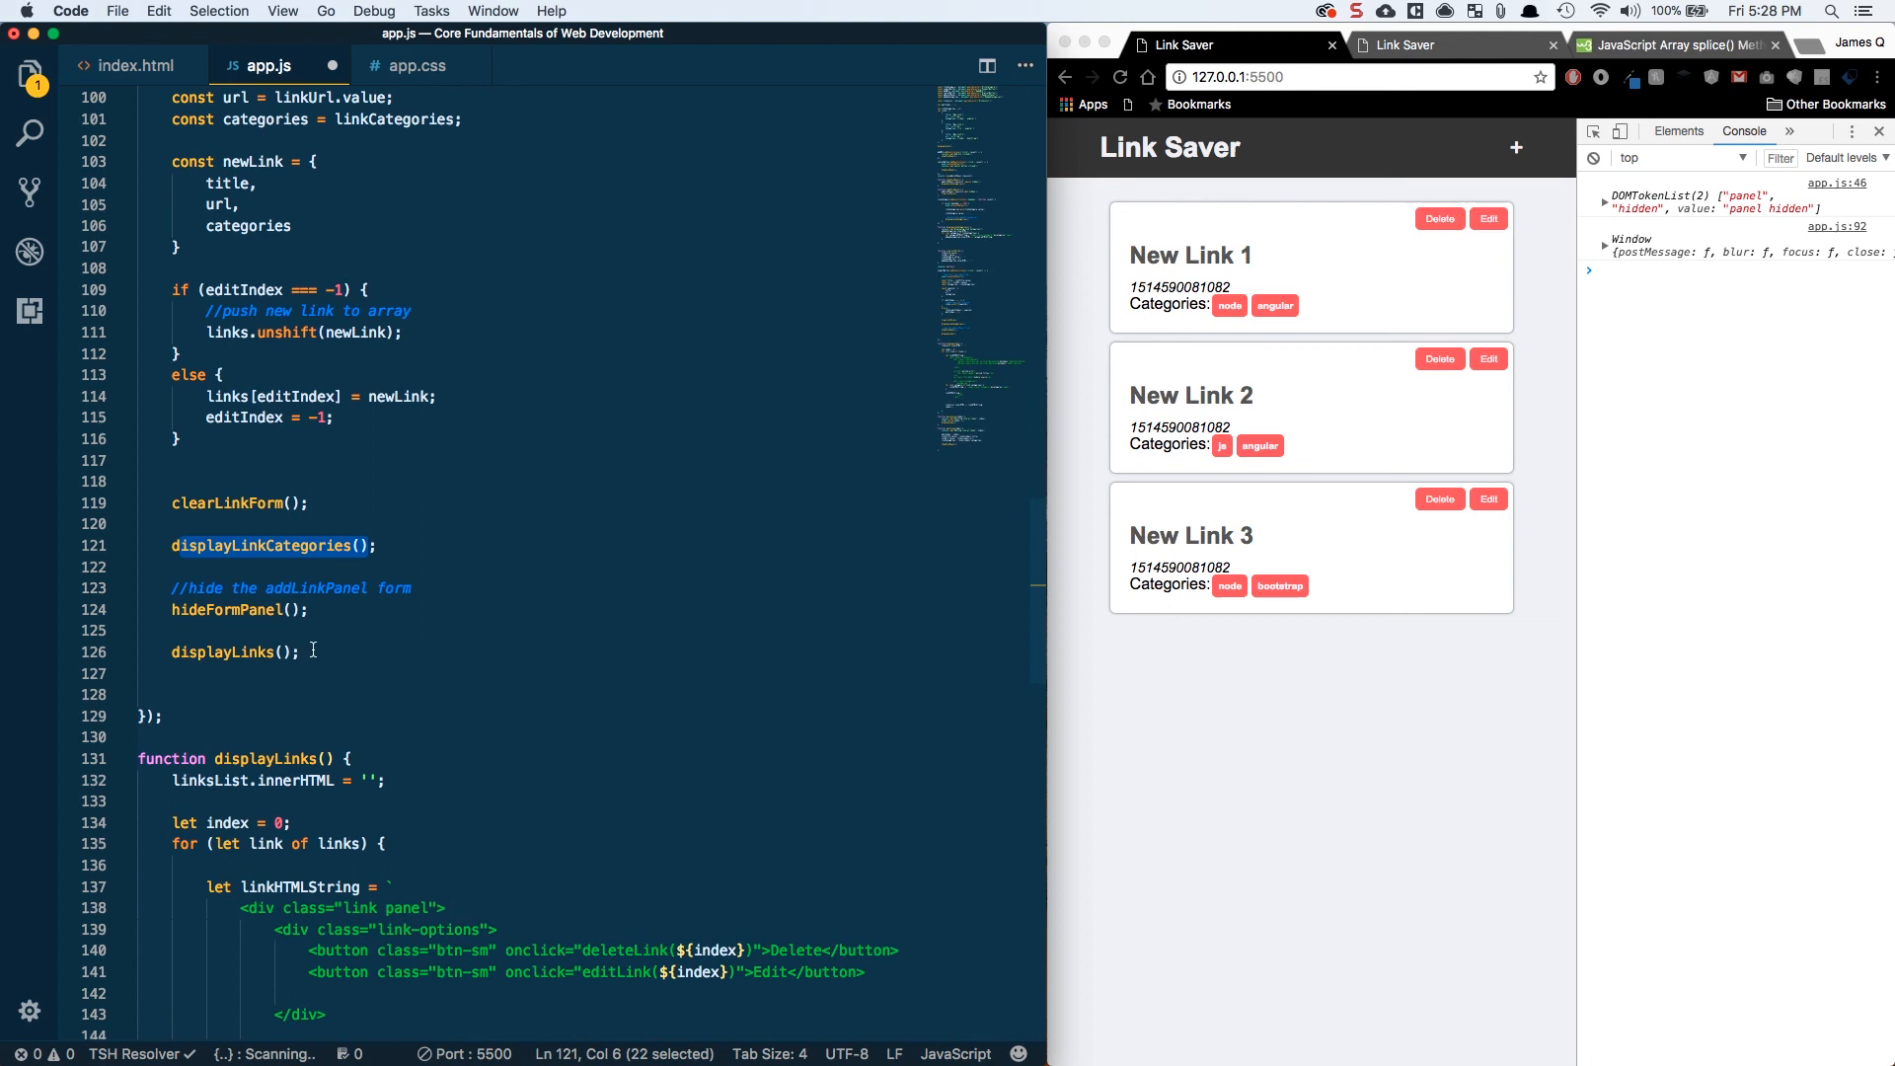
mouse_move(221, 652)
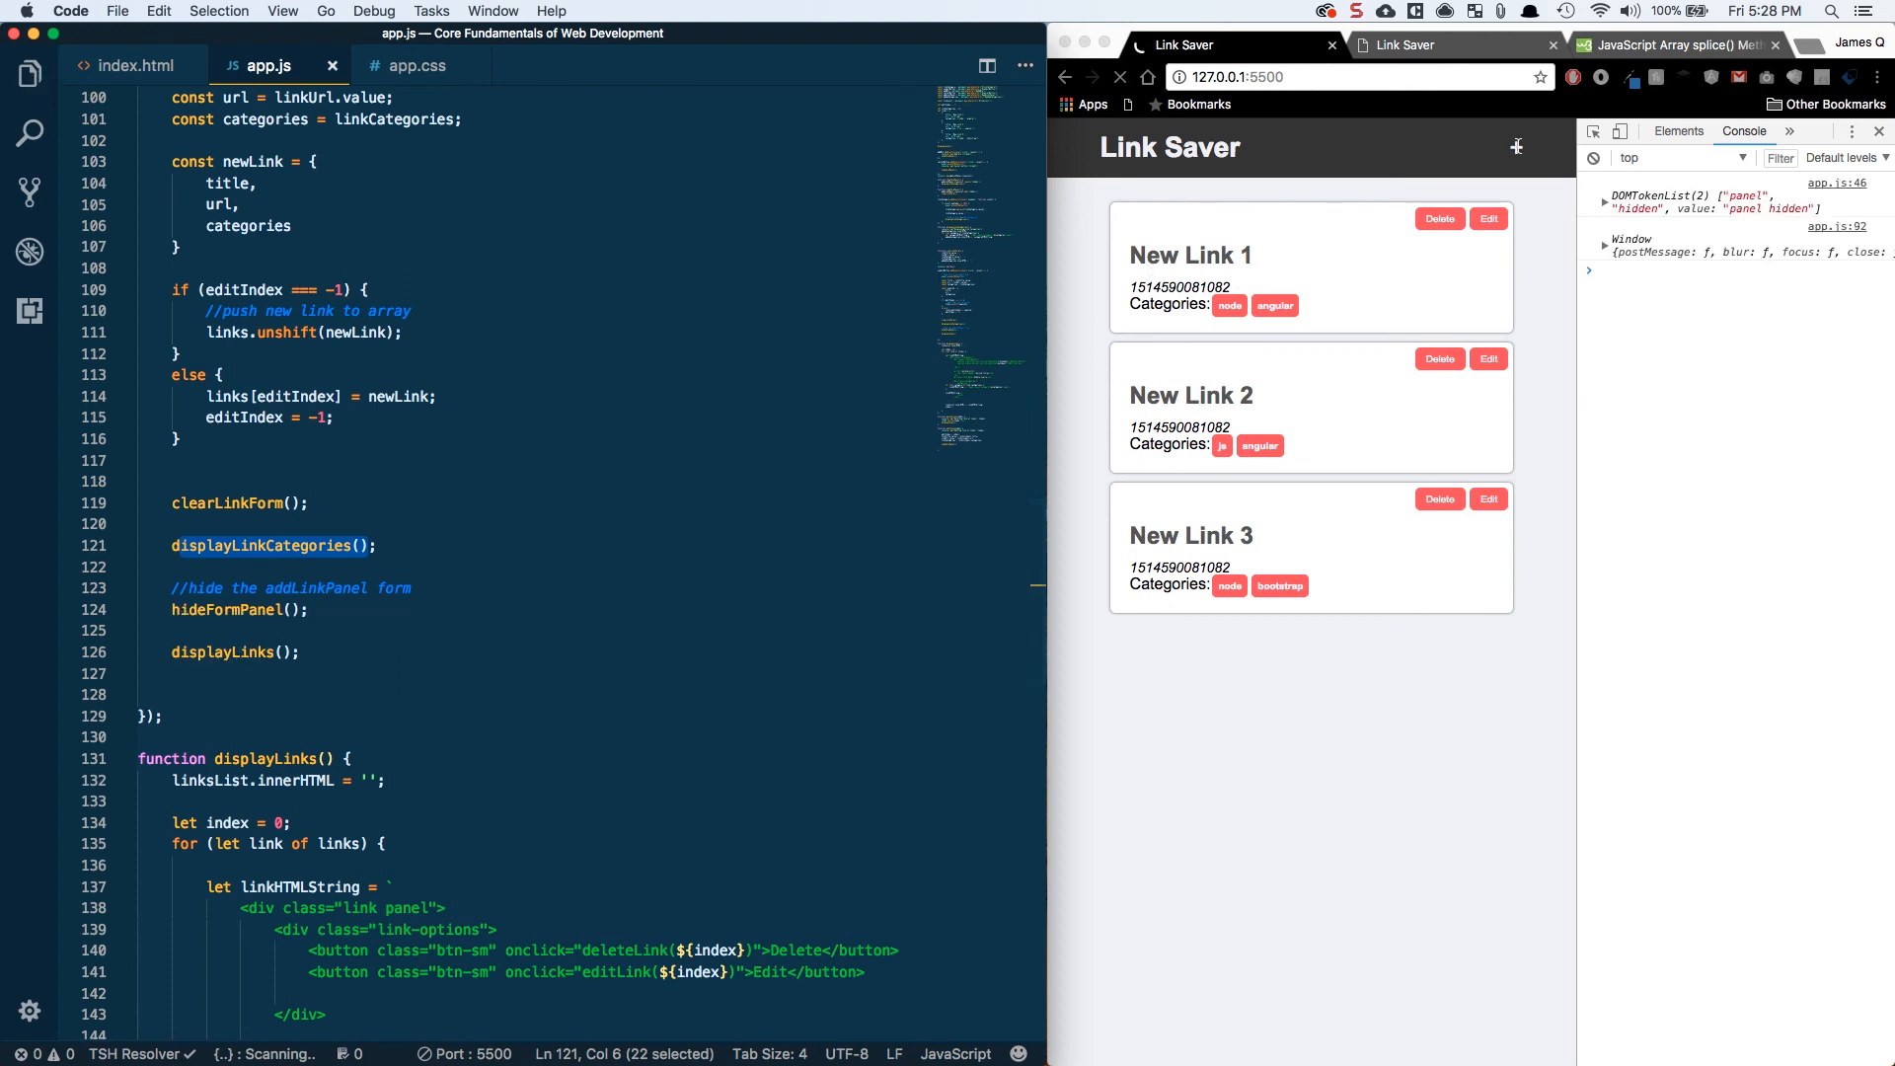
- Edit the first link's title to New Link Newest and submit it in place
click(1489, 217)
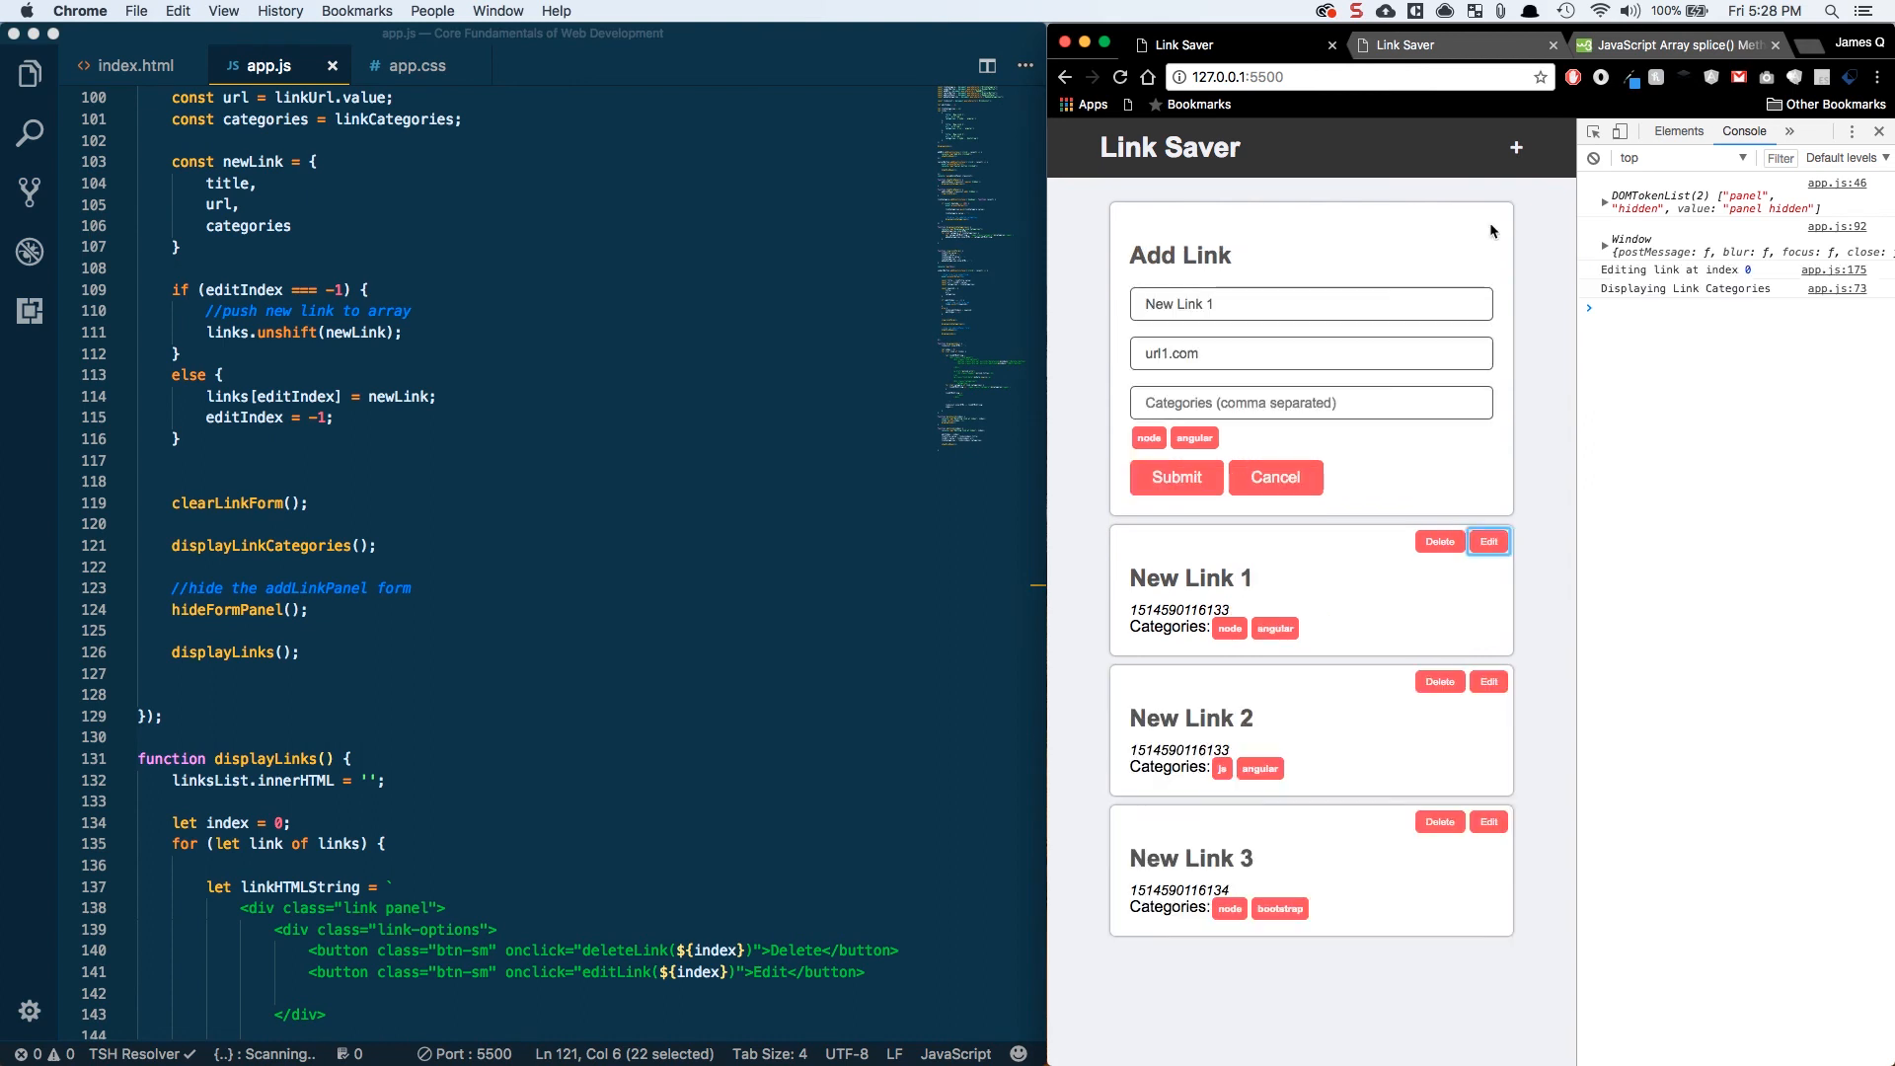
click(1311, 304)
text(Newest)
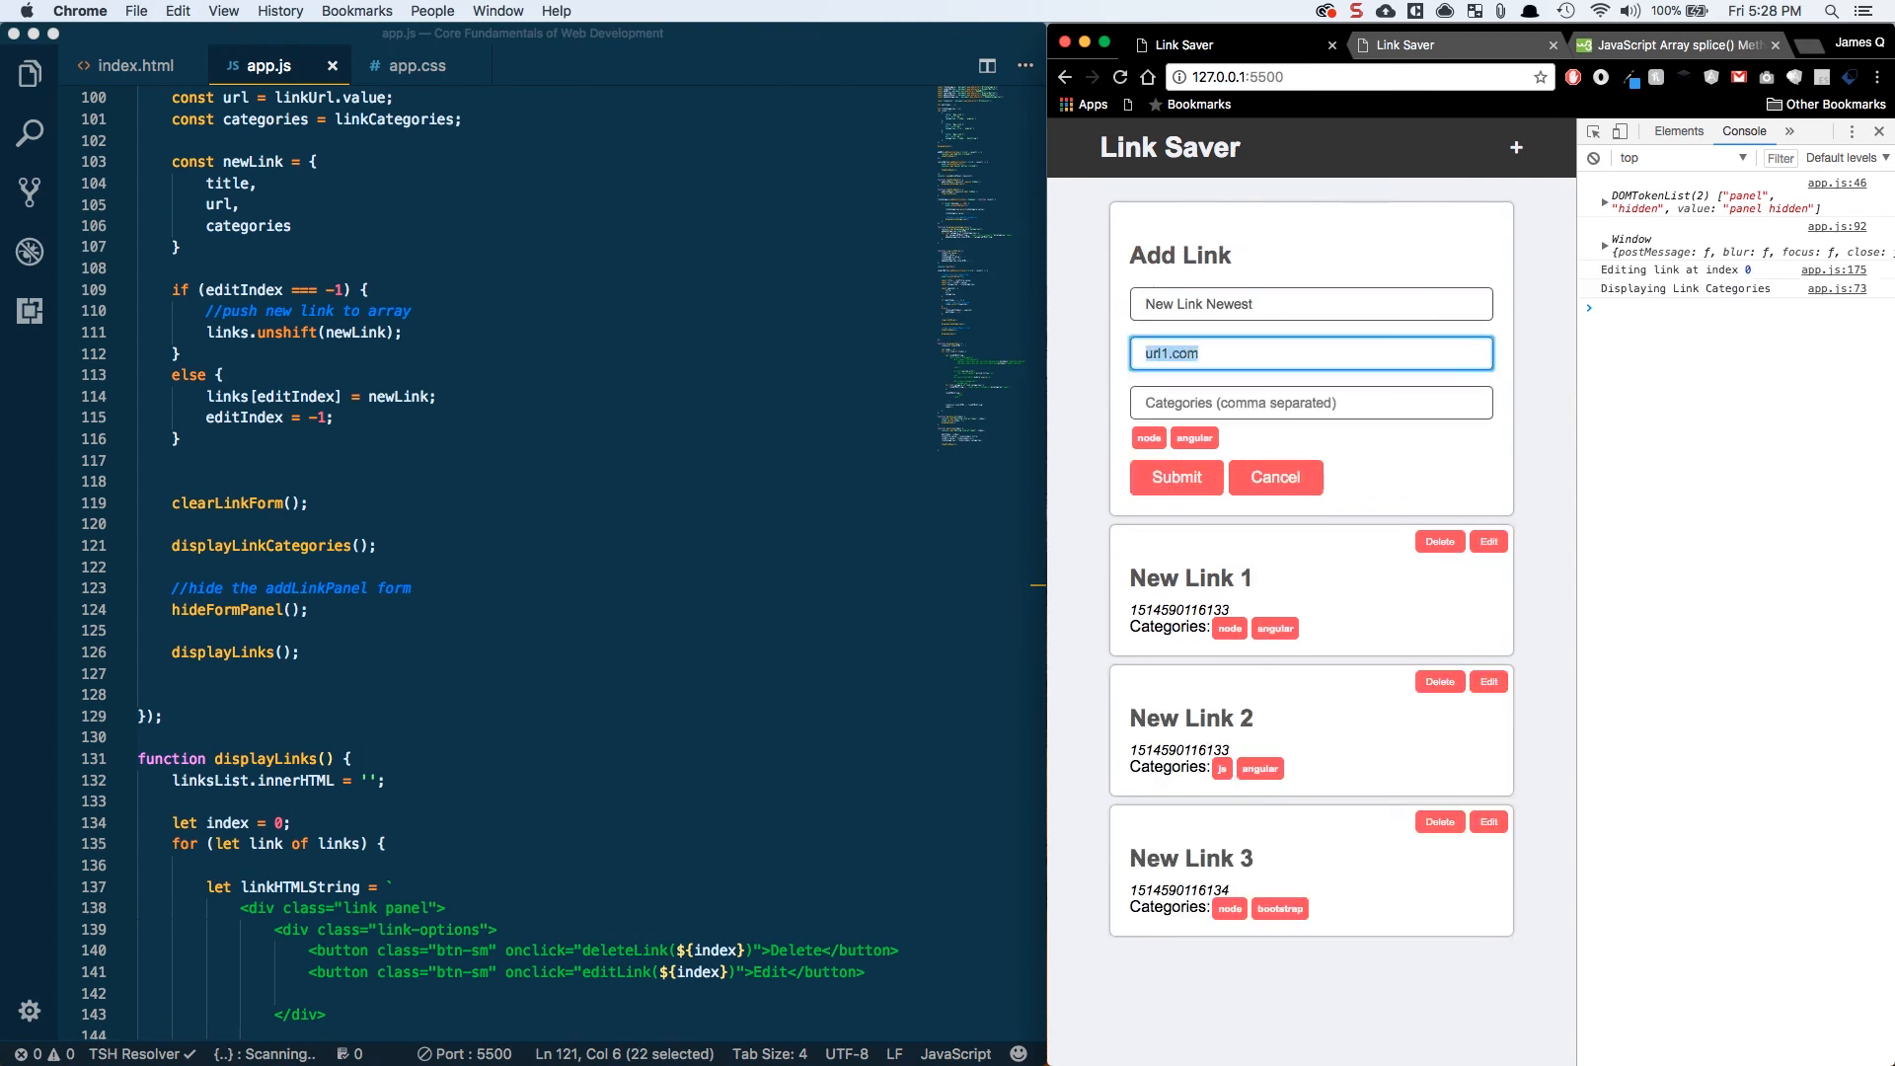
text(real cool stuff)
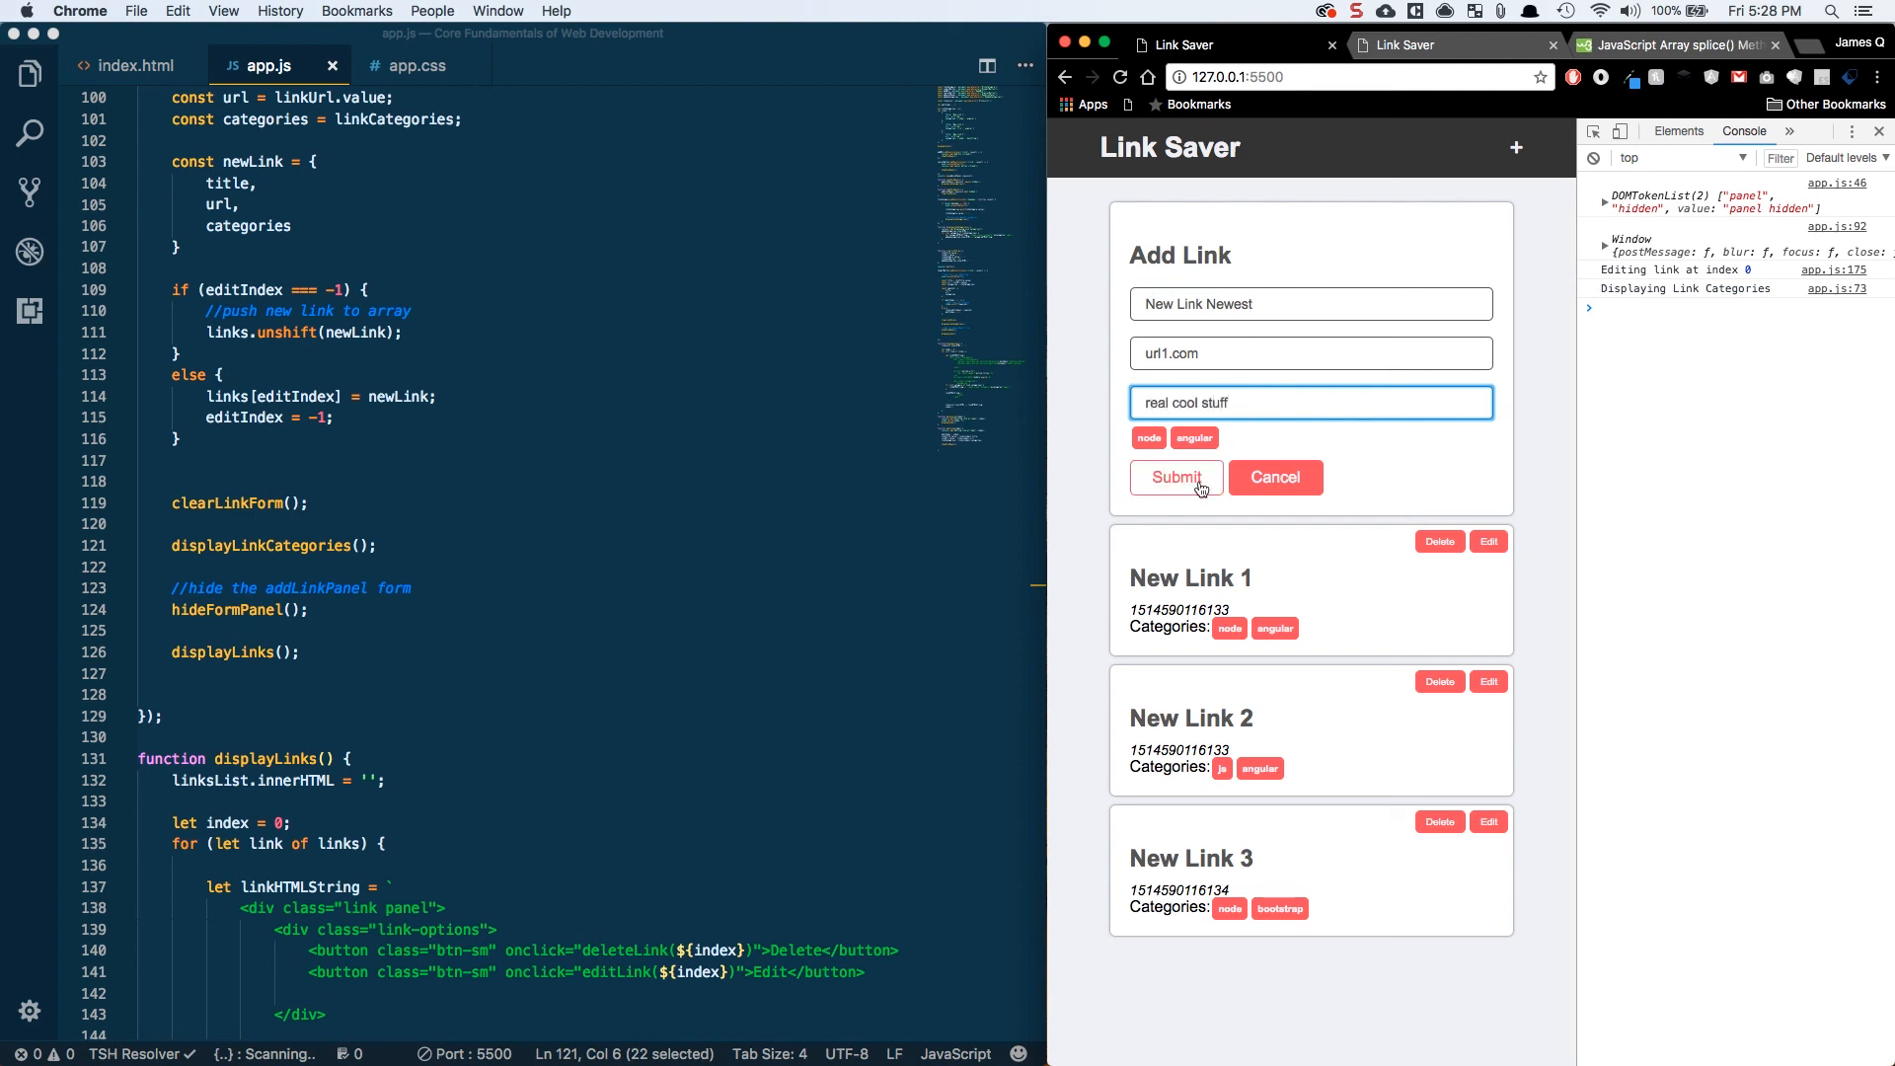
click(1175, 478)
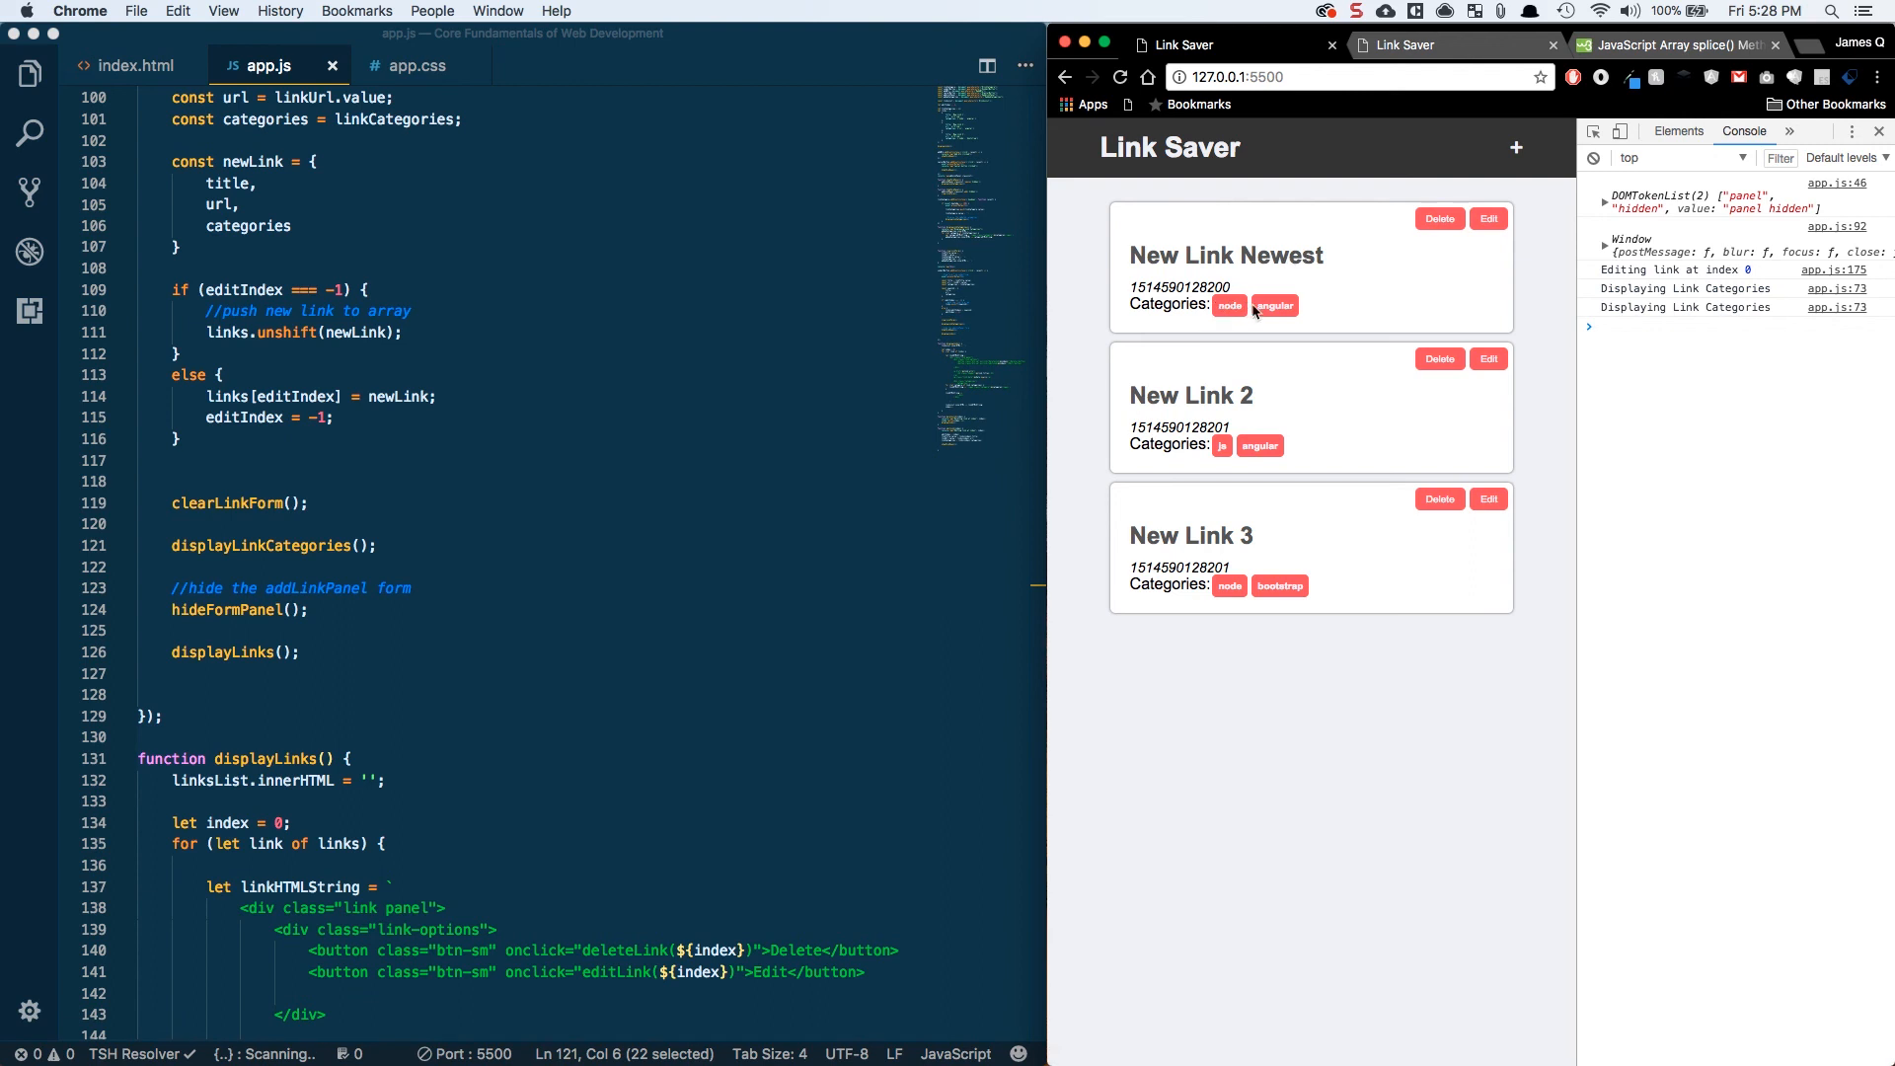
- Edit the first link again to add the 'real cool stuff' category and submit
click(1489, 219)
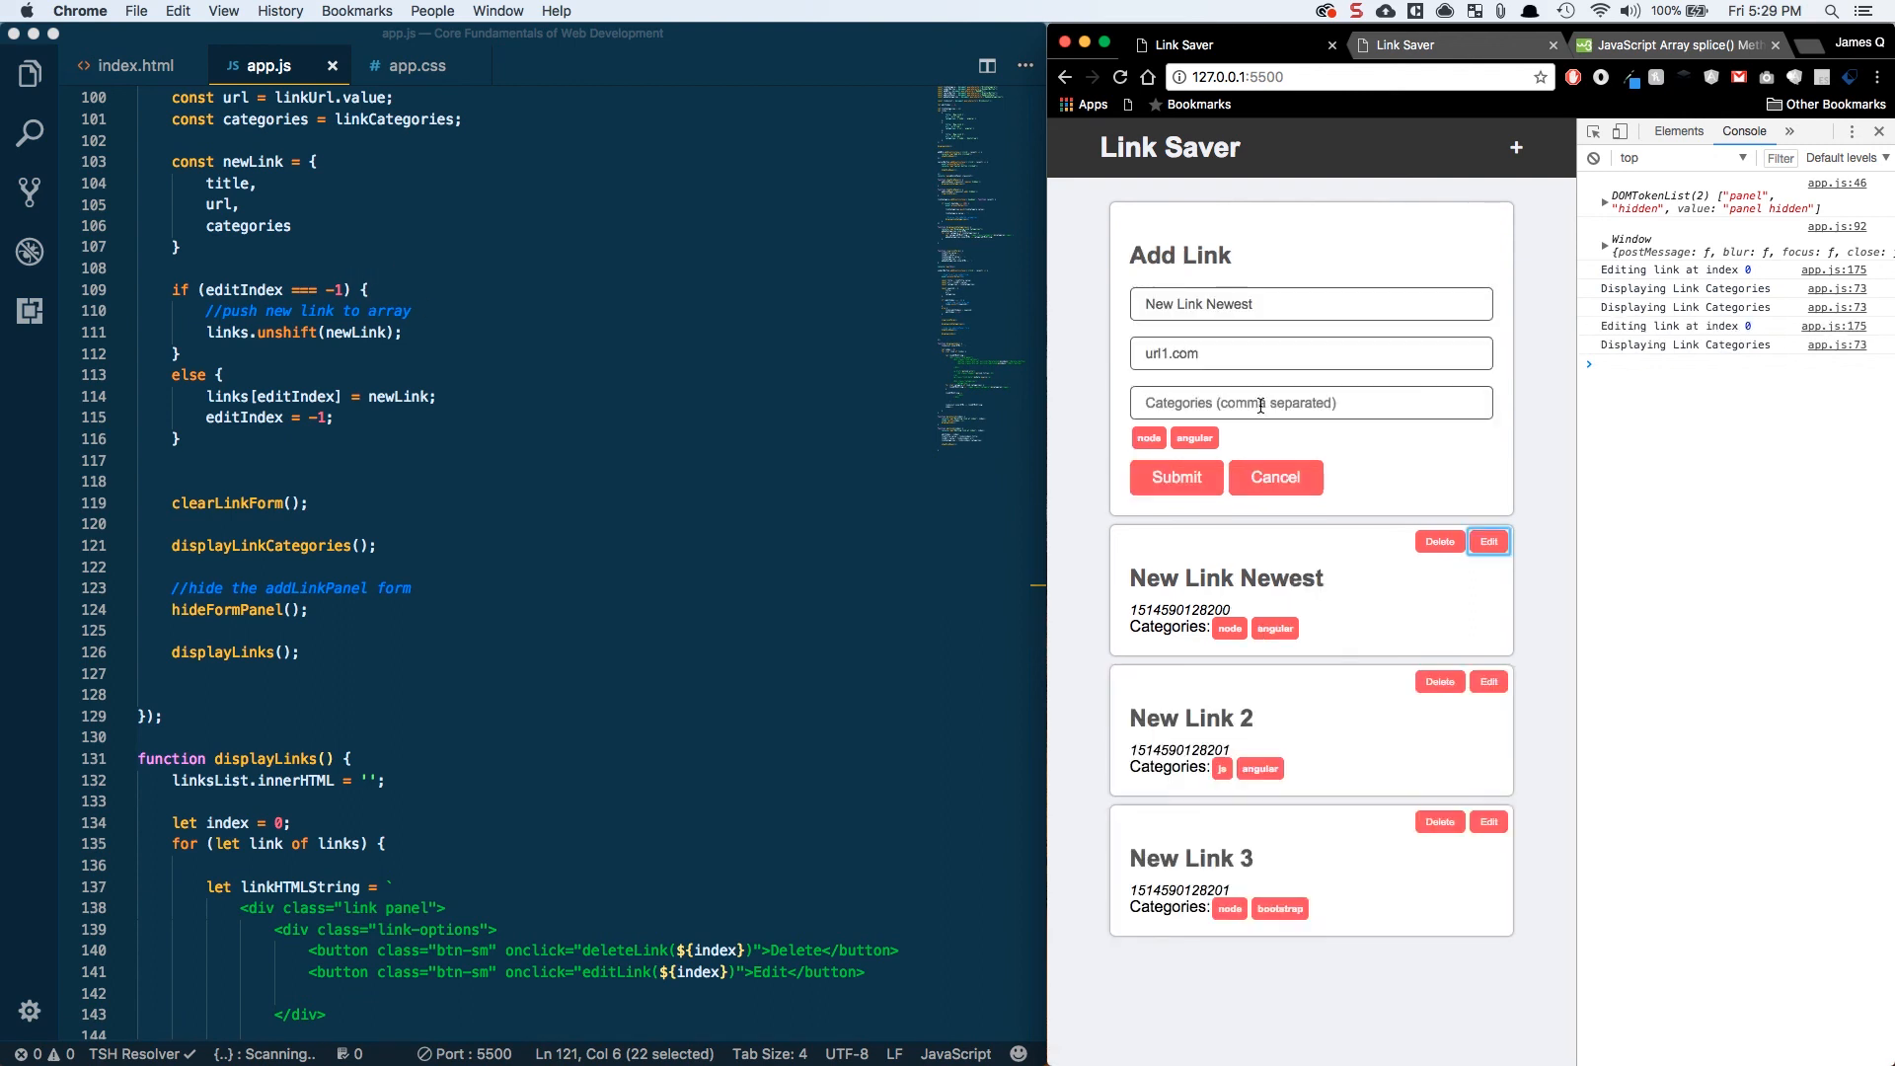
text(r)
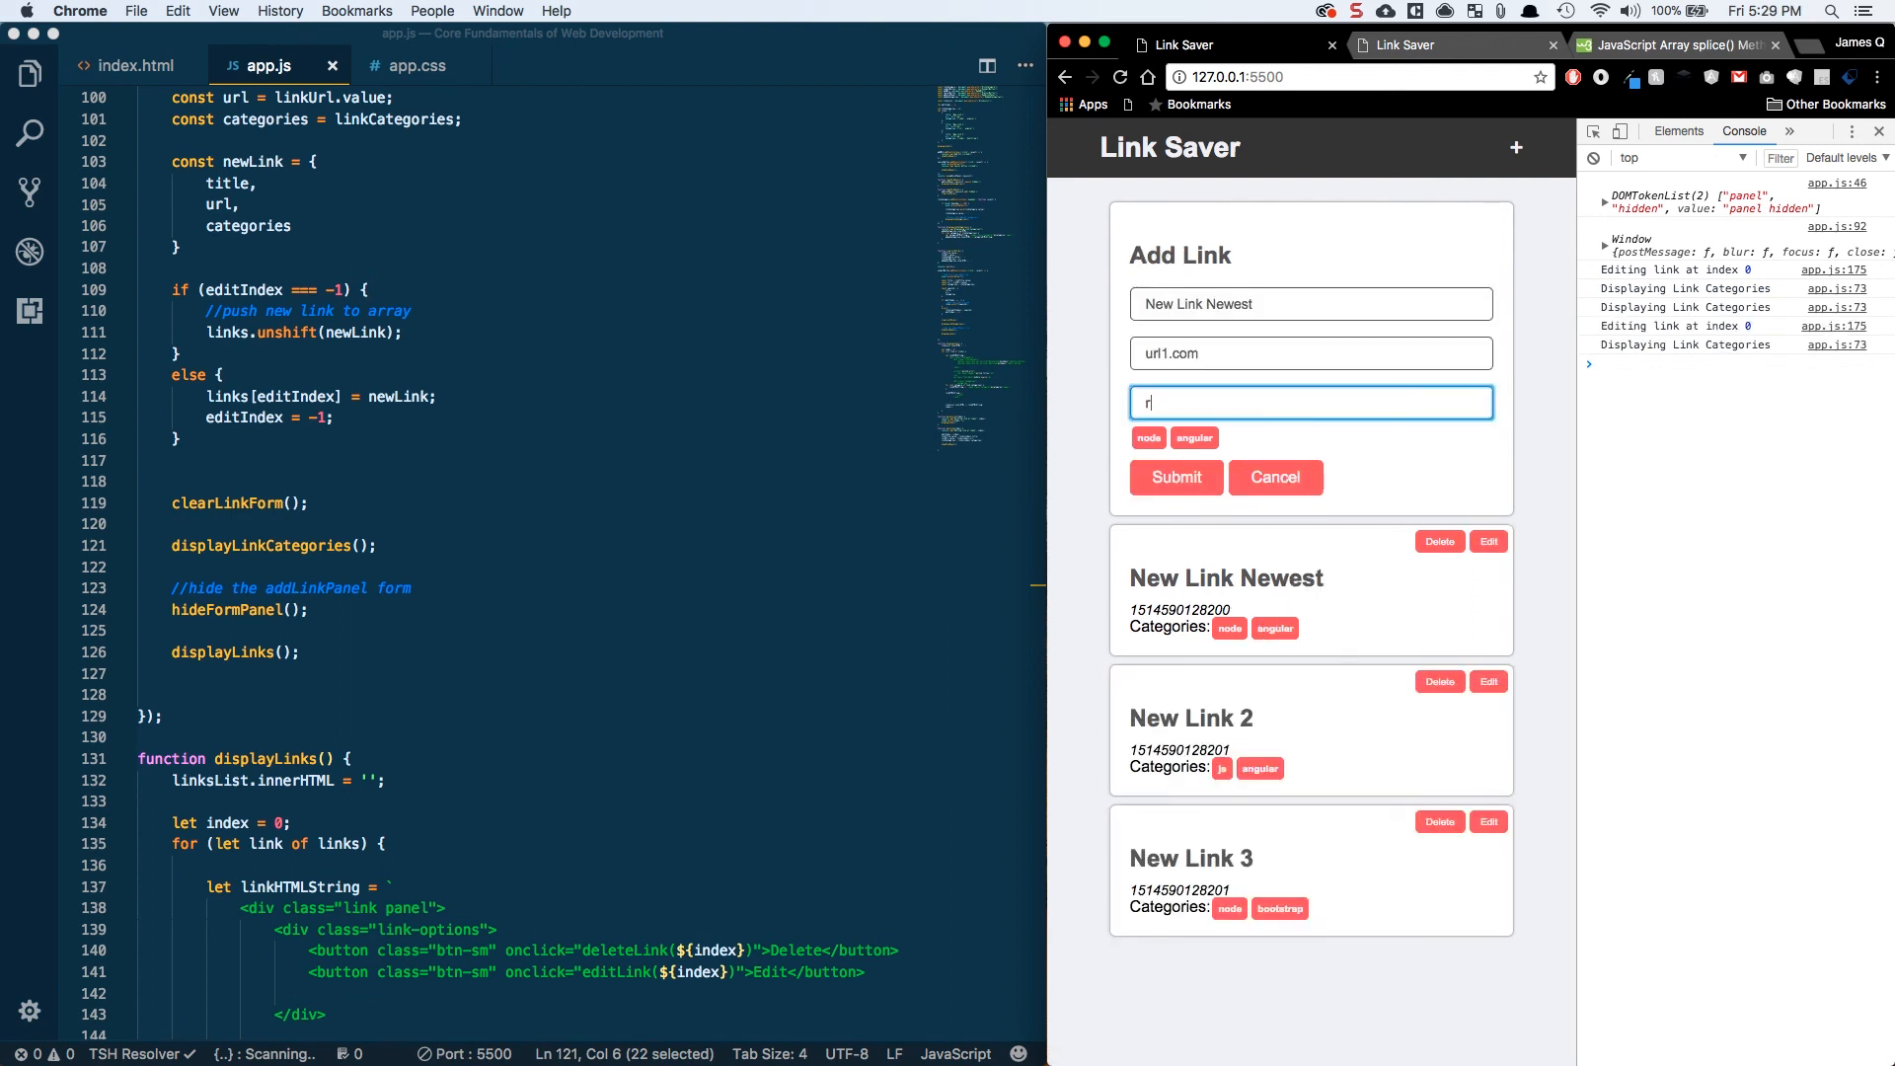
key(Return)
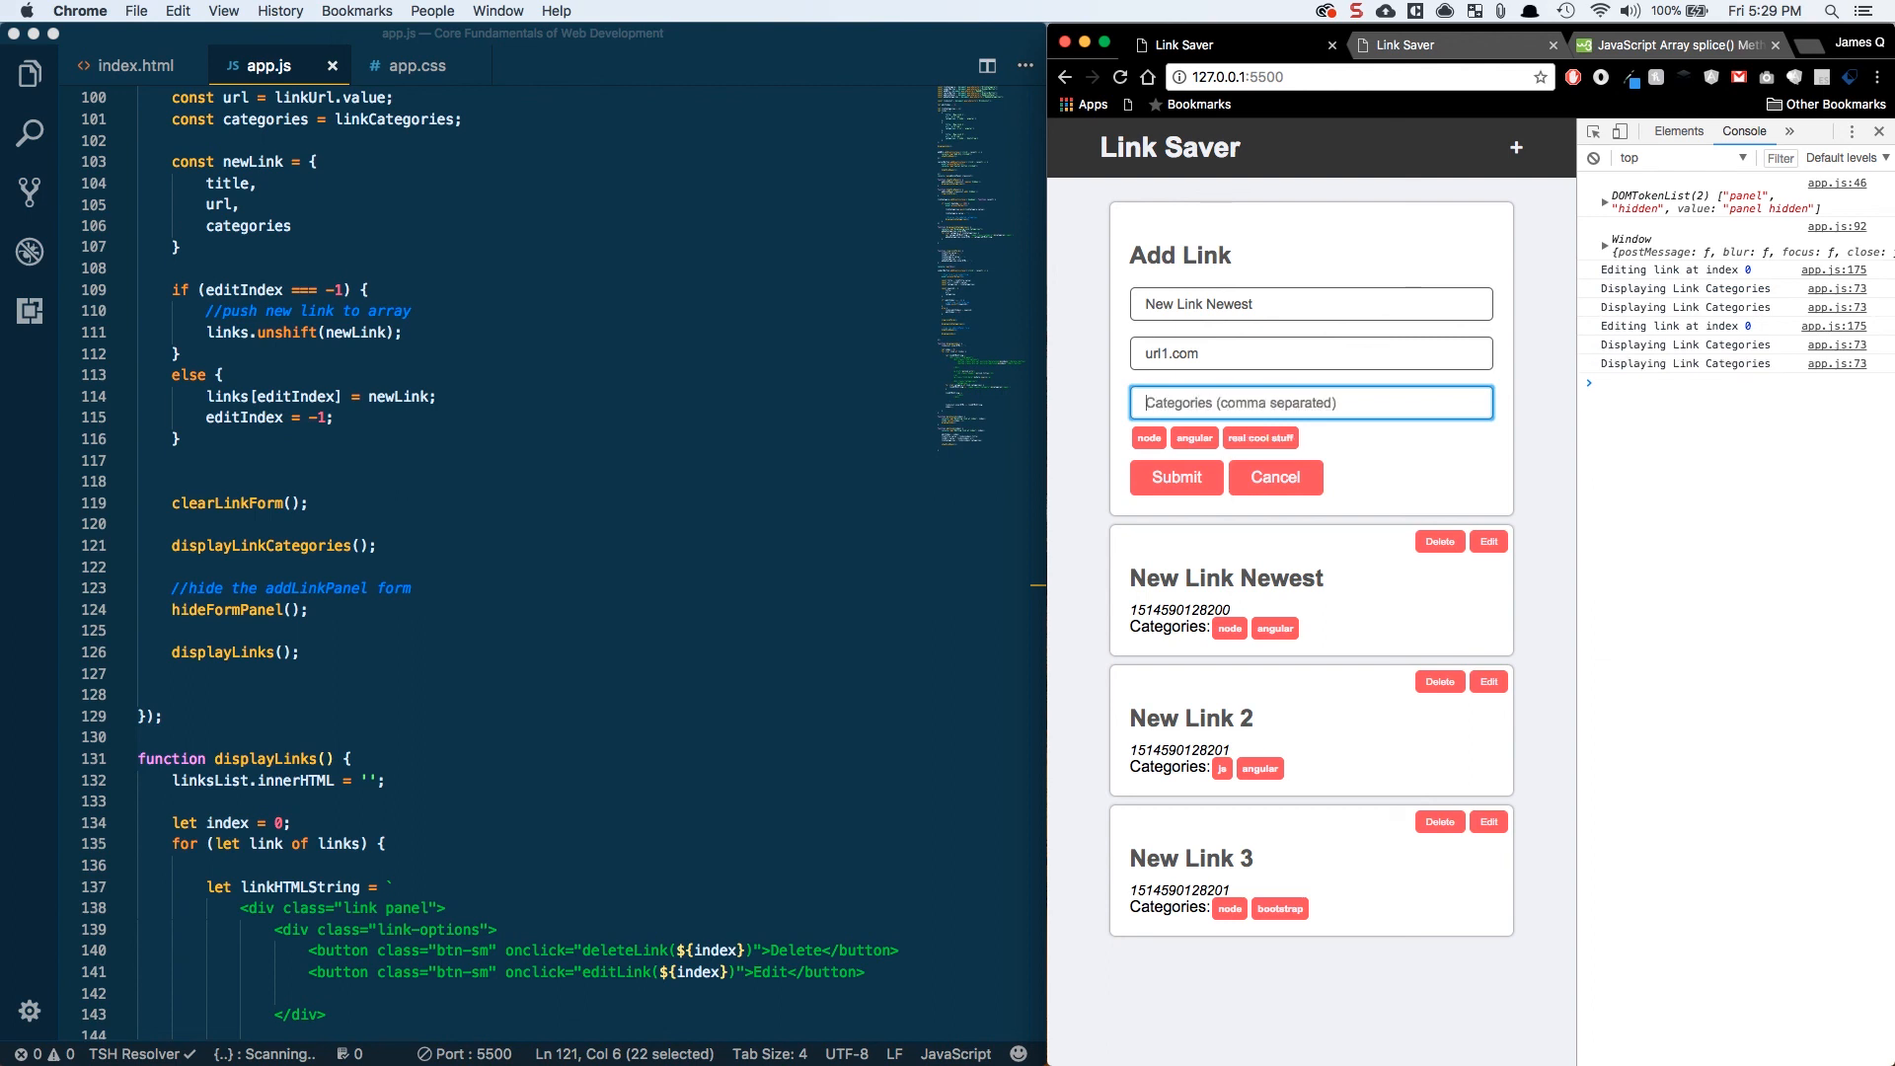
mouse_move(1175, 476)
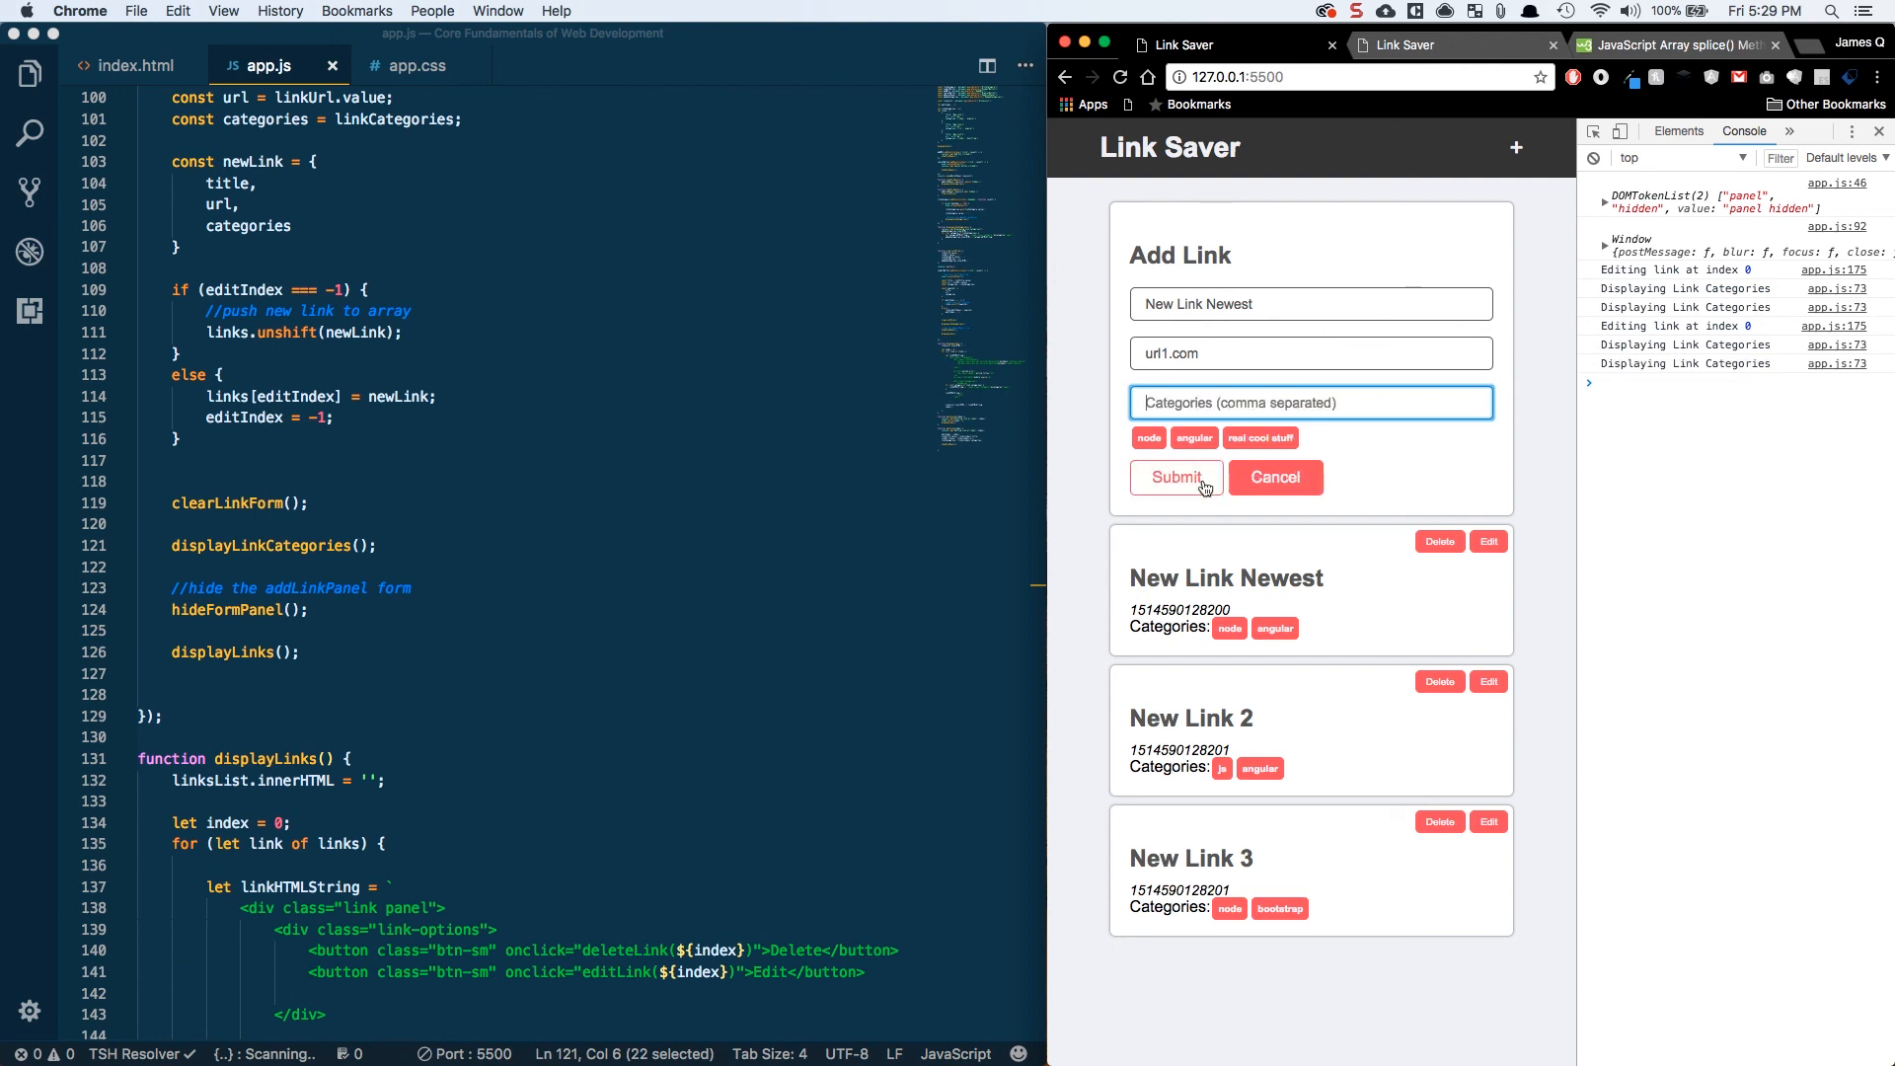
click(1175, 478)
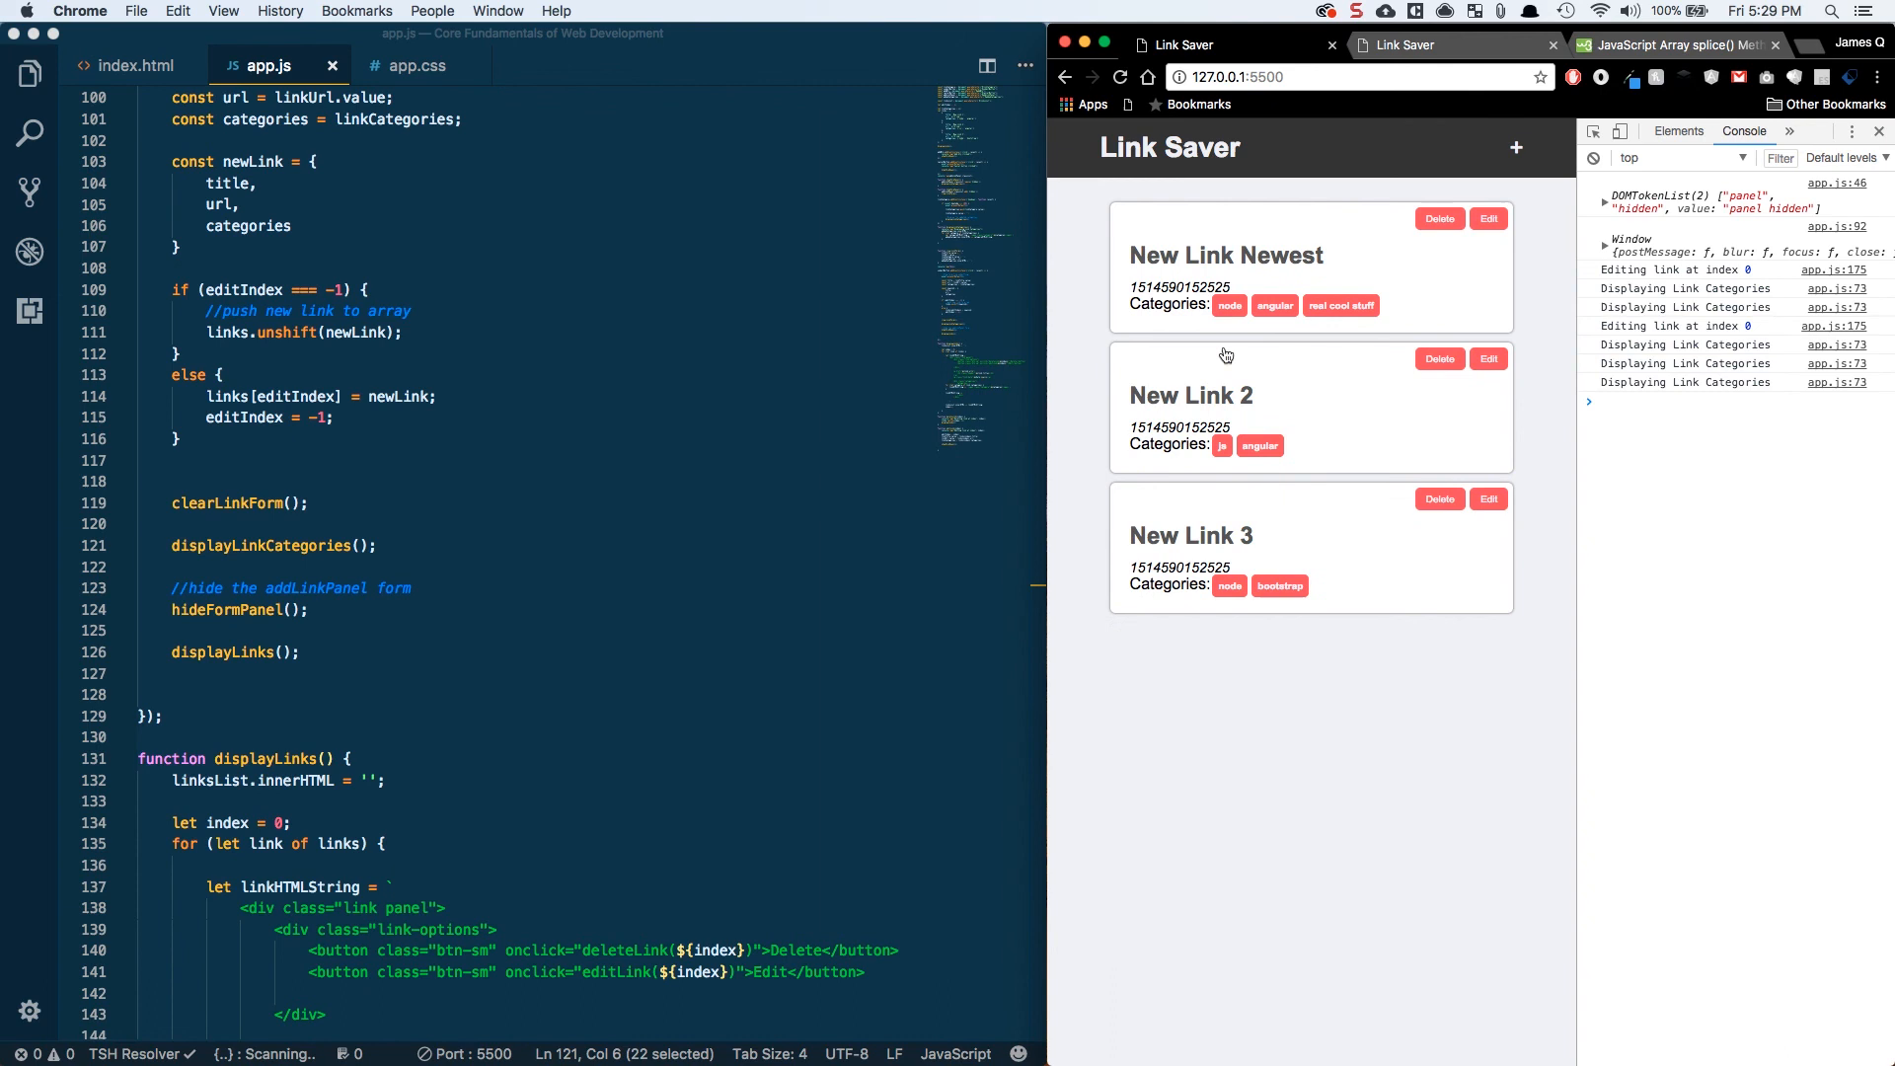
mouse_move(1220, 245)
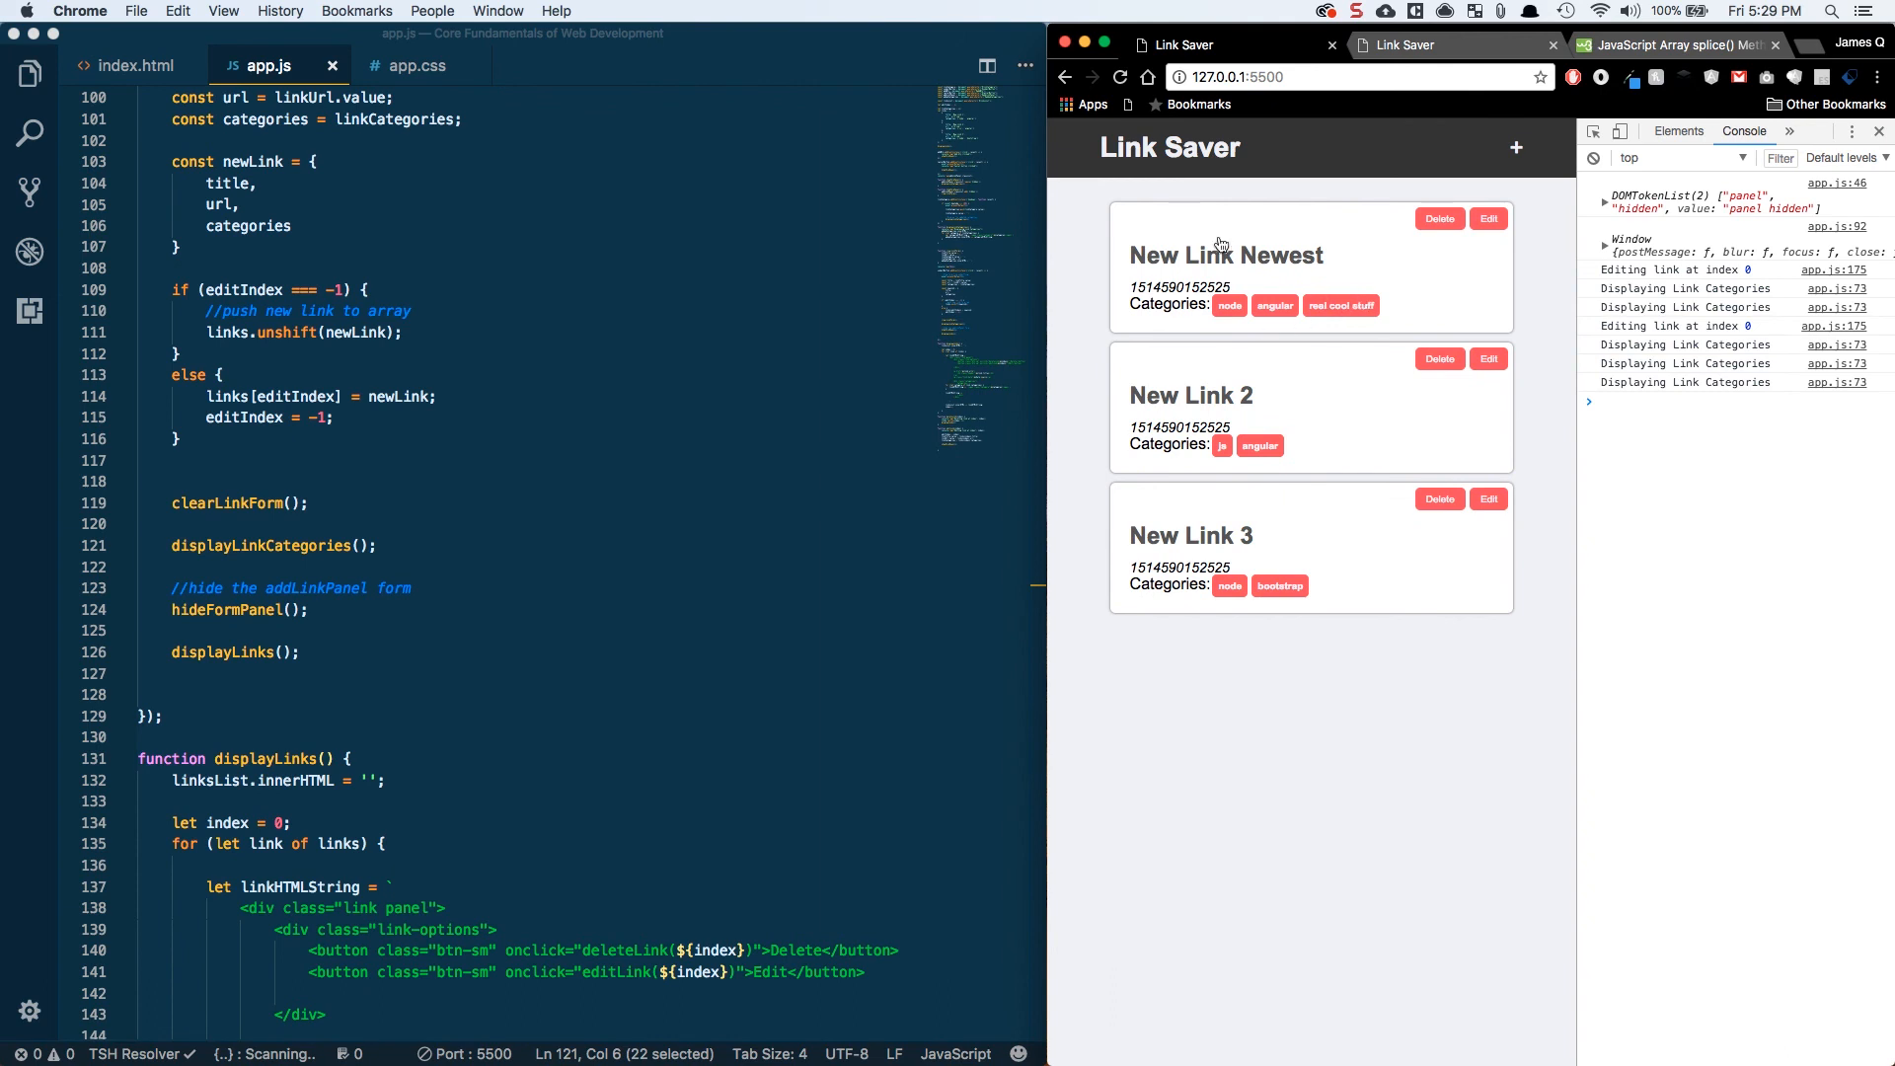
mouse_move(1407, 273)
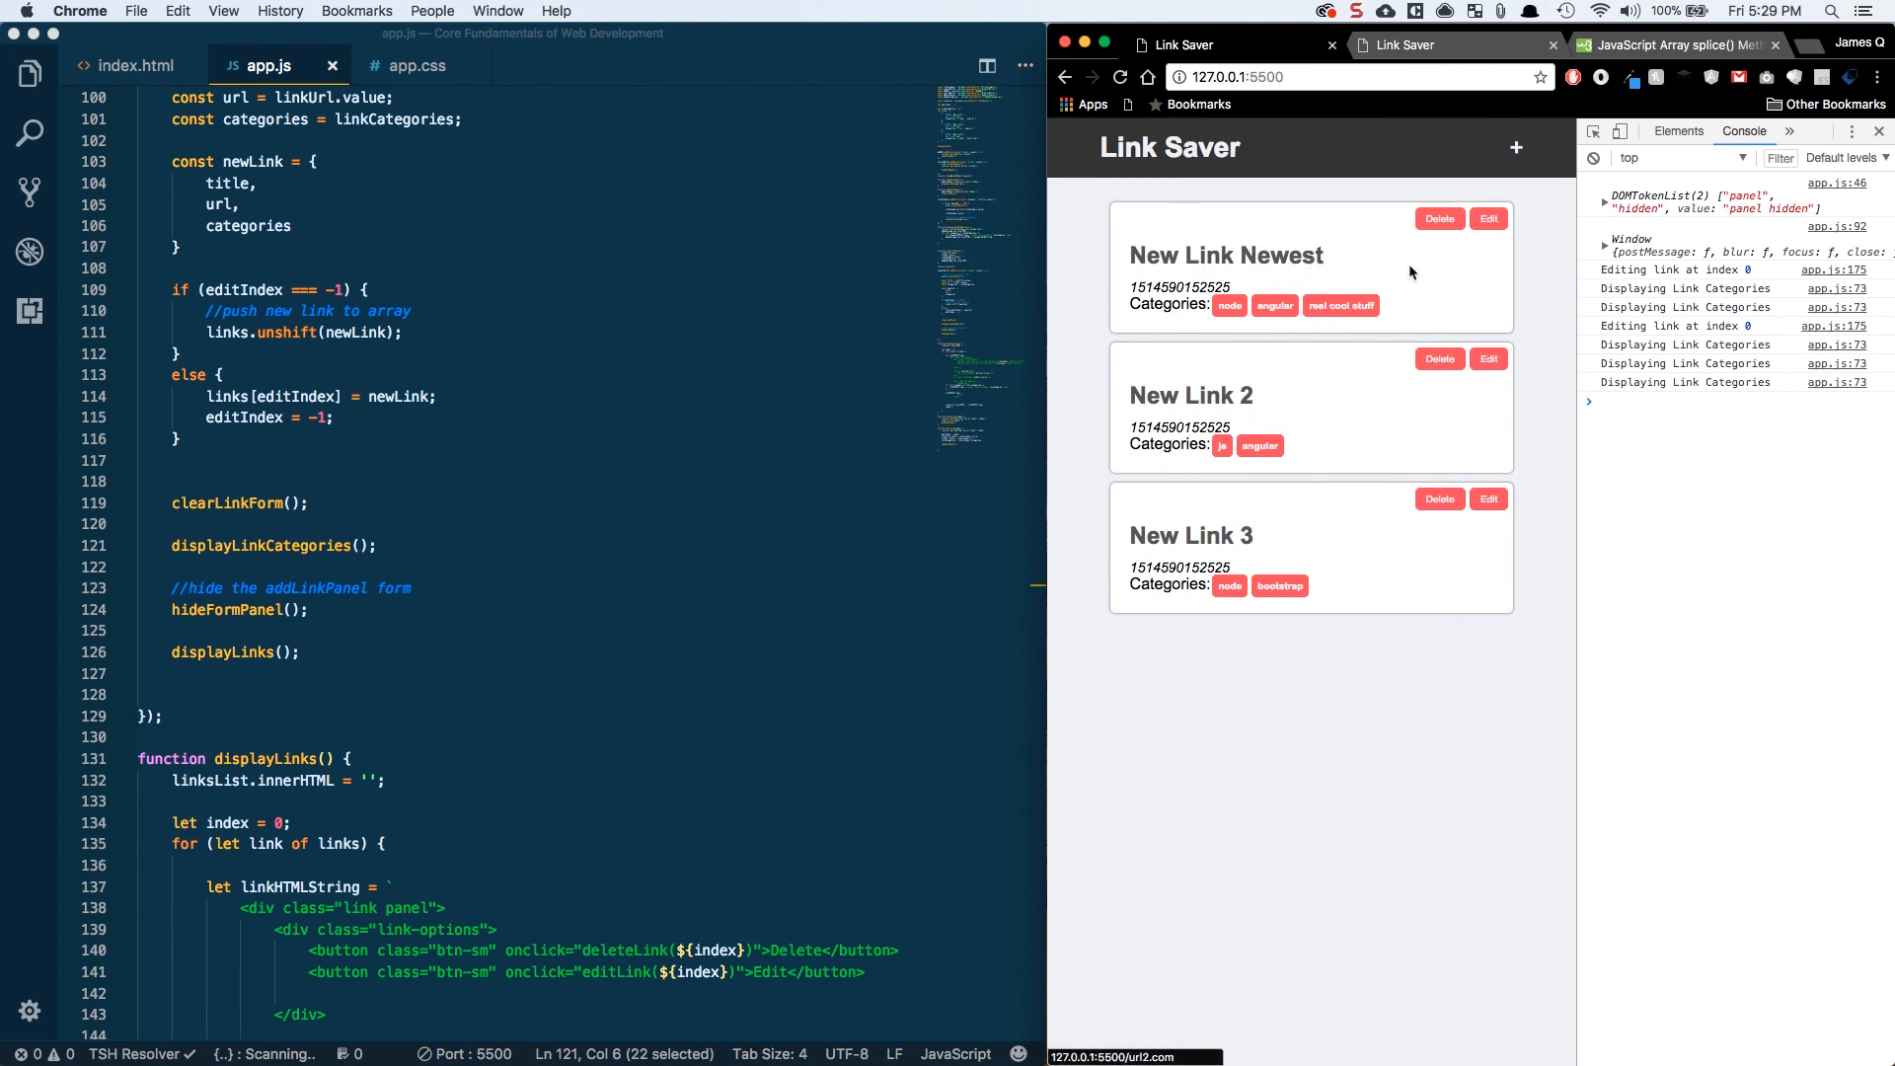
- Delete New Link 2 and add a new werewq link via the blank form
click(1440, 359)
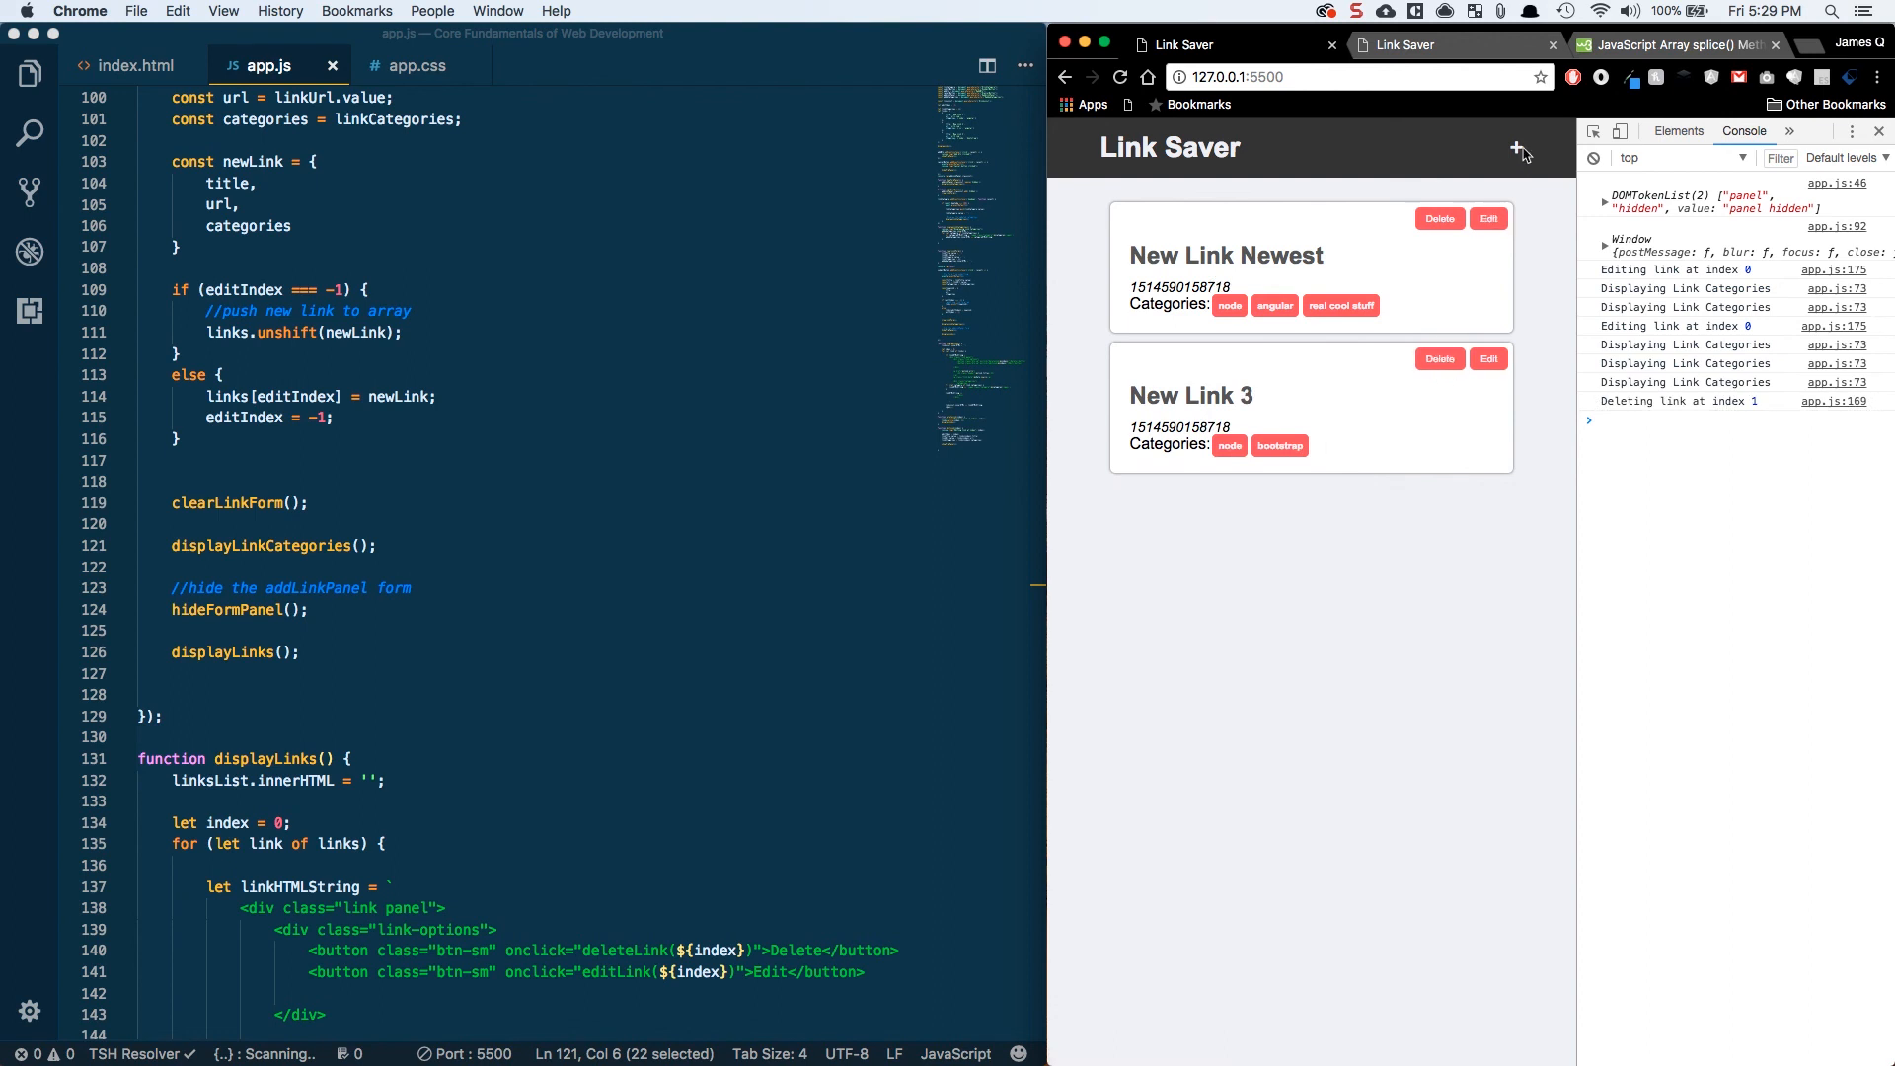
click(1516, 148)
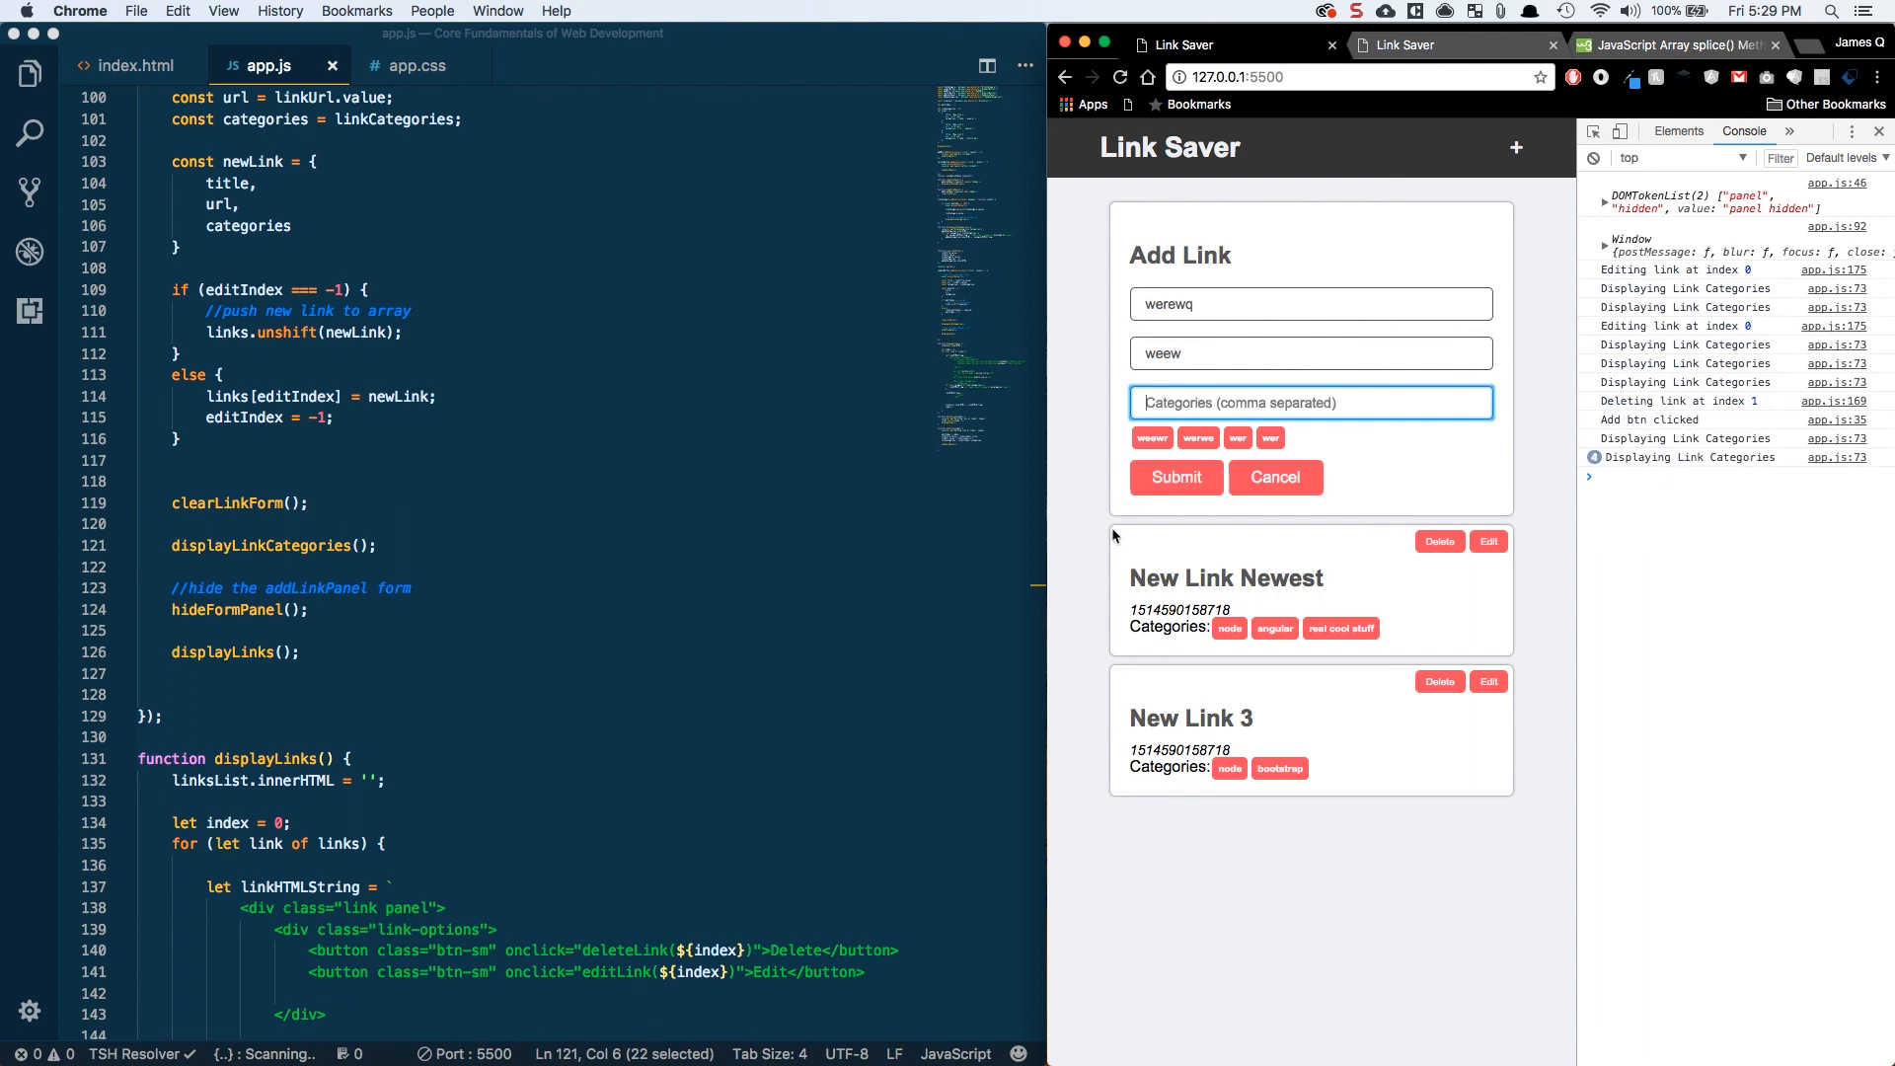
click(1175, 477)
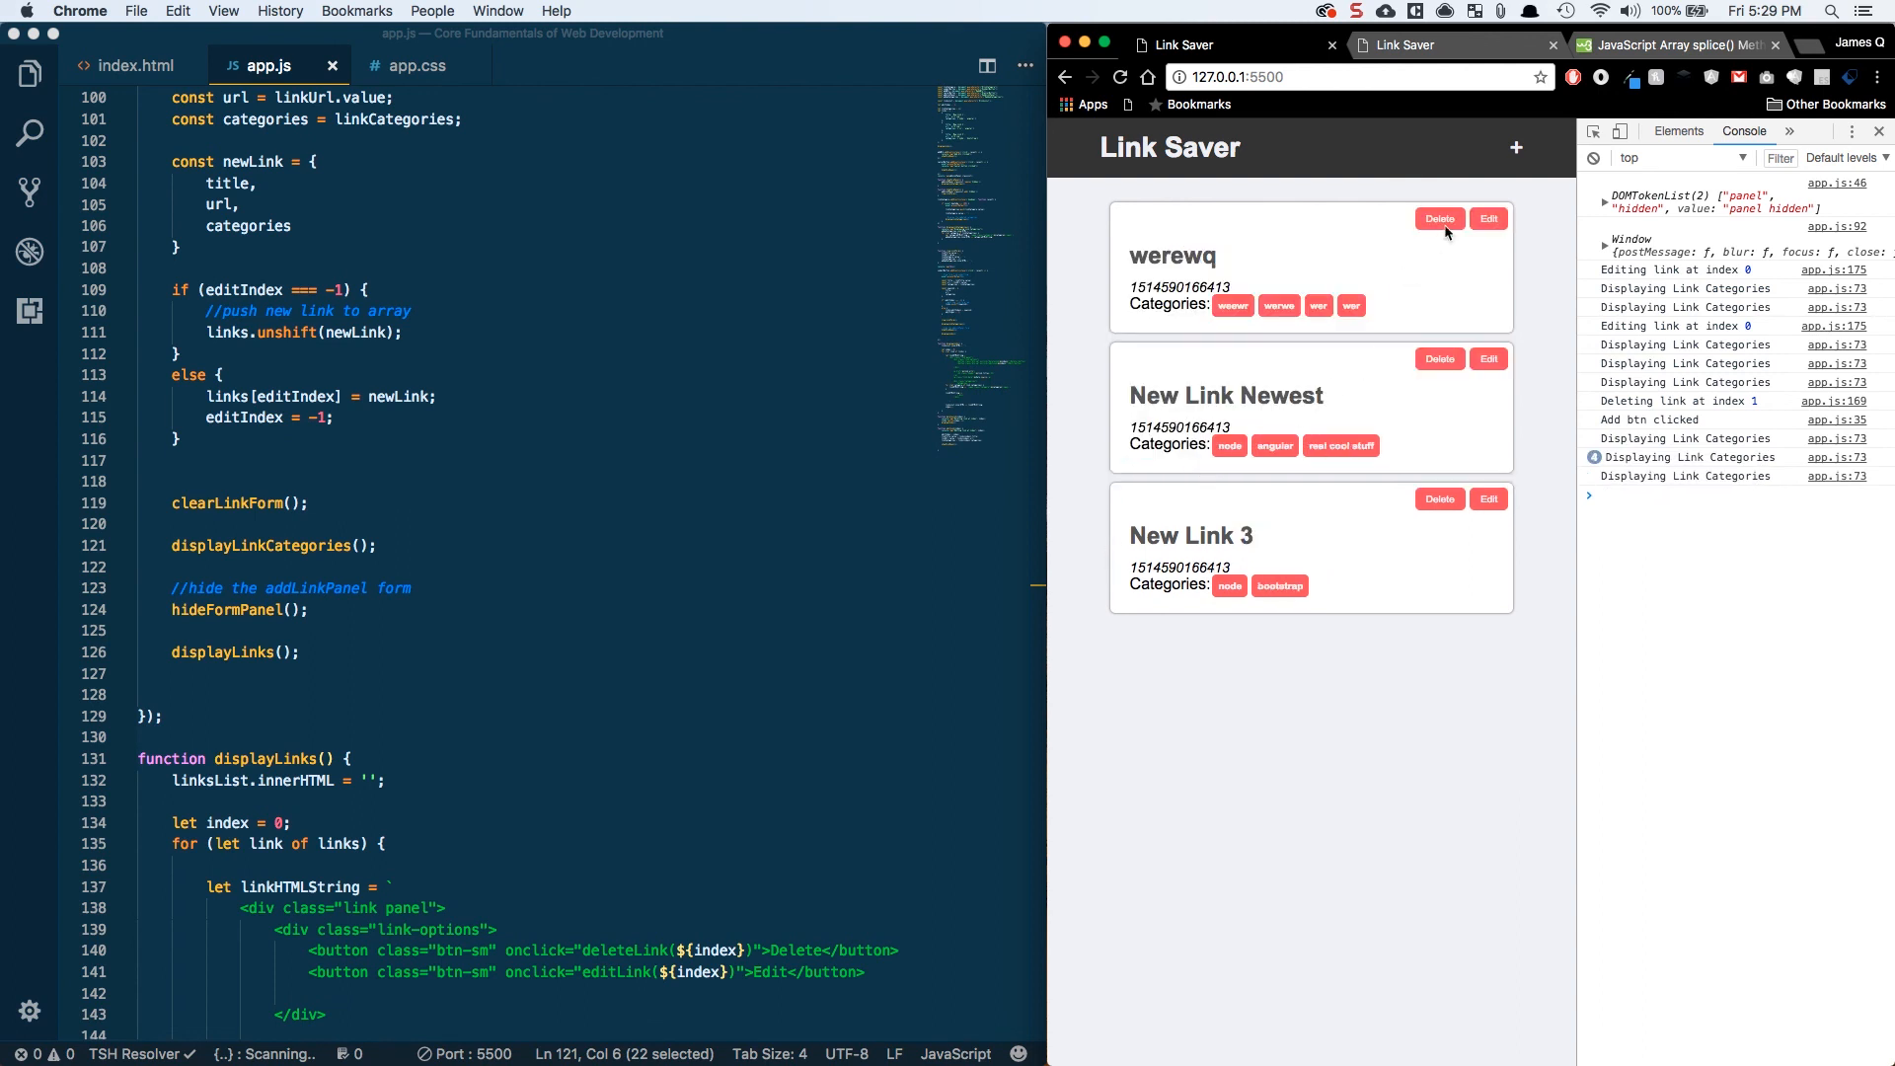
- Rename the top link to This is the Real Title and submit it in place
click(1488, 220)
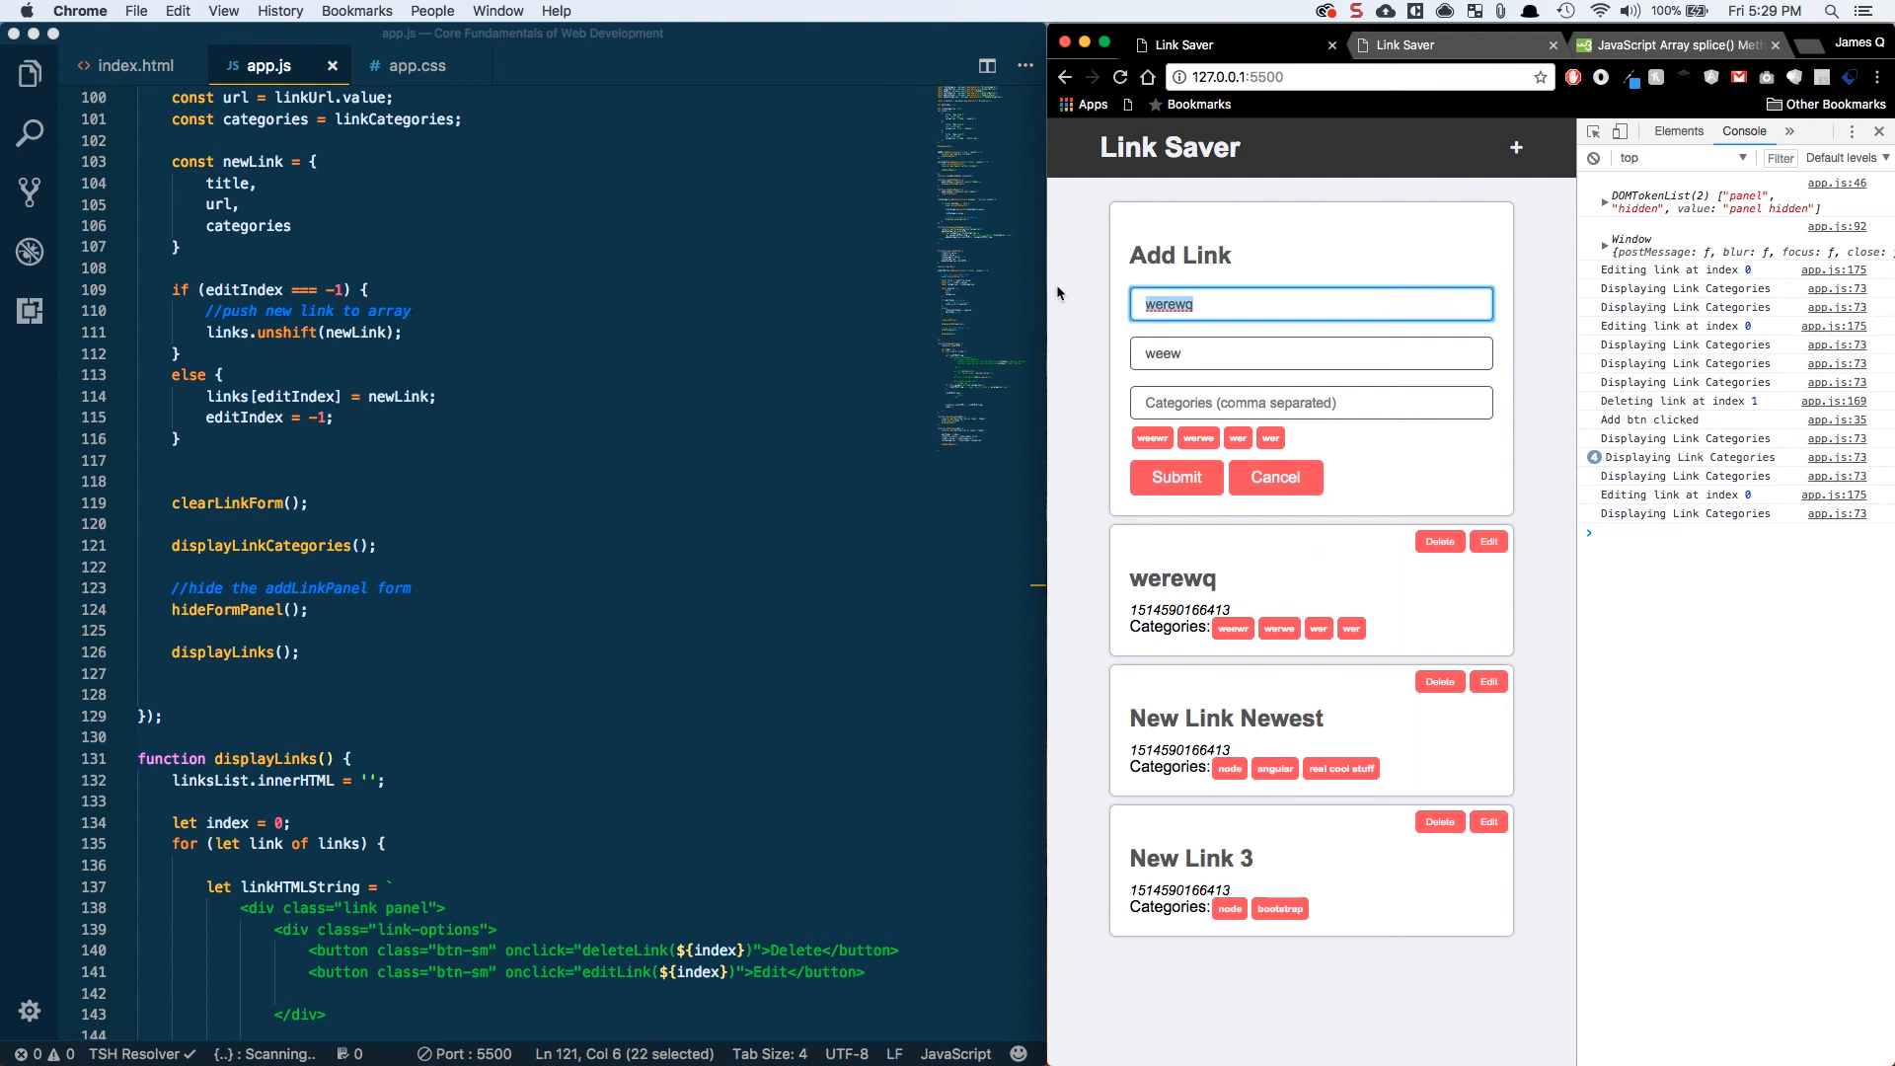
text(This is the Real Titl)
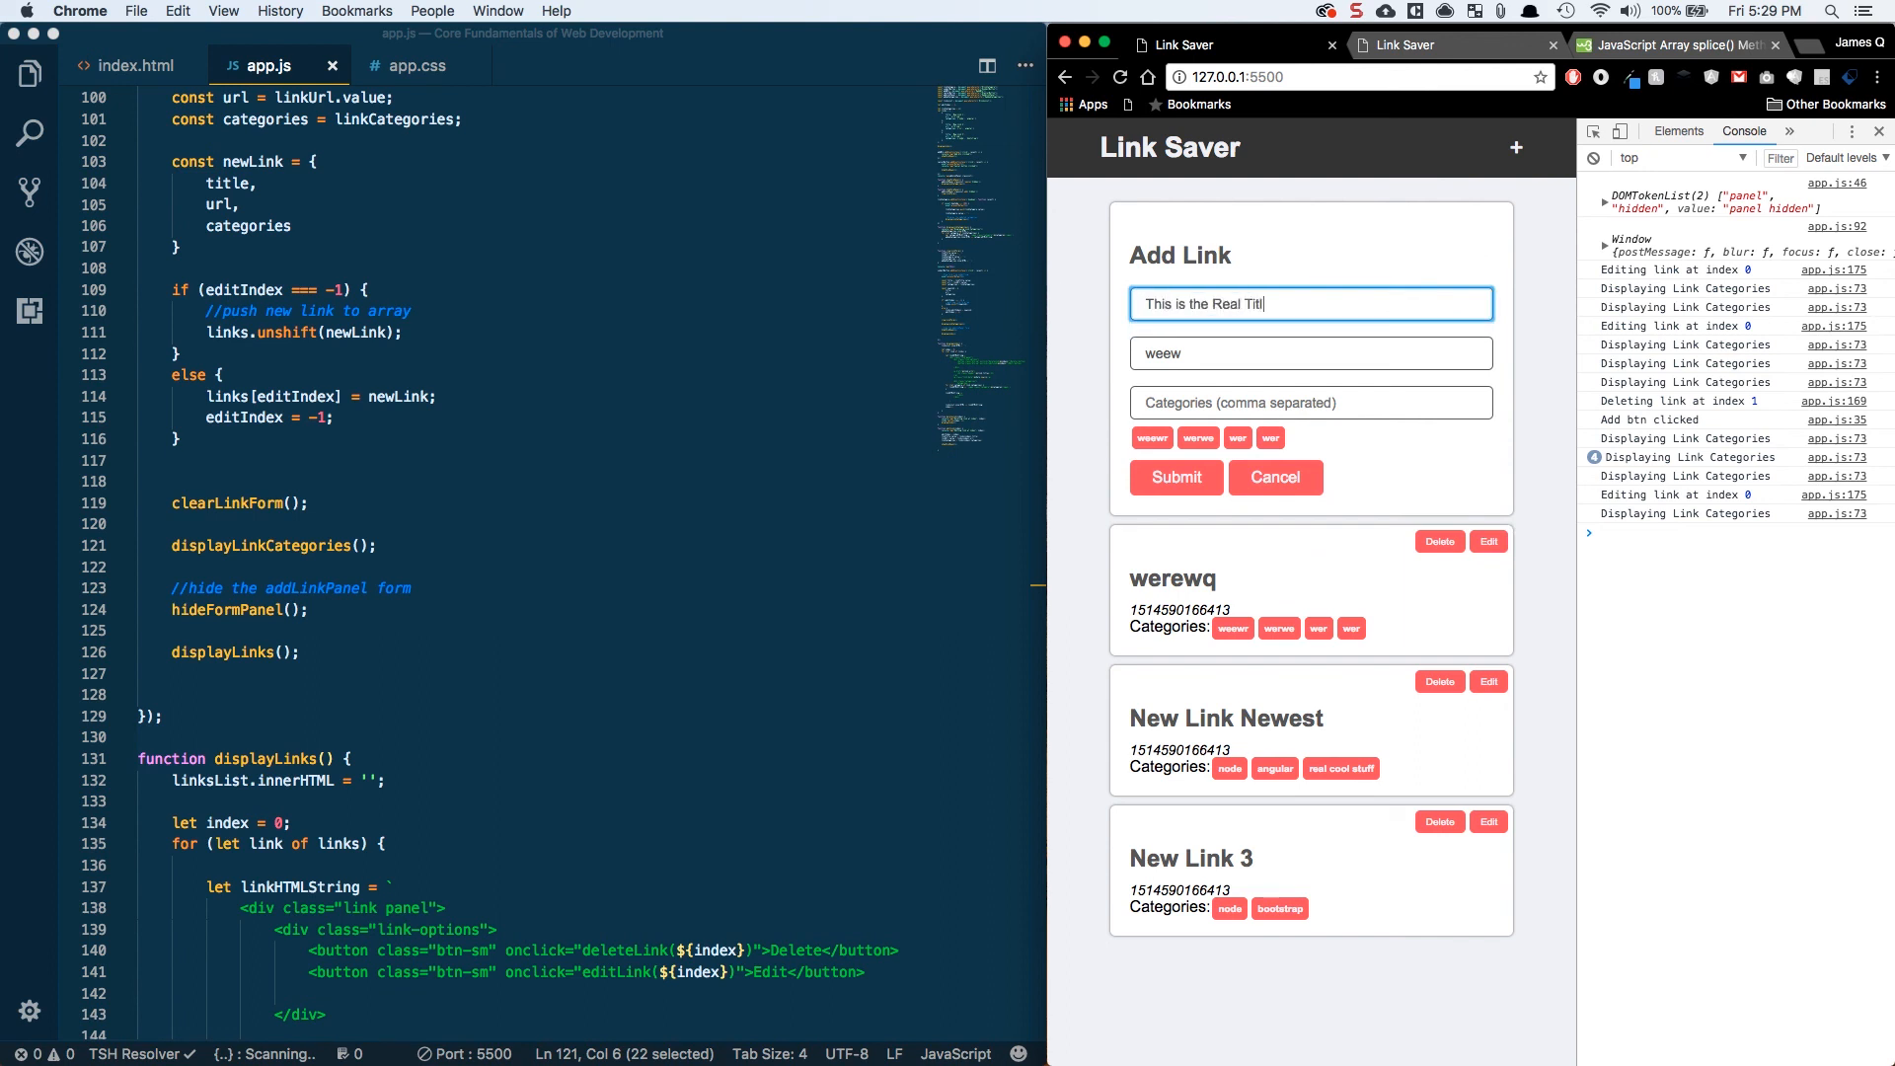
click(1175, 476)
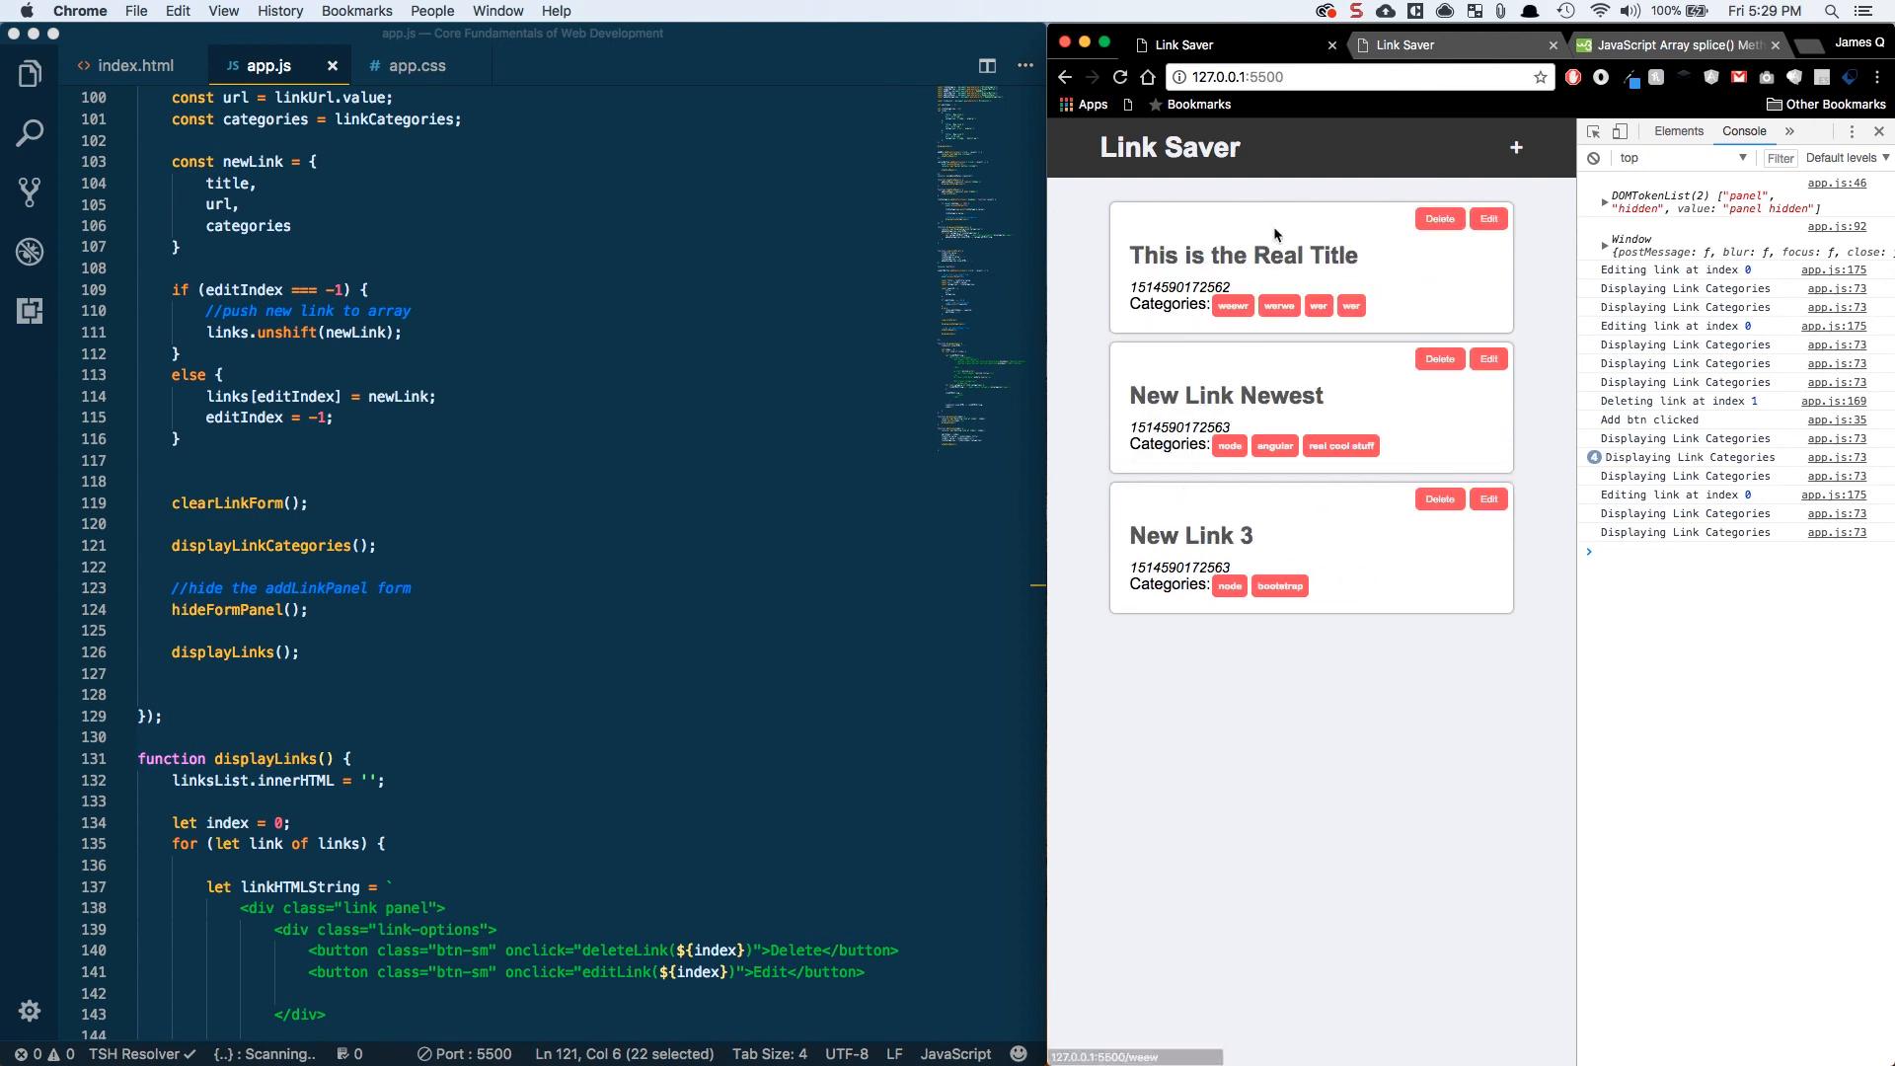
- Rename the middle link New Link Newest to Middle Link Title and submit
click(1488, 359)
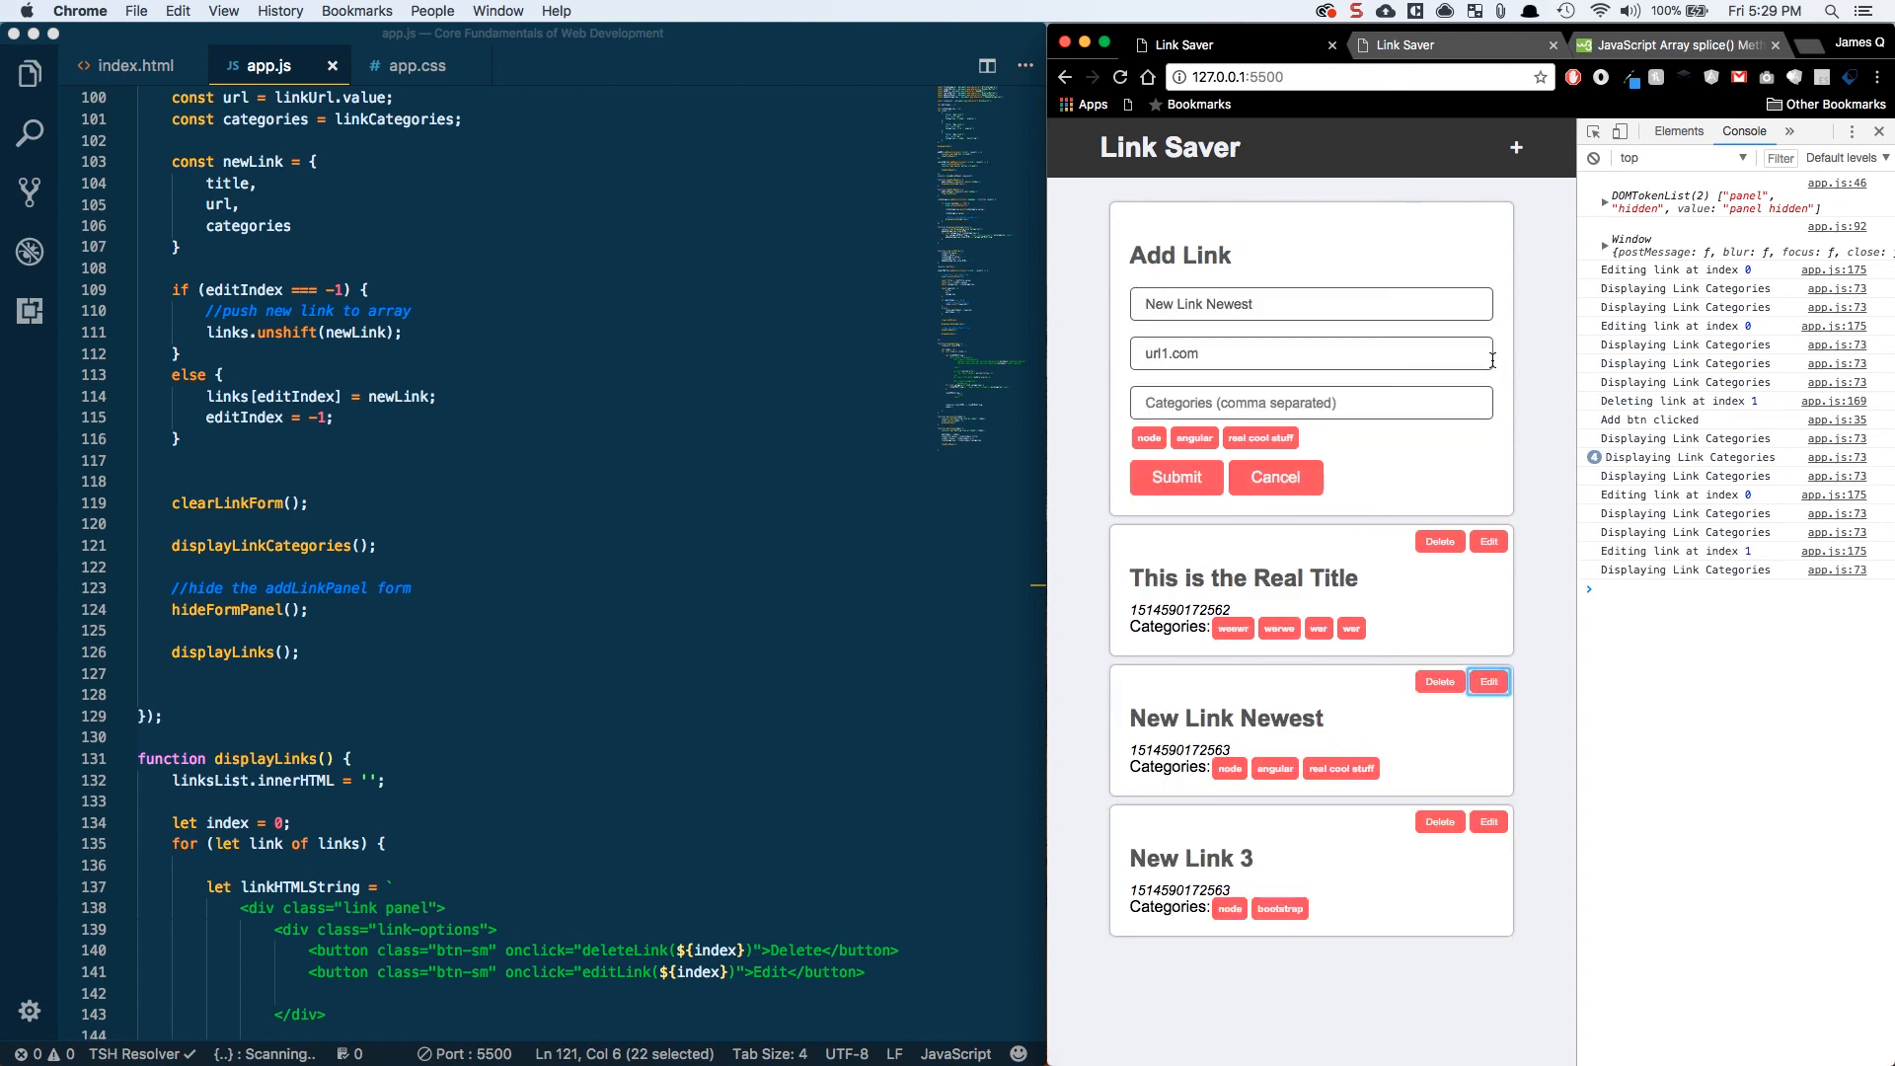
click(1311, 304)
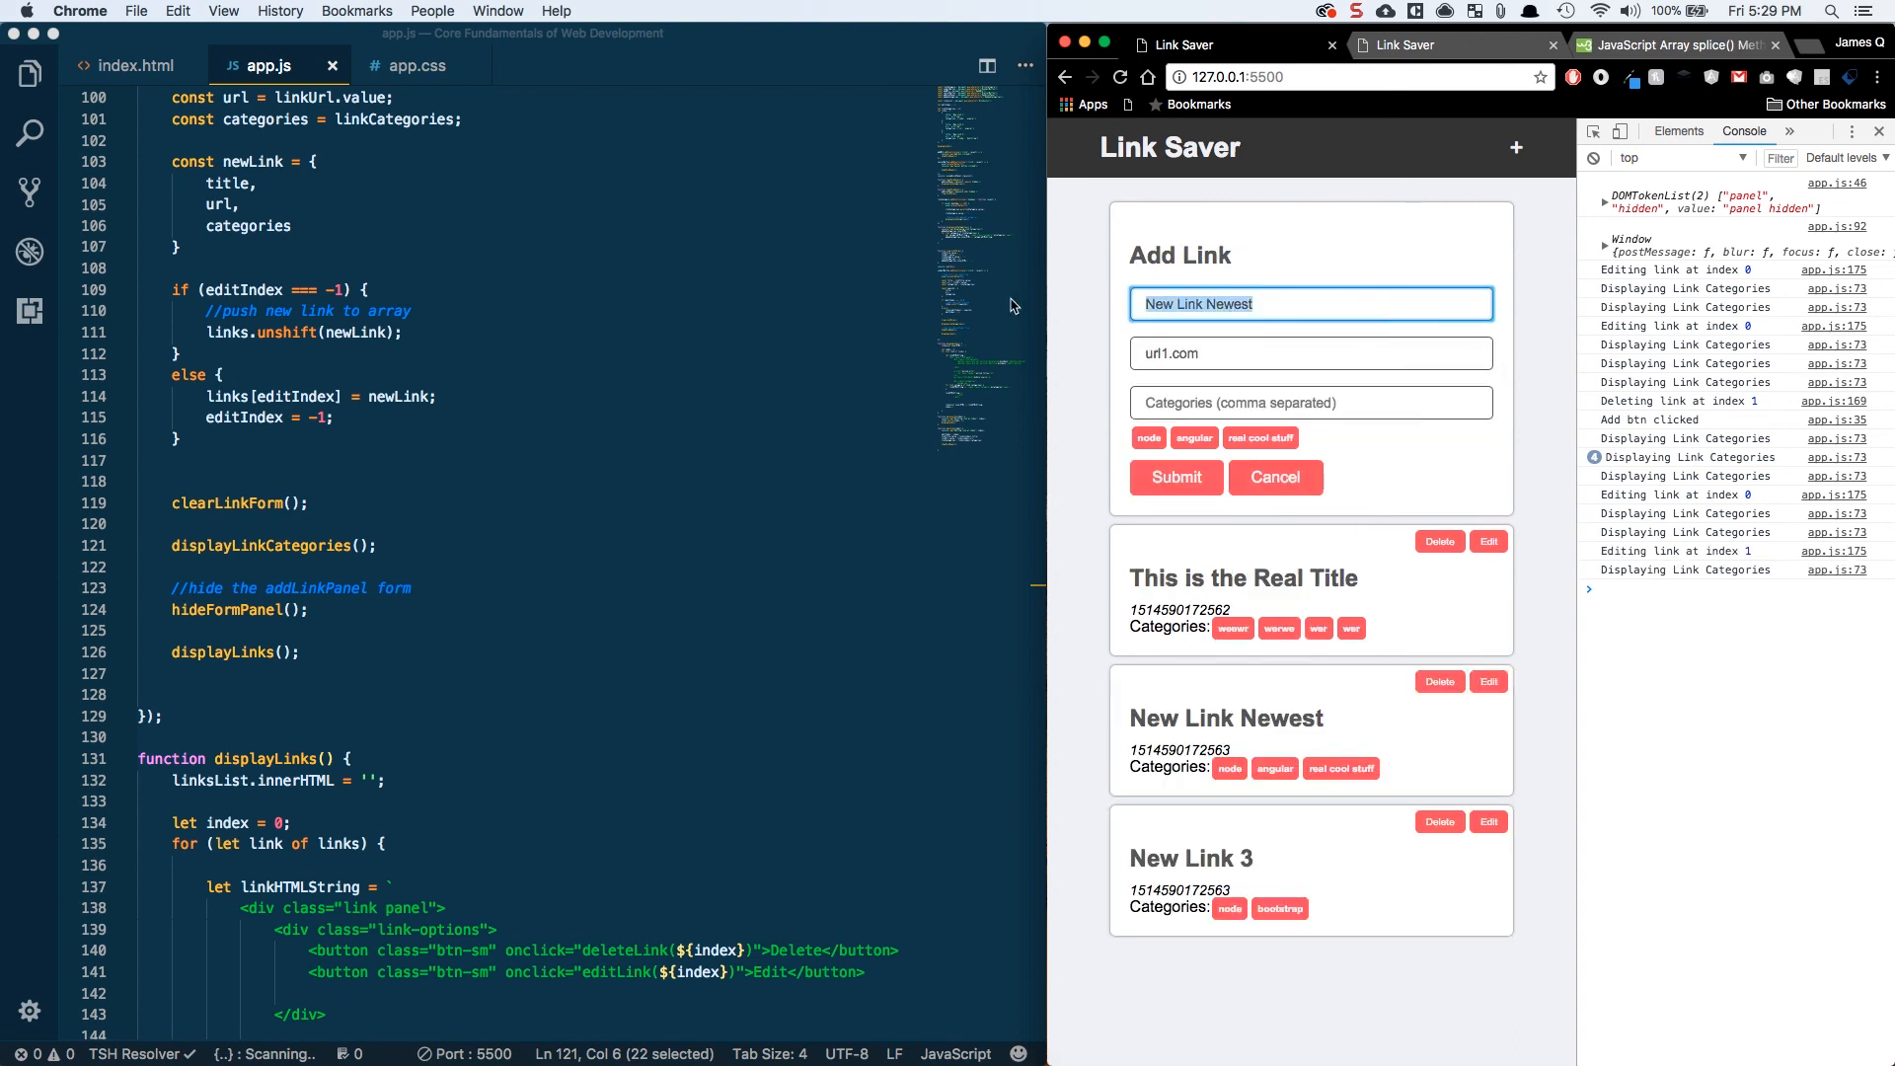
text(Middle Link)
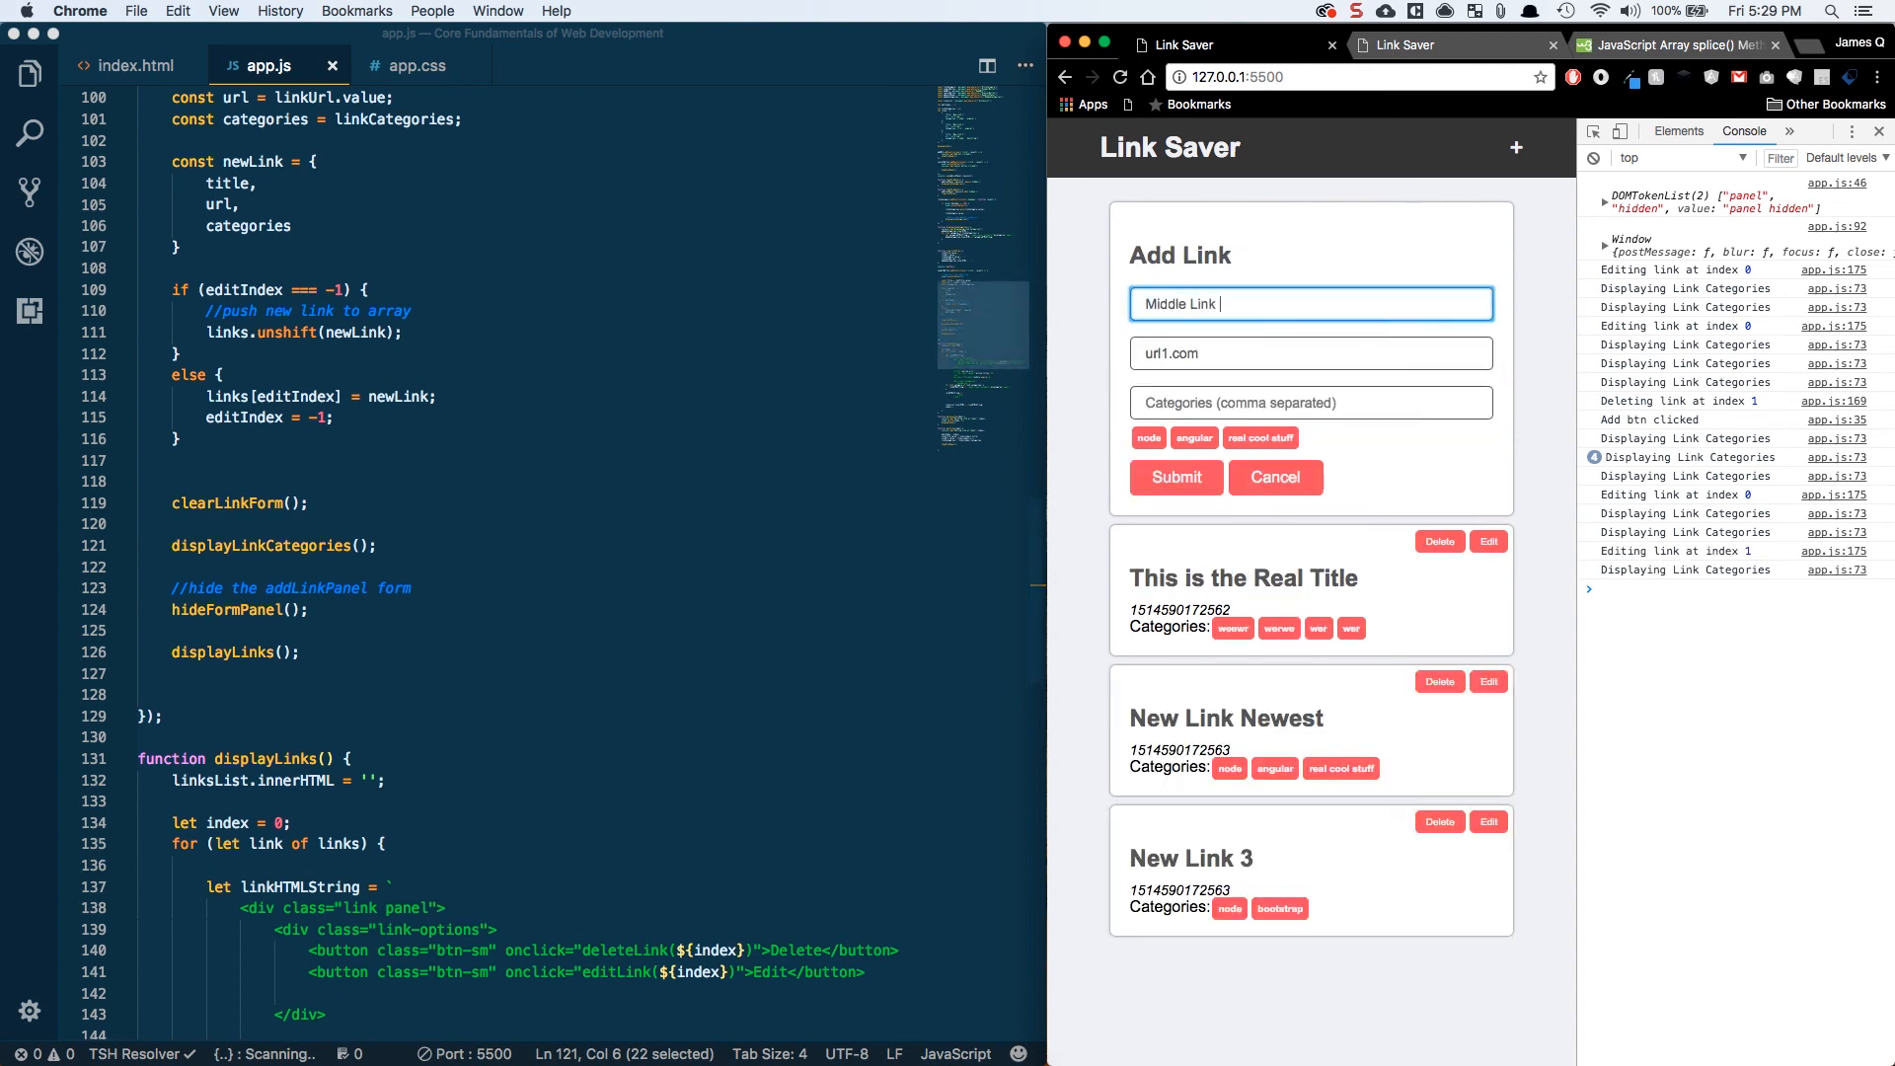
click(1172, 478)
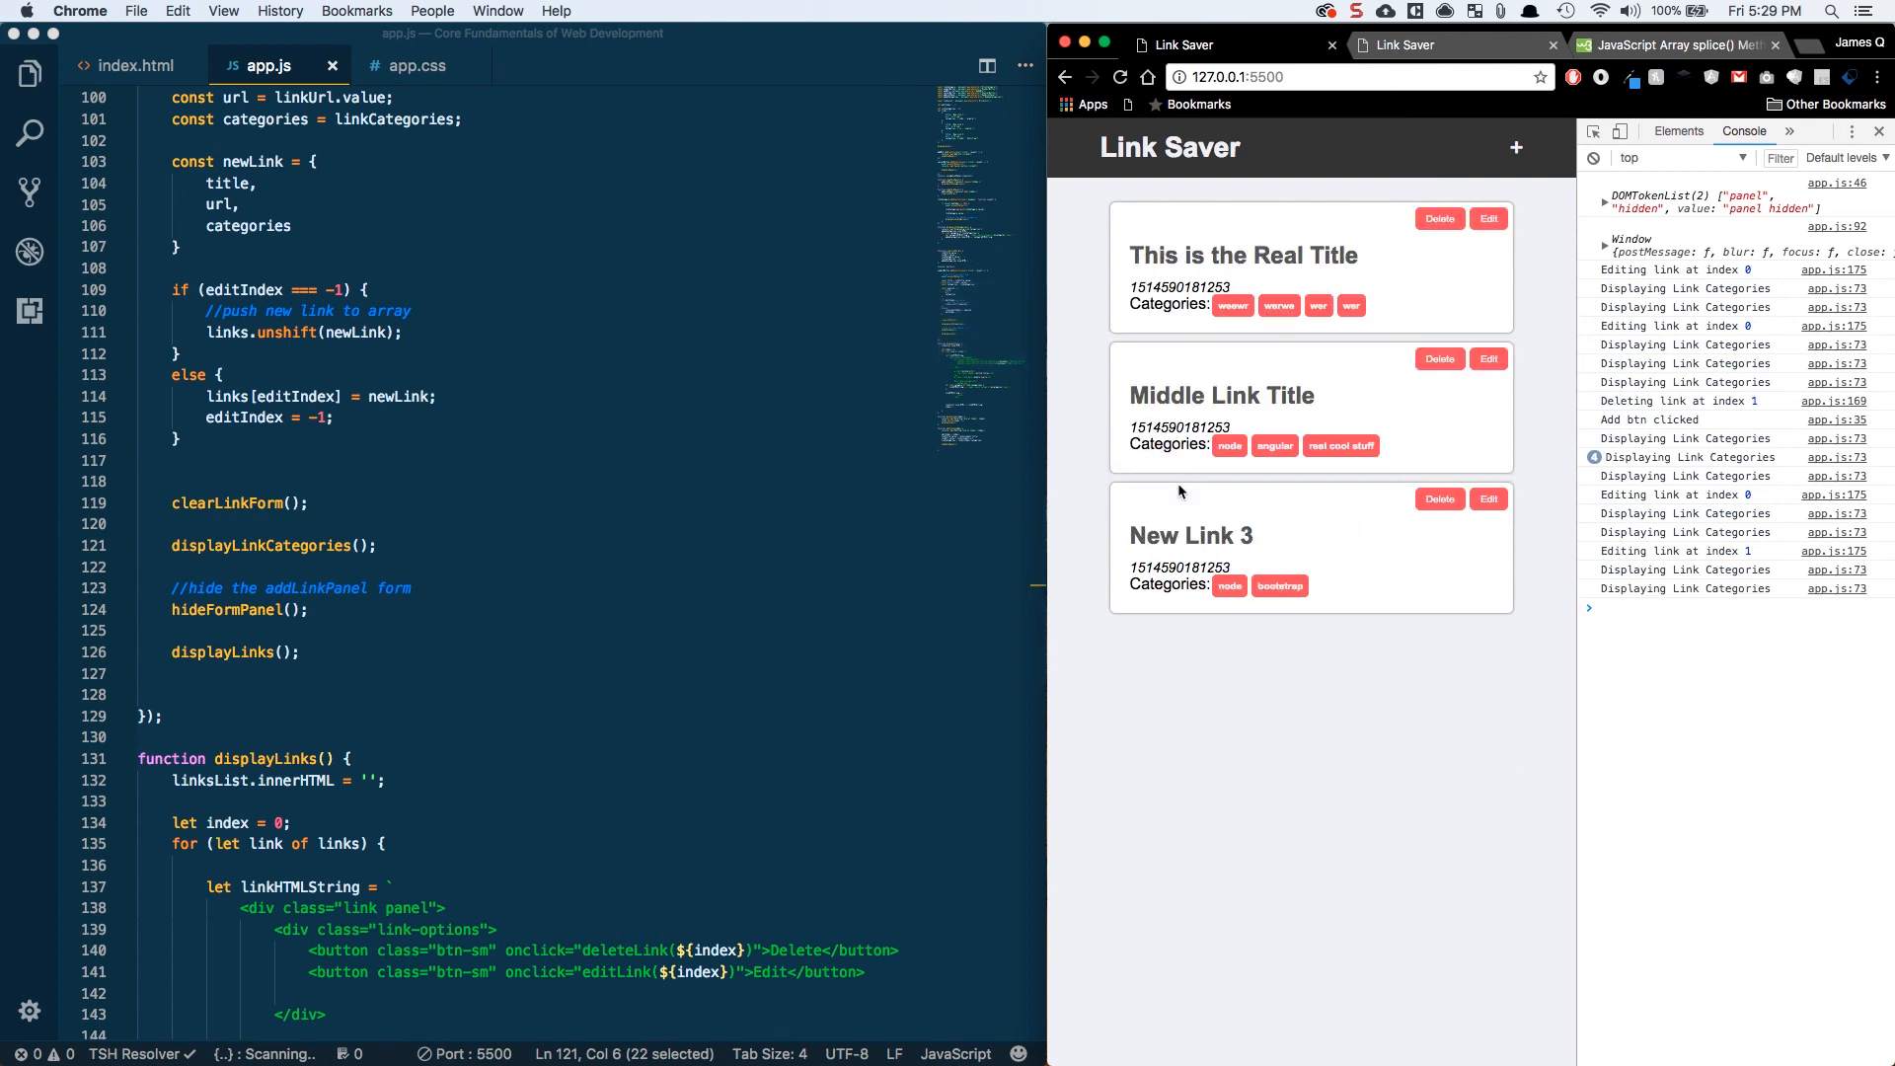
mouse_move(1276, 409)
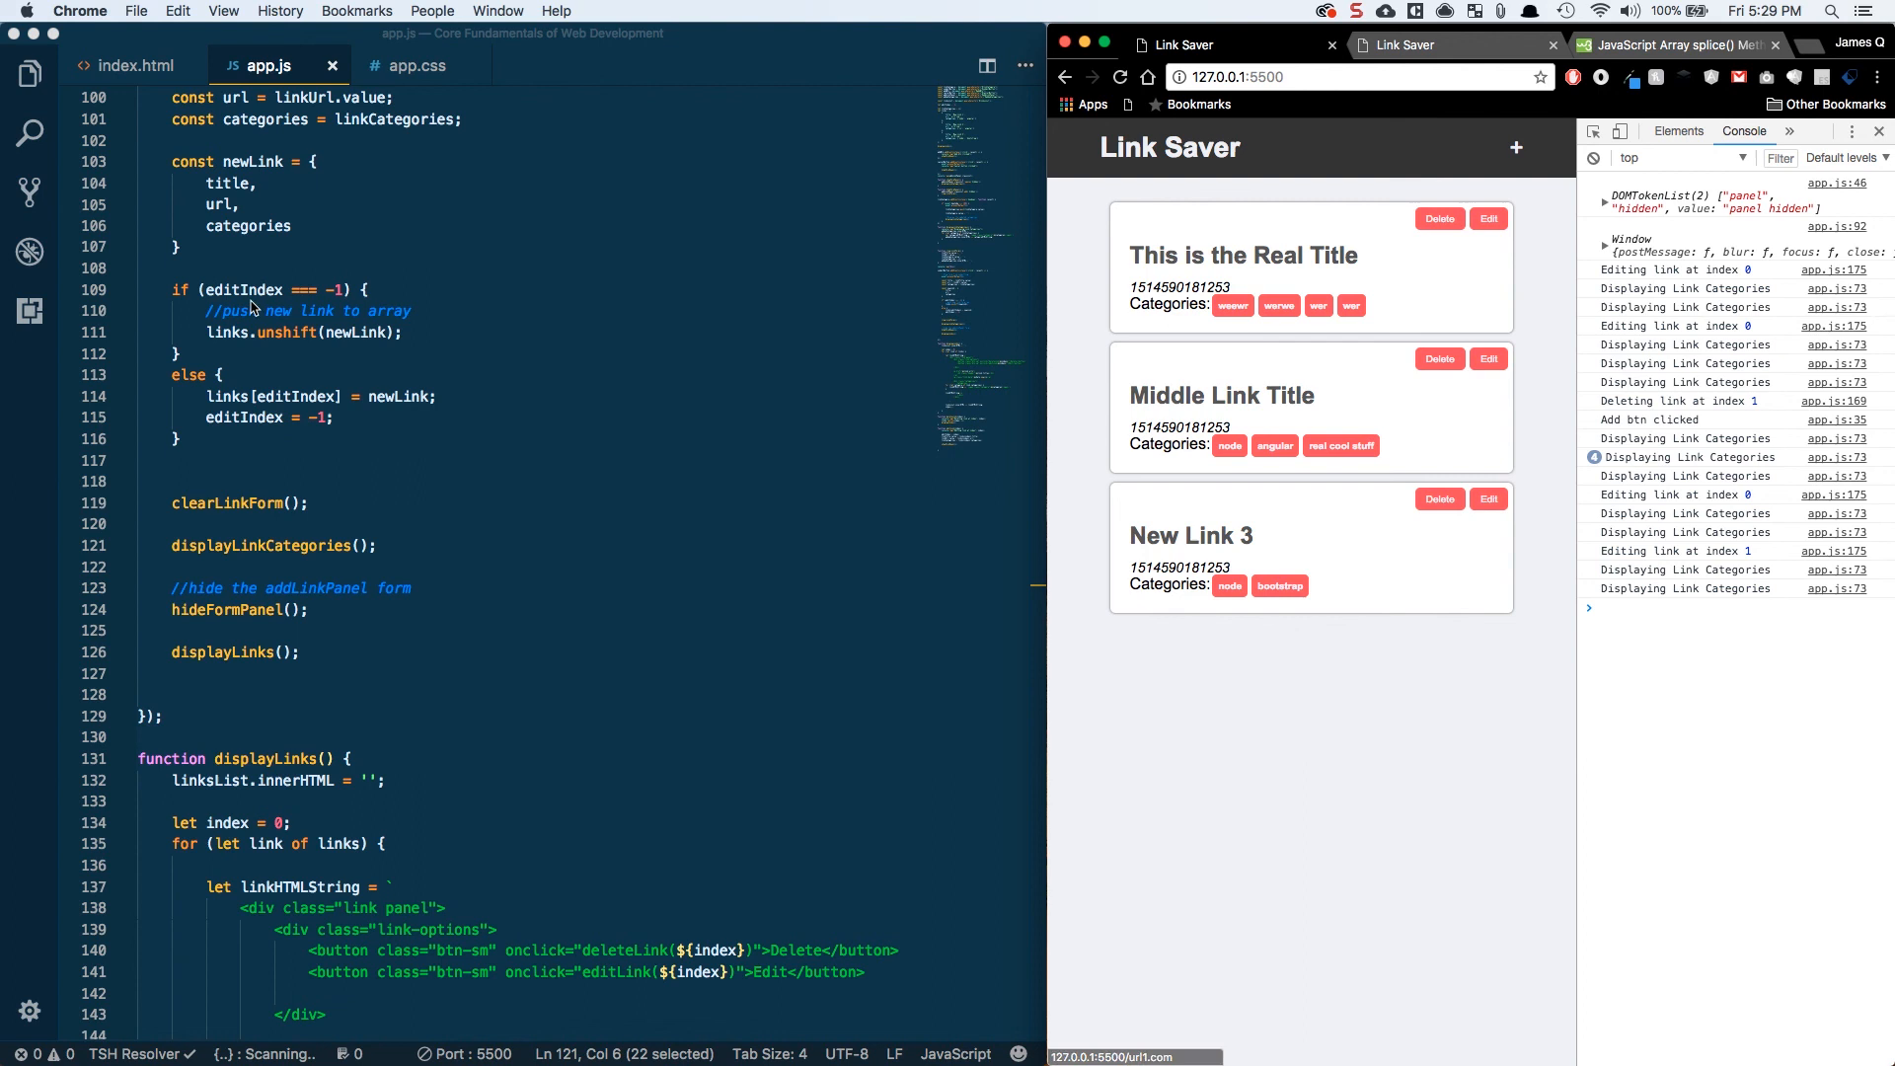
double_click(242, 291)
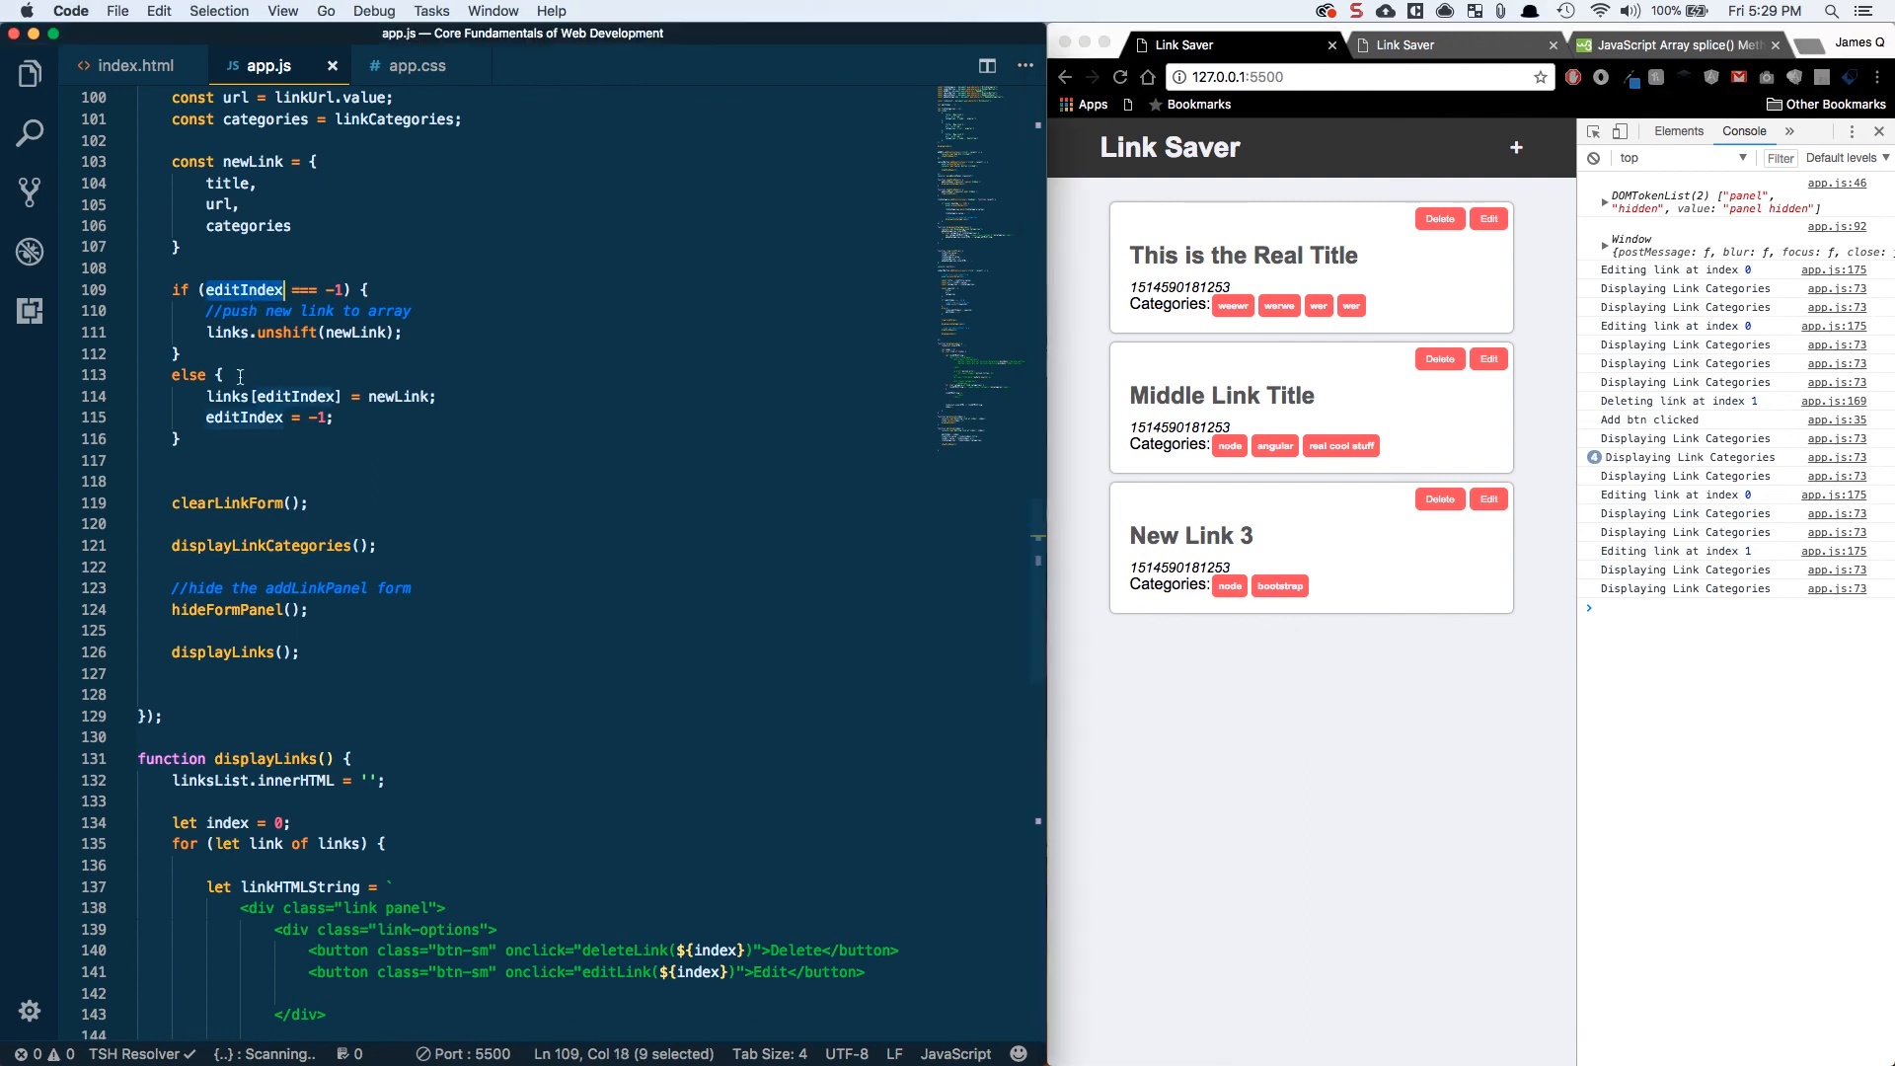
double_click(401, 397)
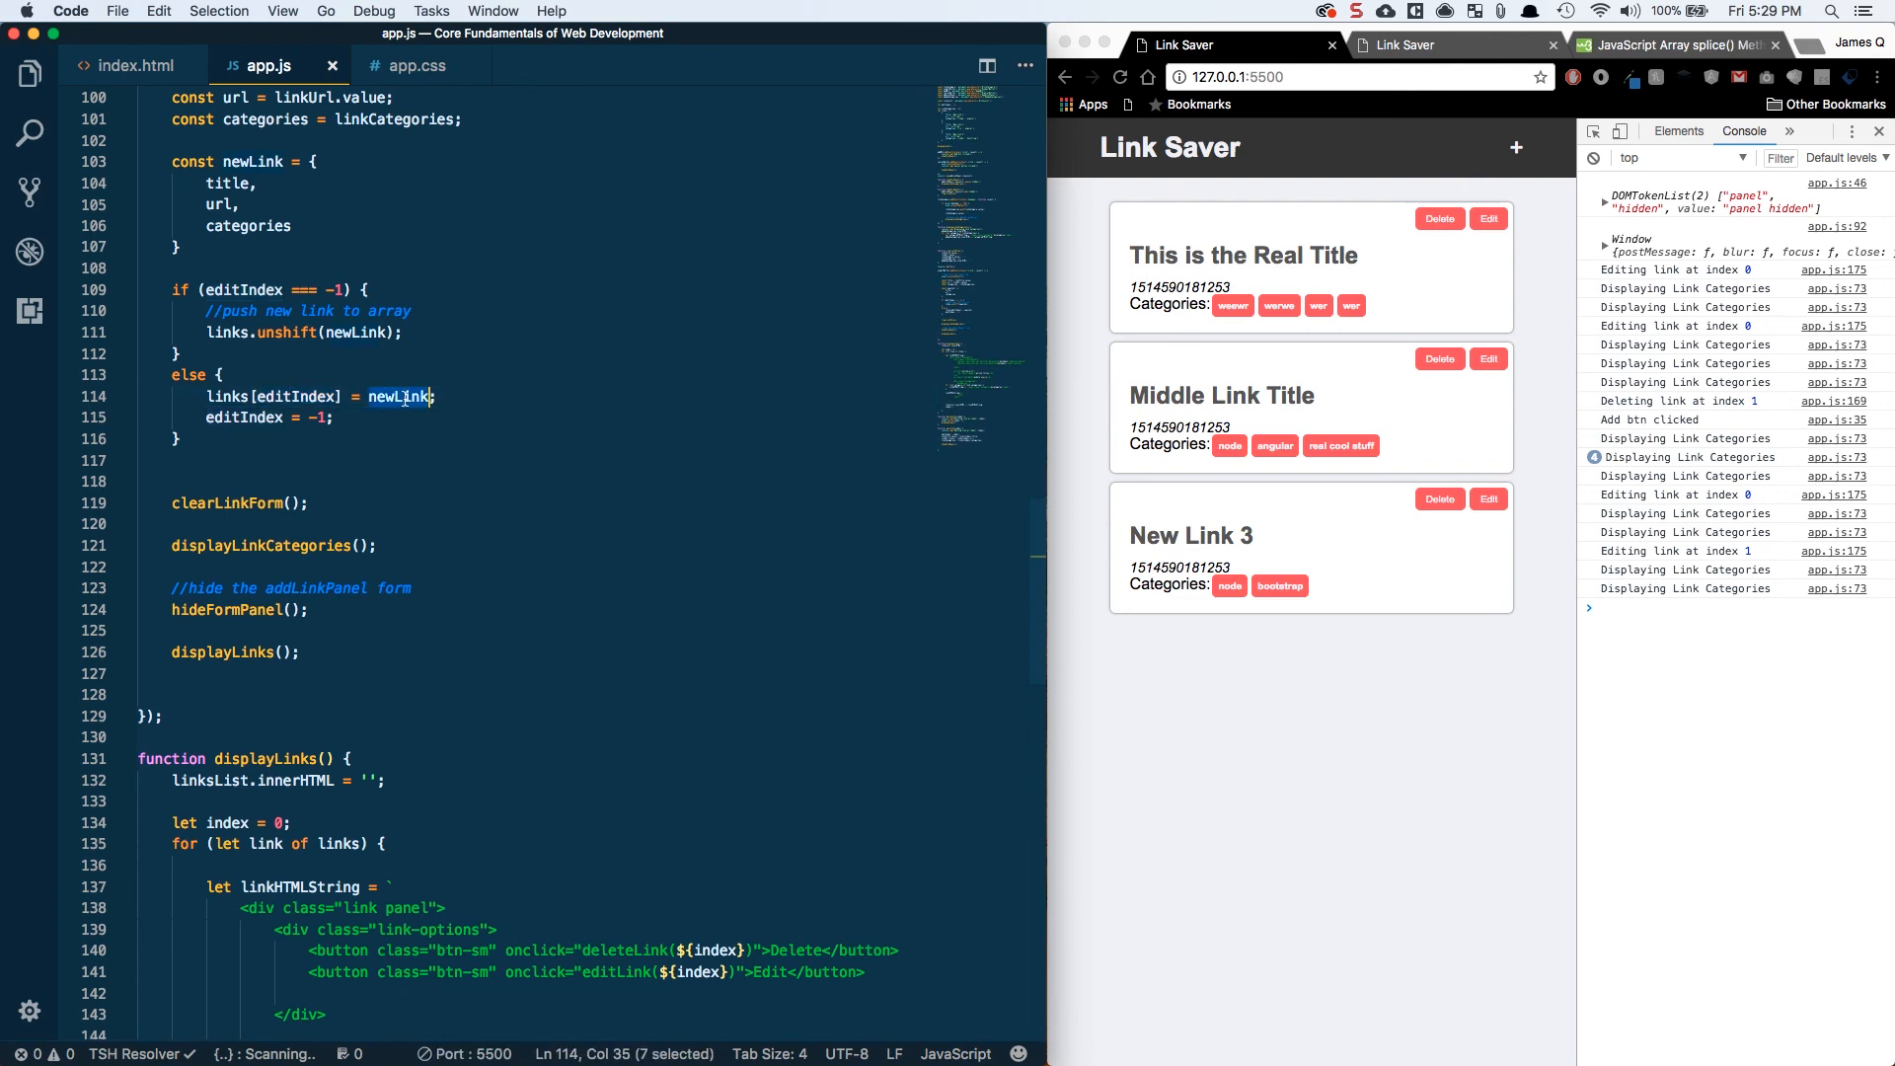